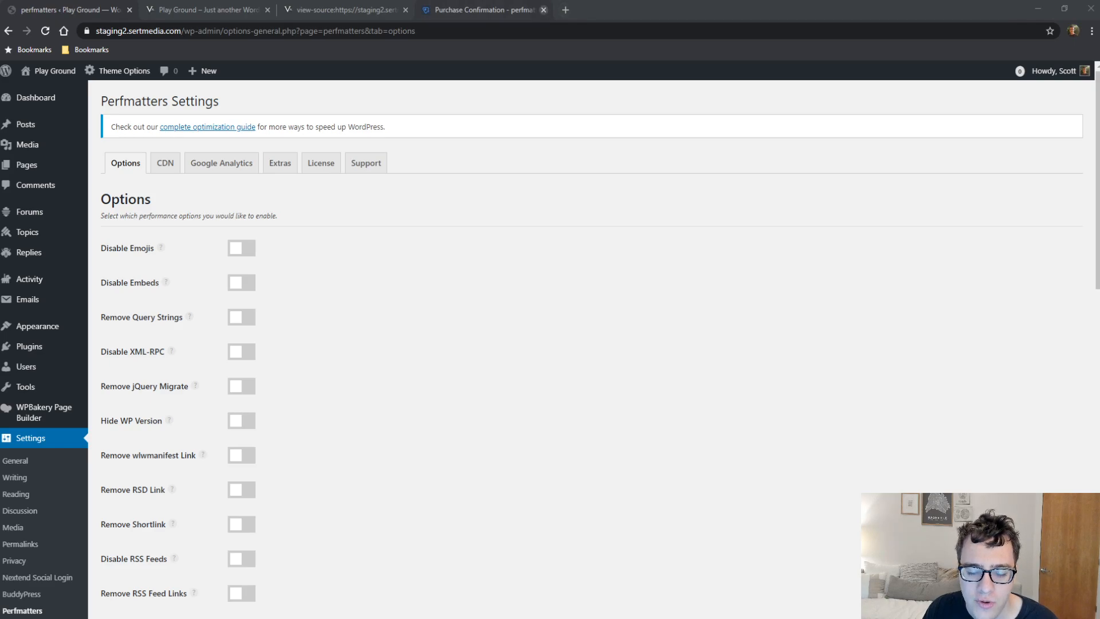
Switch on Disable Emojis and Remove Query Strings in the Perfmatters options list
{"action": "scroll", "scroll_direction": "down", "scroll_amount": 3}
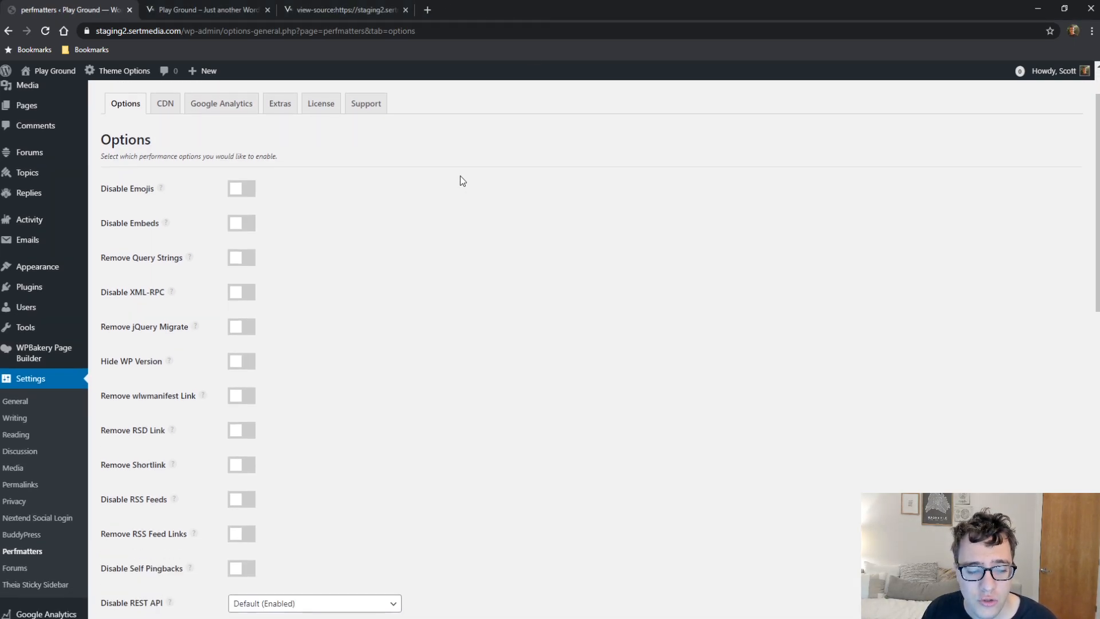
{"action": "scroll", "scroll_direction": "down", "scroll_amount": 3}
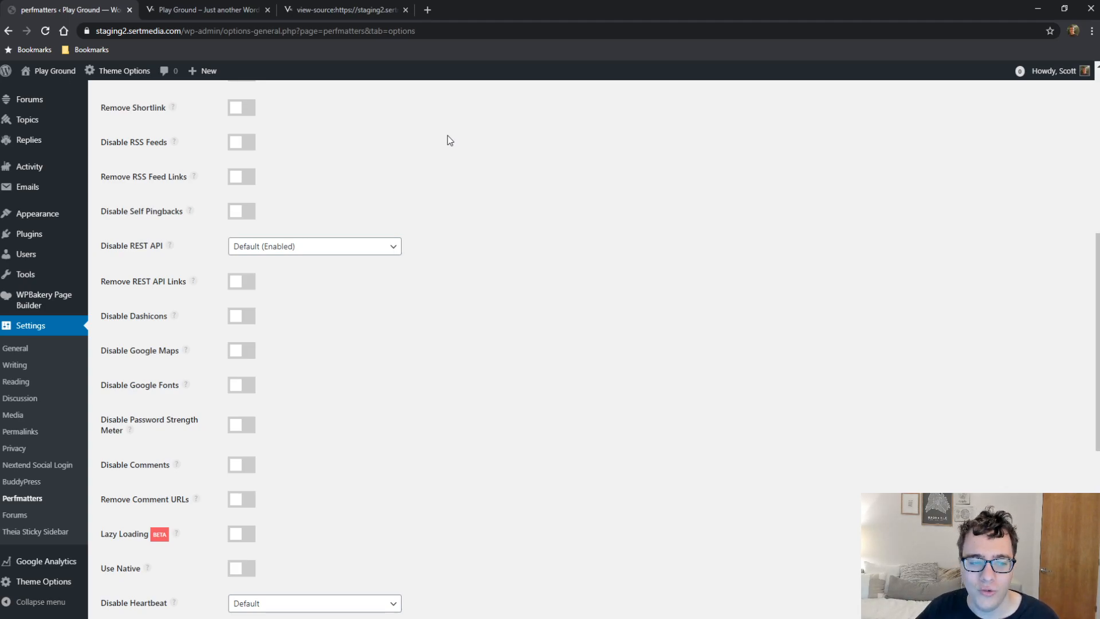
{"action": "scroll", "scroll_direction": "down", "scroll_amount": 3}
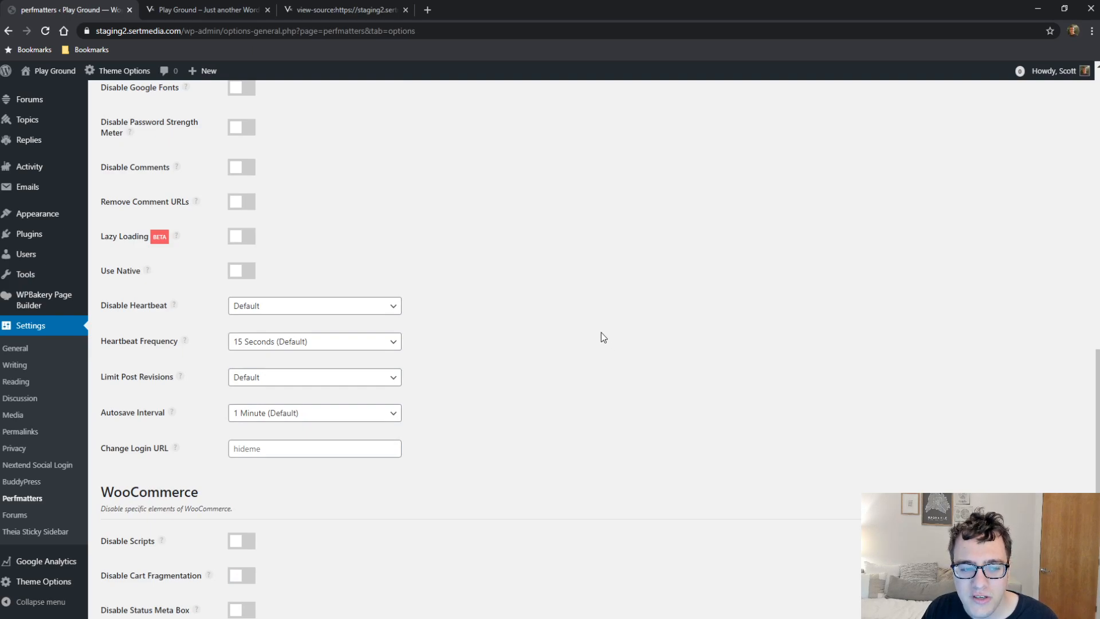
{"action": "mouse_move", "coordinate": [605, 378]}
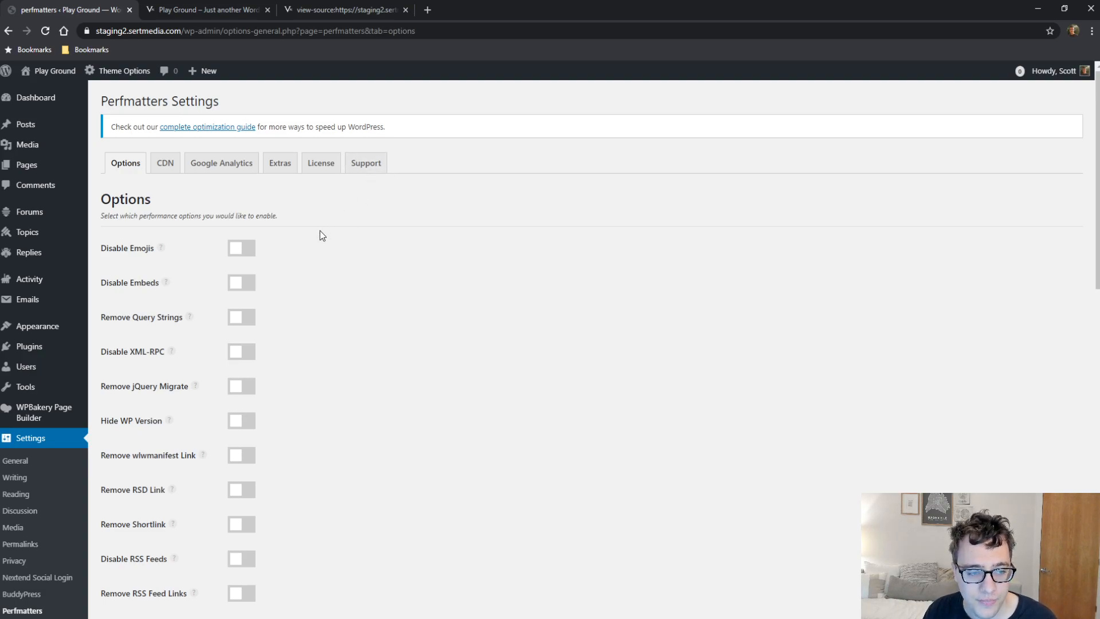
{"action": "scroll", "scroll_direction": "down", "scroll_amount": 3}
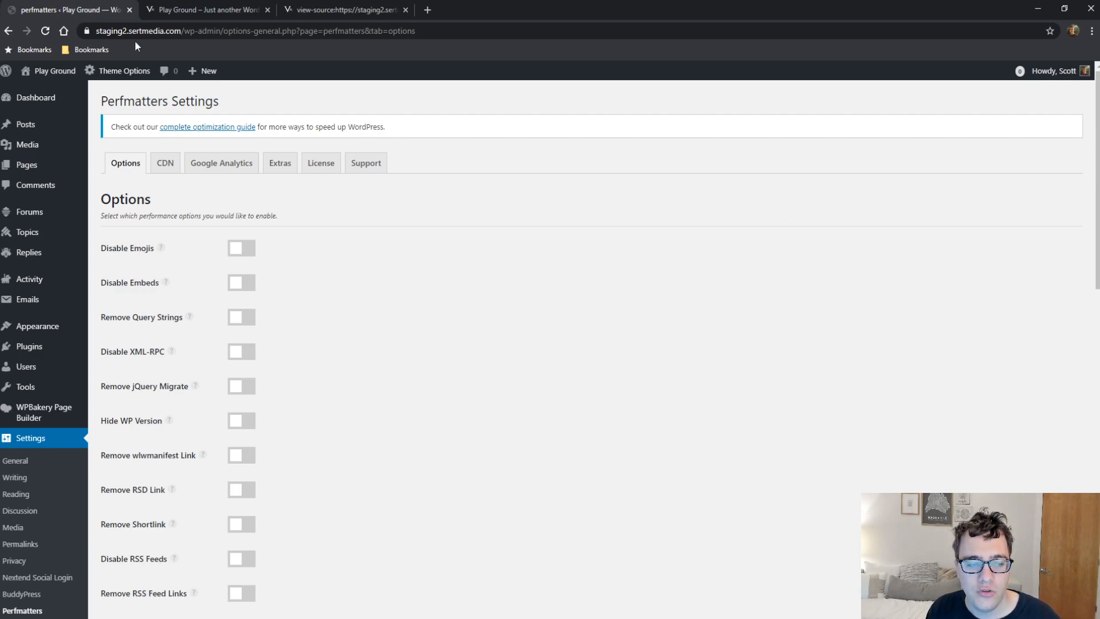
{"action": "mouse_move", "coordinate": [161, 248]}
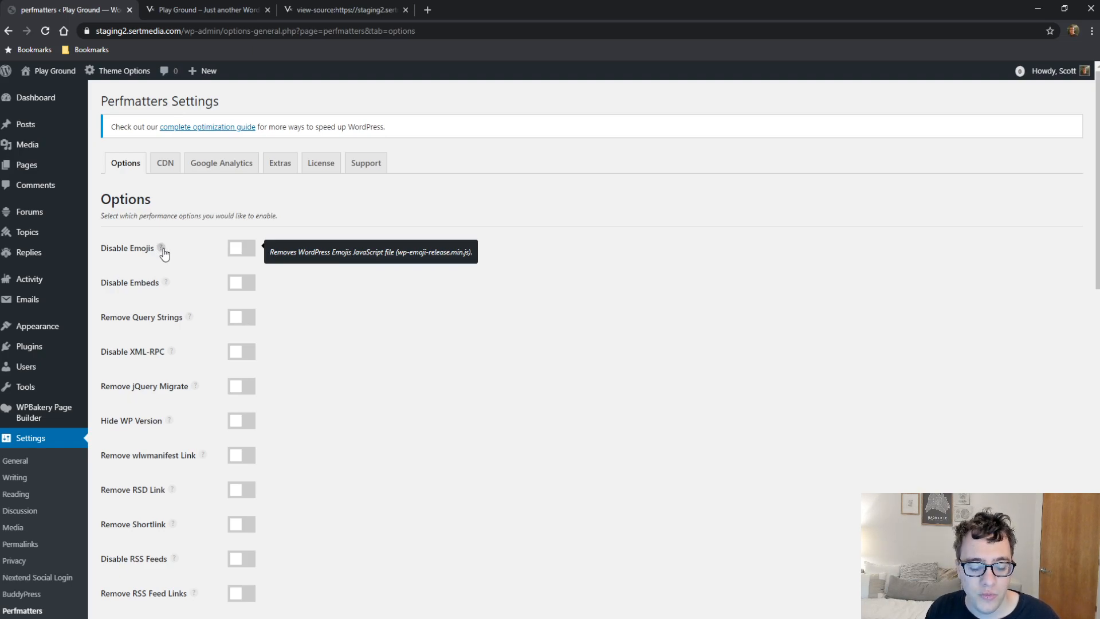
{"action": "left_click", "coordinate": [240, 248]}
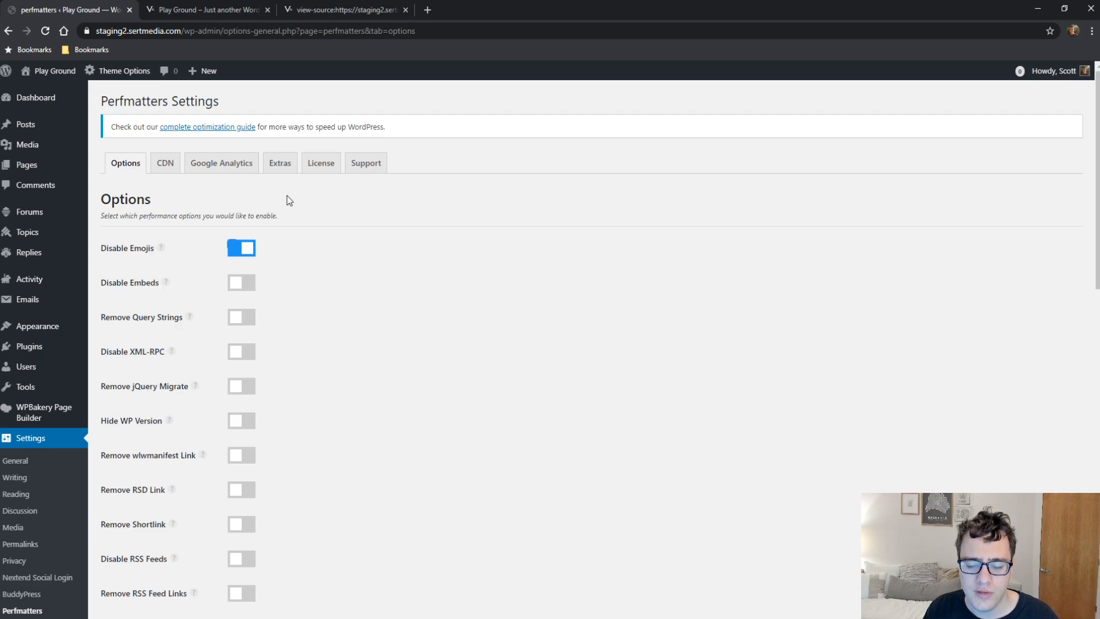
{"action": "mouse_move", "coordinate": [365, 252]}
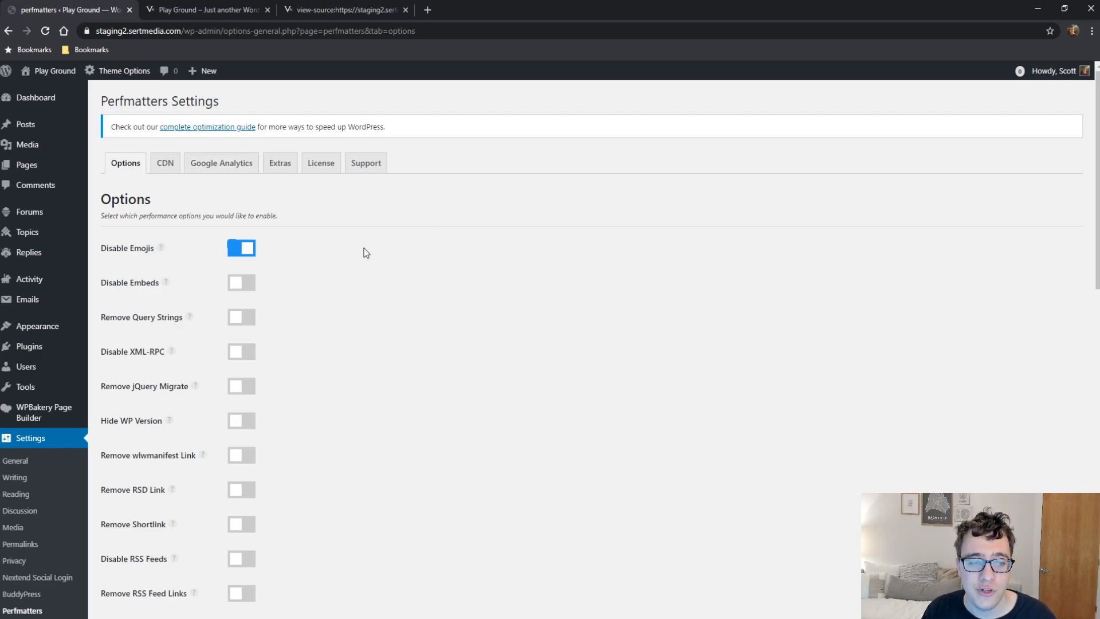
{"action": "mouse_move", "coordinate": [233, 283]}
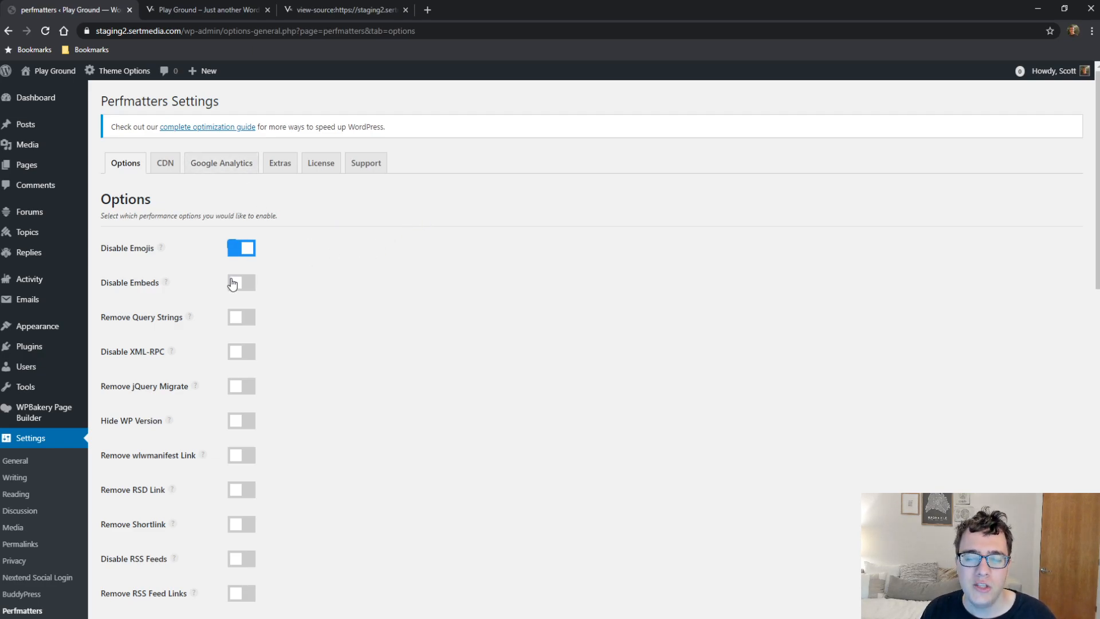
{"action": "mouse_move", "coordinate": [223, 278]}
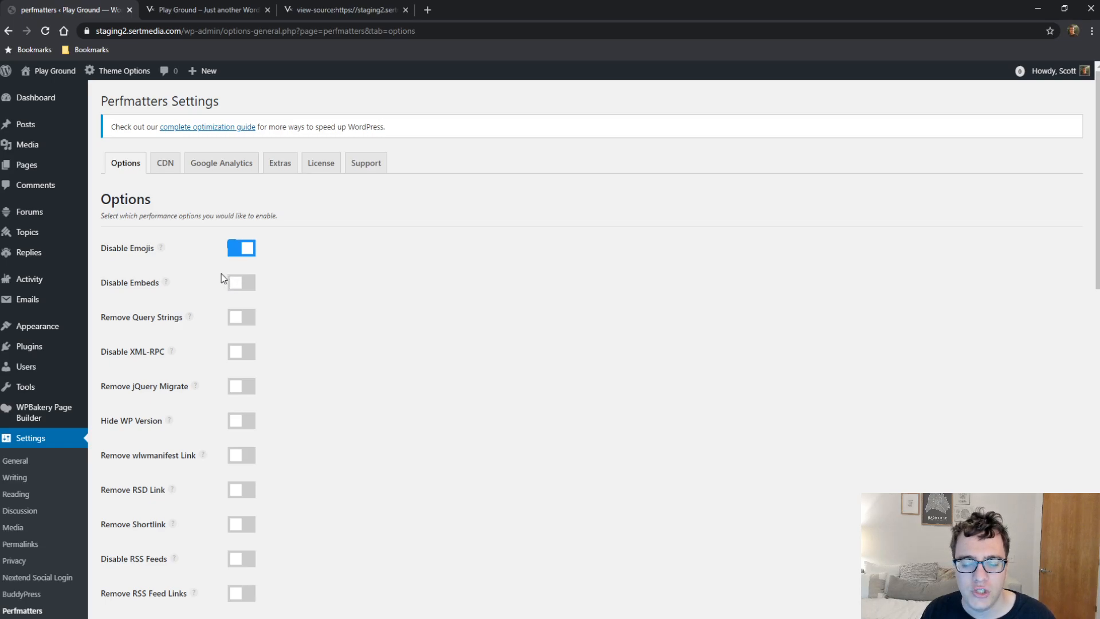
{"action": "mouse_move", "coordinate": [241, 287]}
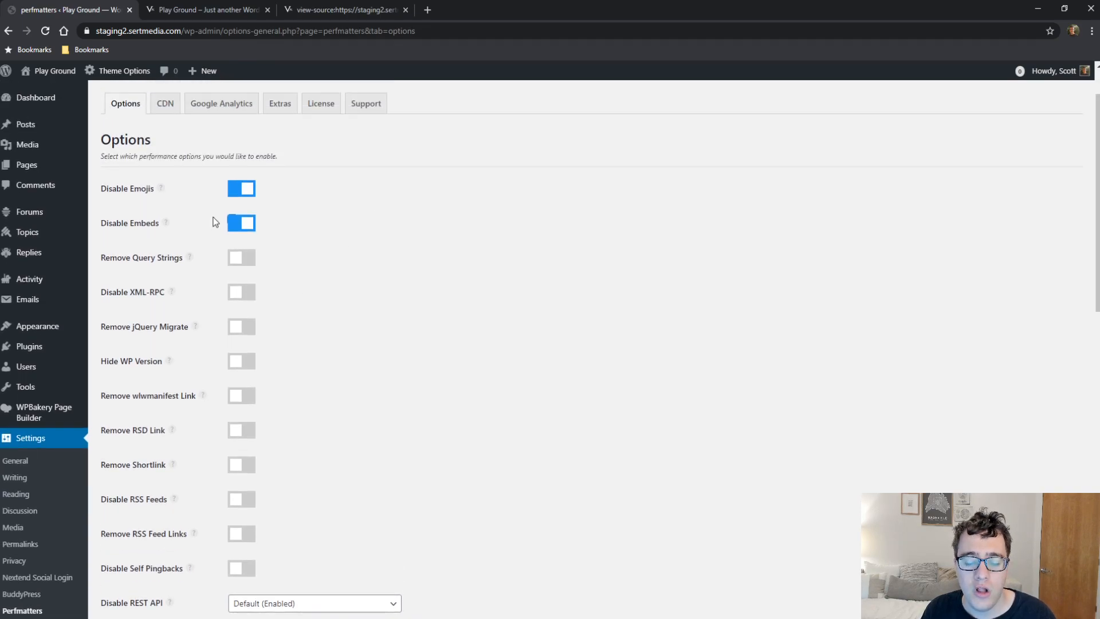
{"action": "mouse_move", "coordinate": [207, 203]}
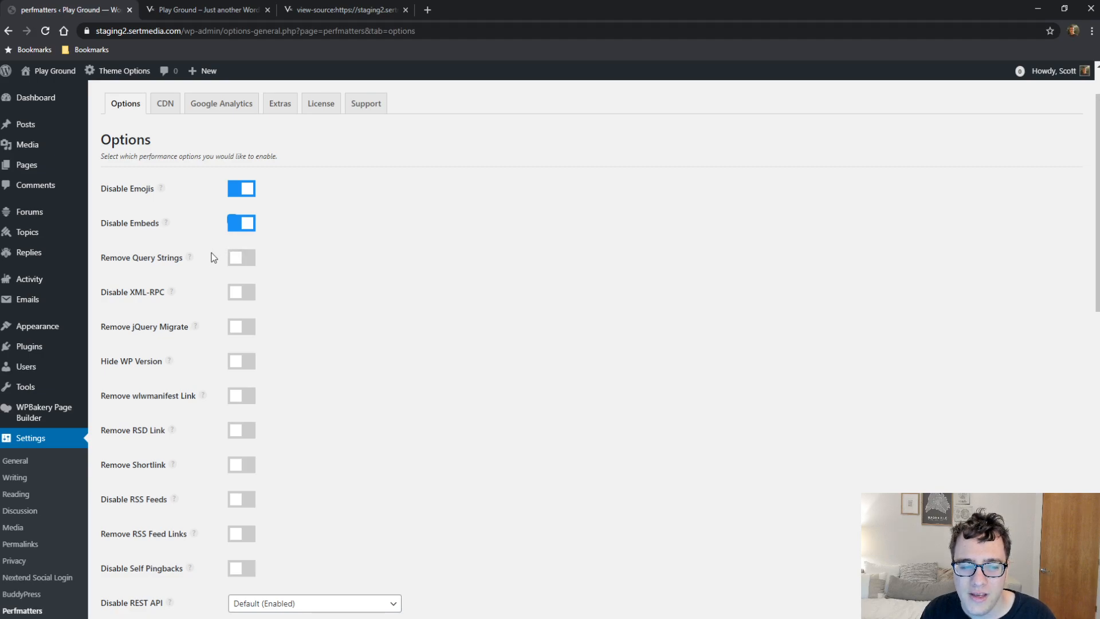
{"action": "mouse_move", "coordinate": [196, 262]}
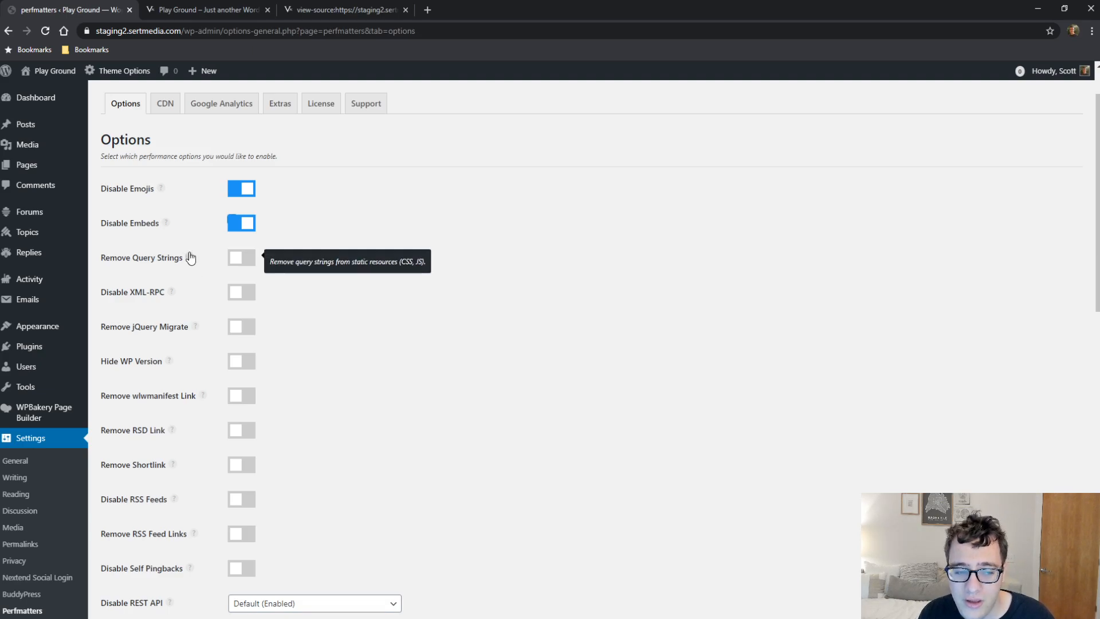
{"action": "mouse_move", "coordinate": [274, 248]}
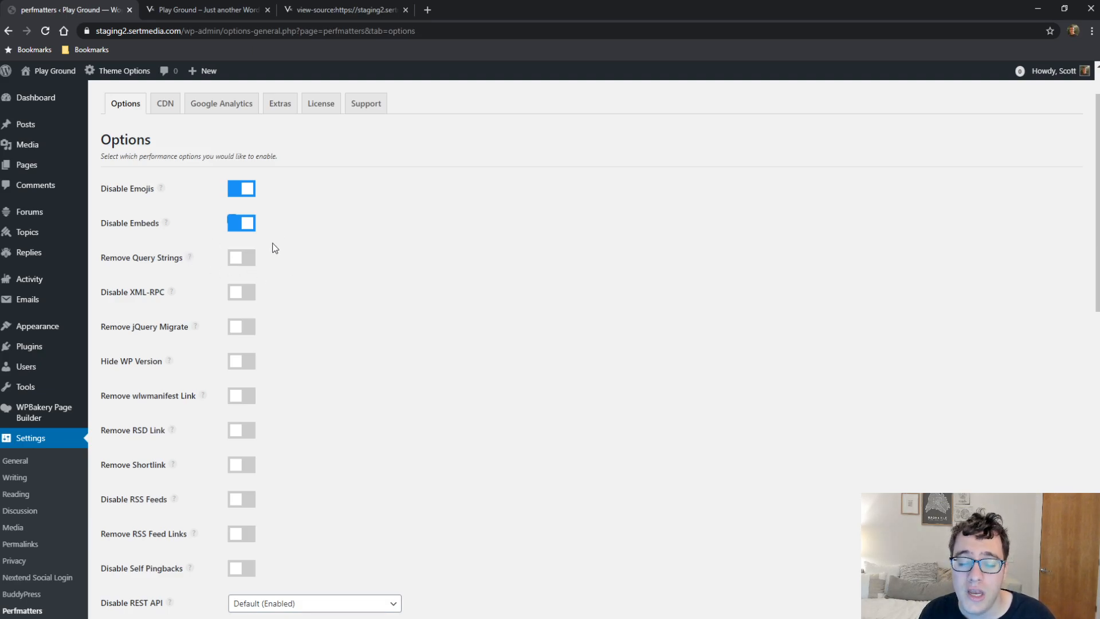
{"action": "mouse_move", "coordinate": [317, 207]}
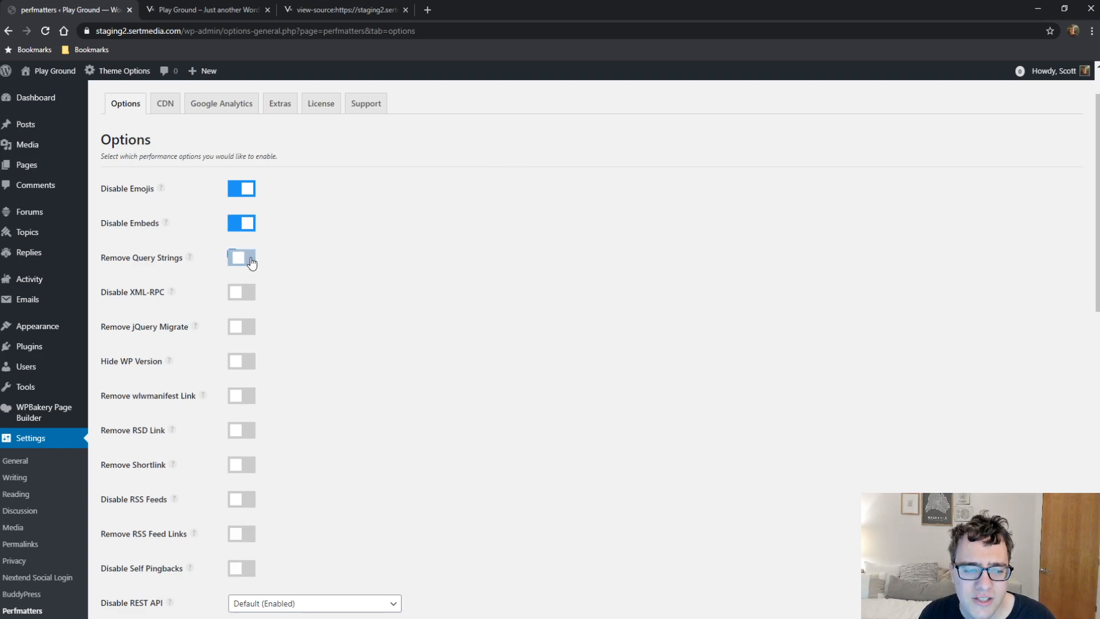
{"action": "left_click", "coordinate": [242, 258]}
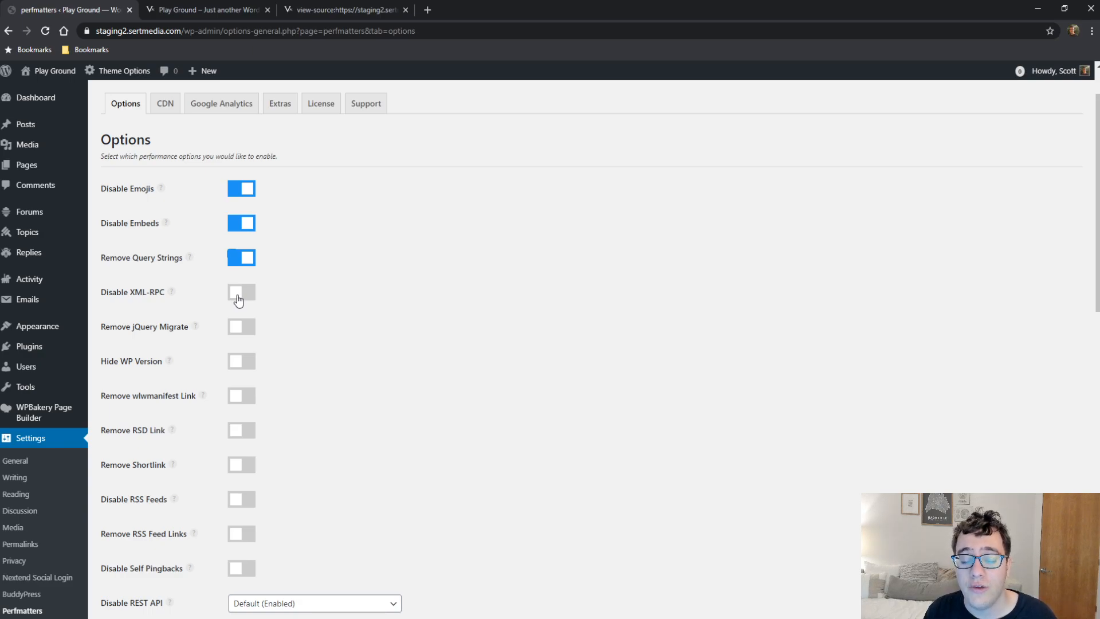
Switch on Remove jQuery Migrate and Hide WP Version
{"action": "scroll", "scroll_direction": "down", "scroll_amount": 3}
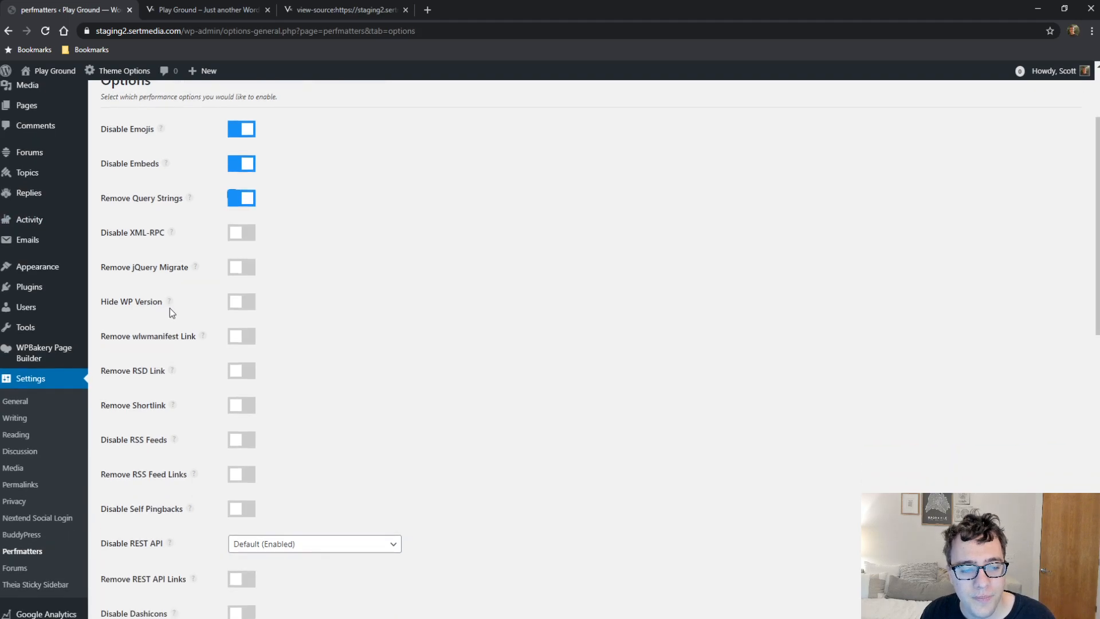
{"action": "mouse_move", "coordinate": [194, 270]}
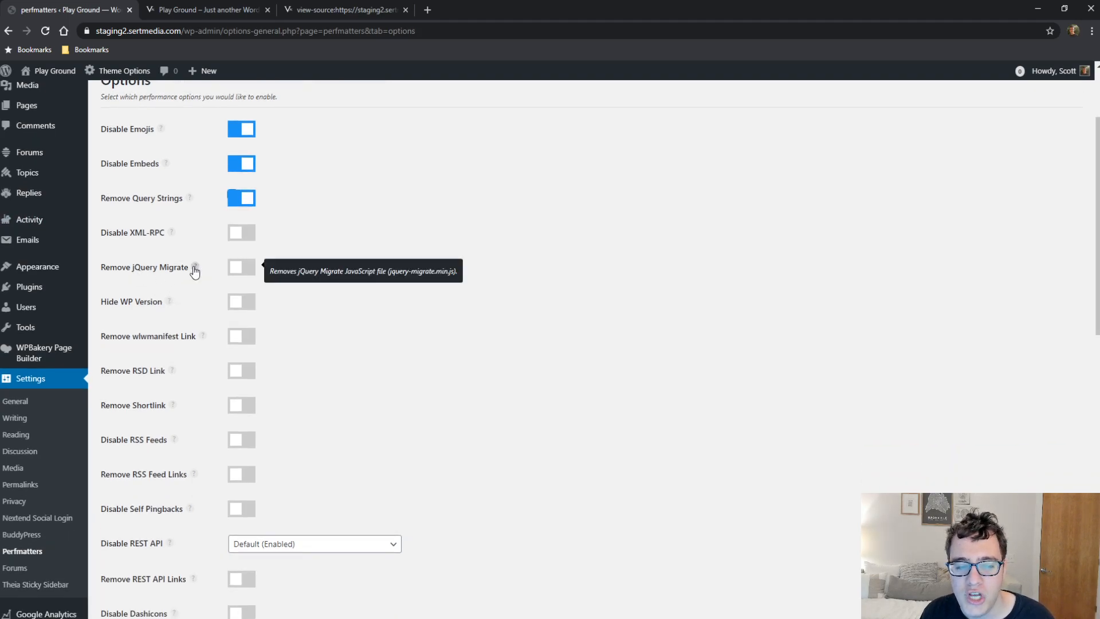
{"action": "mouse_move", "coordinate": [273, 253]}
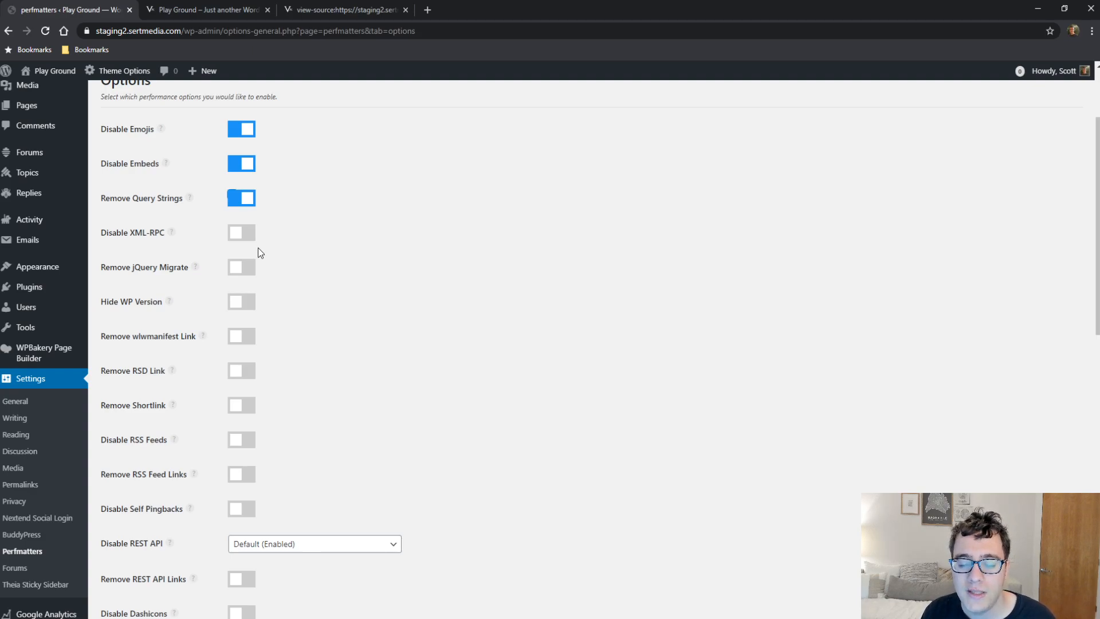
{"action": "mouse_move", "coordinate": [265, 244]}
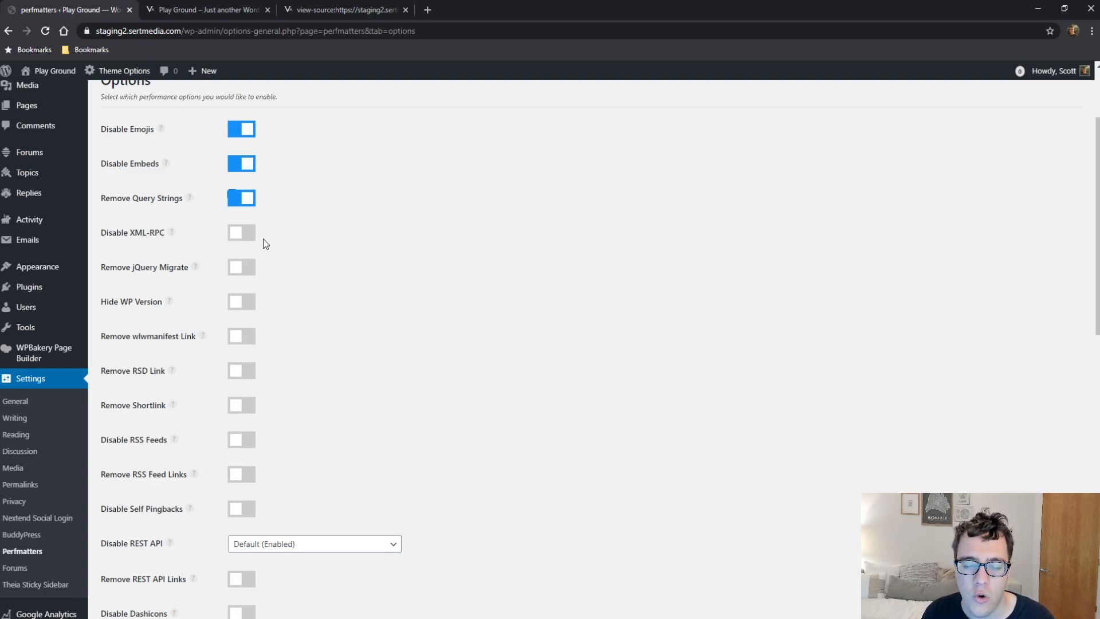
{"action": "mouse_move", "coordinate": [197, 268]}
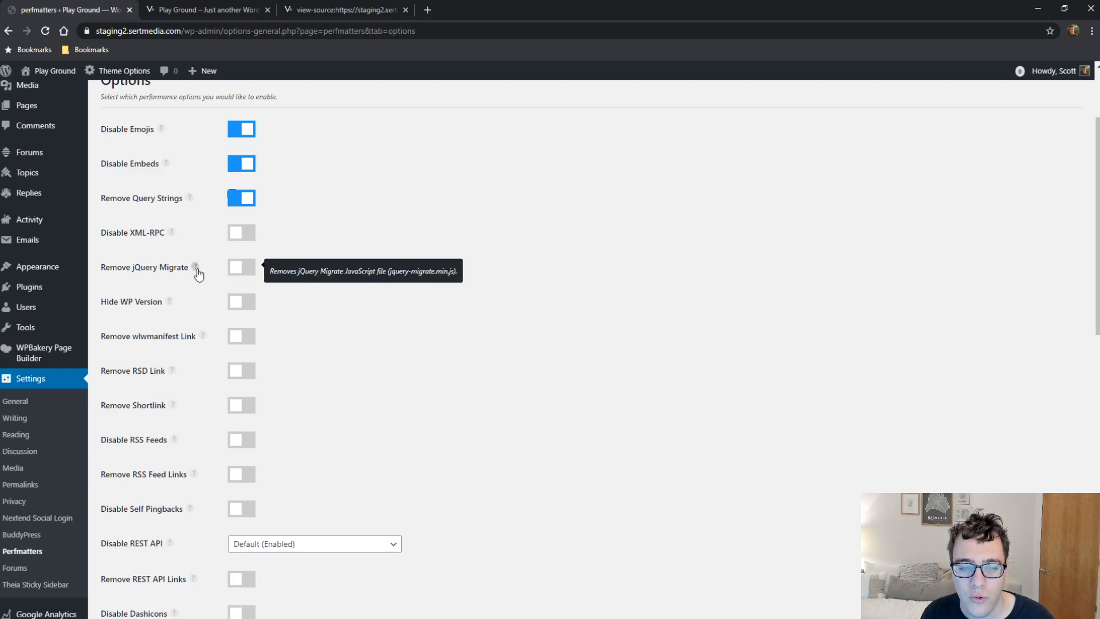
{"action": "mouse_move", "coordinate": [225, 265]}
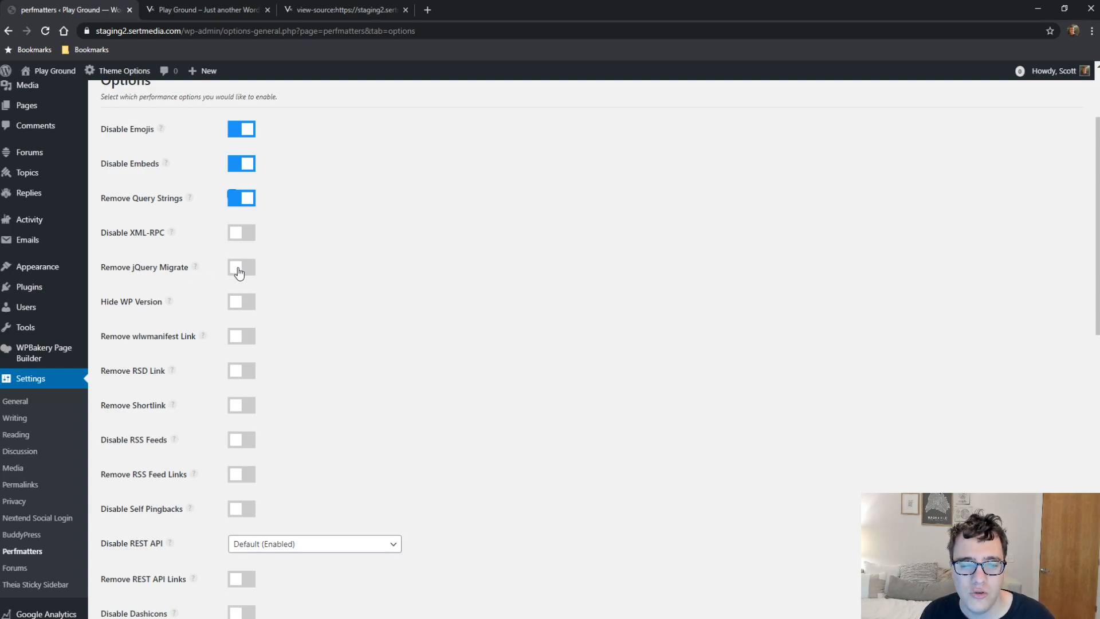
{"action": "left_click", "coordinate": [241, 267]}
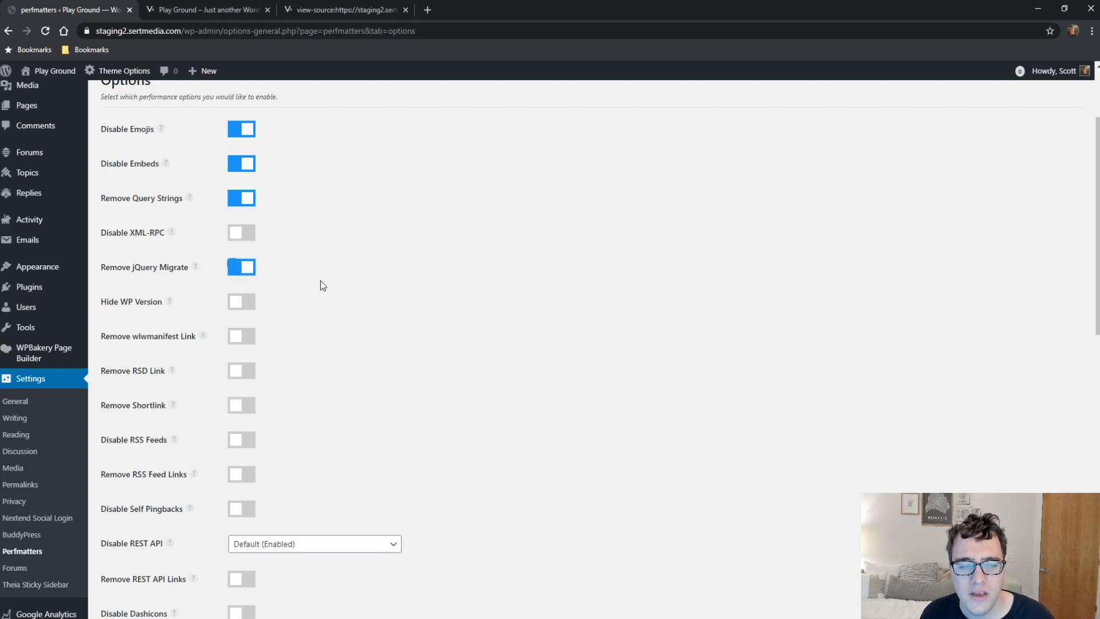
{"action": "left_click", "coordinate": [240, 301]}
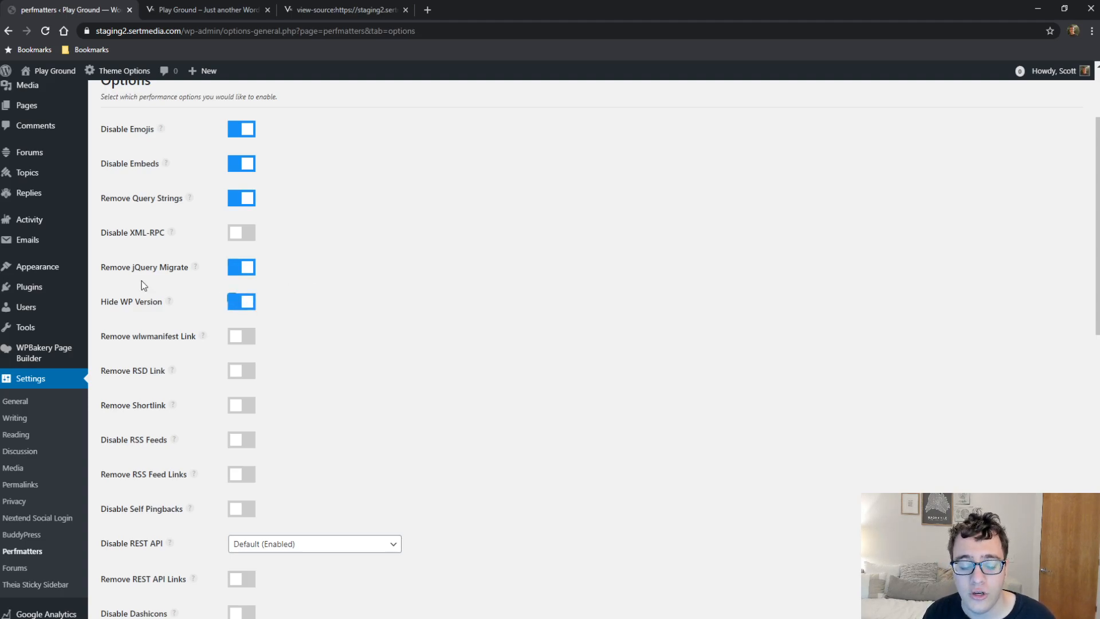
Switch on Remove wlwmanifest Link and Remove RSD Link
{"action": "scroll", "scroll_direction": "down", "scroll_amount": 3}
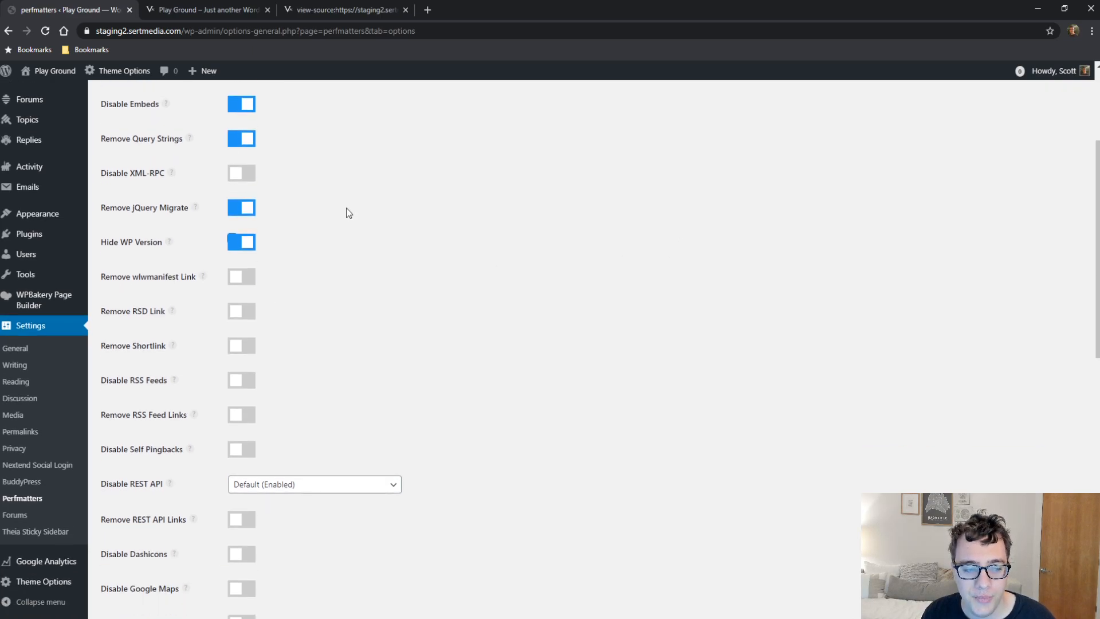
{"action": "scroll", "scroll_direction": "down", "scroll_amount": 3}
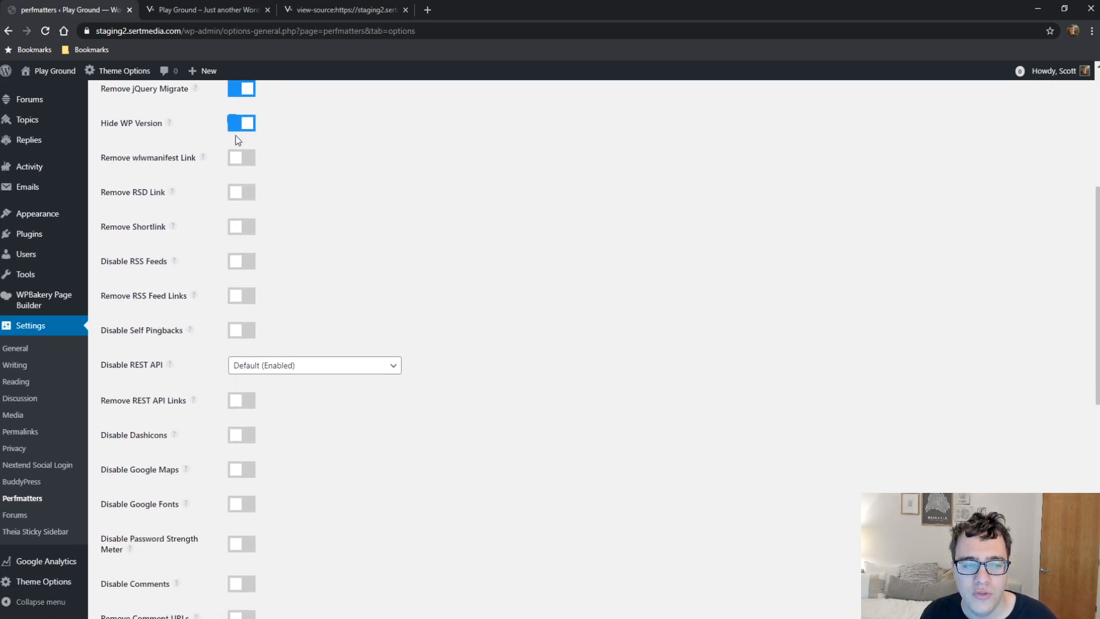
{"action": "mouse_move", "coordinate": [254, 159]}
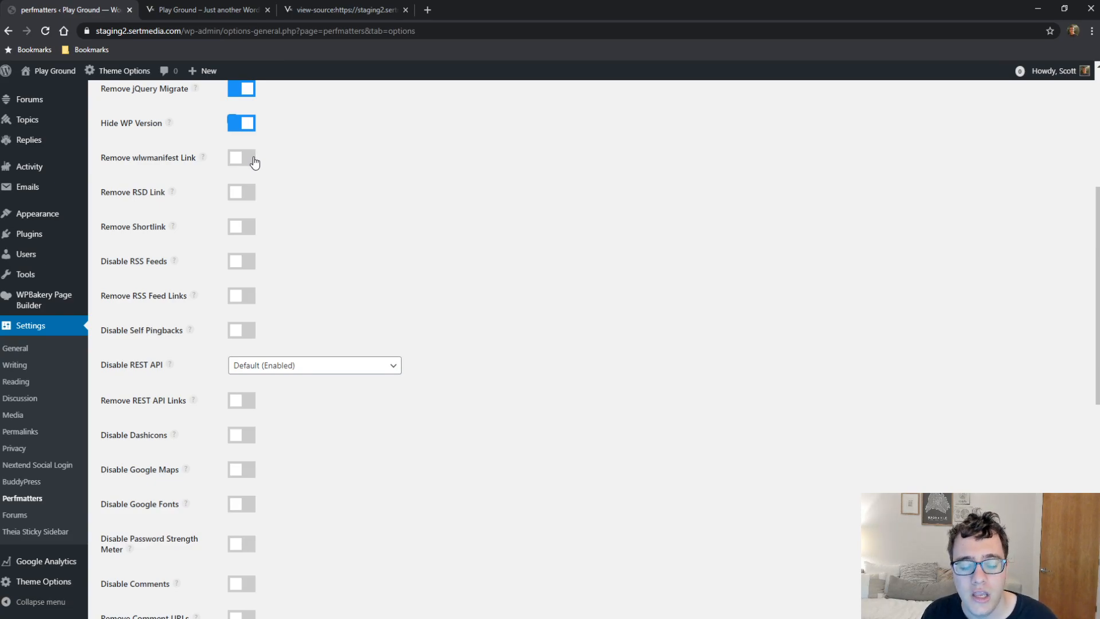
{"action": "mouse_move", "coordinate": [262, 168]}
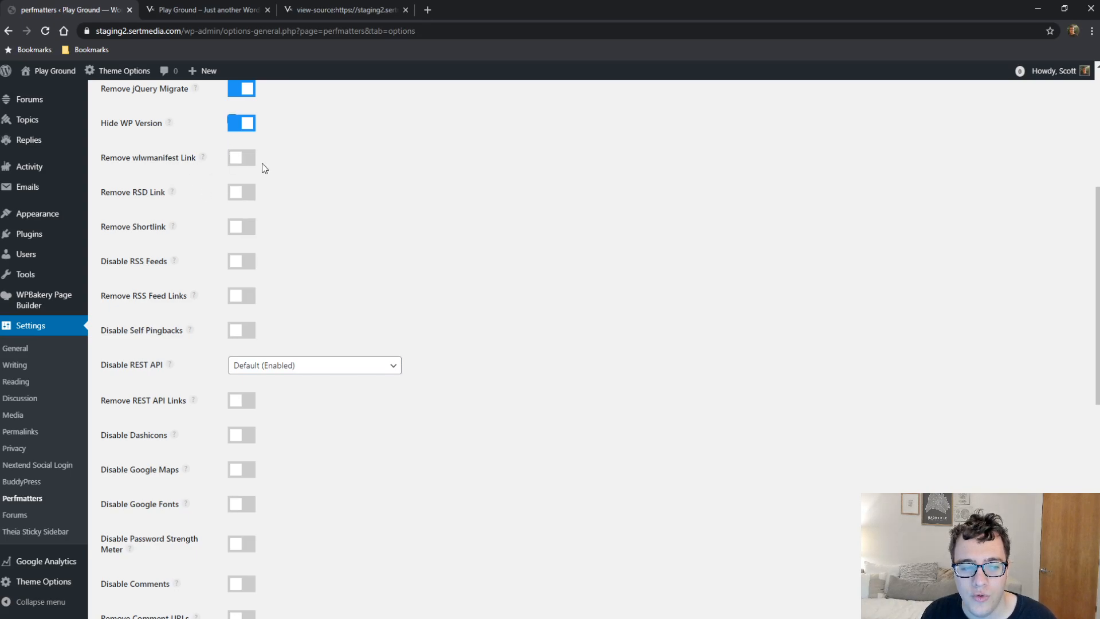
{"action": "left_click", "coordinate": [241, 157]}
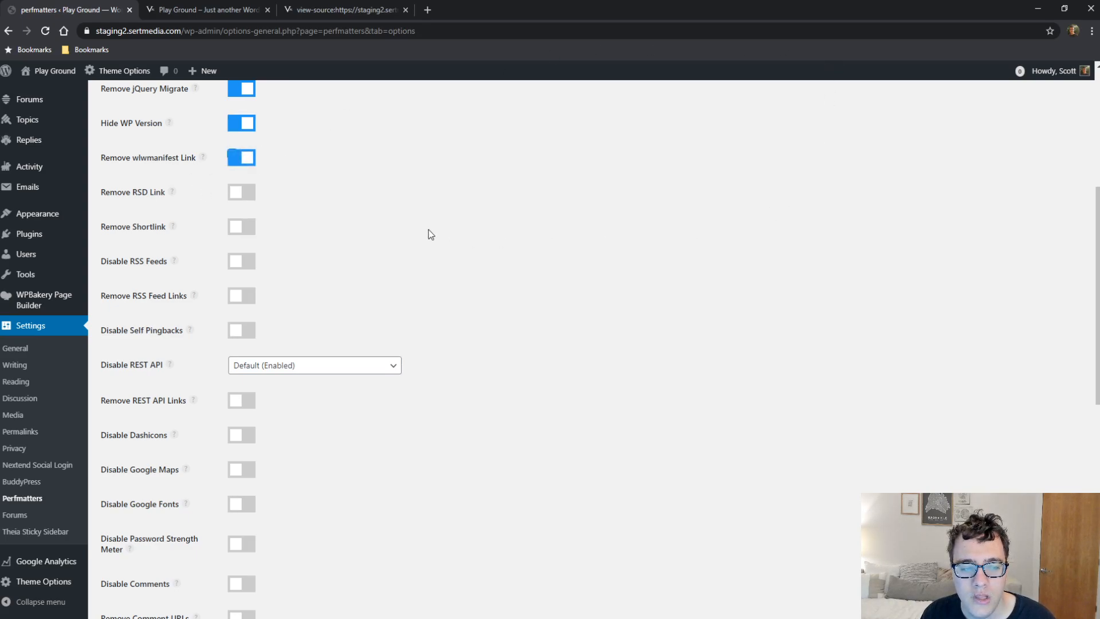
{"action": "mouse_move", "coordinate": [168, 193]}
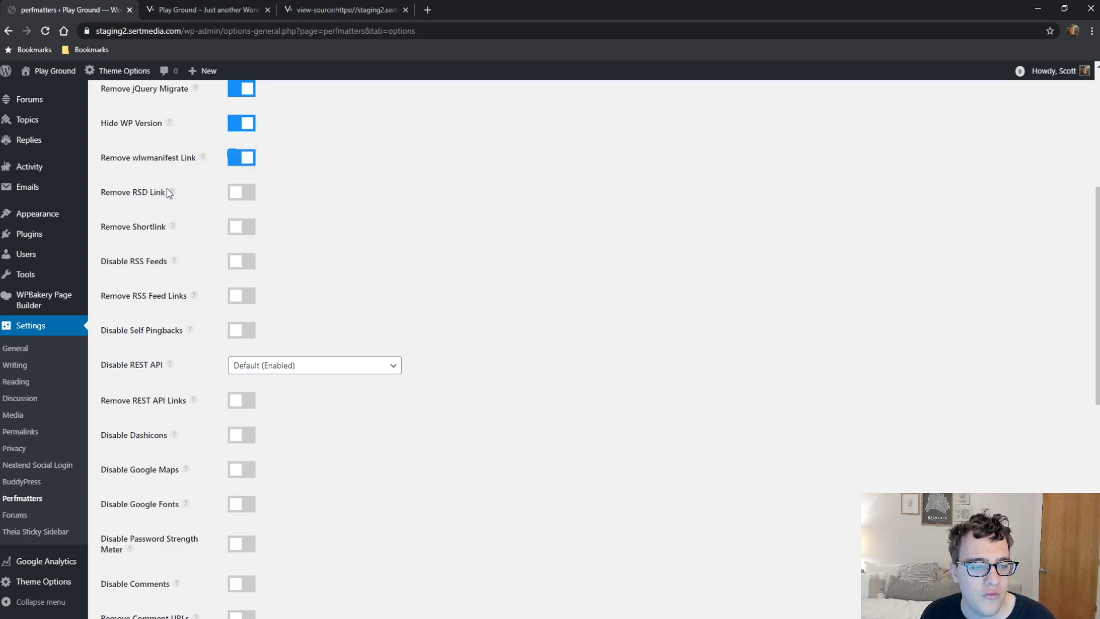
{"action": "double_click", "coordinate": [132, 192]}
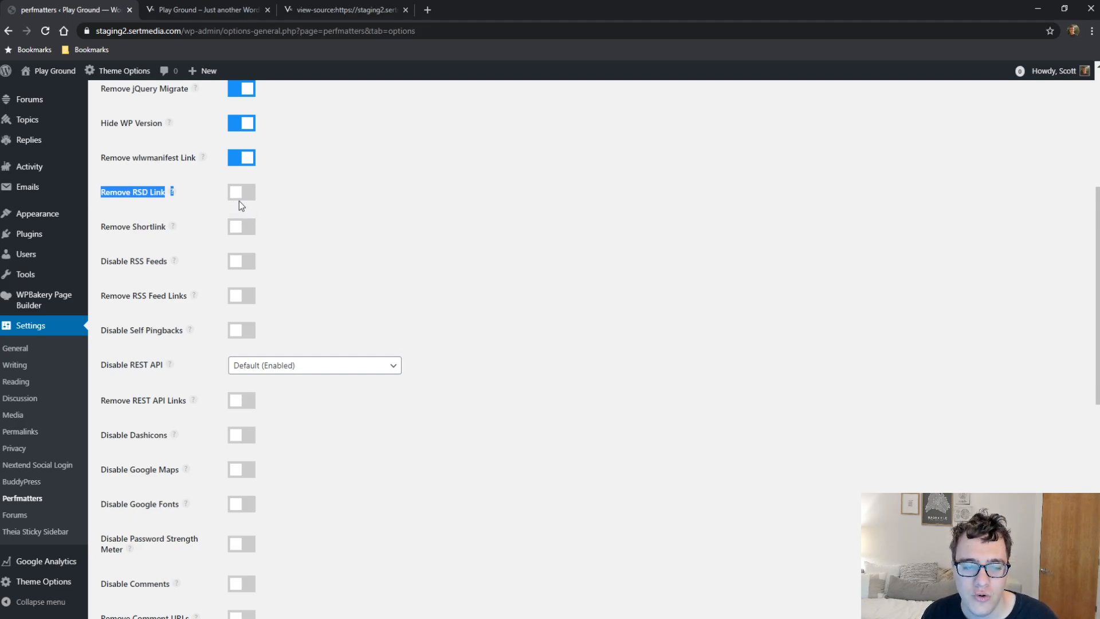
{"action": "left_click", "coordinate": [240, 192]}
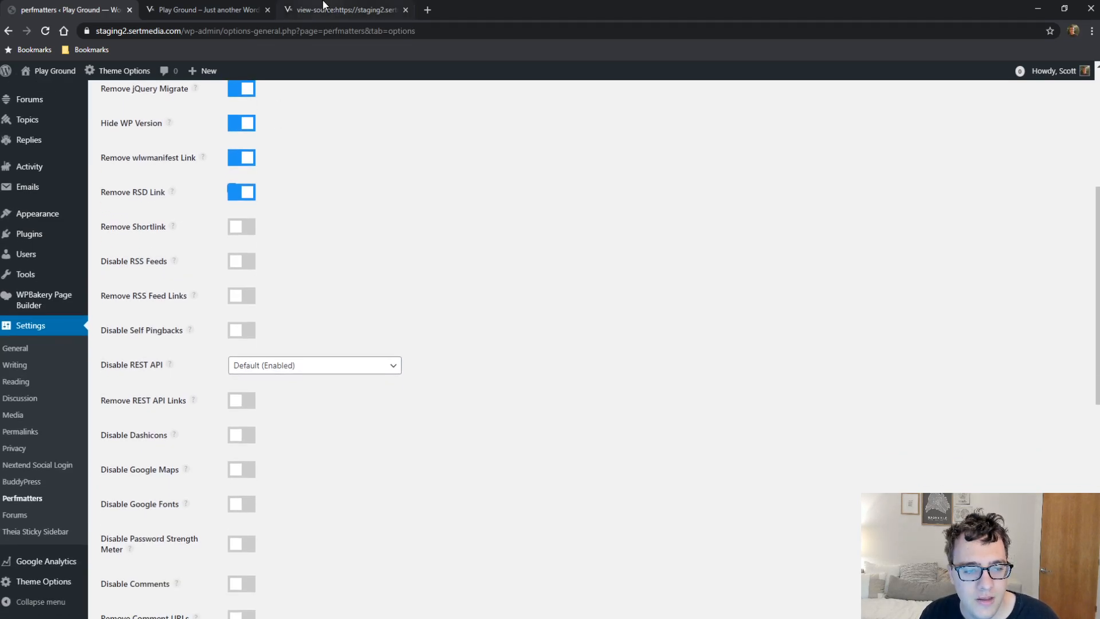
Compare the homepage source head tags against the Perfmatters settings
{"action": "left_click", "coordinate": [344, 10]}
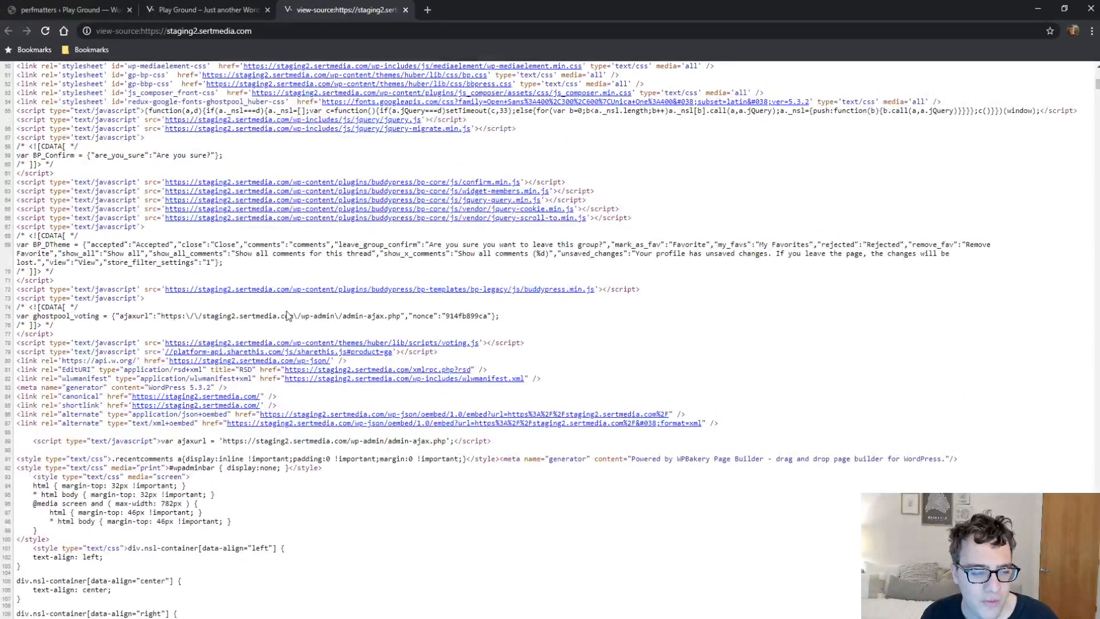
{"action": "left_click", "coordinate": [67, 10]}
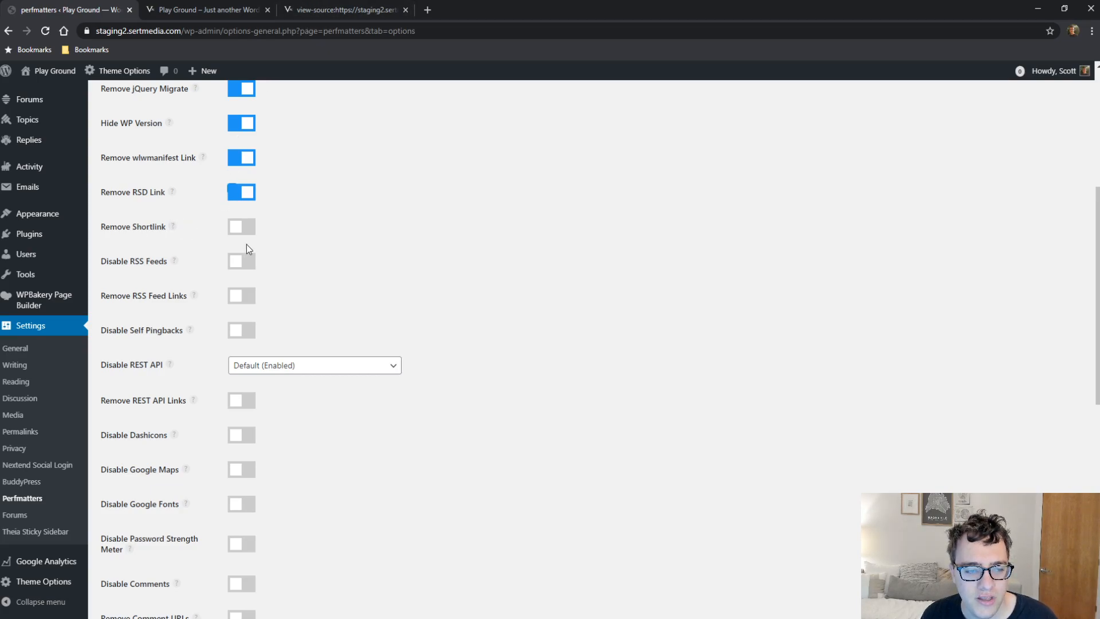
{"action": "left_click", "coordinate": [343, 10]}
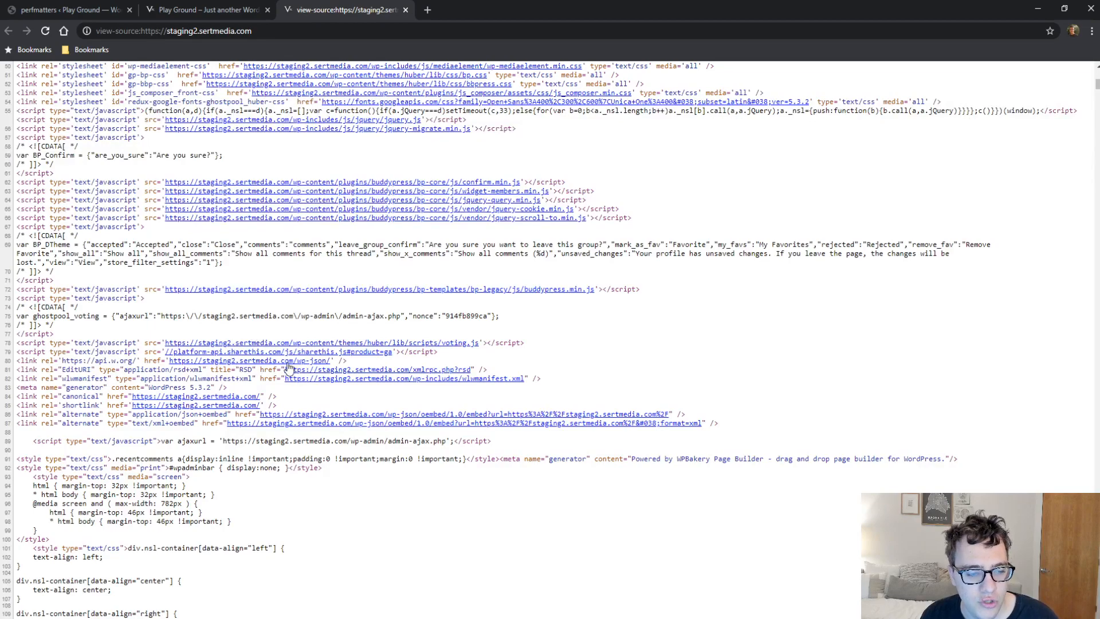
{"action": "left_click_drag", "start_coordinate": [149, 387], "coordinate": [279, 406]}
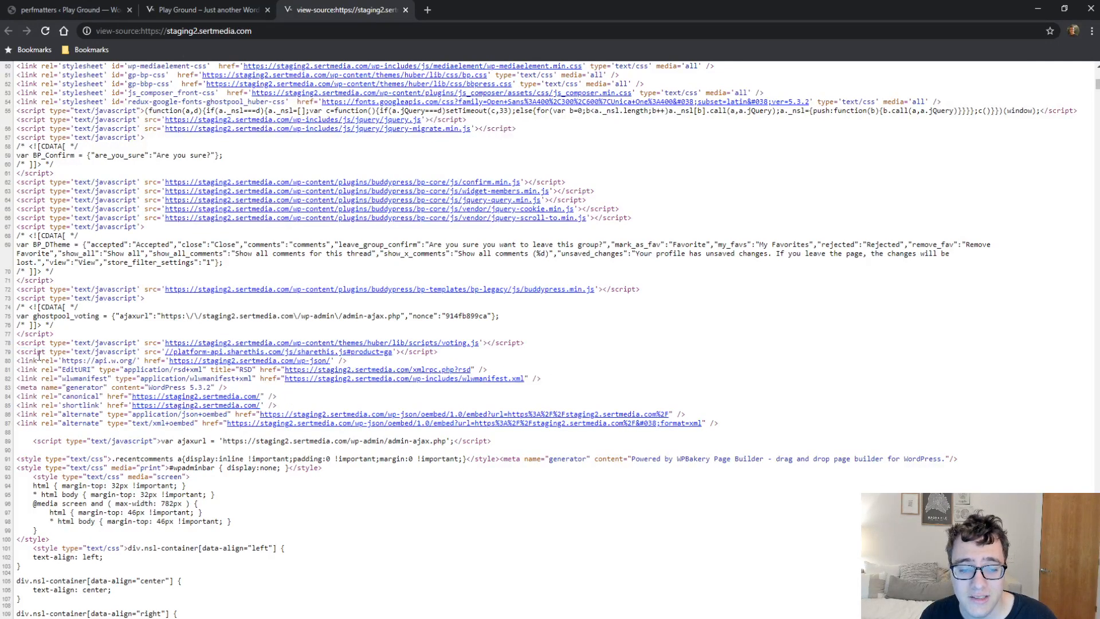
{"action": "left_click", "coordinate": [63, 10]}
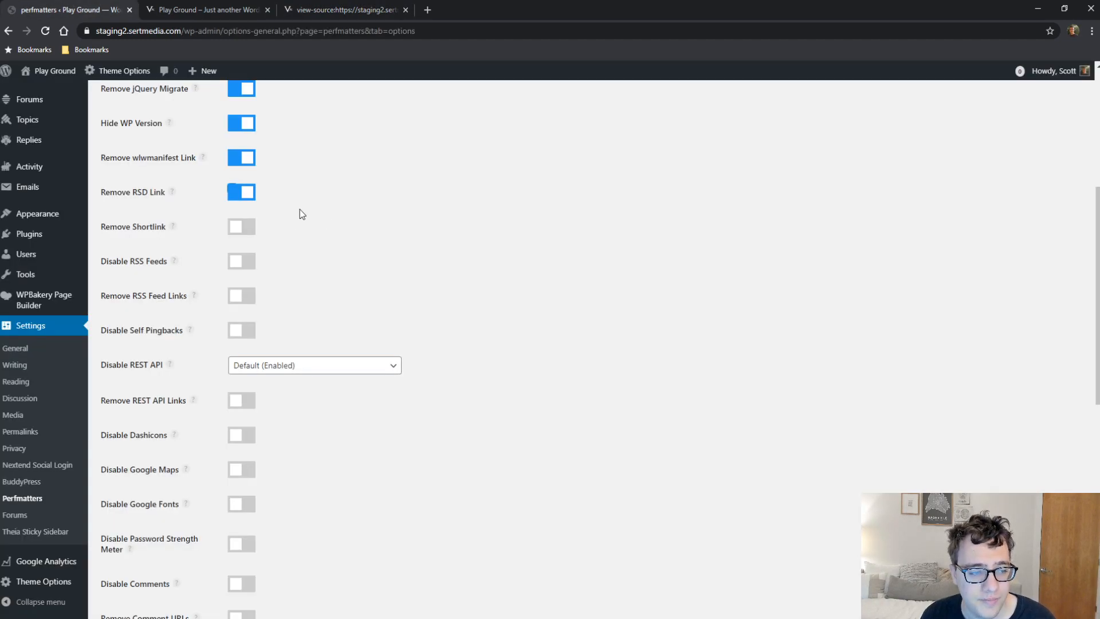
Switch on Remove Shortlink and recheck the page source
{"action": "left_click", "coordinate": [240, 227]}
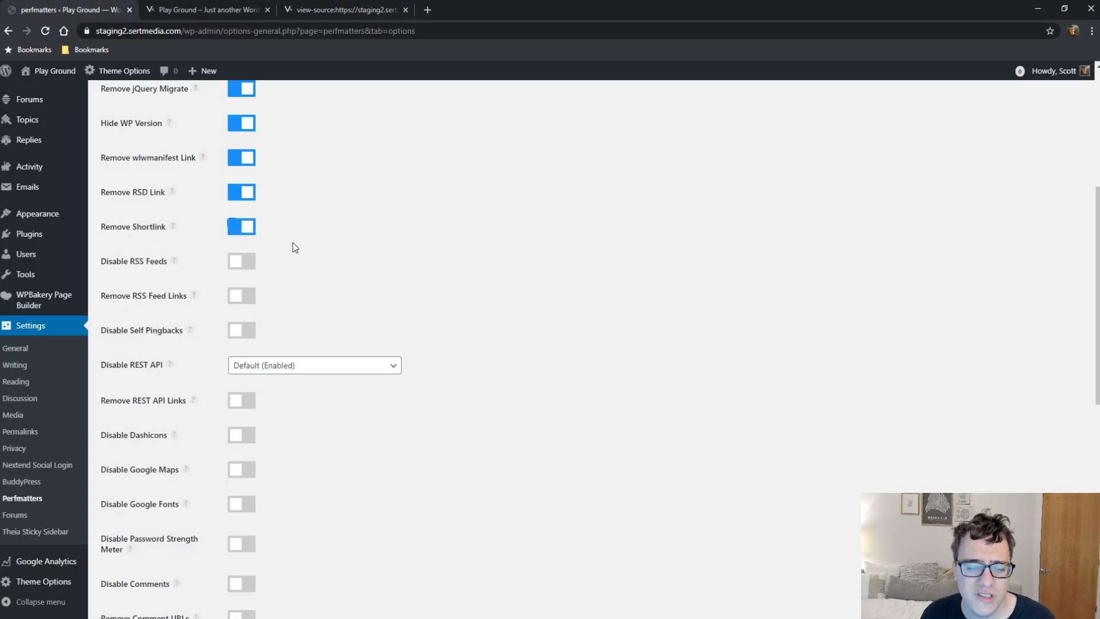
{"action": "mouse_move", "coordinate": [162, 281]}
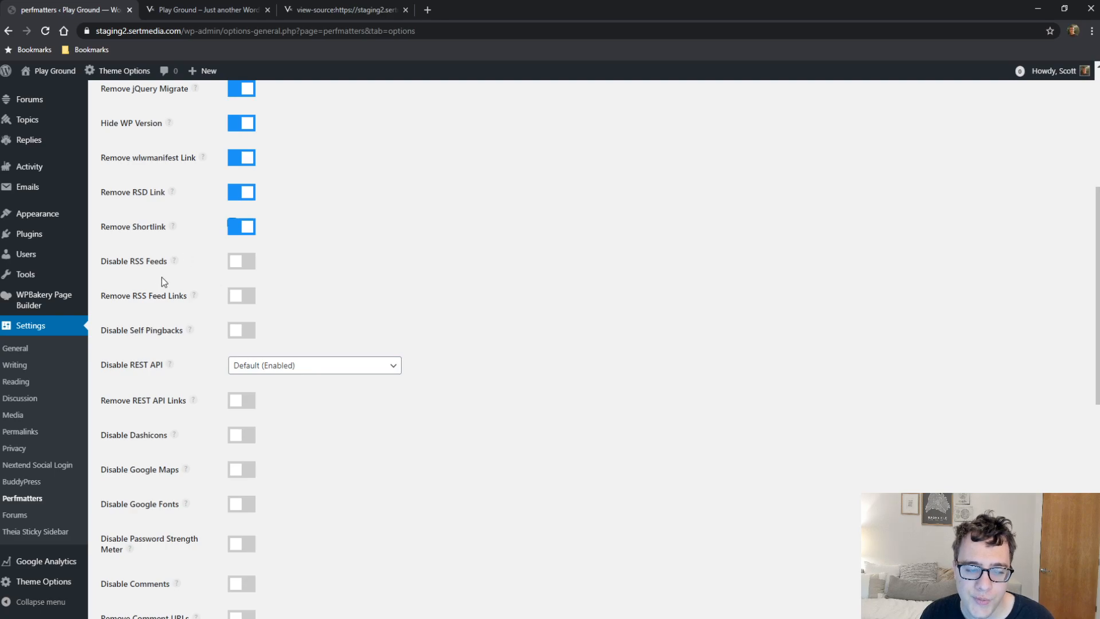
{"action": "mouse_move", "coordinate": [191, 260]}
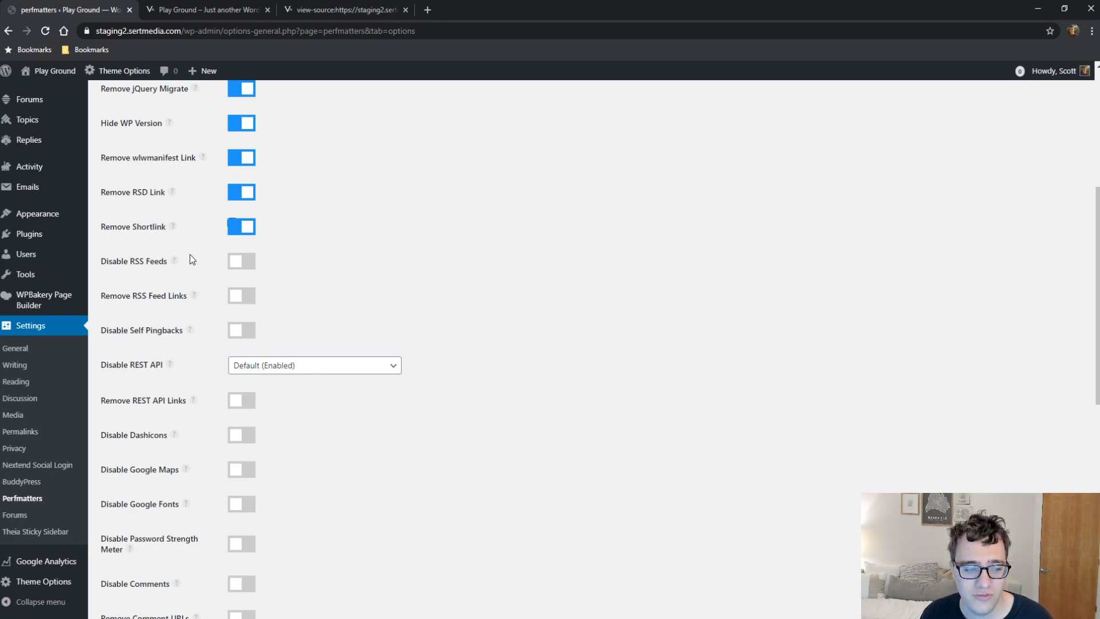
{"action": "mouse_move", "coordinate": [203, 307]}
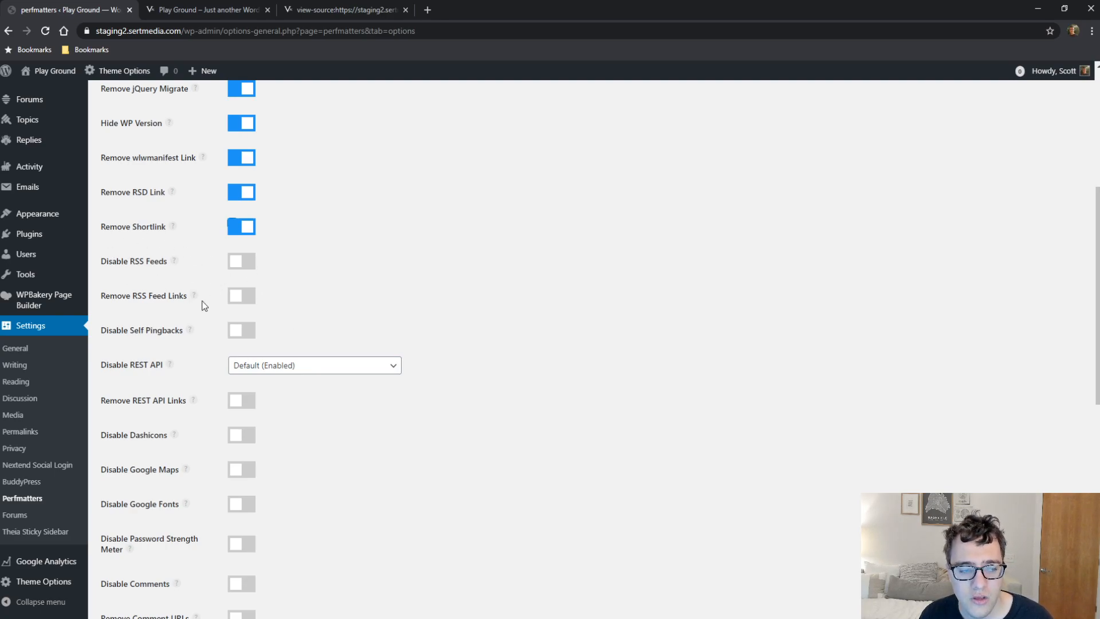
{"action": "mouse_move", "coordinate": [196, 295]}
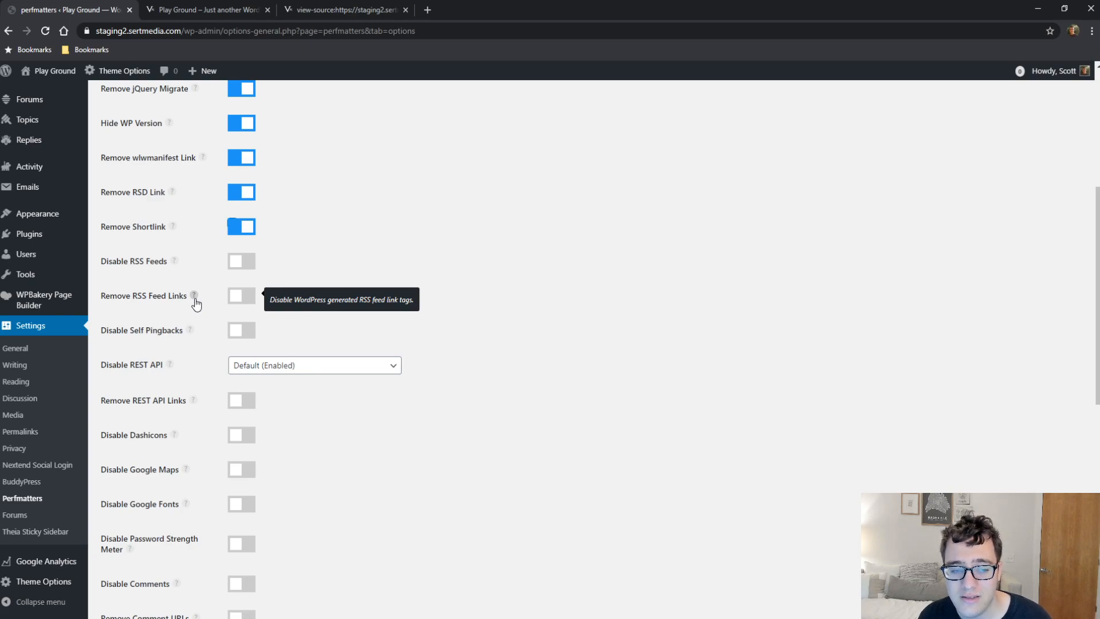
{"action": "left_click", "coordinate": [343, 10]}
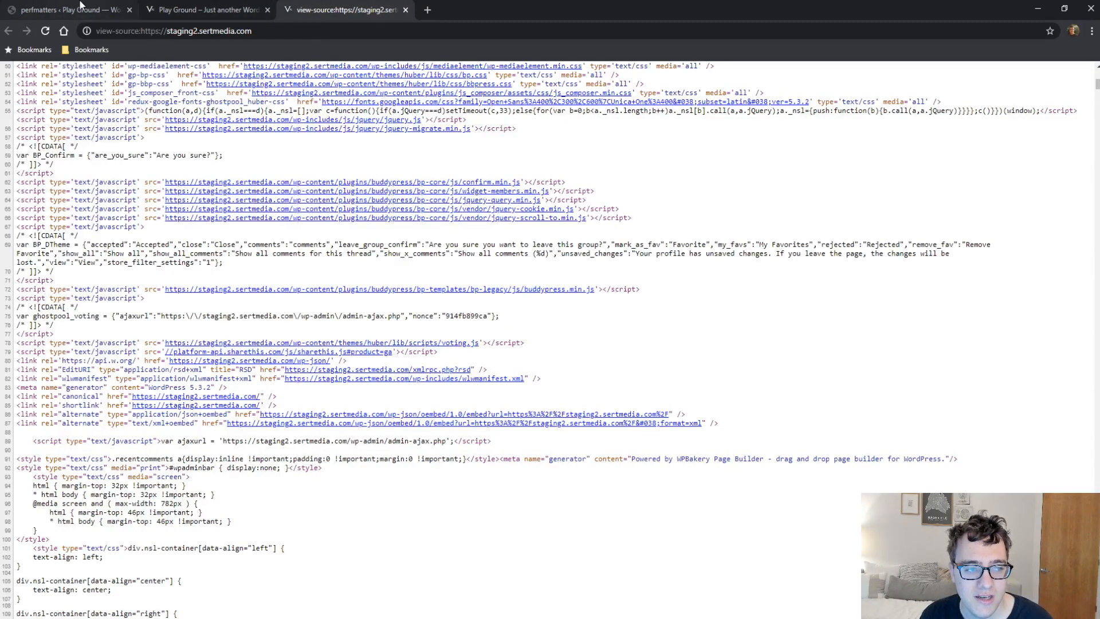
{"action": "left_click", "coordinate": [67, 10]}
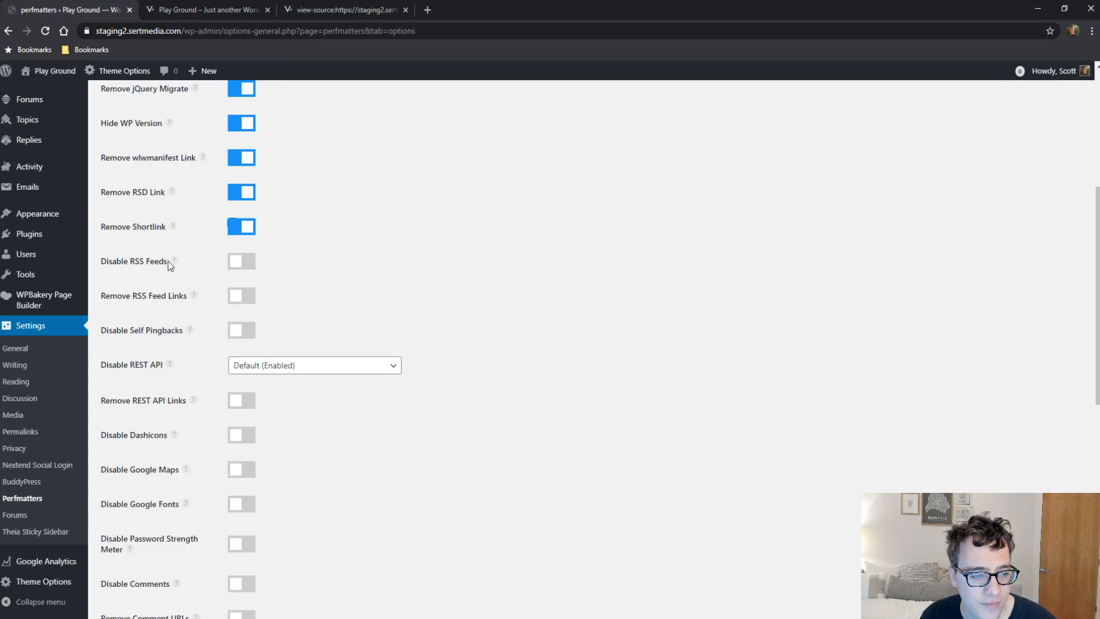
{"action": "mouse_move", "coordinate": [357, 290]}
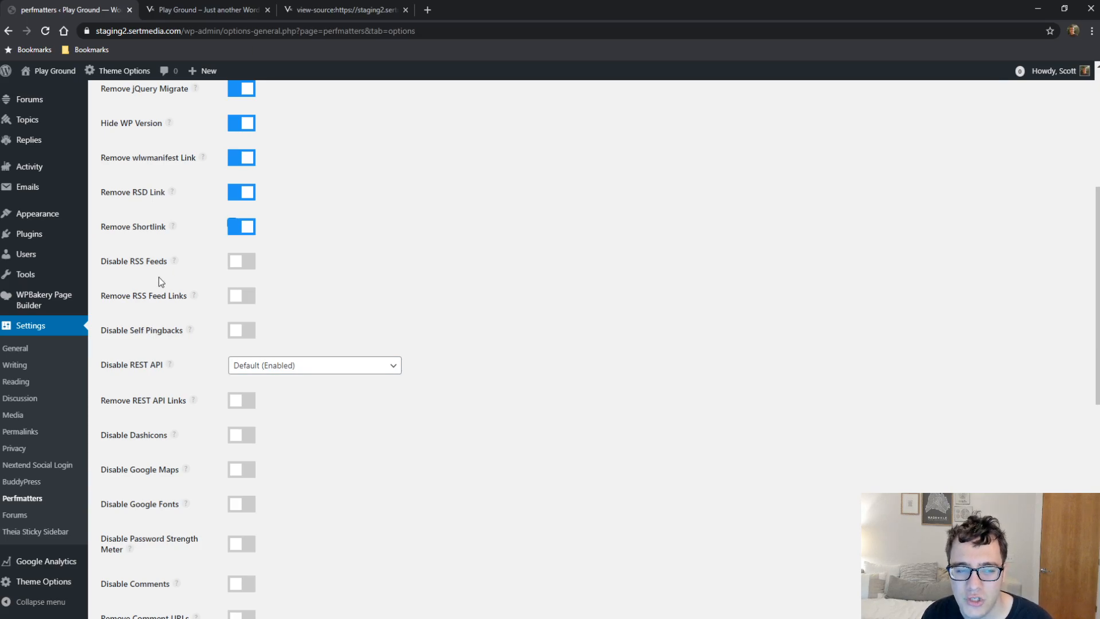
{"action": "mouse_move", "coordinate": [241, 301]}
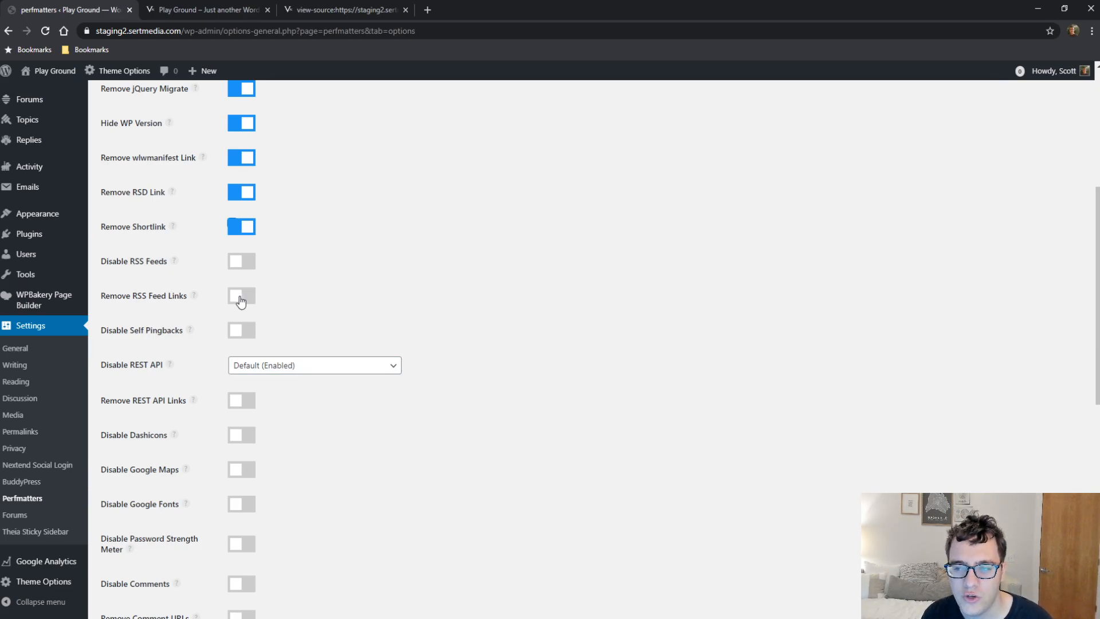
{"action": "mouse_move", "coordinate": [187, 331]}
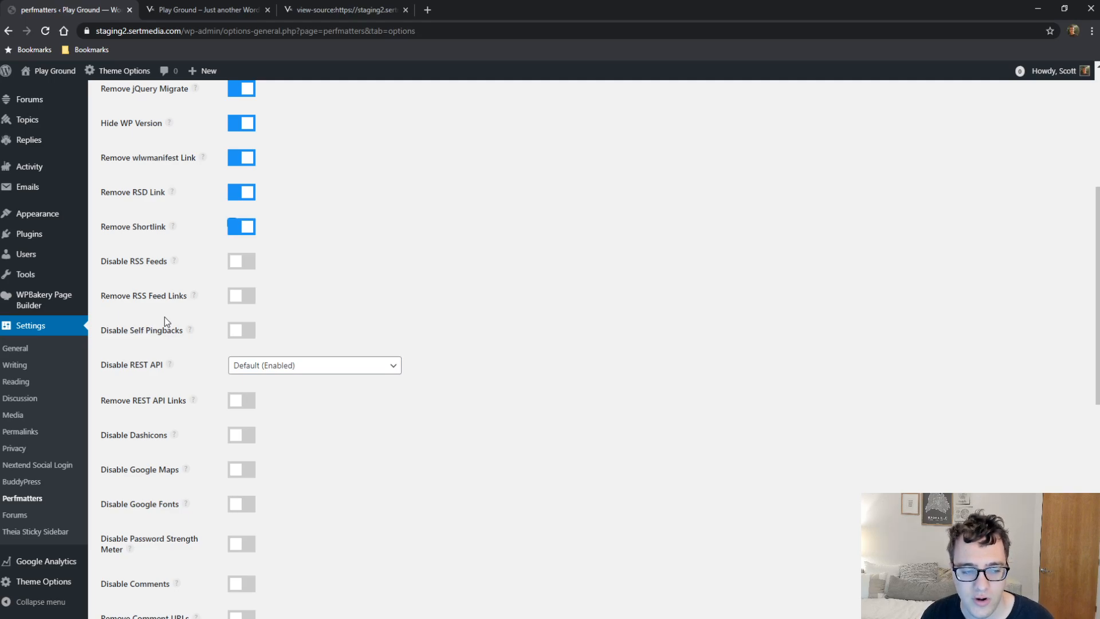
{"action": "mouse_move", "coordinate": [218, 306]}
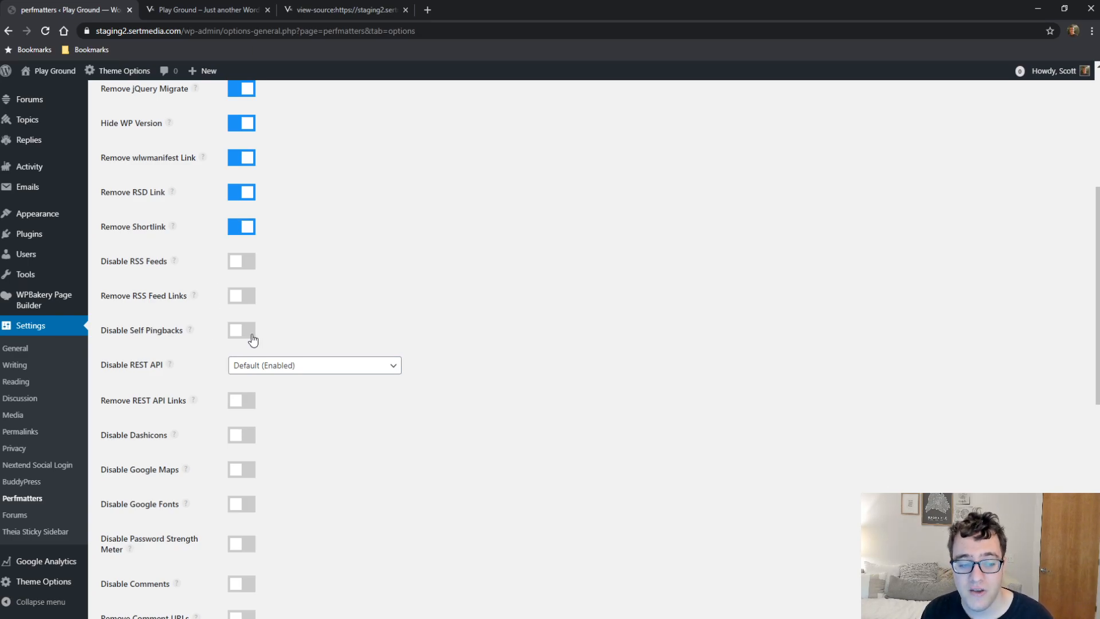
Switch on Disable Self Pingbacks, leaving Disable REST API at Default (Enabled)
{"action": "left_click", "coordinate": [240, 330]}
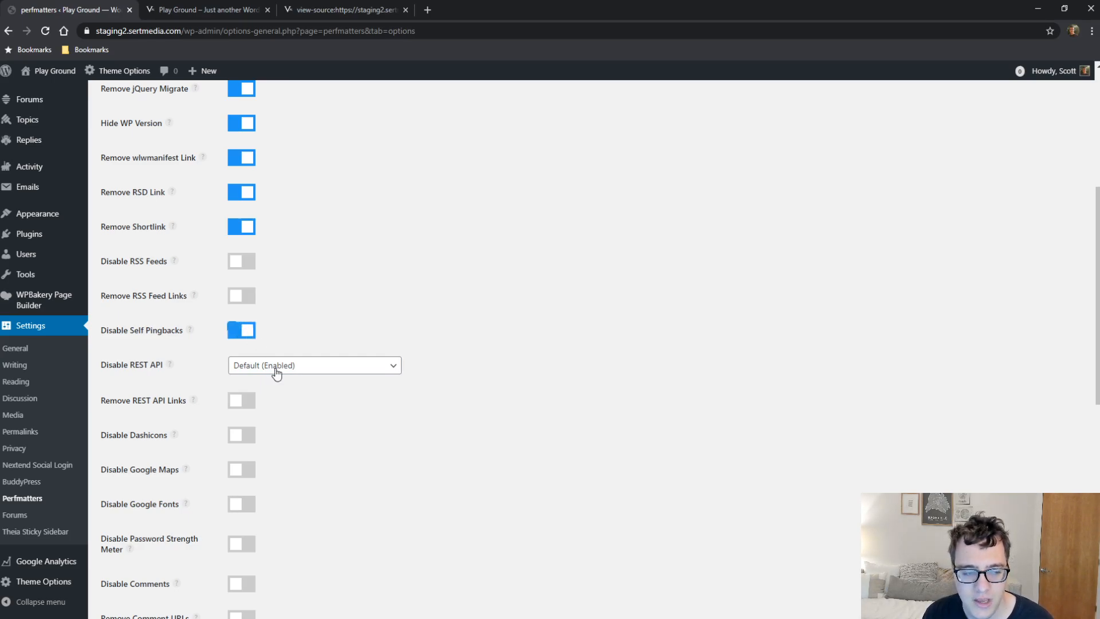
{"action": "left_click", "coordinate": [314, 365]}
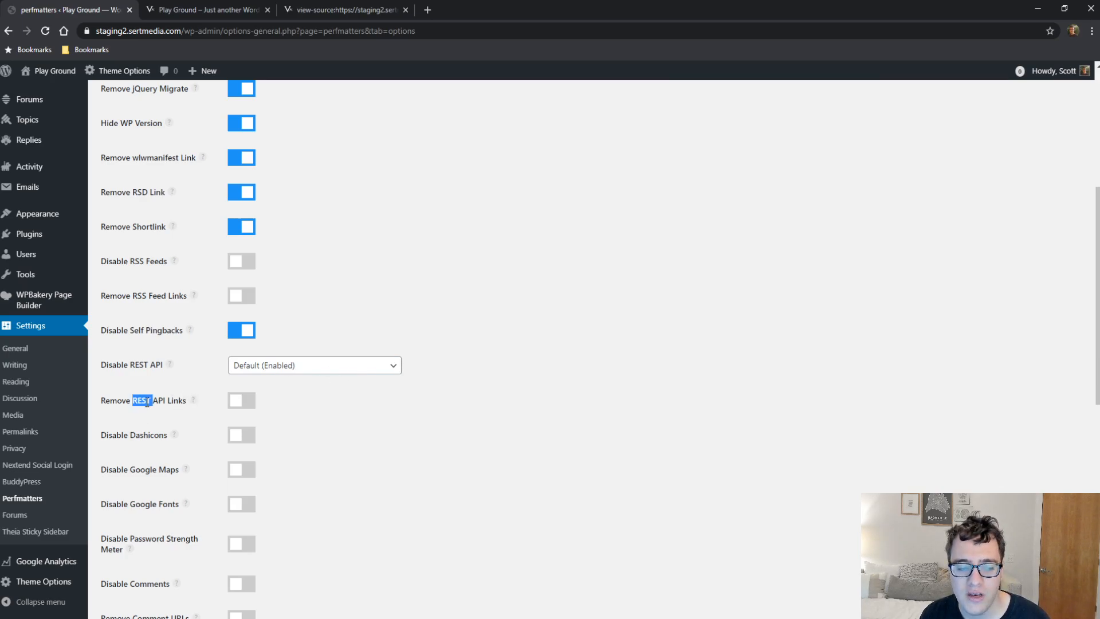
{"action": "triple_click", "coordinate": [143, 400]}
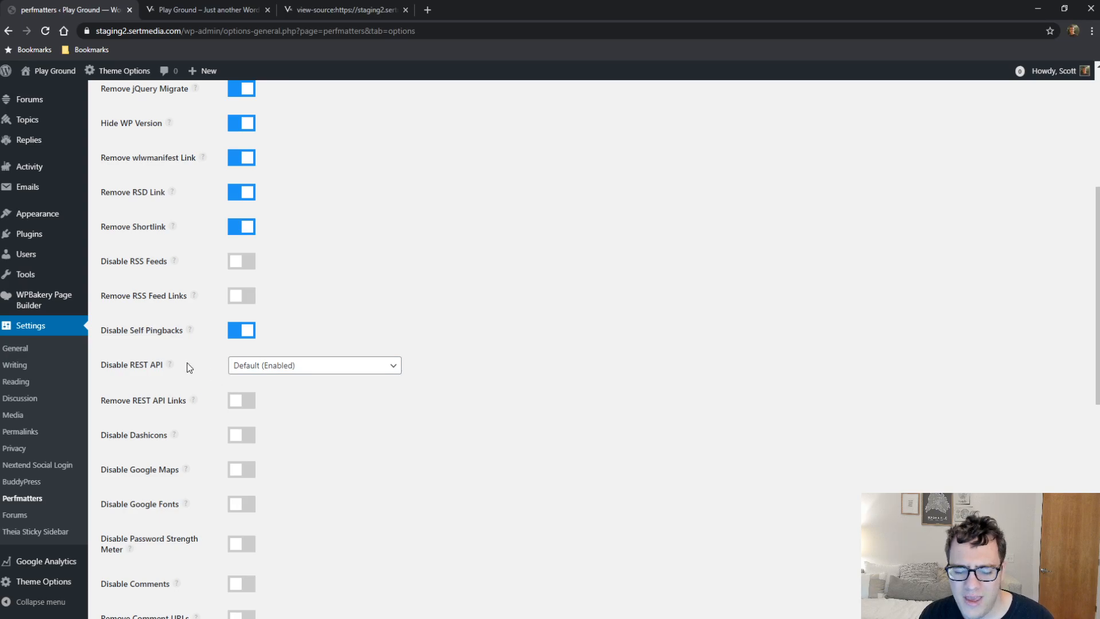
{"action": "mouse_move", "coordinate": [281, 388]}
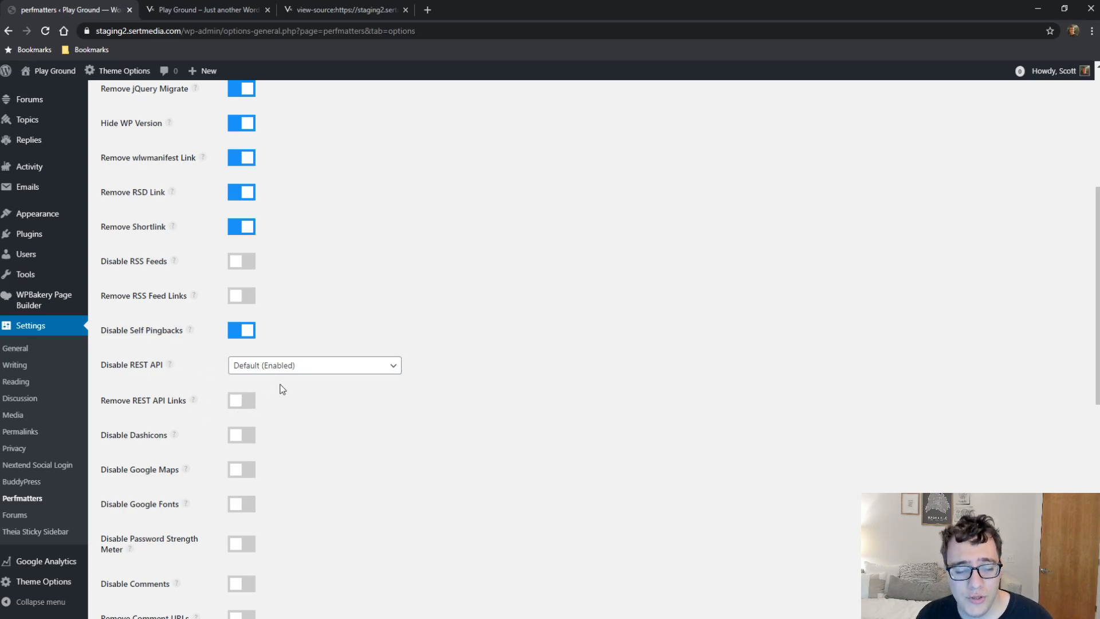
Switch on Disable Dashicons
{"action": "scroll", "scroll_direction": "down", "scroll_amount": 3}
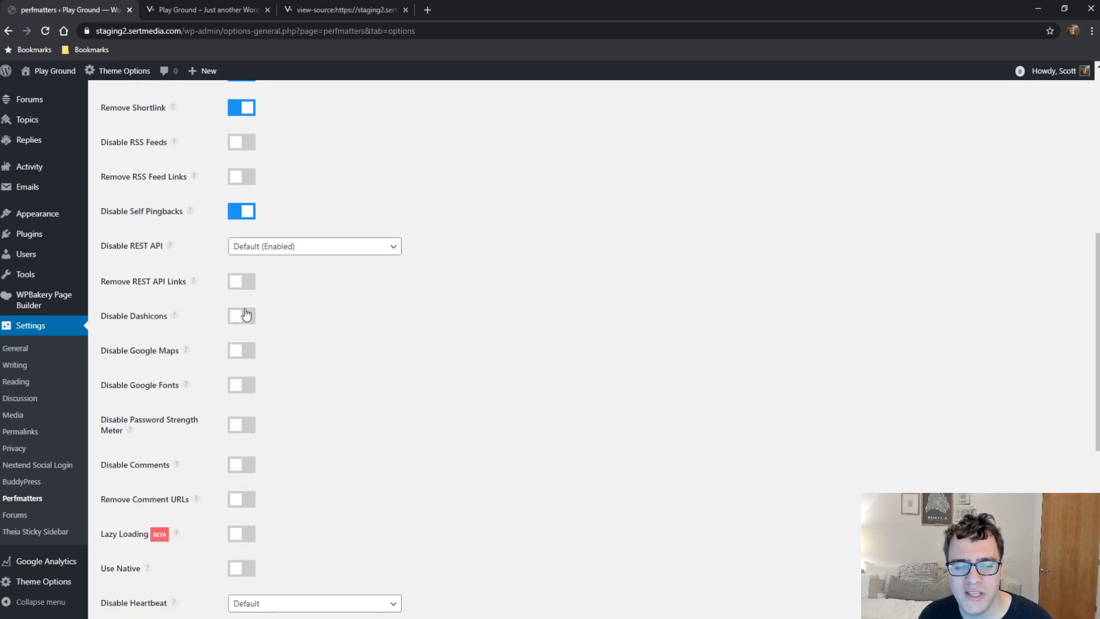
{"action": "left_click", "coordinate": [241, 315]}
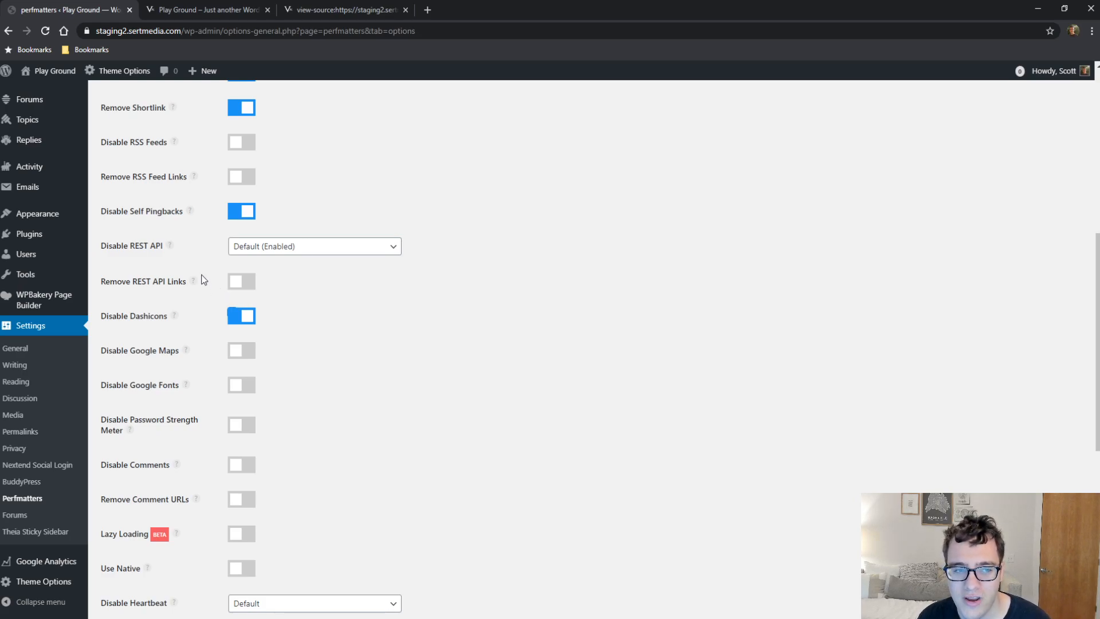
{"action": "mouse_move", "coordinate": [206, 337]}
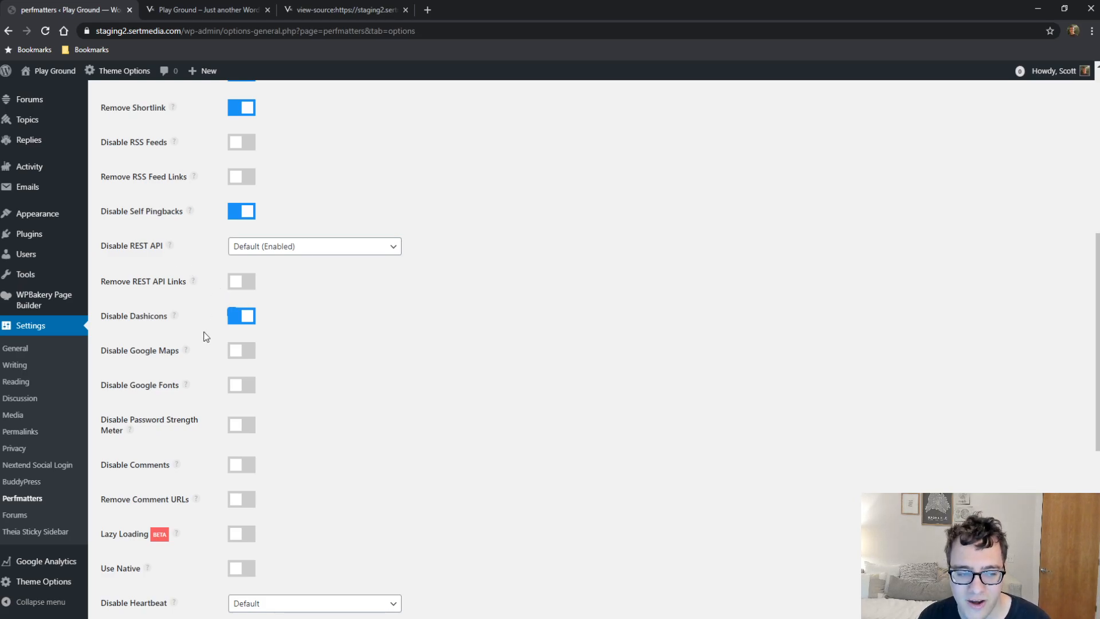
{"action": "mouse_move", "coordinate": [177, 320]}
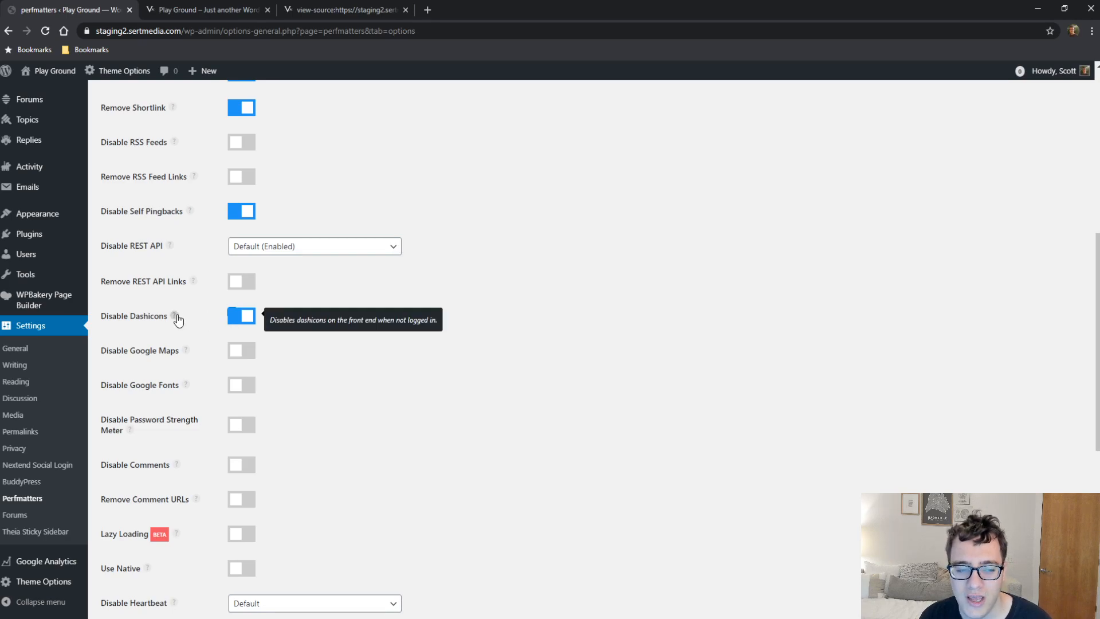
{"action": "left_click", "coordinate": [203, 10]}
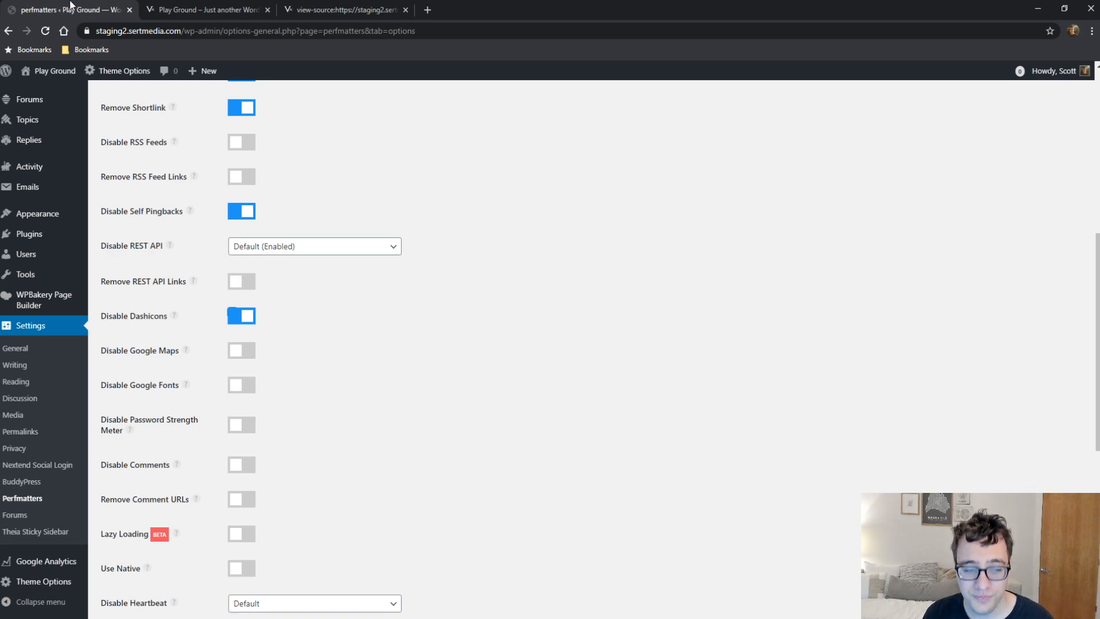
{"action": "mouse_move", "coordinate": [412, 329]}
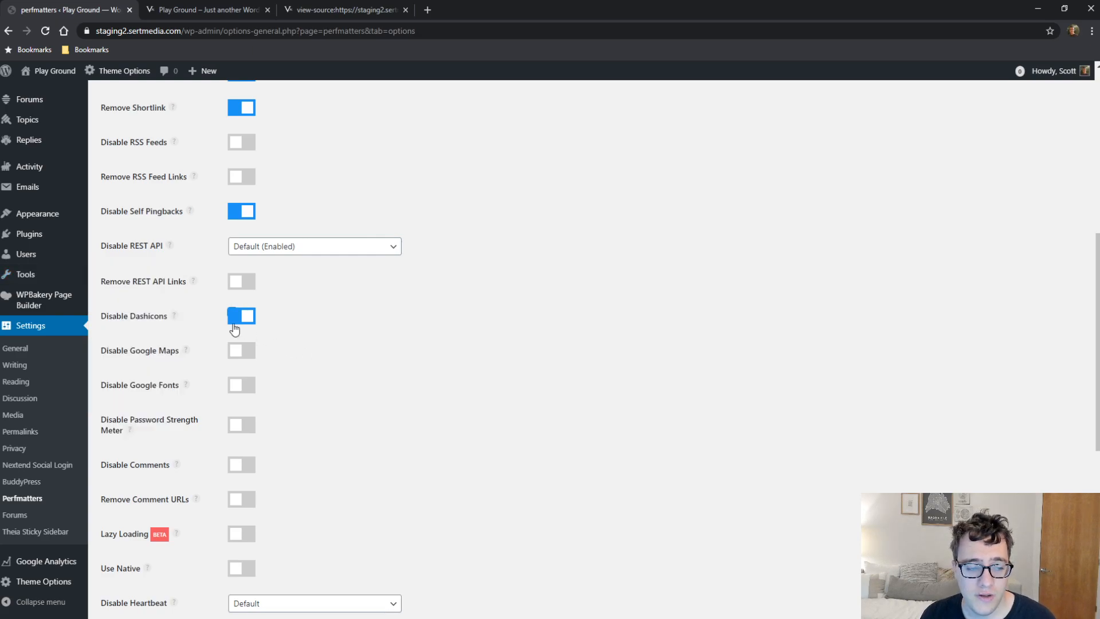
{"action": "mouse_move", "coordinate": [274, 365]}
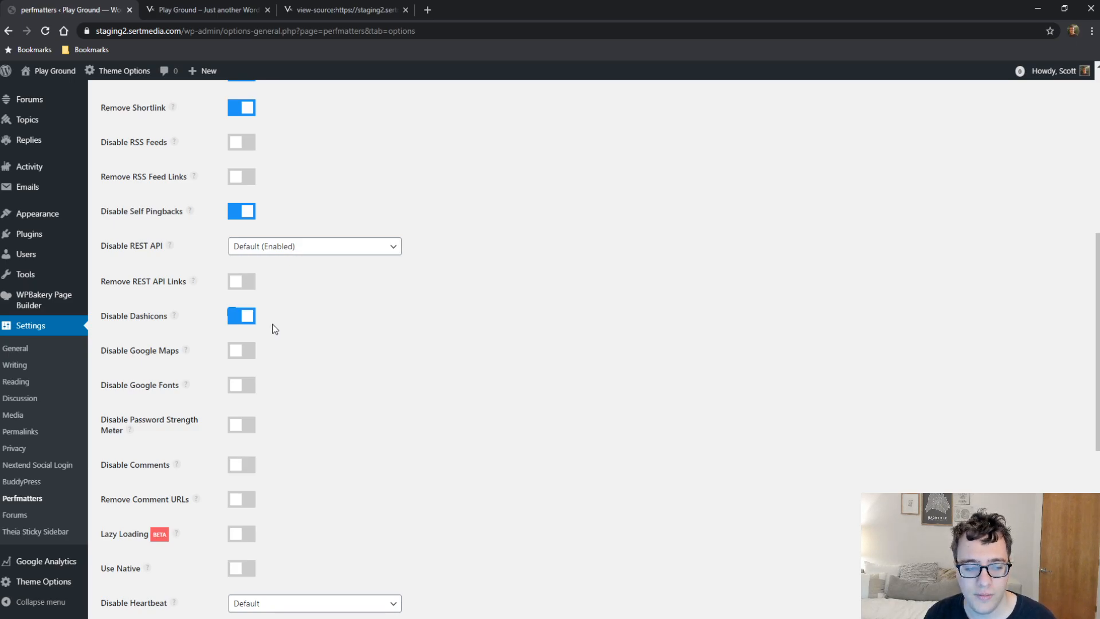
{"action": "mouse_move", "coordinate": [250, 356]}
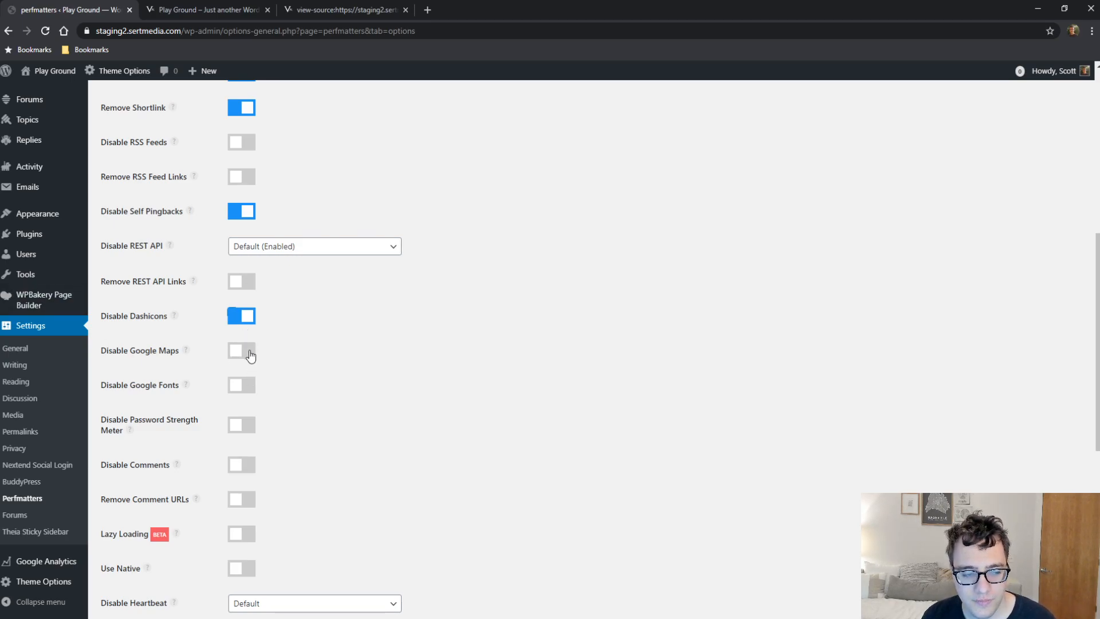
{"action": "mouse_move", "coordinate": [193, 391]}
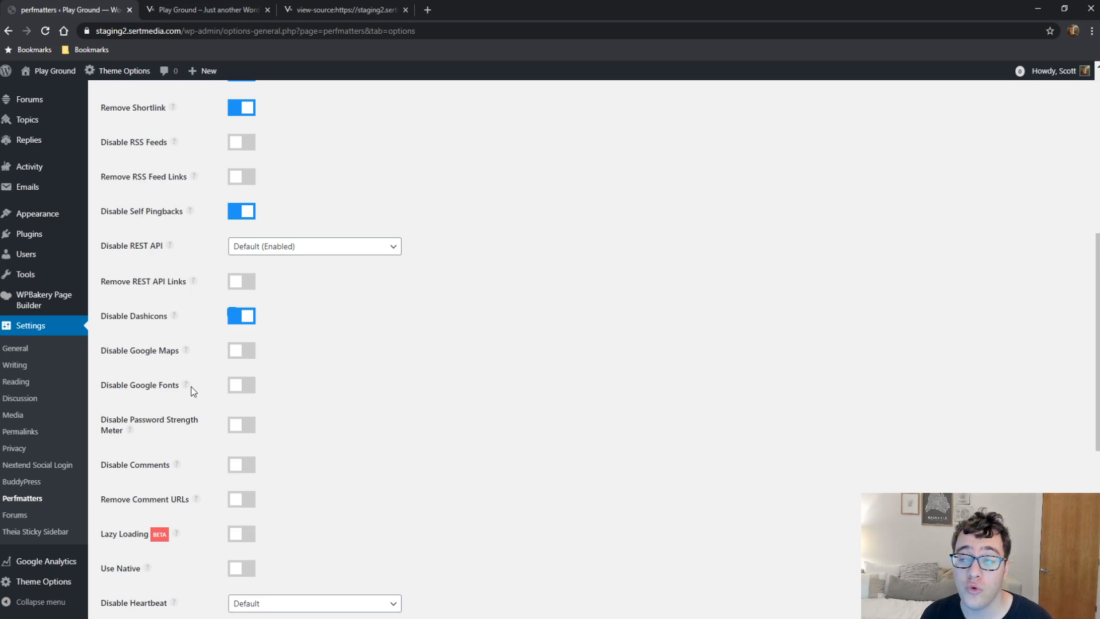
{"action": "mouse_move", "coordinate": [186, 385]}
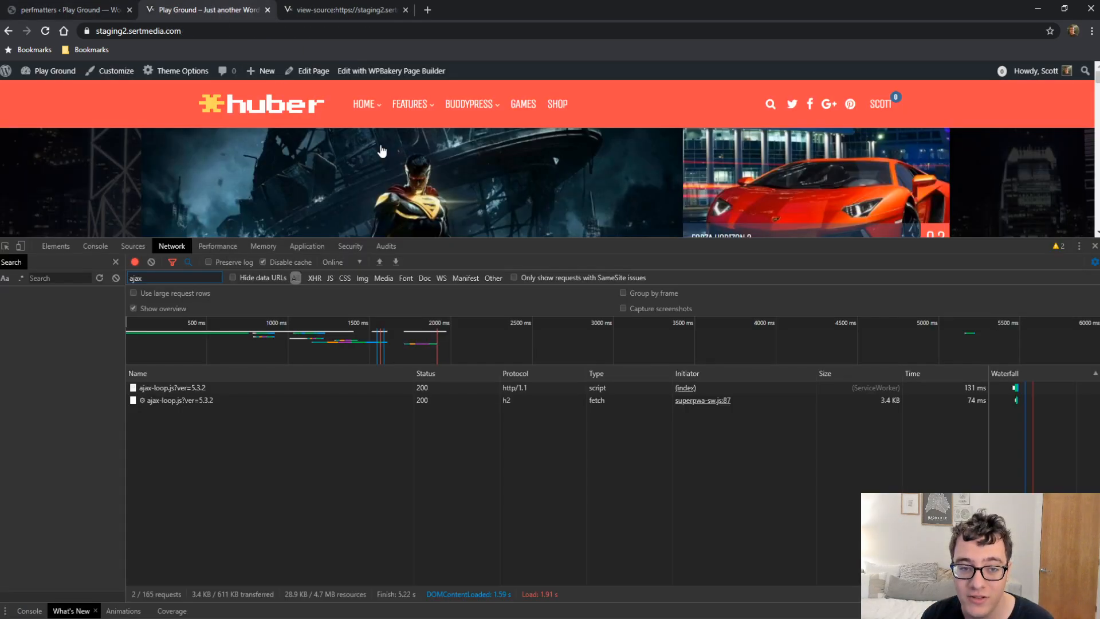
{"action": "mouse_move", "coordinate": [618, 79]}
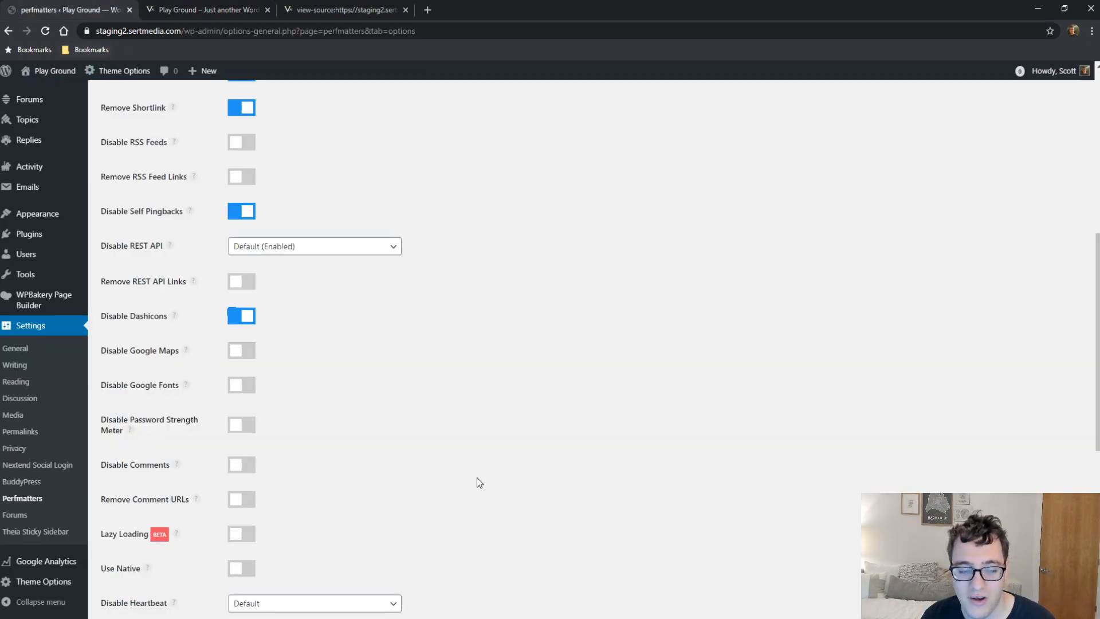
{"action": "mouse_move", "coordinate": [364, 274]}
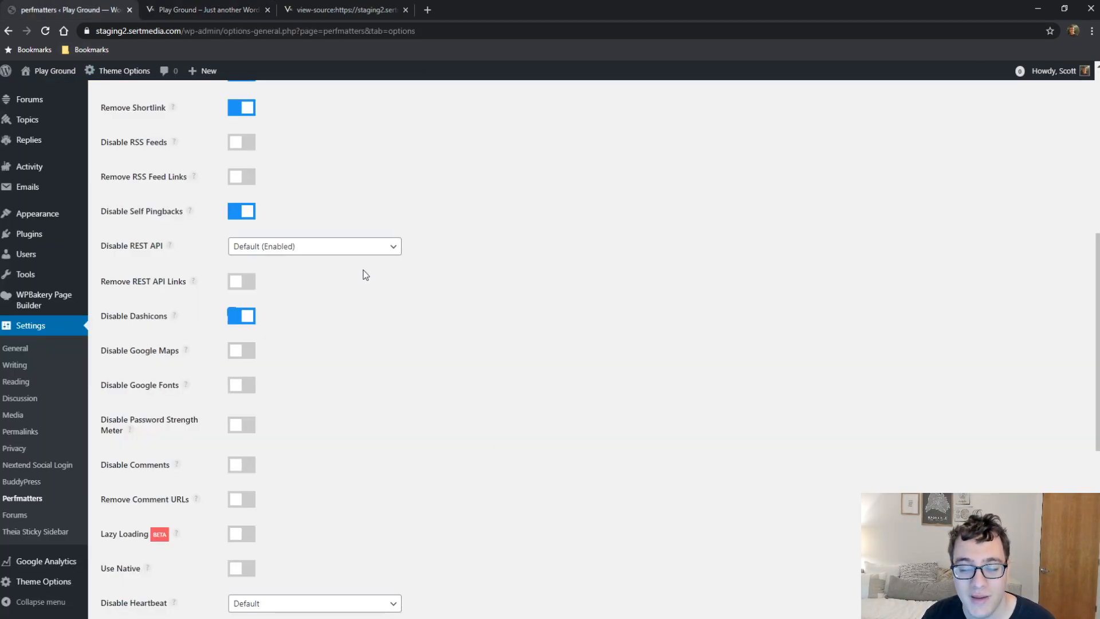
{"action": "mouse_move", "coordinate": [342, 282]}
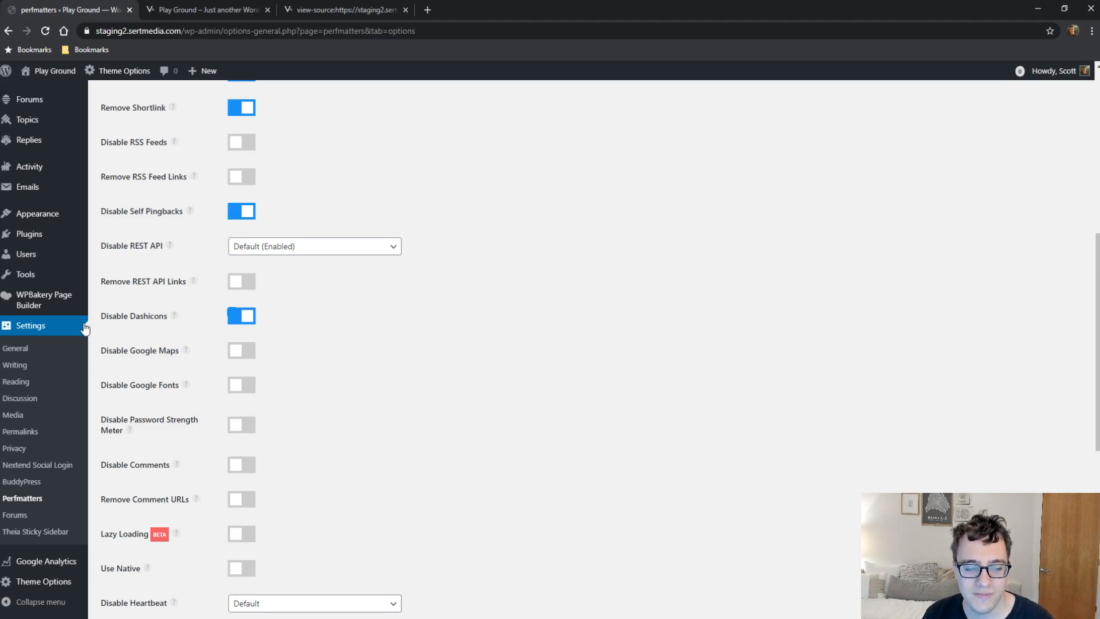
{"action": "mouse_move", "coordinate": [253, 413]}
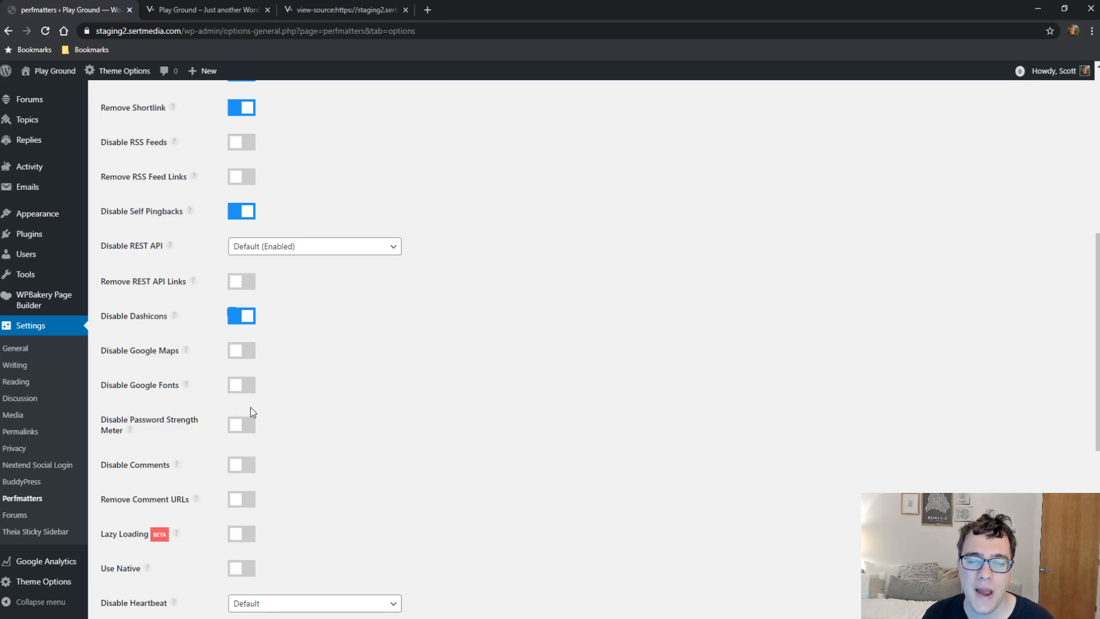
Switch on Disable Password Strength Meter
{"action": "left_click", "coordinate": [241, 425]}
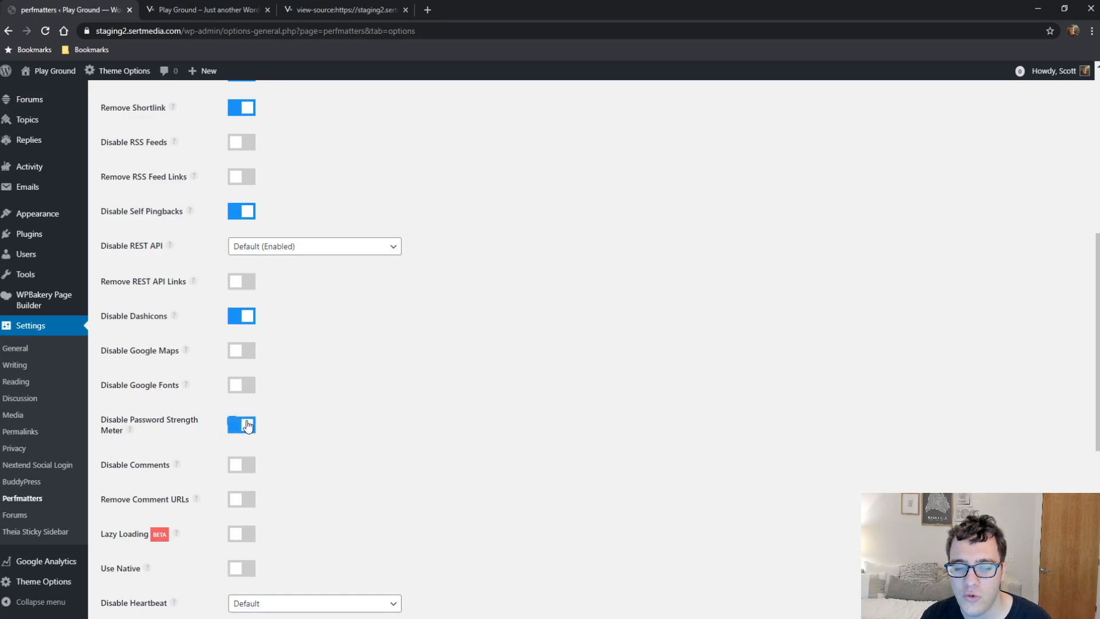
{"action": "mouse_move", "coordinate": [129, 430]}
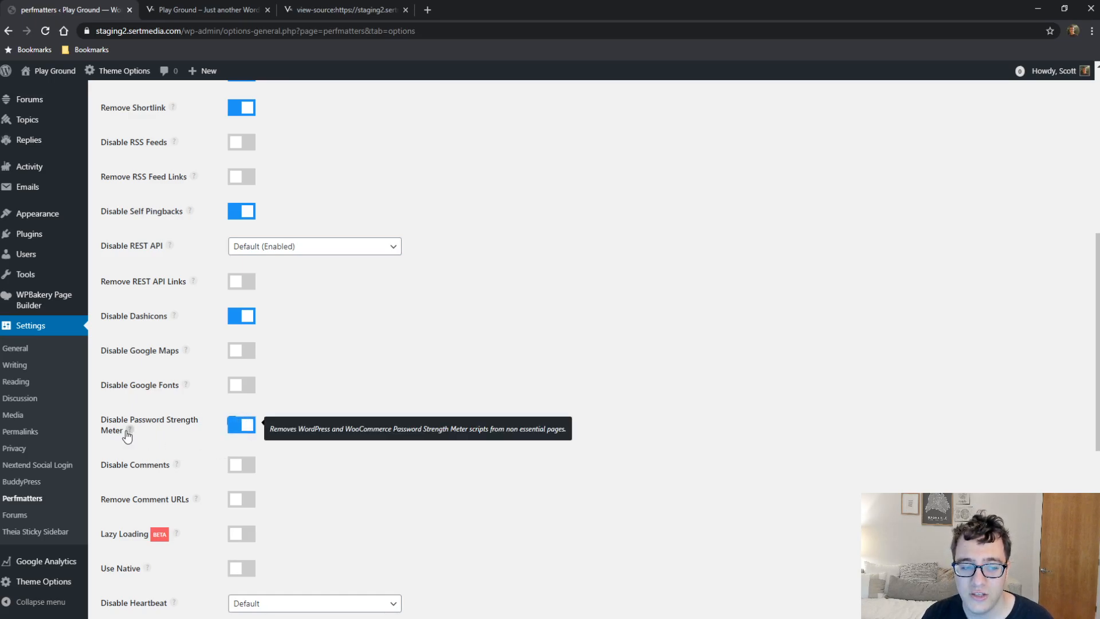
{"action": "mouse_move", "coordinate": [226, 459]}
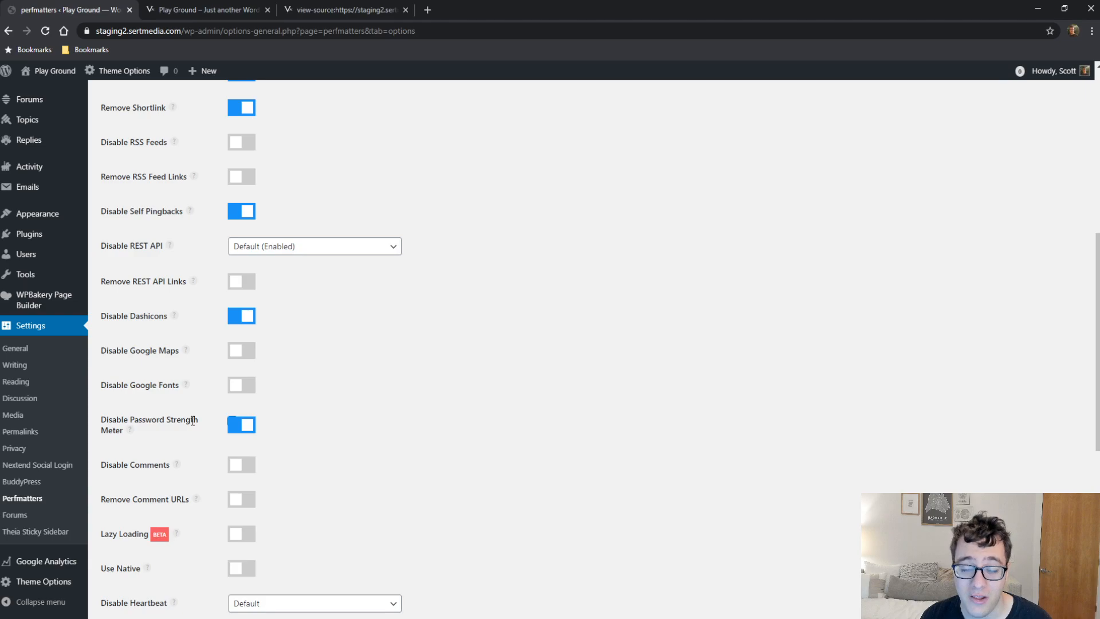
{"action": "mouse_move", "coordinate": [138, 435]}
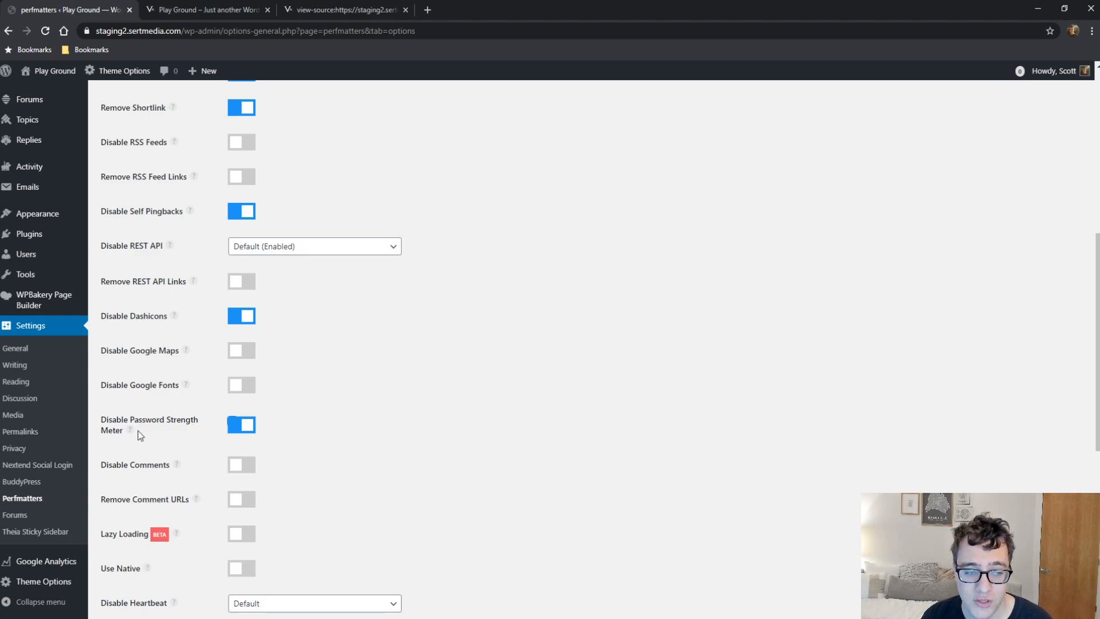
{"action": "mouse_move", "coordinate": [186, 477]}
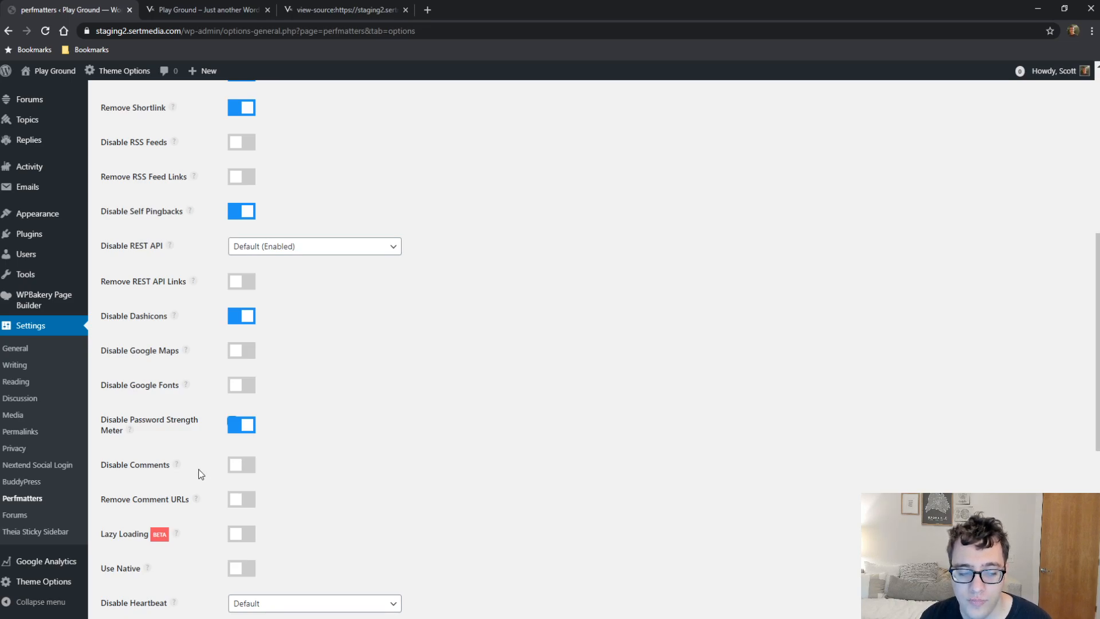
{"action": "mouse_move", "coordinate": [203, 485]}
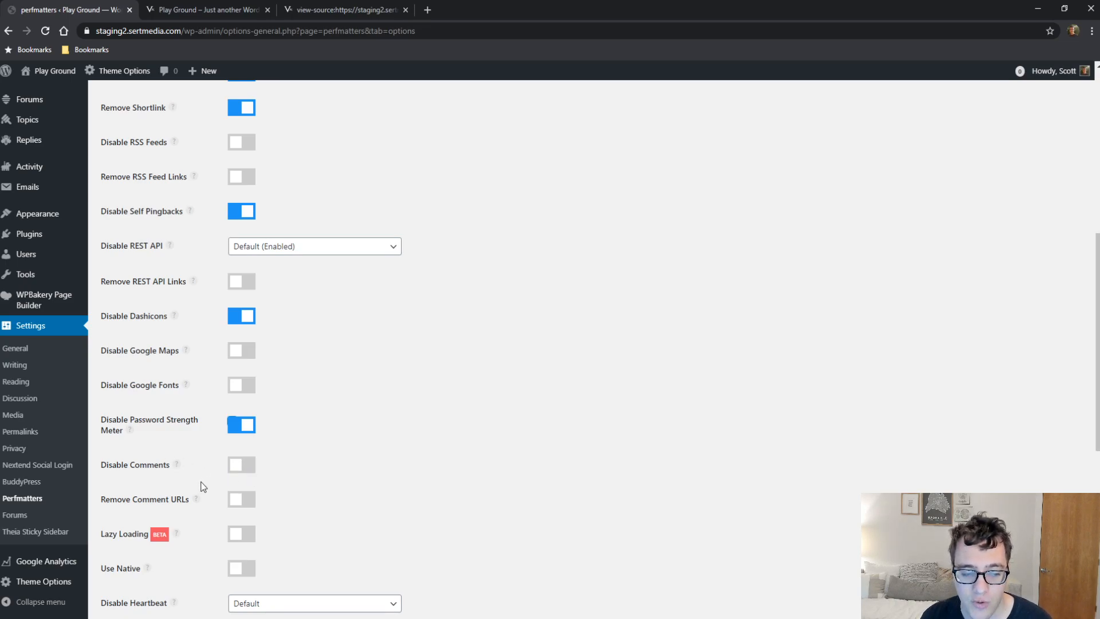
{"action": "mouse_move", "coordinate": [197, 502]}
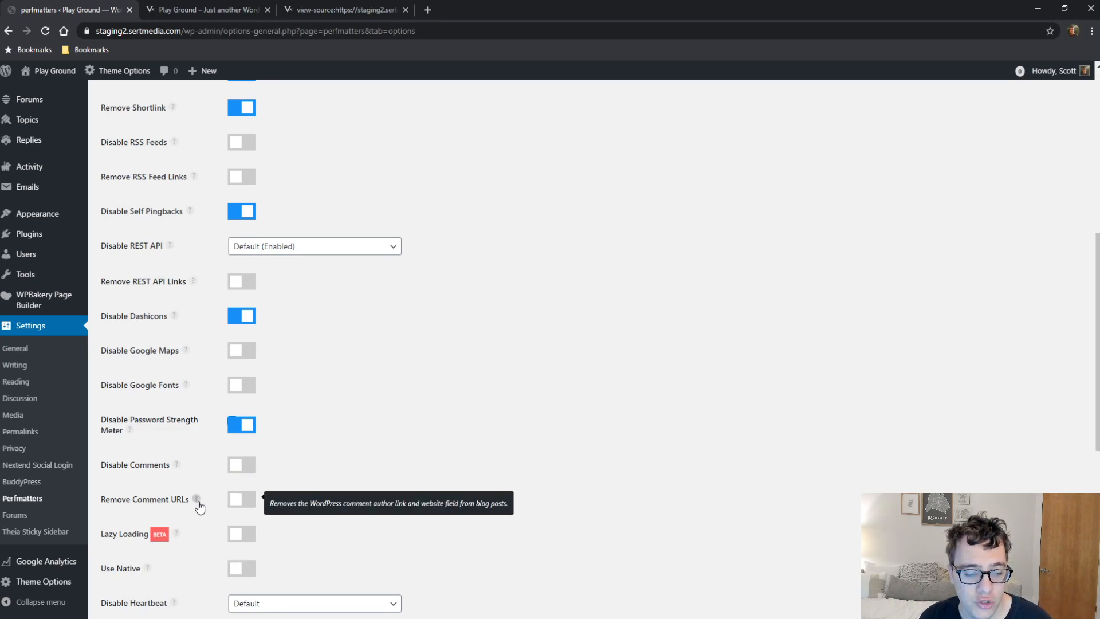
{"action": "left_click", "coordinate": [241, 500]}
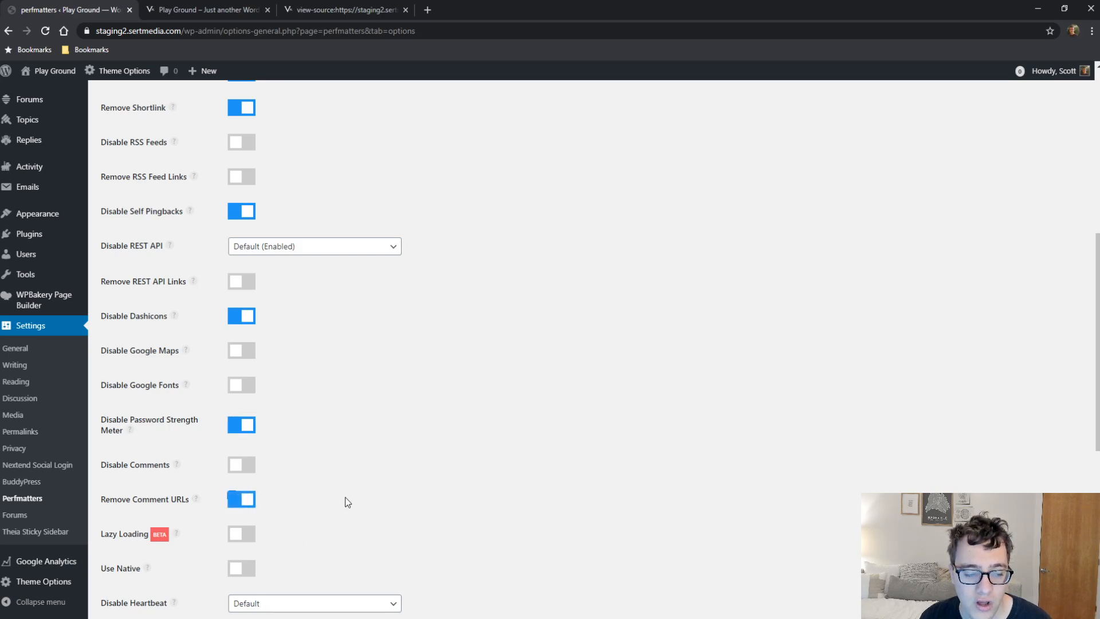
{"action": "mouse_move", "coordinate": [323, 483]}
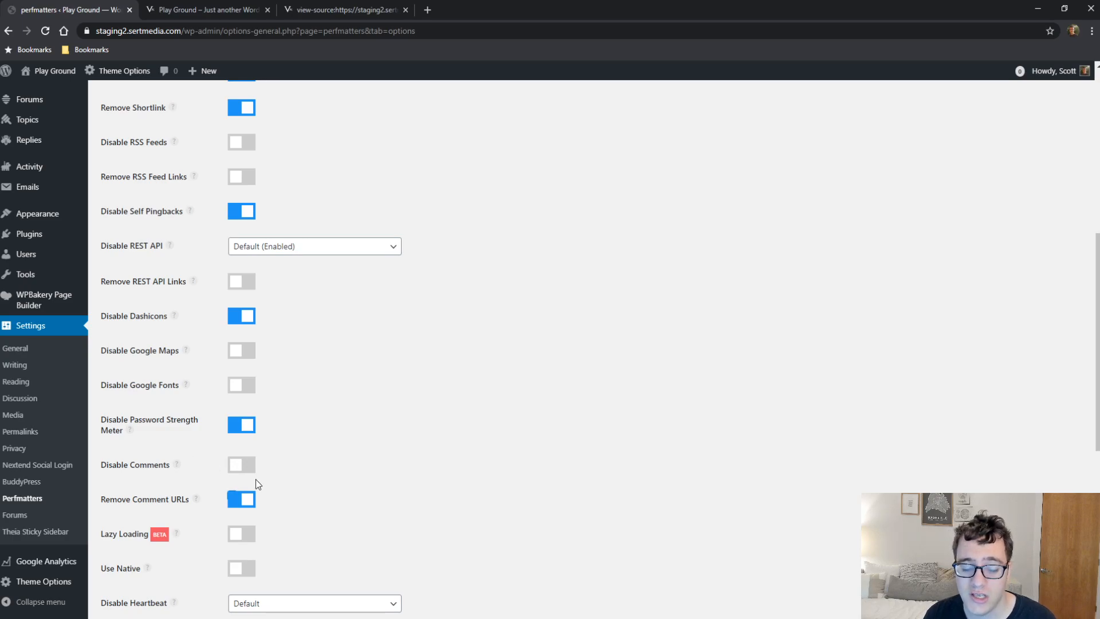
{"action": "left_click", "coordinate": [241, 464]}
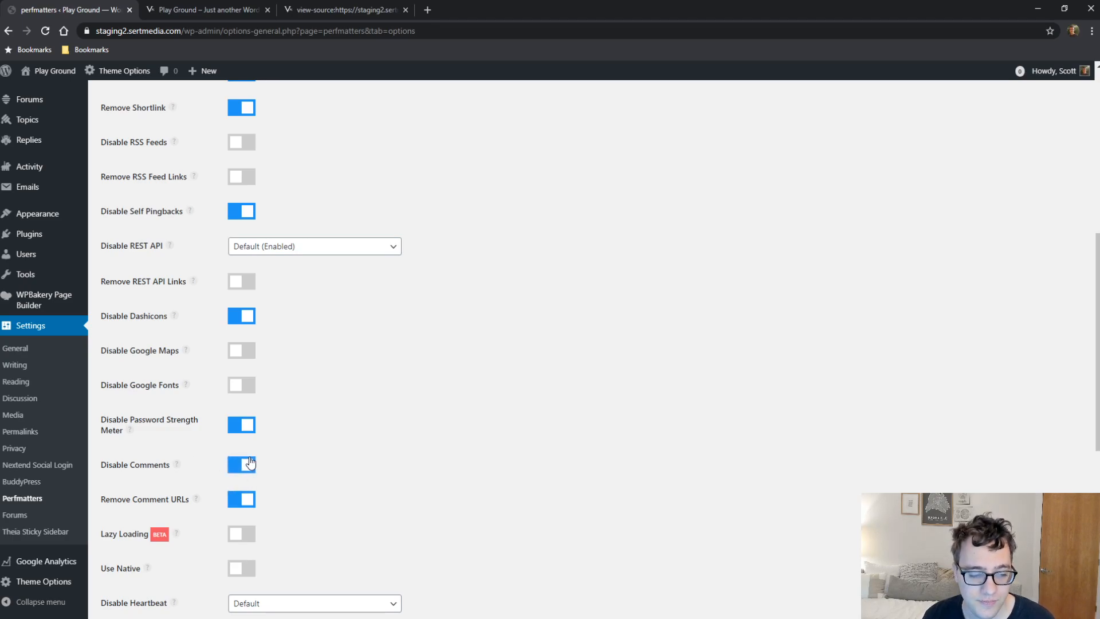
{"action": "left_click", "coordinate": [241, 464]}
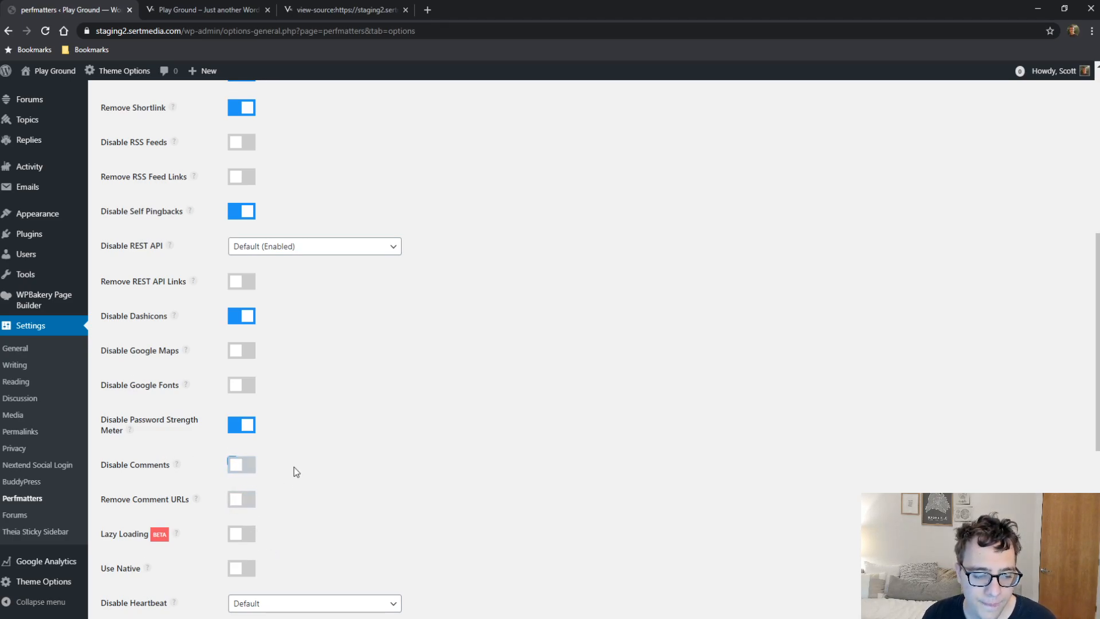
{"action": "left_click", "coordinate": [241, 415]}
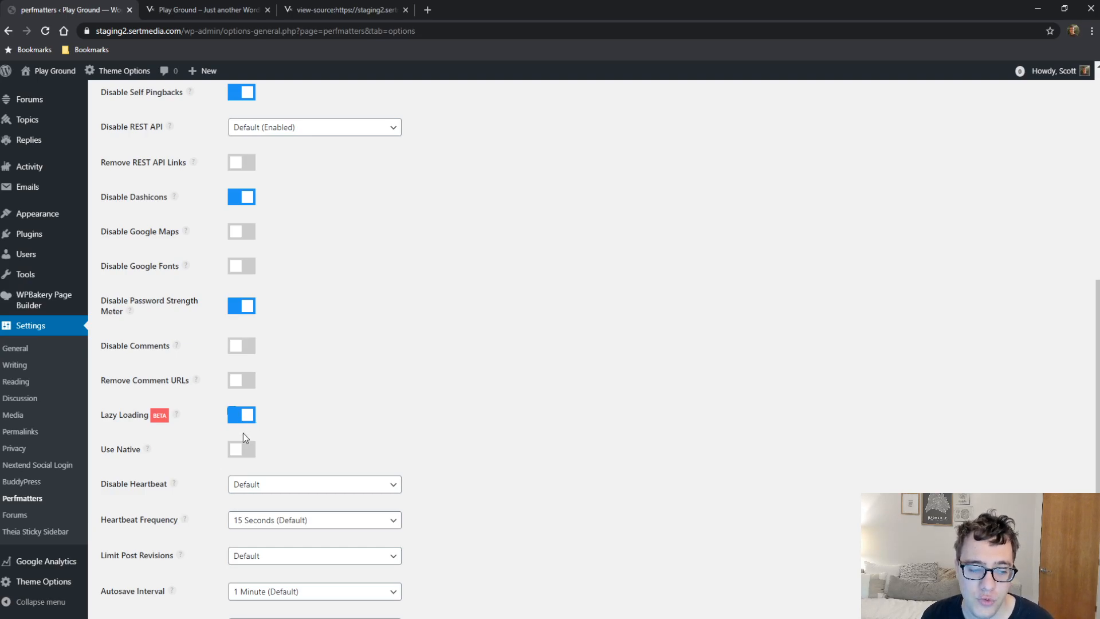
Switch on Use Native under Lazy Loading
{"action": "left_click", "coordinate": [241, 450]}
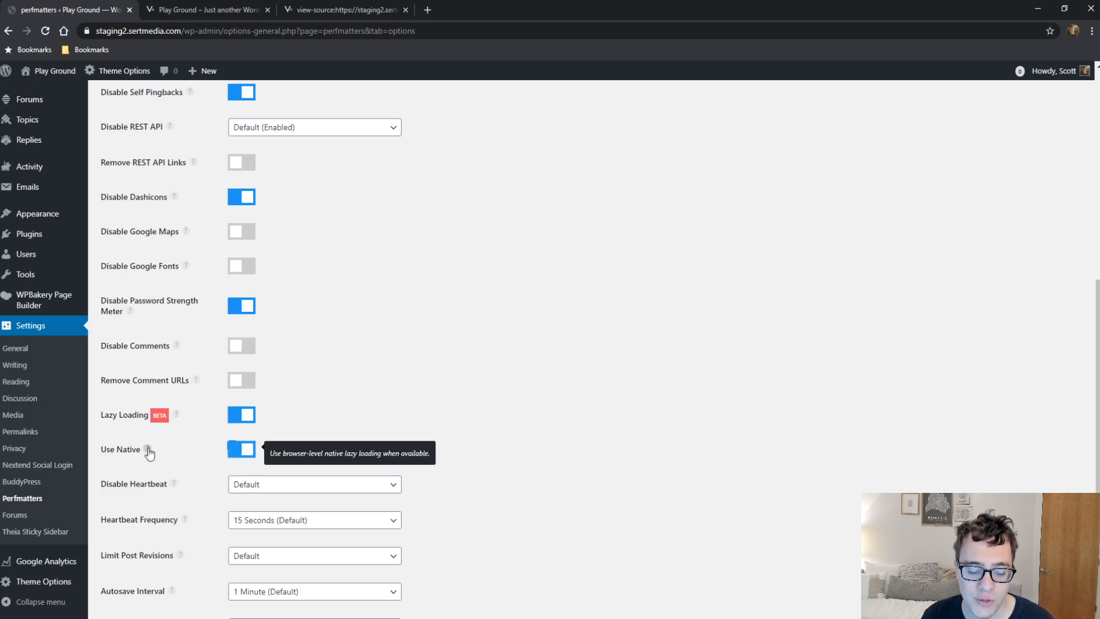
{"action": "mouse_move", "coordinate": [334, 384]}
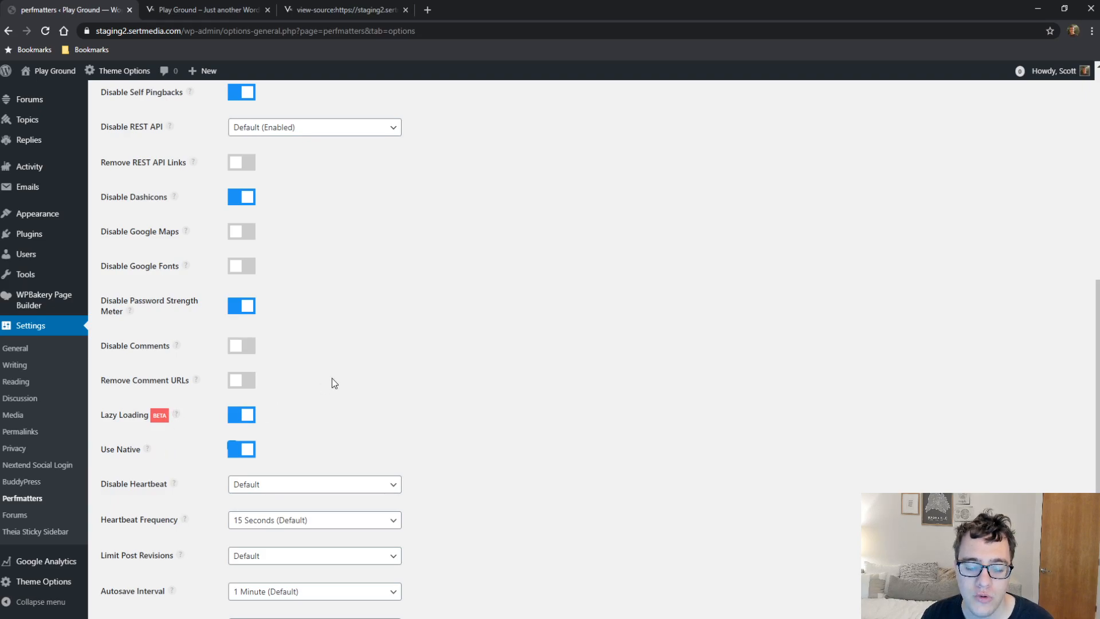
{"action": "mouse_move", "coordinate": [335, 384]}
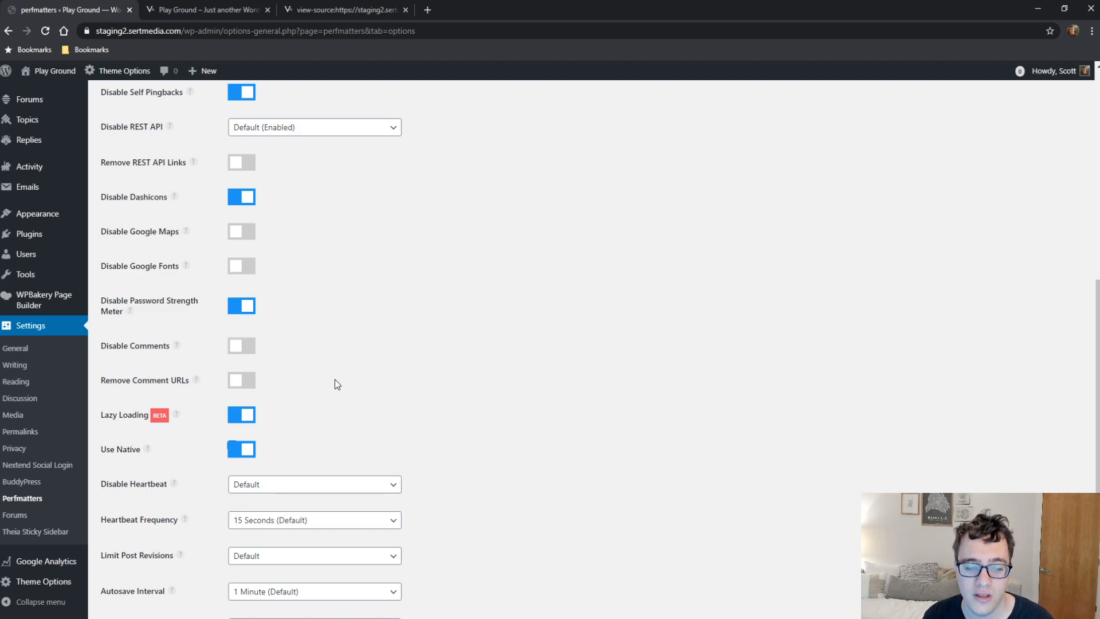
{"action": "mouse_move", "coordinate": [386, 251]}
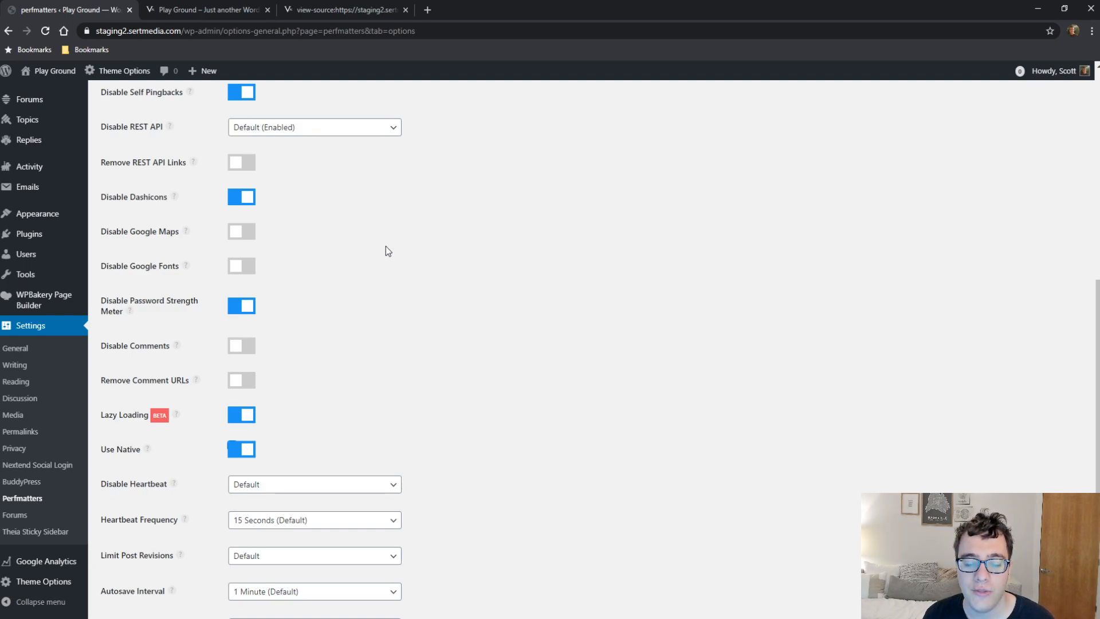
{"action": "scroll", "scroll_direction": "down", "scroll_amount": 3}
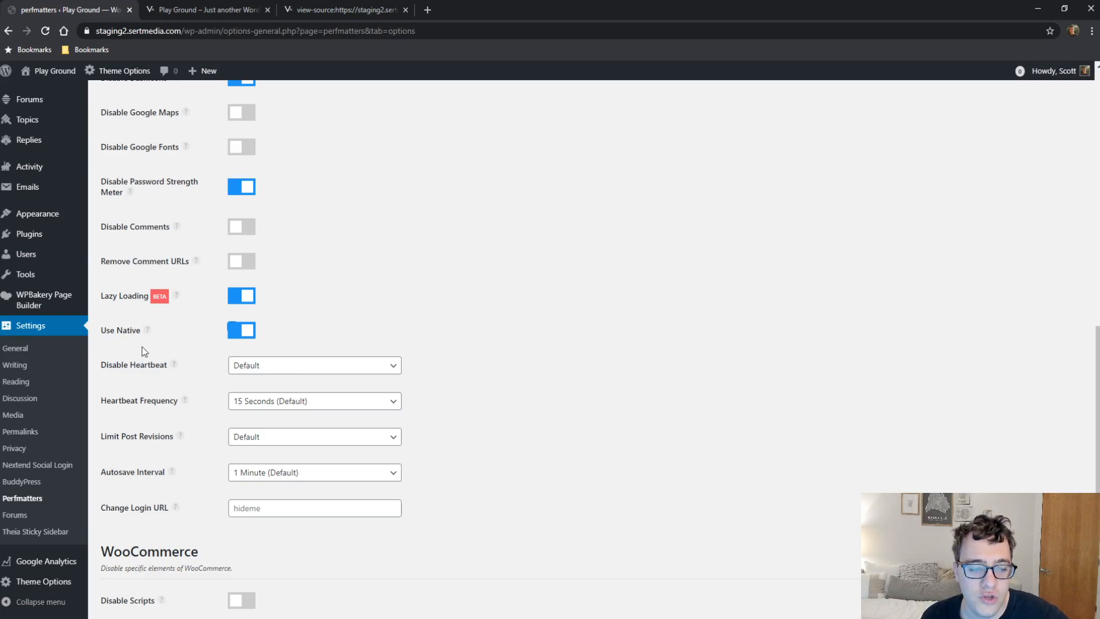
Allow heartbeat only when editing posts/pages, at 60-second frequency
{"action": "left_click", "coordinate": [314, 365]}
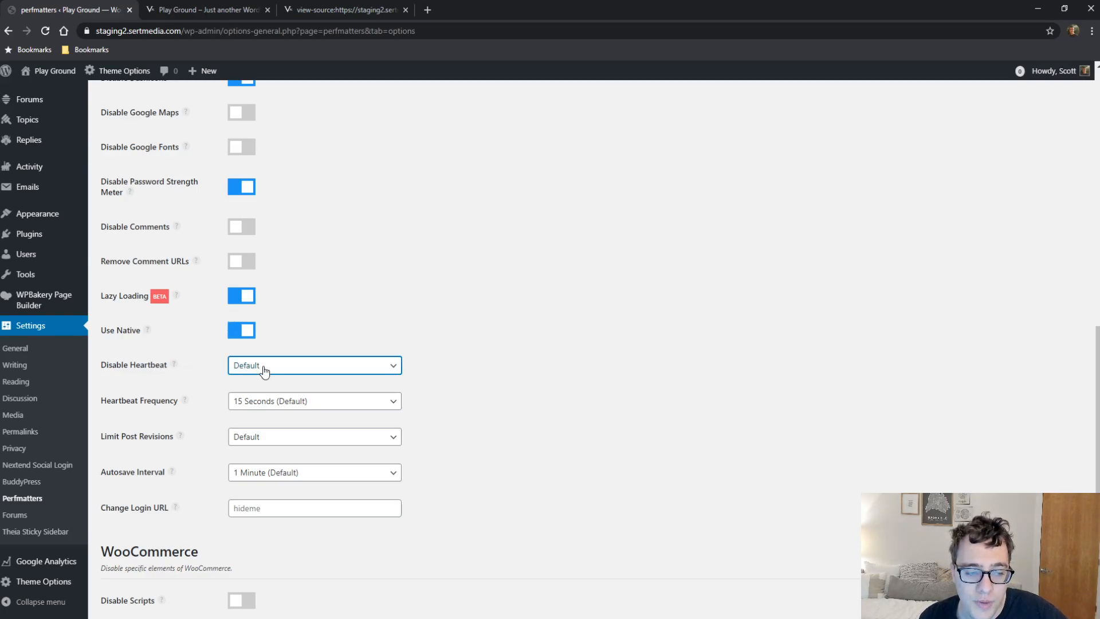
{"action": "mouse_move", "coordinate": [241, 403]}
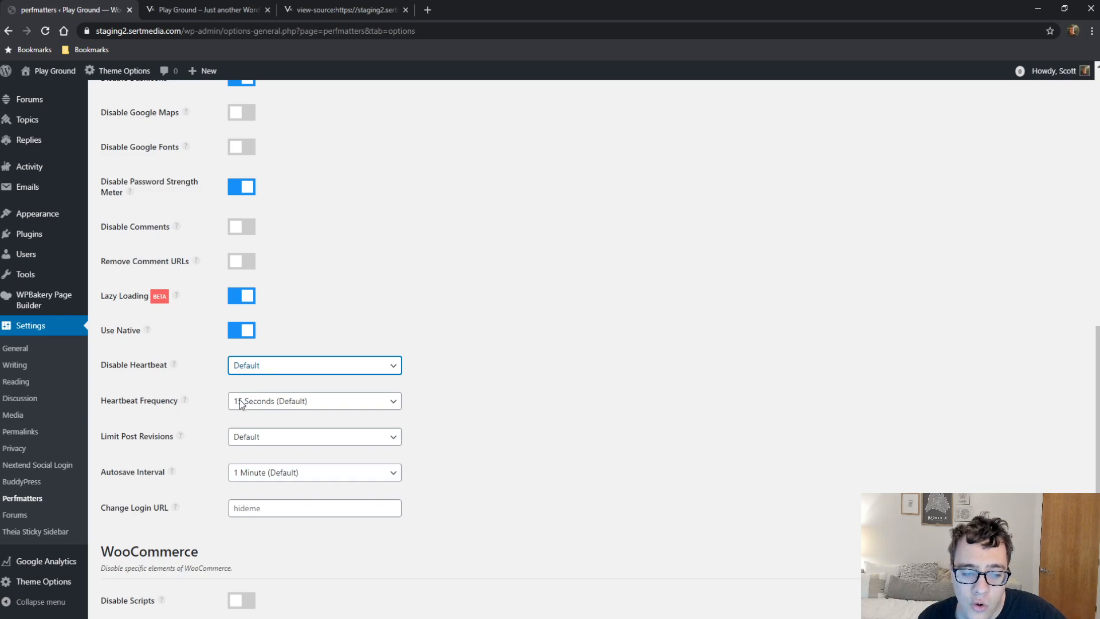
{"action": "left_click", "coordinate": [313, 365]}
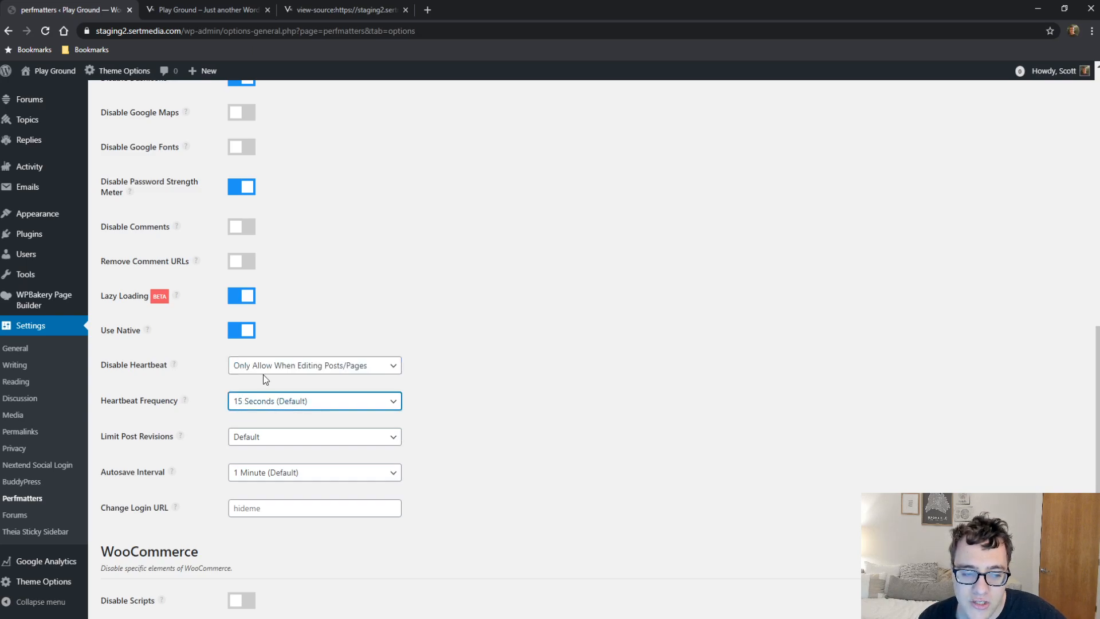
{"action": "mouse_move", "coordinate": [350, 390]}
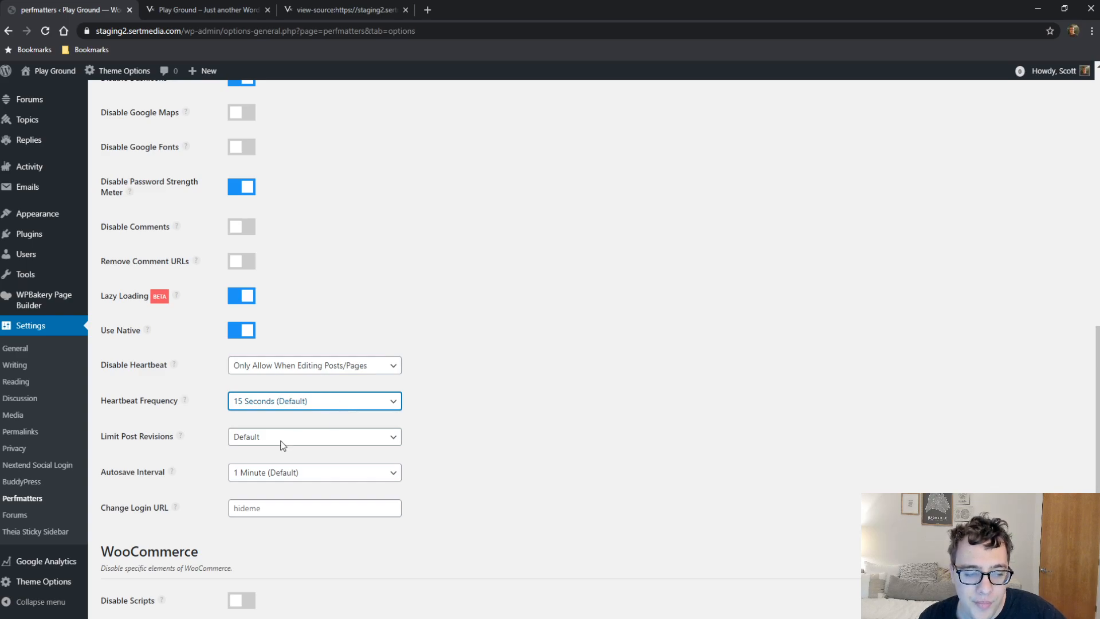
{"action": "left_click", "coordinate": [313, 401]}
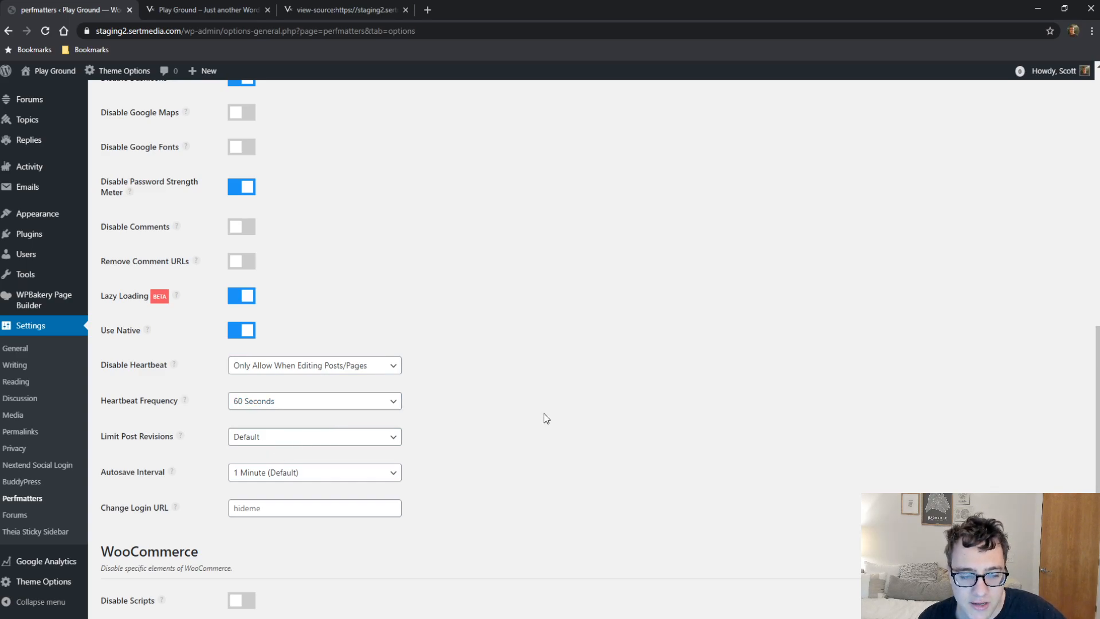
Limit post revisions to 5 and set the autosave interval to 5 minutes
{"action": "left_click", "coordinate": [313, 437]}
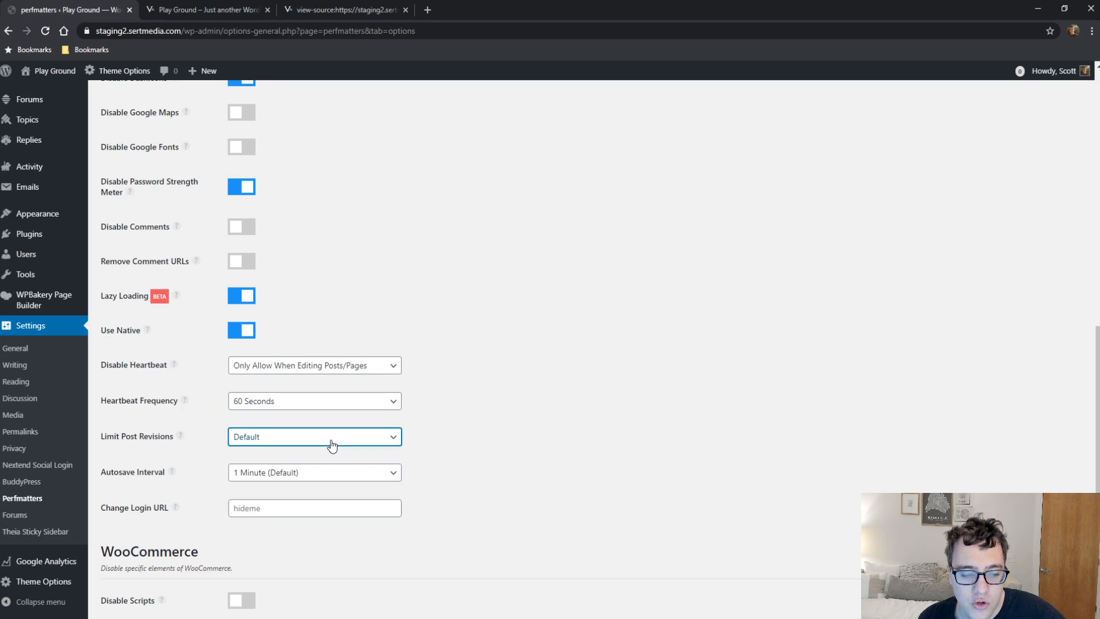
{"action": "mouse_move", "coordinate": [455, 449]}
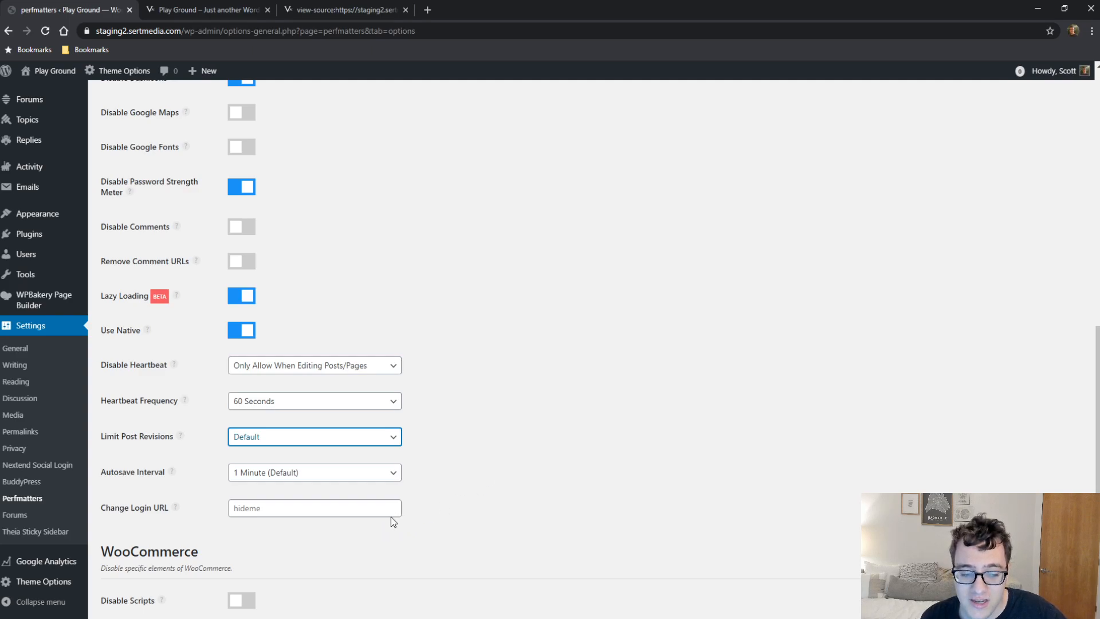
{"action": "left_click", "coordinate": [313, 437]}
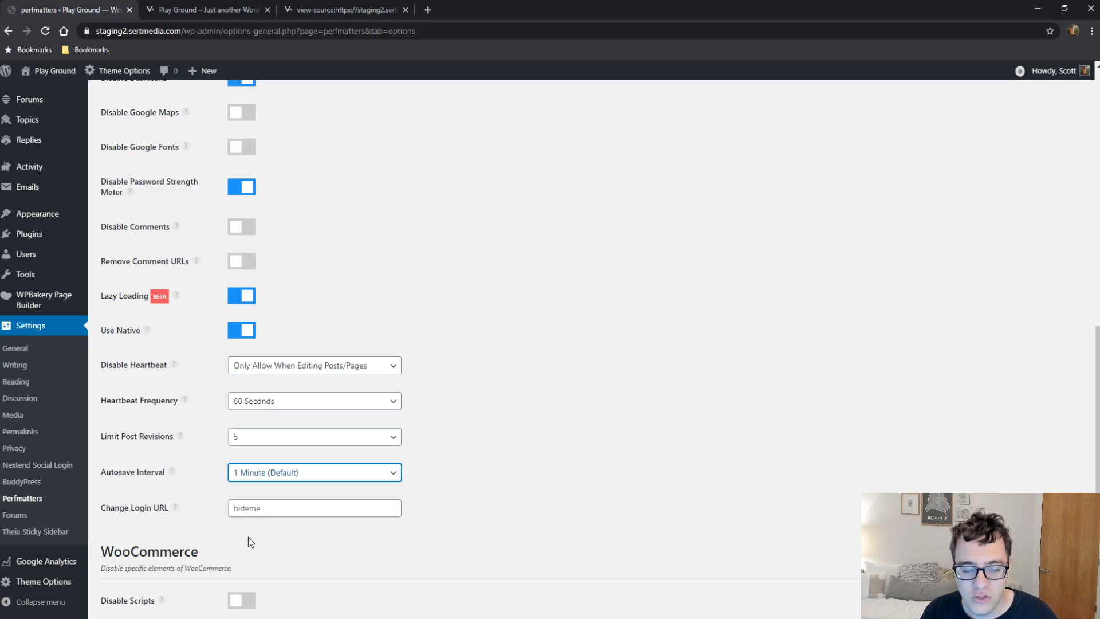
{"action": "left_click", "coordinate": [313, 472]}
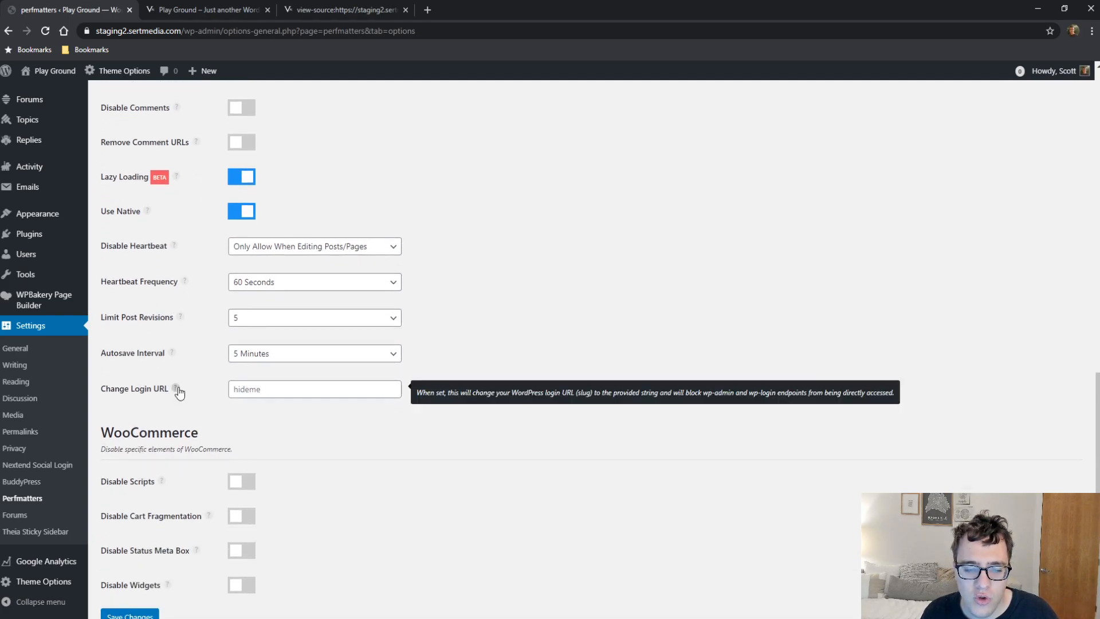
{"action": "mouse_move", "coordinate": [325, 407]}
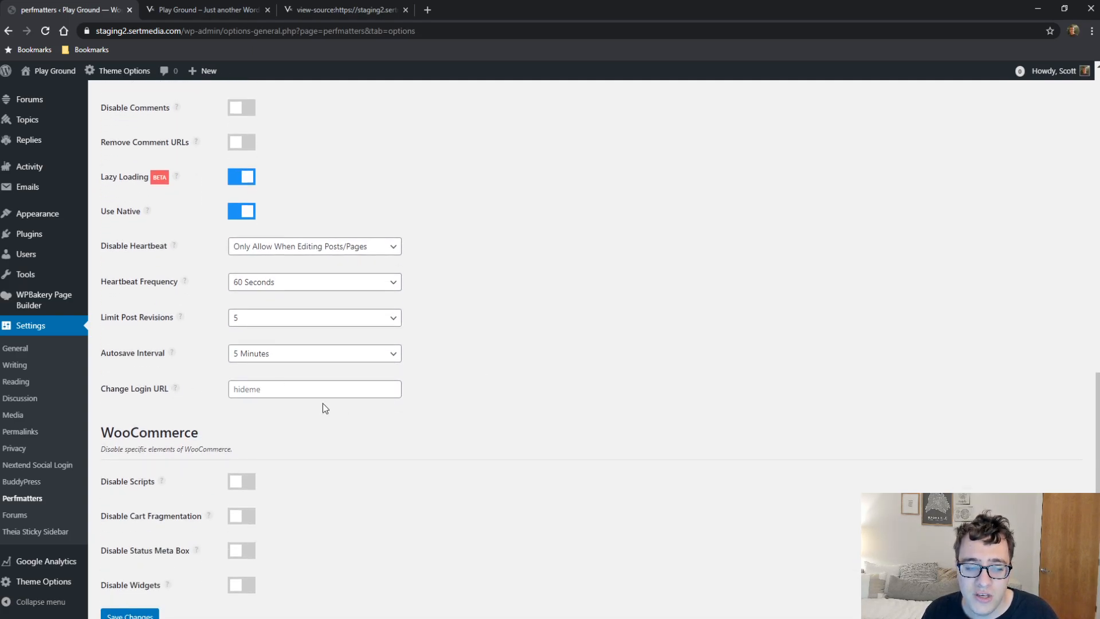
{"action": "left_click", "coordinate": [314, 389]}
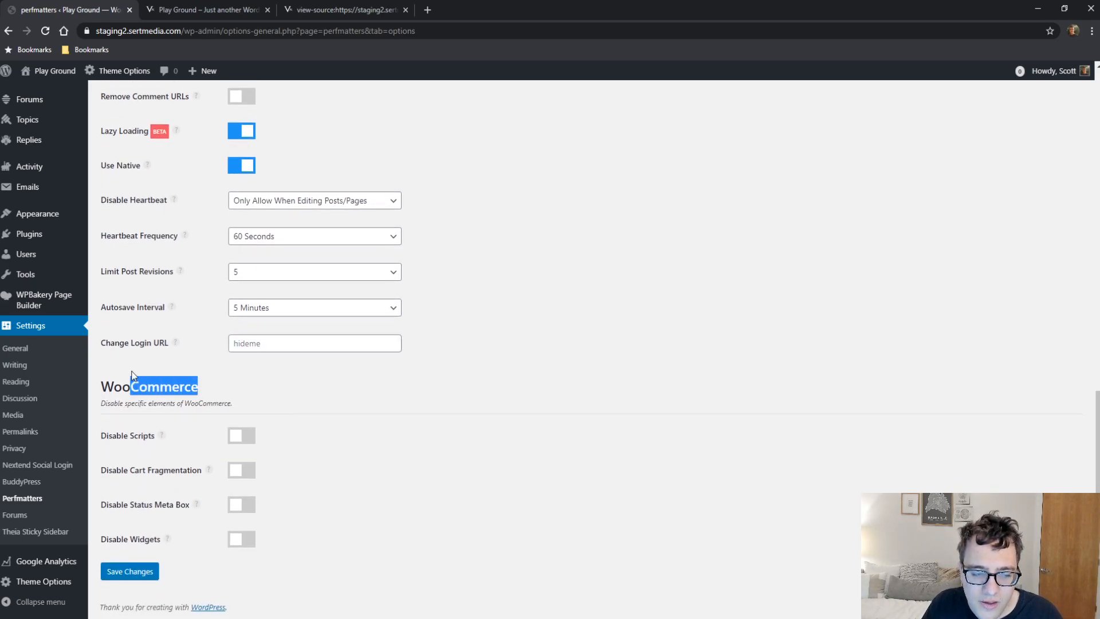
{"action": "mouse_move", "coordinate": [166, 439]}
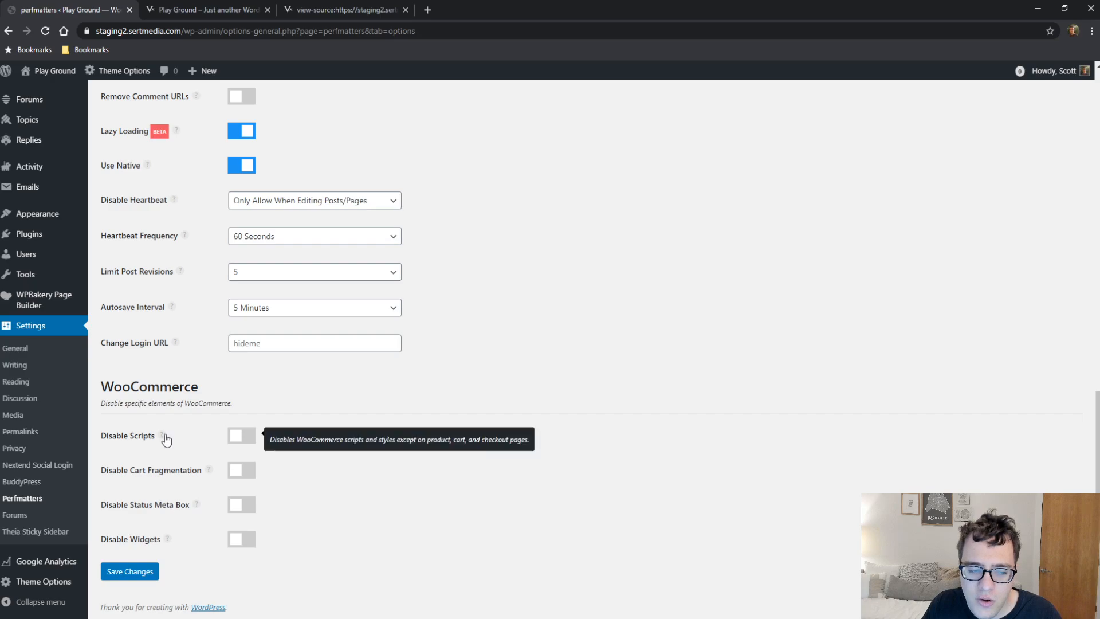
{"action": "double_click", "coordinate": [128, 435]}
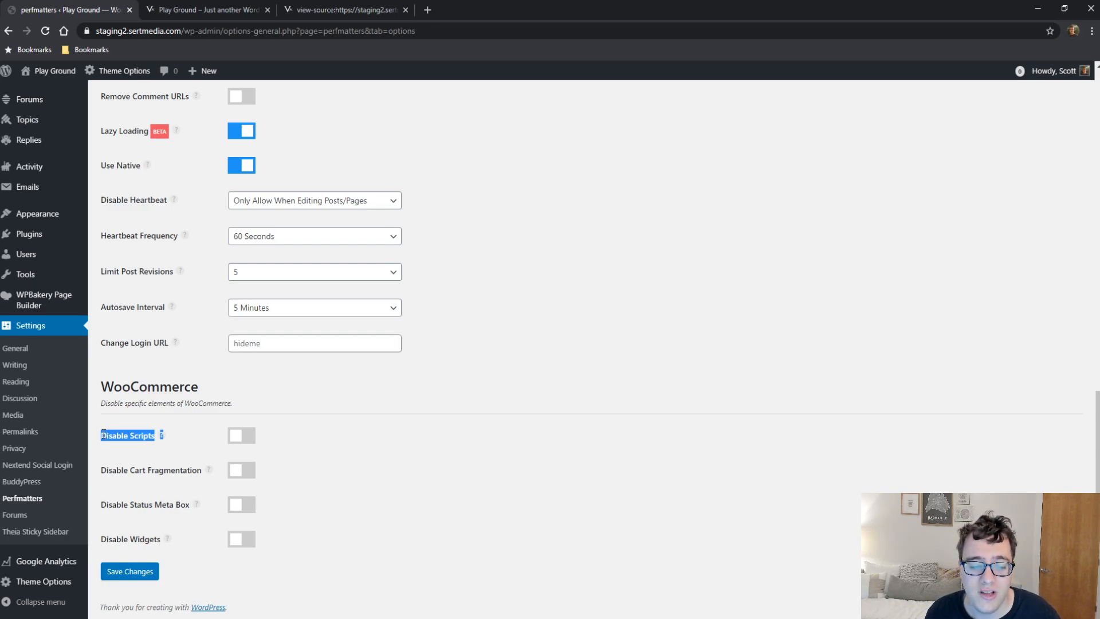
{"action": "mouse_move", "coordinate": [232, 444]}
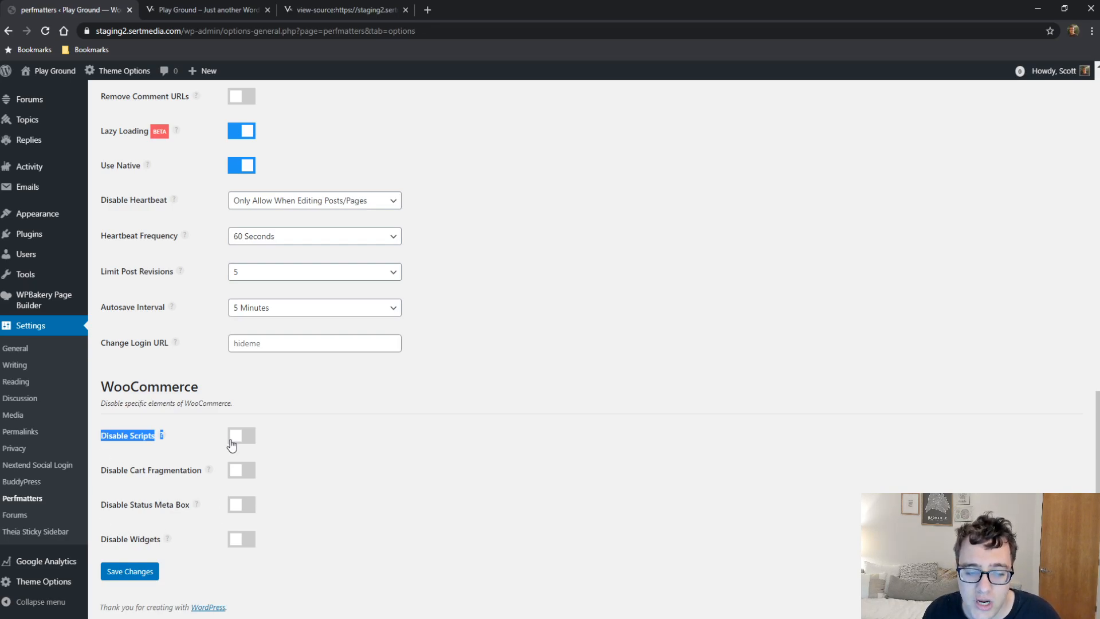
Switch on WooCommerce Disable Scripts and Disable Cart Fragmentation
{"action": "left_click", "coordinate": [240, 435]}
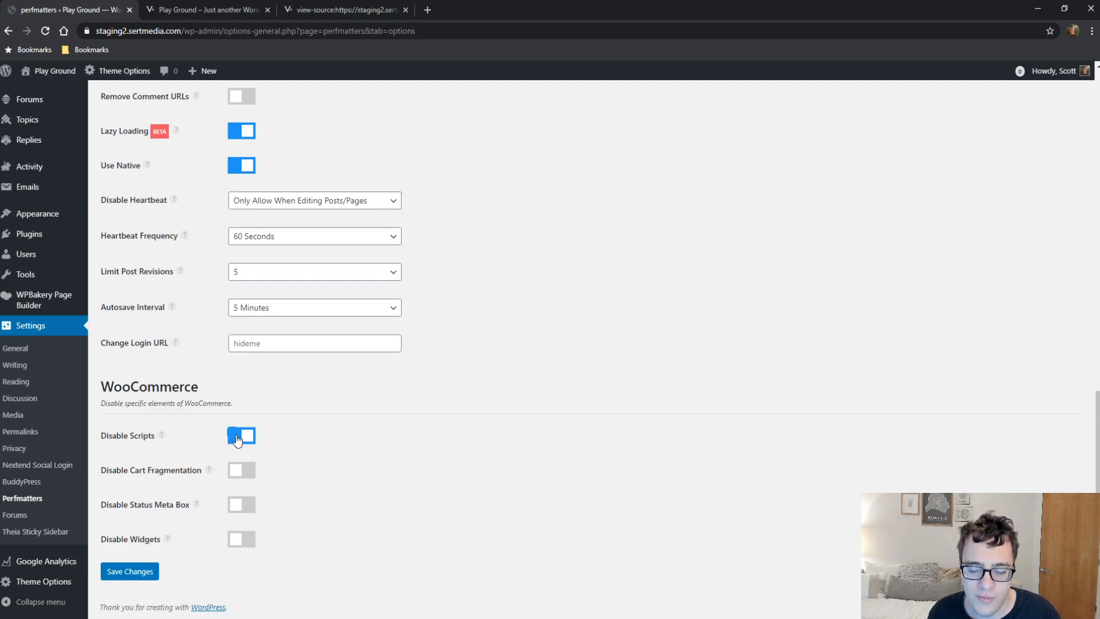
{"action": "left_click", "coordinate": [241, 436]}
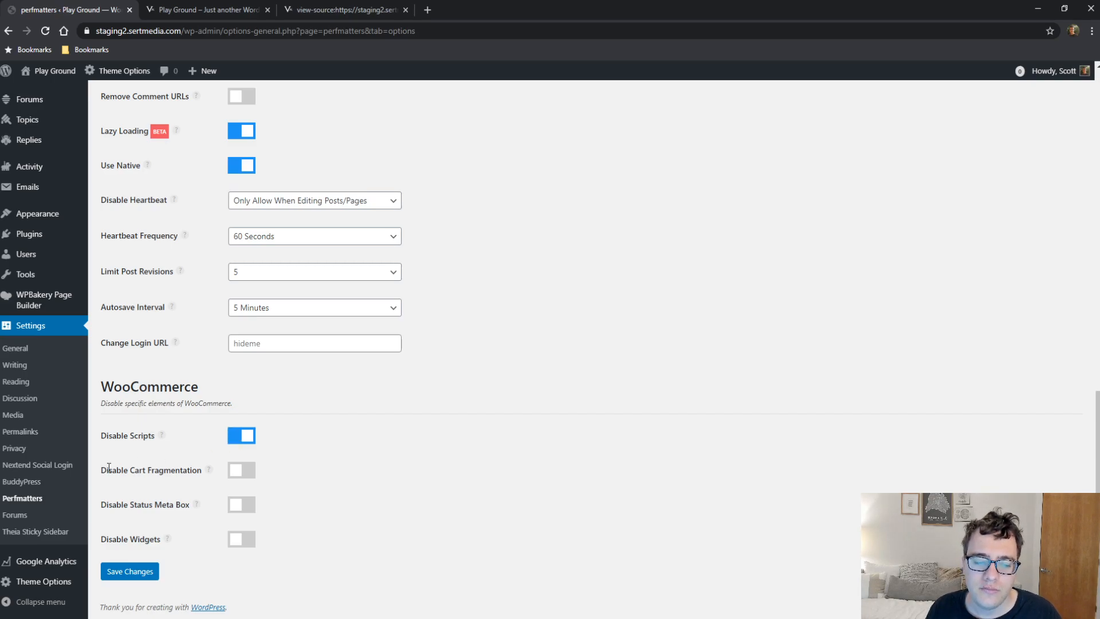
{"action": "double_click", "coordinate": [113, 470]}
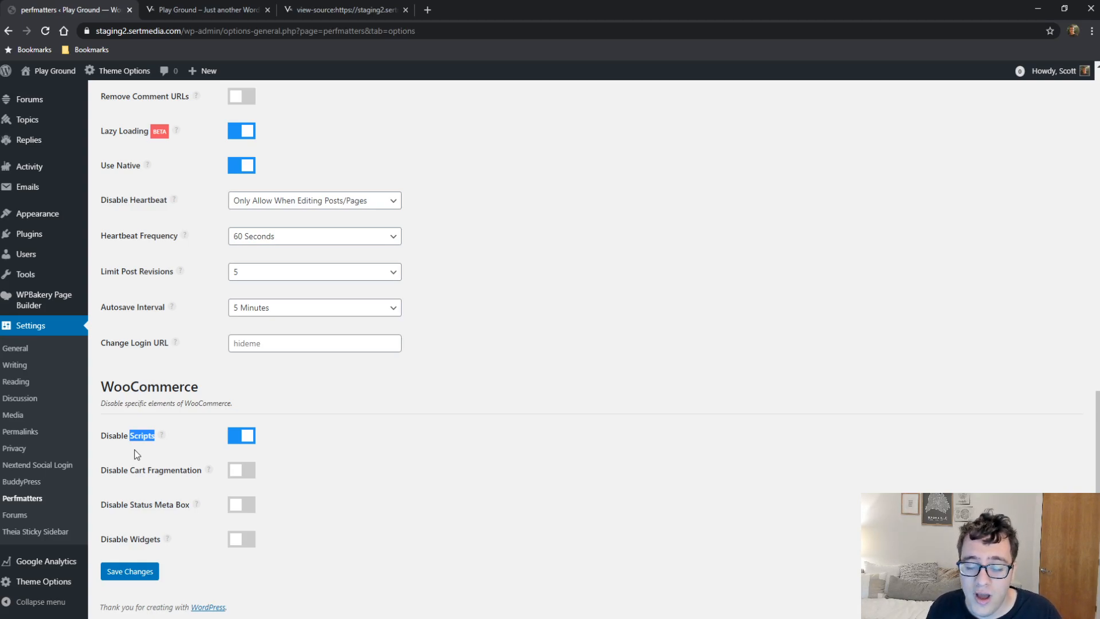
{"action": "mouse_move", "coordinate": [28, 119]}
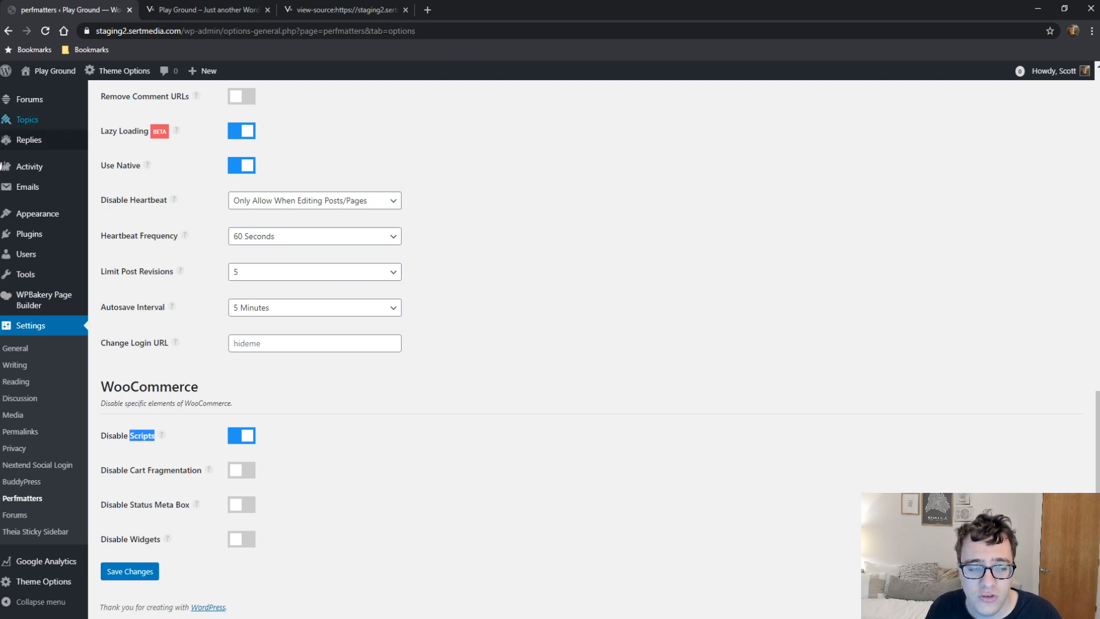
{"action": "mouse_move", "coordinate": [29, 234]}
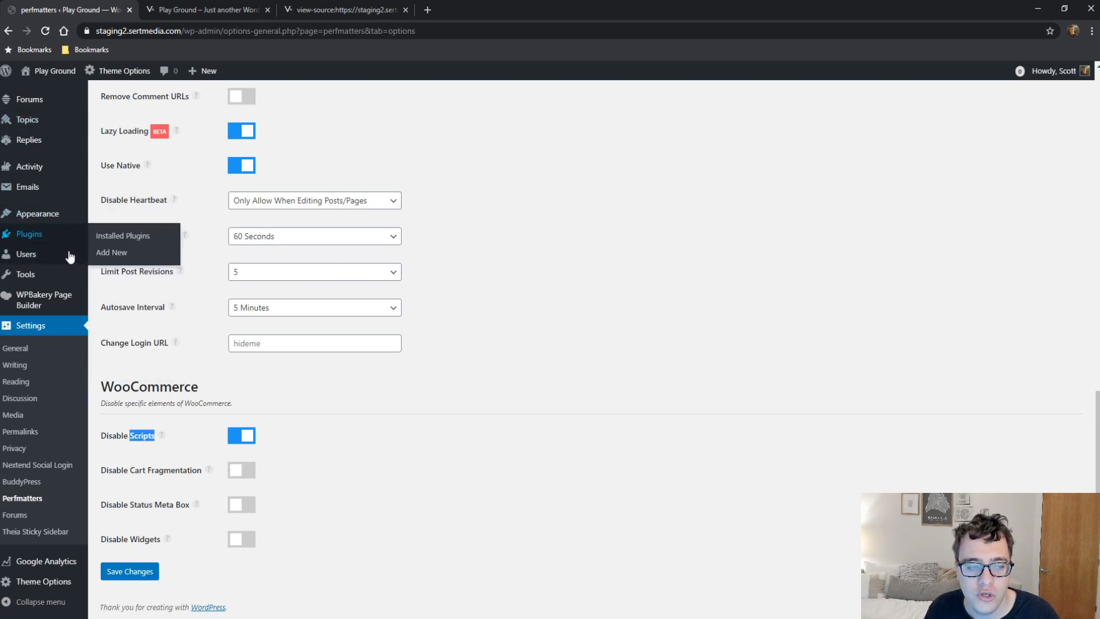
{"action": "mouse_move", "coordinate": [523, 200]}
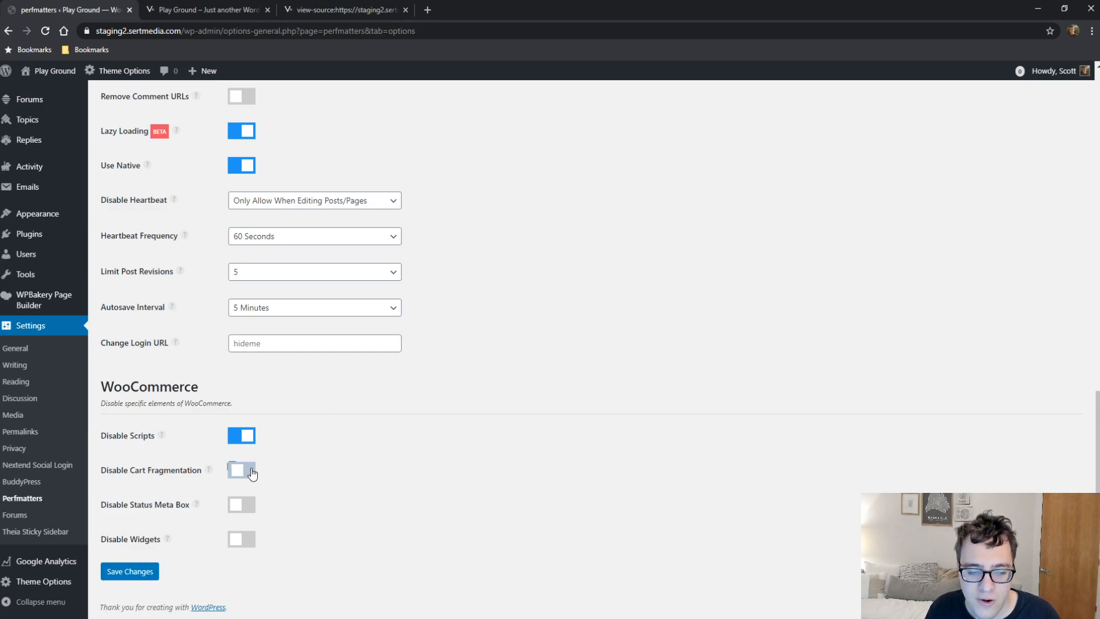
{"action": "left_click", "coordinate": [241, 469]}
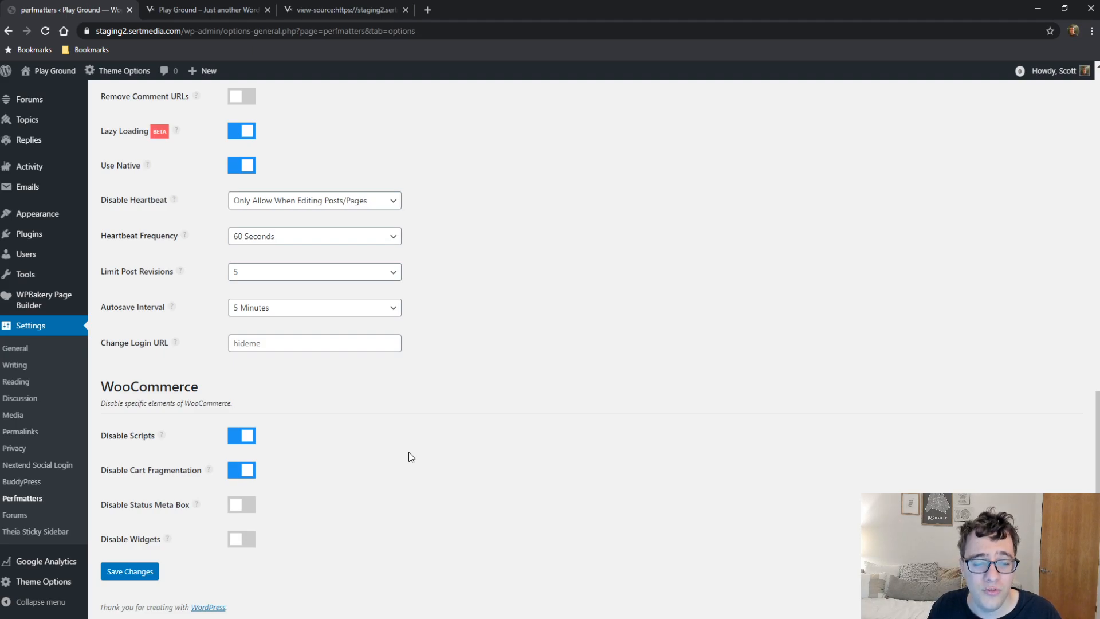
{"action": "mouse_move", "coordinate": [207, 513]}
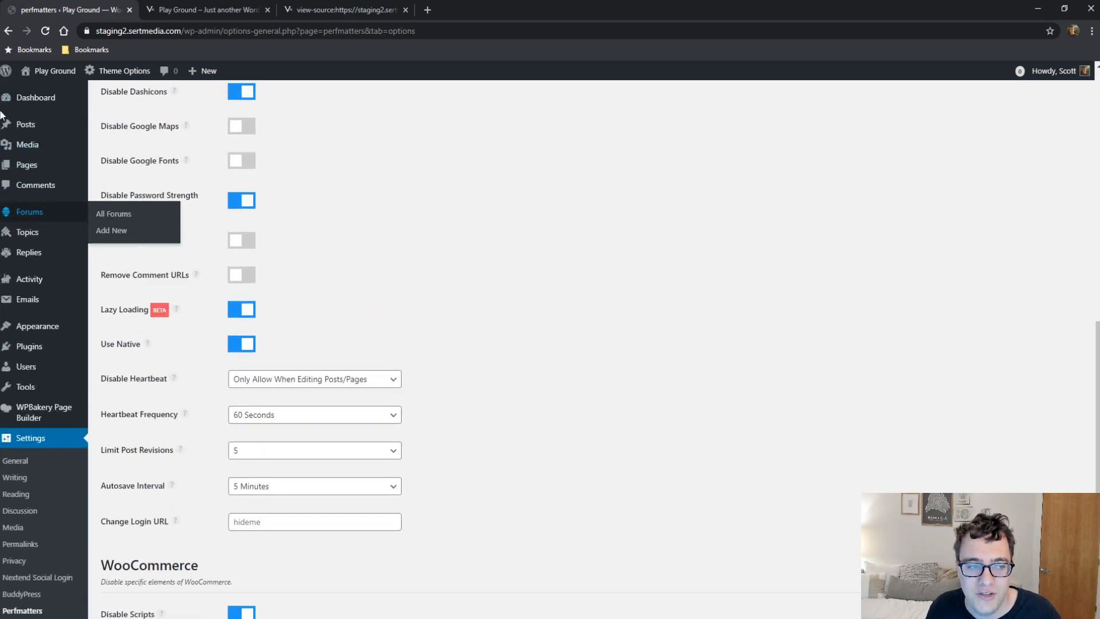
Switch on Disable Status Meta Box, leaving Disable Widgets off
{"action": "scroll", "scroll_direction": "down", "scroll_amount": 3}
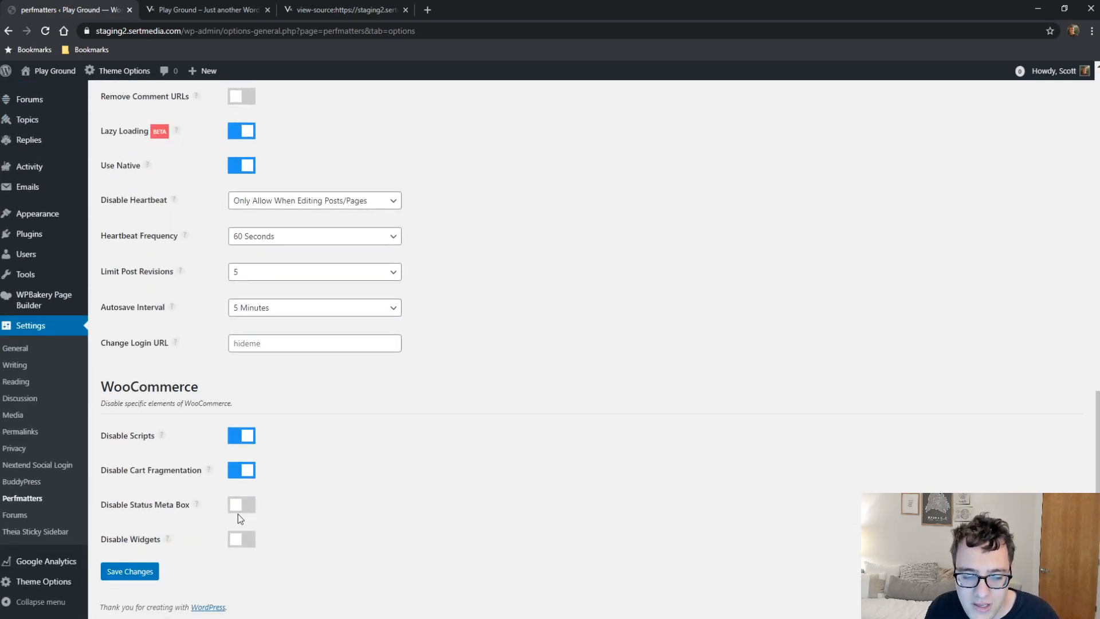
{"action": "left_click", "coordinate": [241, 504]}
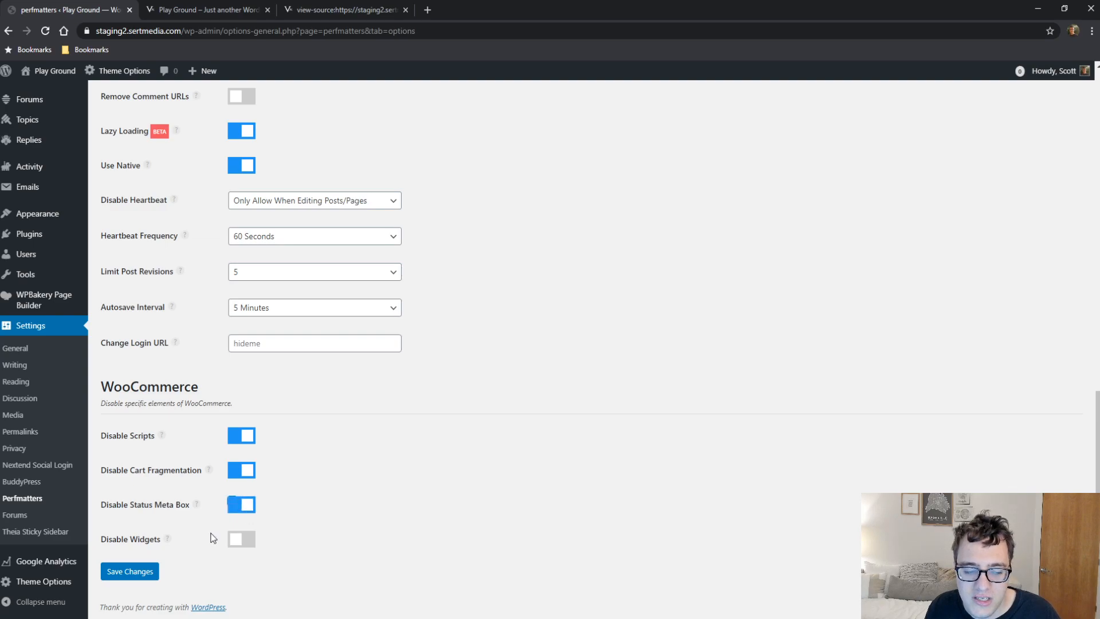
{"action": "mouse_move", "coordinate": [271, 551]}
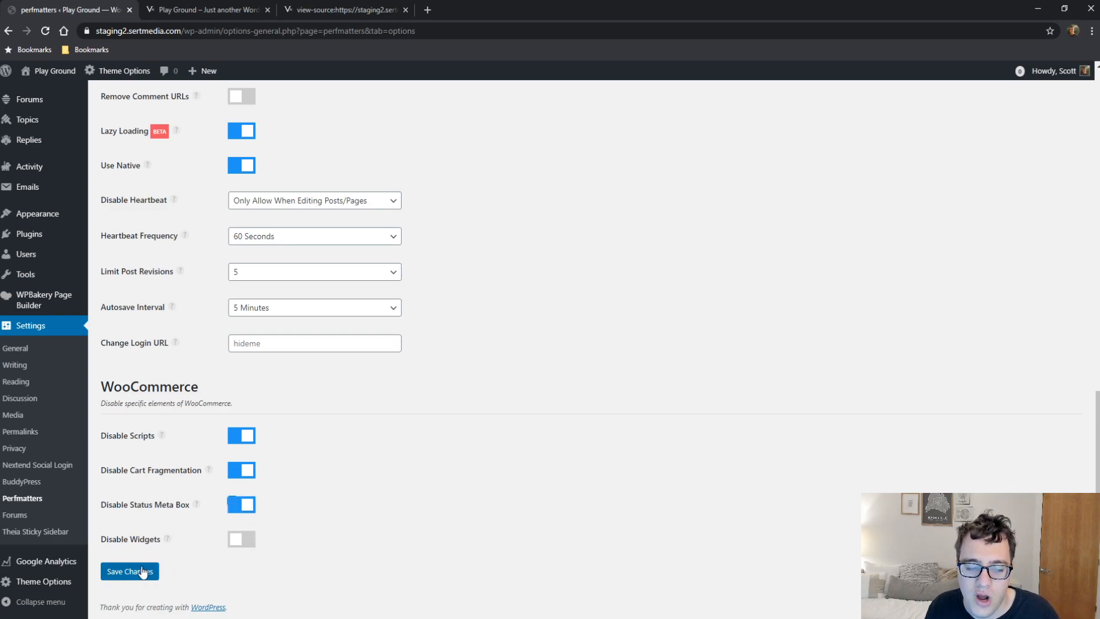
Save the Perfmatters options so the settings-saved confirmation appears
{"action": "left_click", "coordinate": [129, 571]}
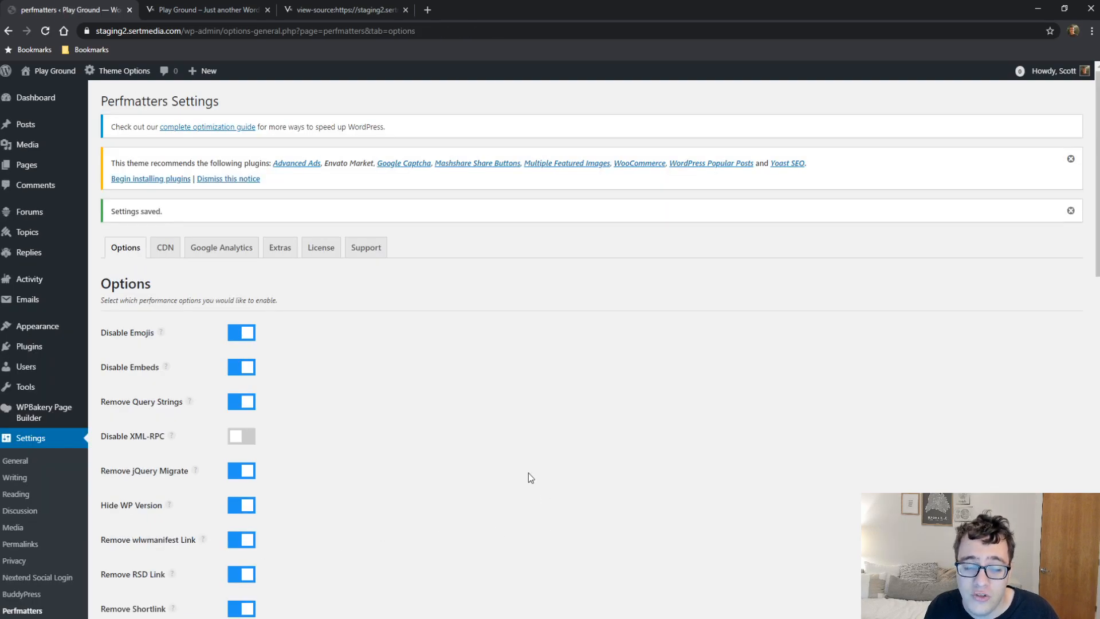
{"action": "mouse_move", "coordinate": [304, 332]}
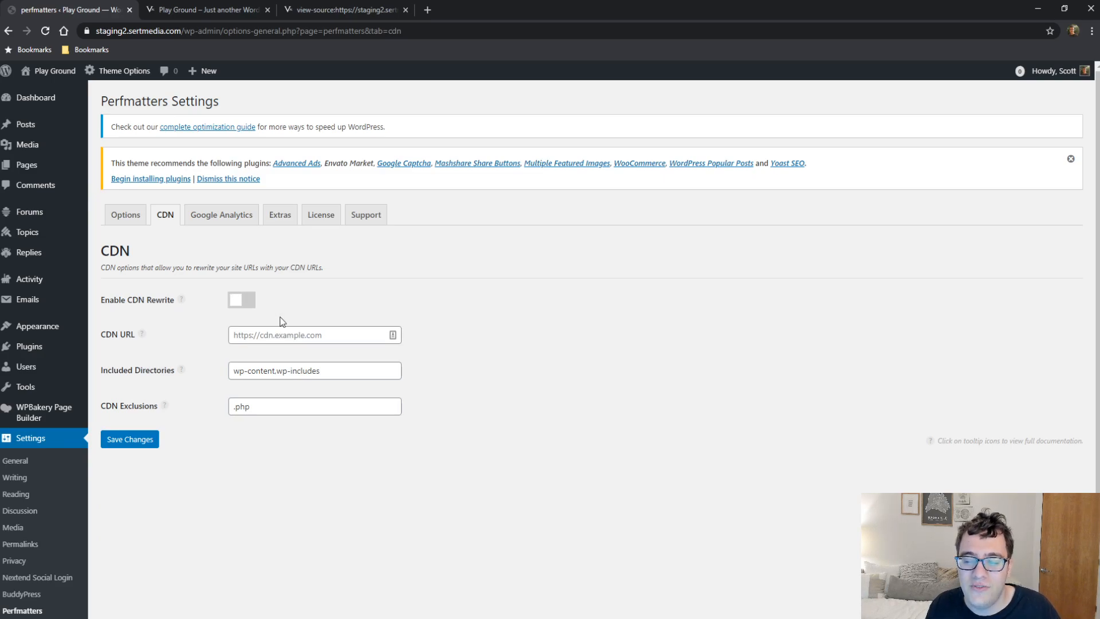
{"action": "mouse_move", "coordinate": [276, 316]}
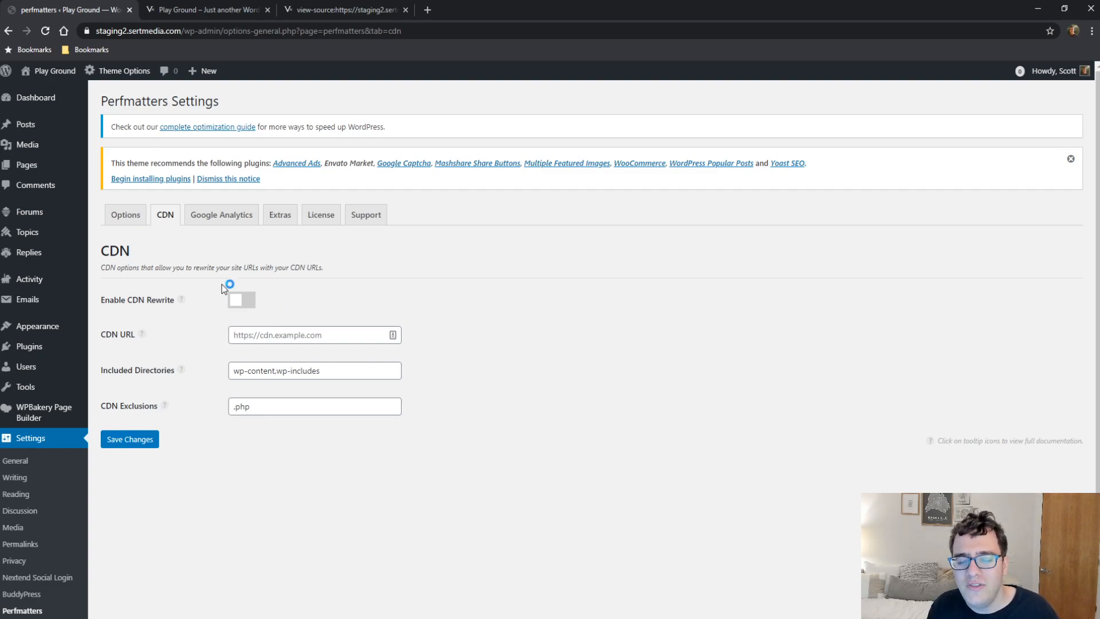
{"action": "mouse_move", "coordinate": [491, 337]}
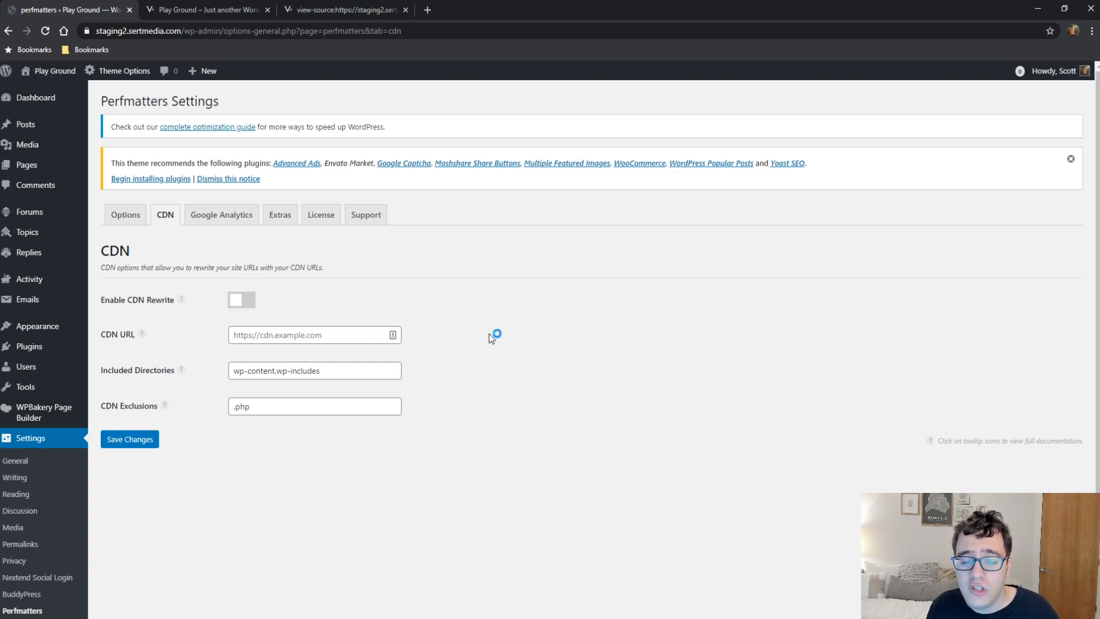
{"action": "mouse_move", "coordinate": [490, 331]}
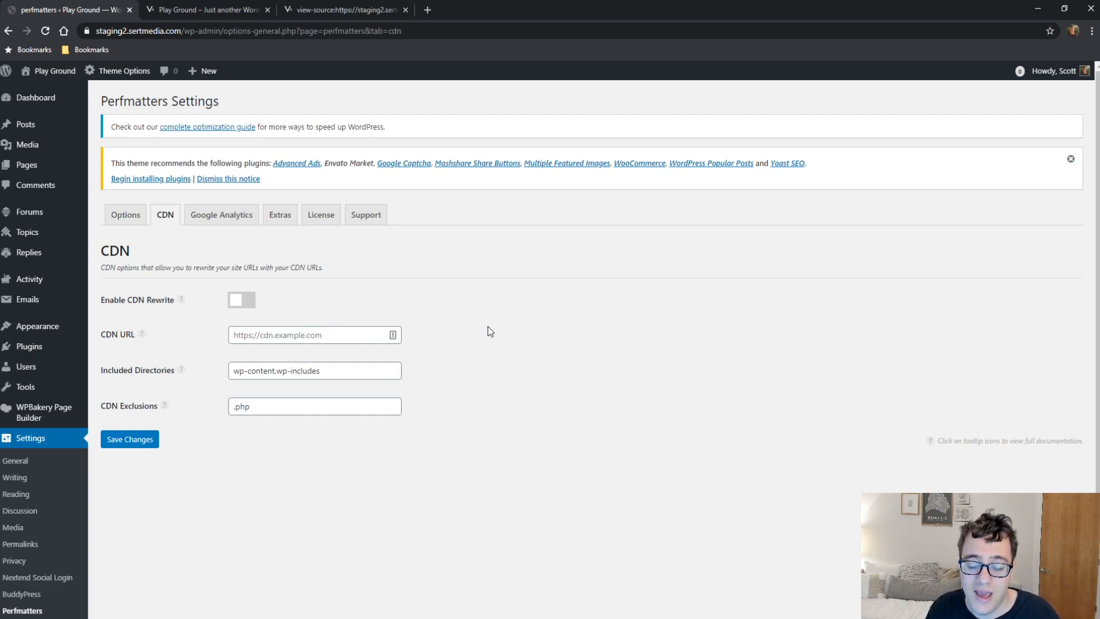
{"action": "mouse_move", "coordinate": [410, 298]}
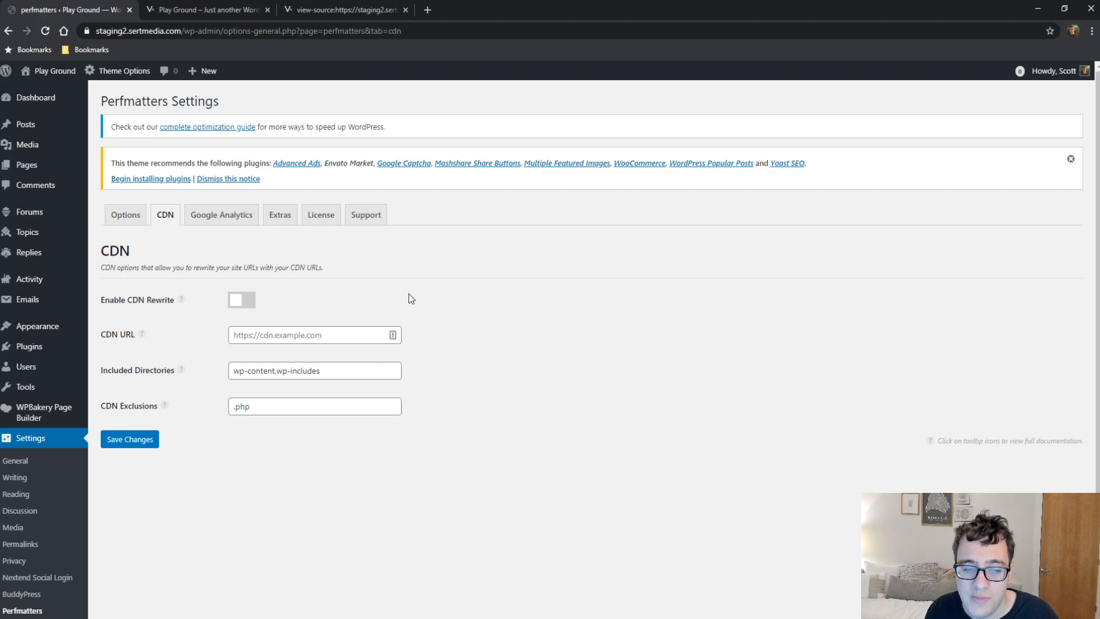
{"action": "mouse_move", "coordinate": [393, 288]}
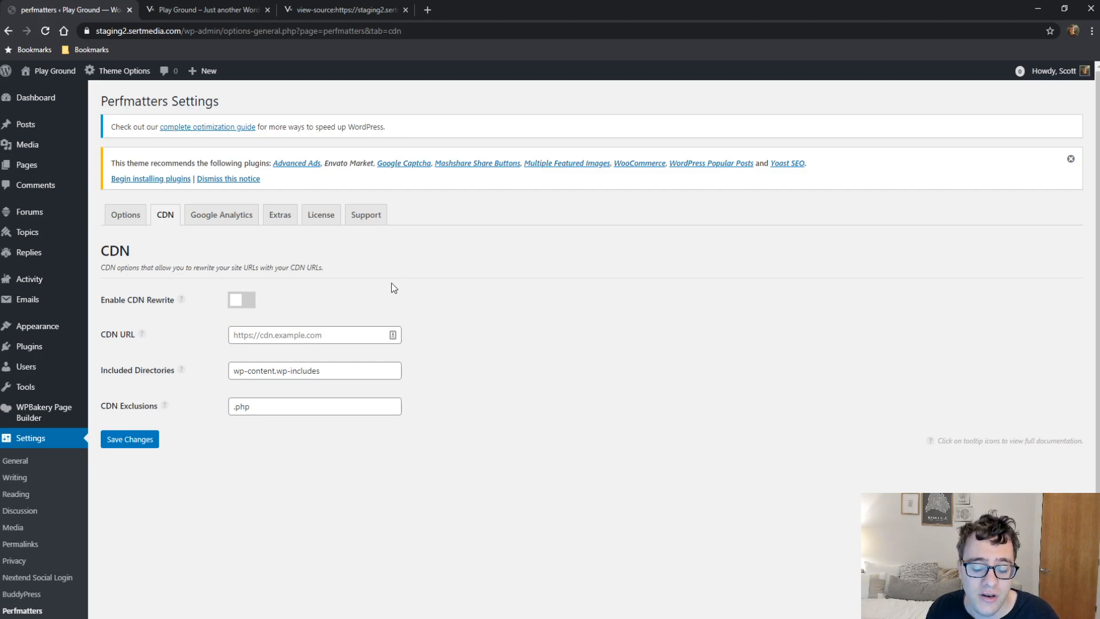
{"action": "mouse_move", "coordinate": [280, 215]}
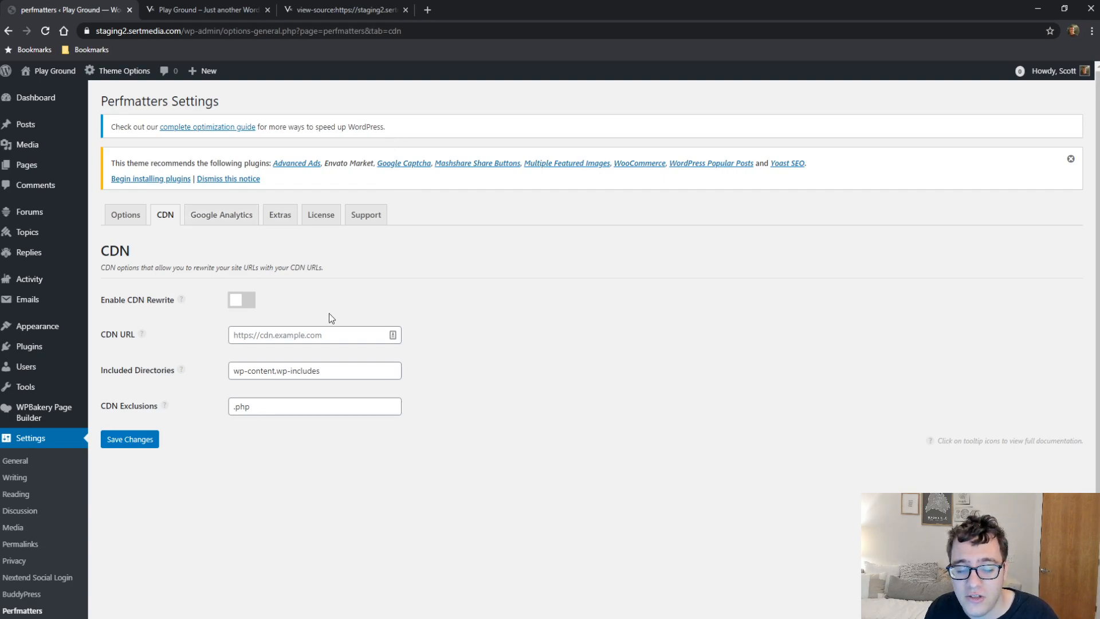
{"action": "mouse_move", "coordinate": [265, 176]}
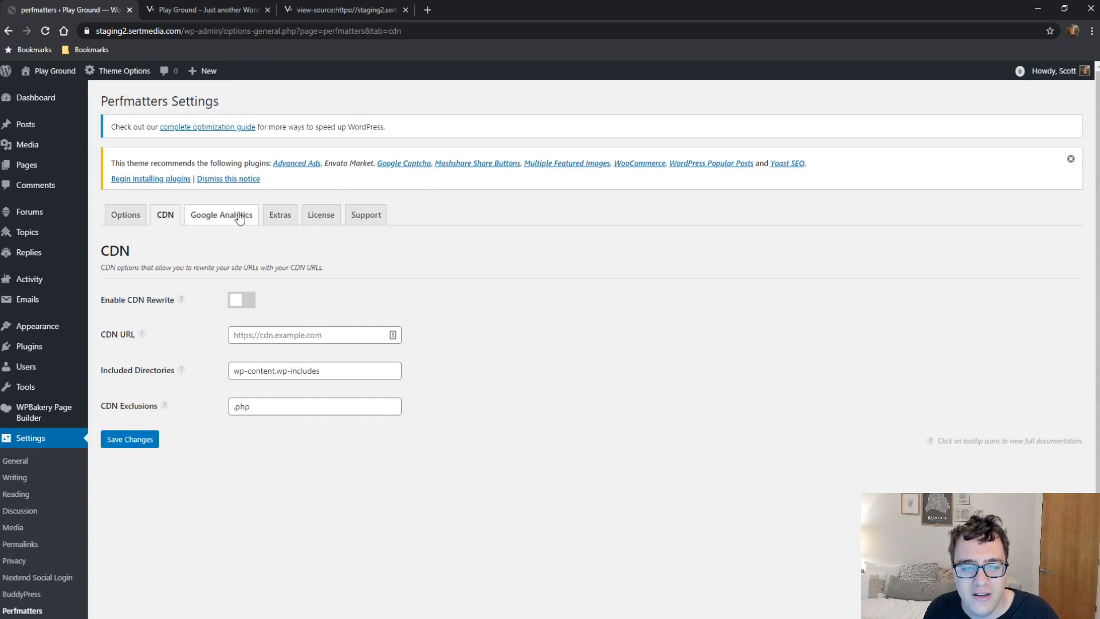
Check the Google Analytics Tracking ID field unchanged, then move to the Extras section
{"action": "left_click", "coordinate": [221, 213]}
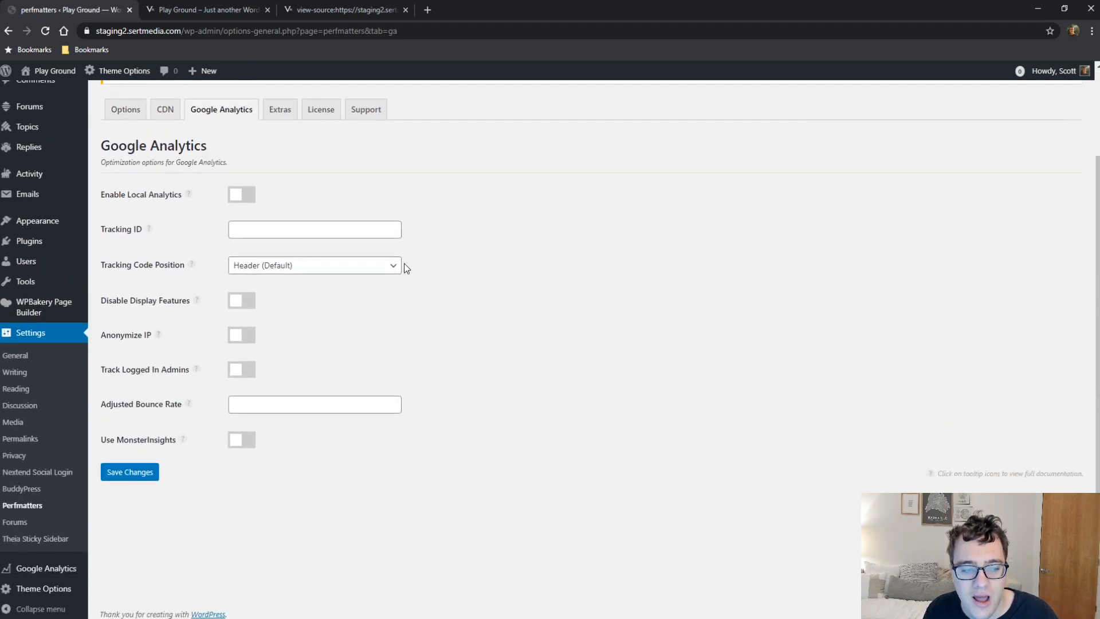
{"action": "left_click", "coordinate": [314, 222]}
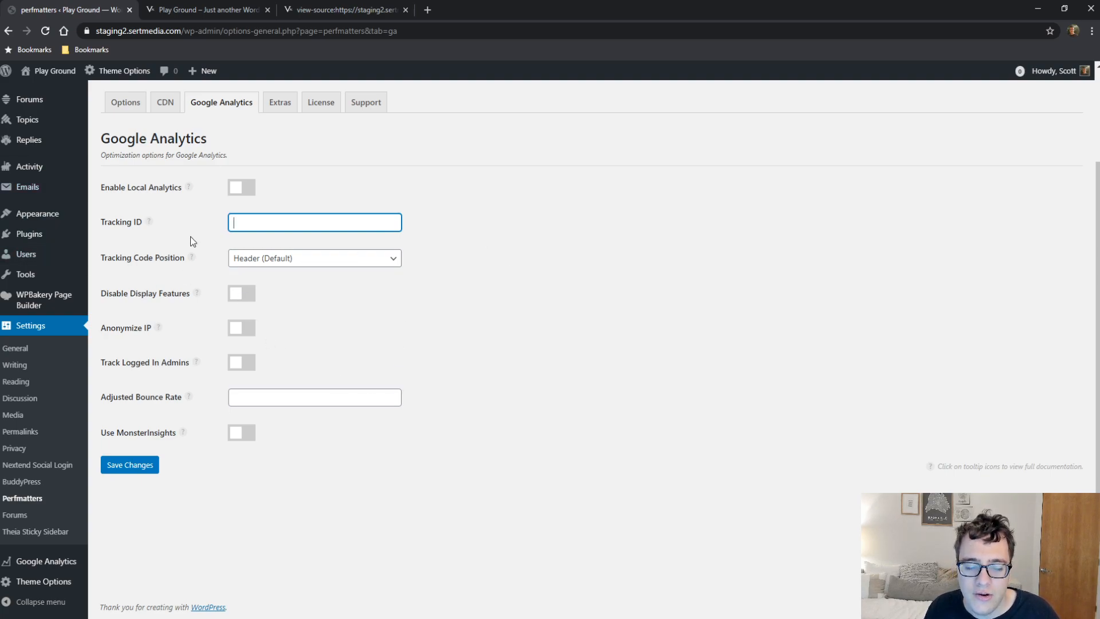
{"action": "mouse_move", "coordinate": [184, 433]}
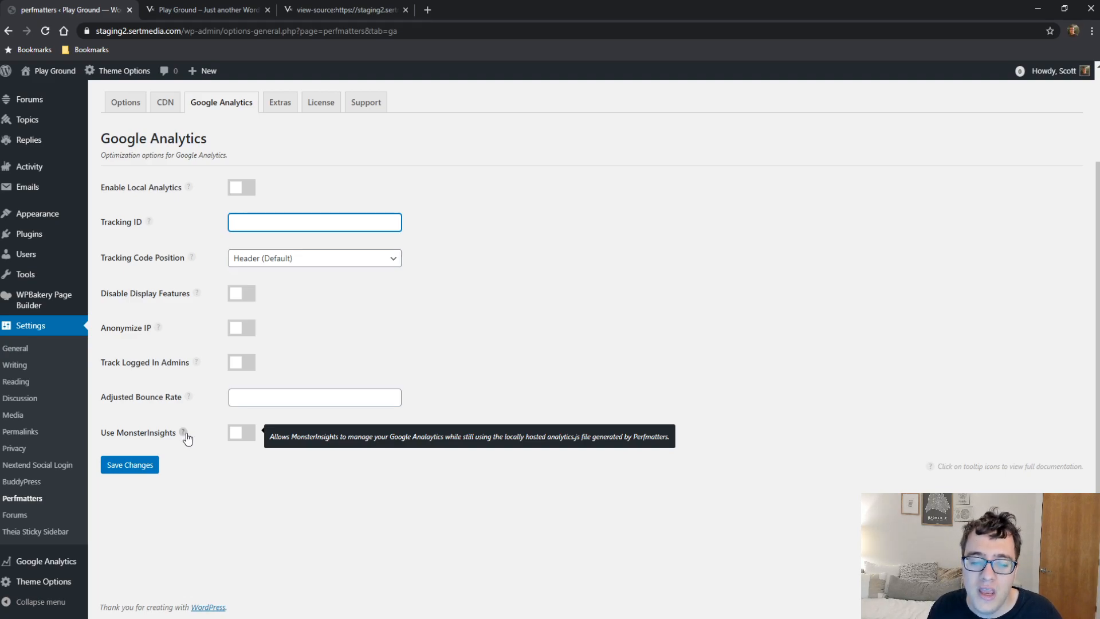
{"action": "mouse_move", "coordinate": [424, 468]}
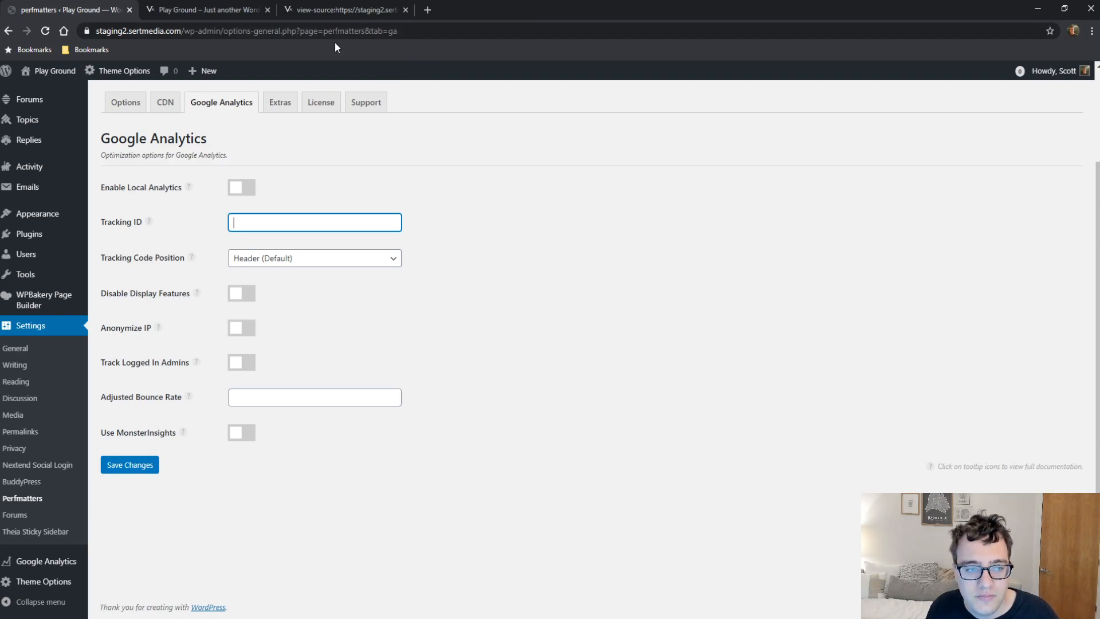
{"action": "left_click", "coordinate": [279, 102]}
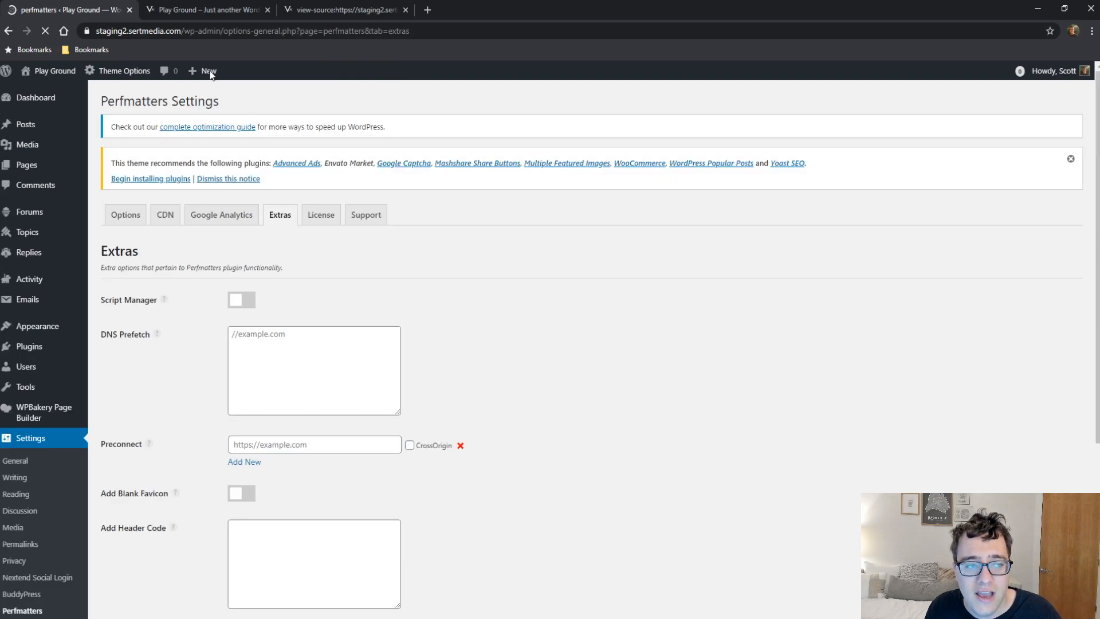
Turn Script Manager on in Extras and bring up the homepage's view-source
{"action": "scroll", "scroll_direction": "down", "scroll_amount": 3}
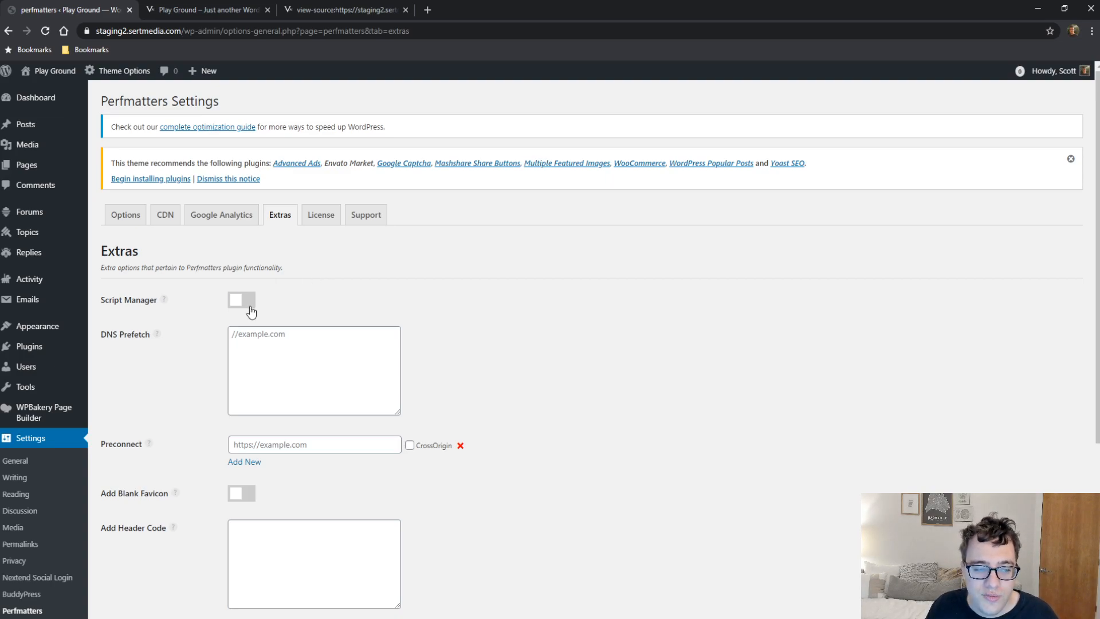
{"action": "left_click", "coordinate": [241, 300]}
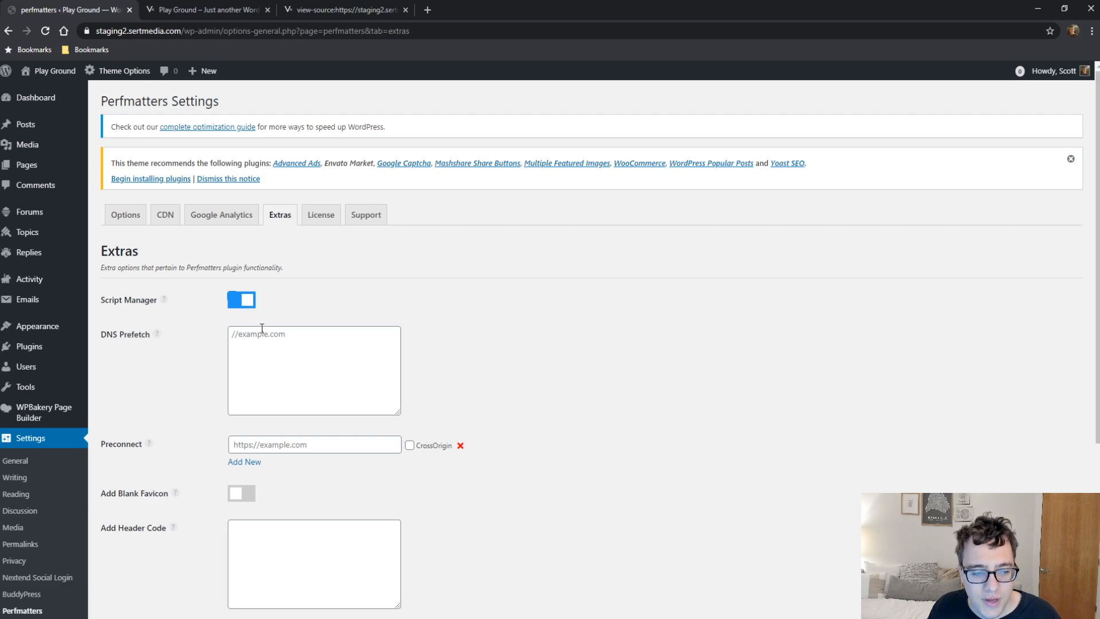
{"action": "left_click", "coordinate": [314, 370]}
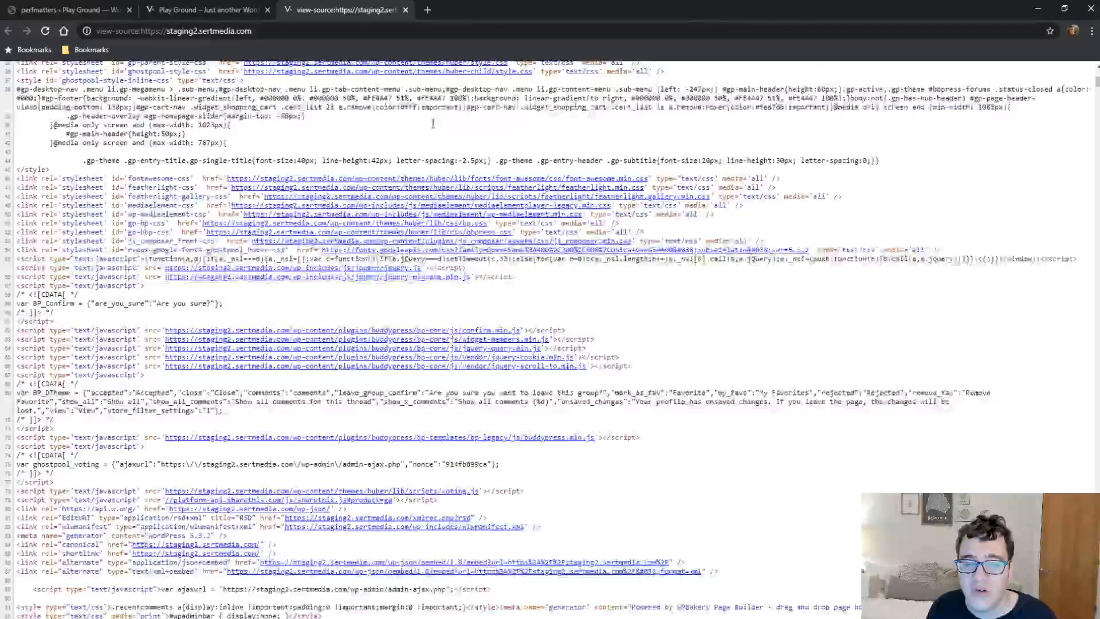
Scroll the homepage source code, then return to the Perfmatters Extras settings
{"action": "scroll", "scroll_direction": "up", "scroll_amount": 3}
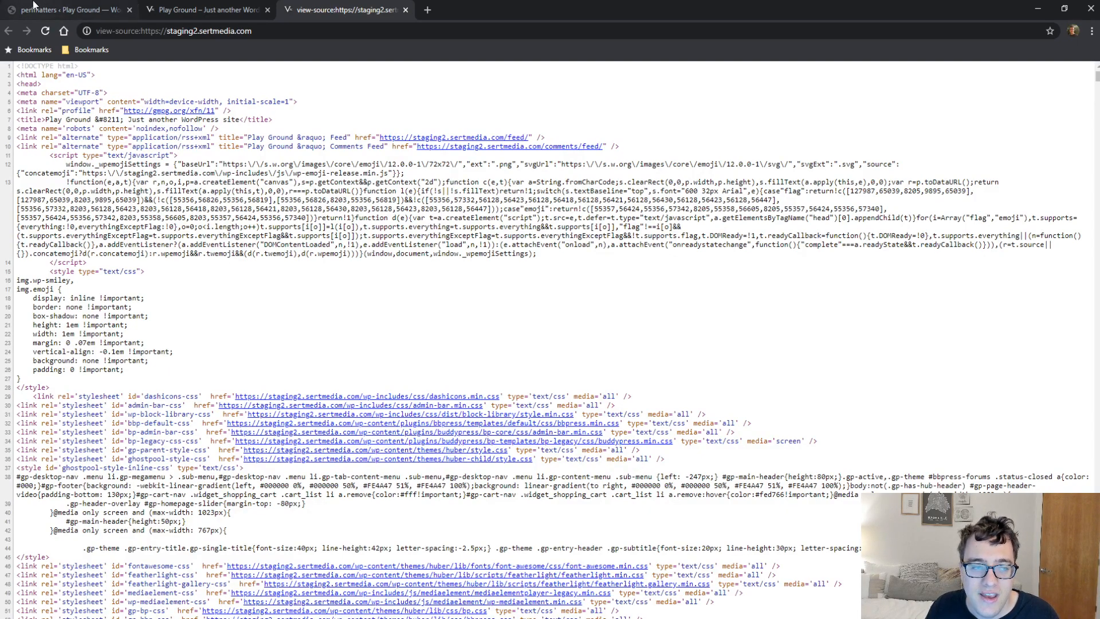
{"action": "left_click", "coordinate": [63, 10]}
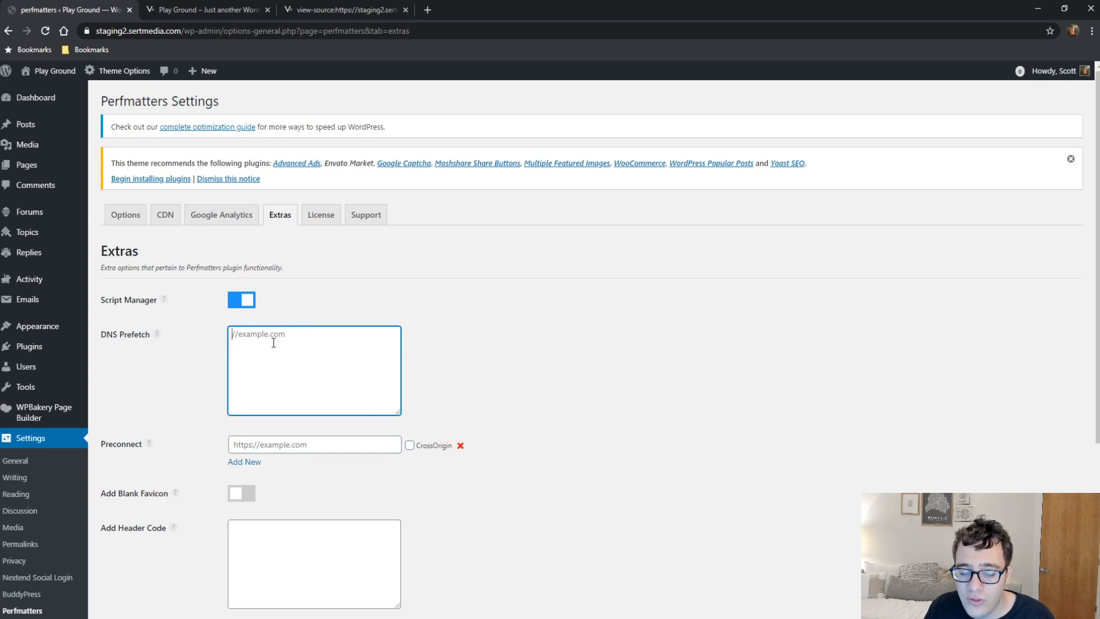
{"action": "left_click", "coordinate": [313, 444]}
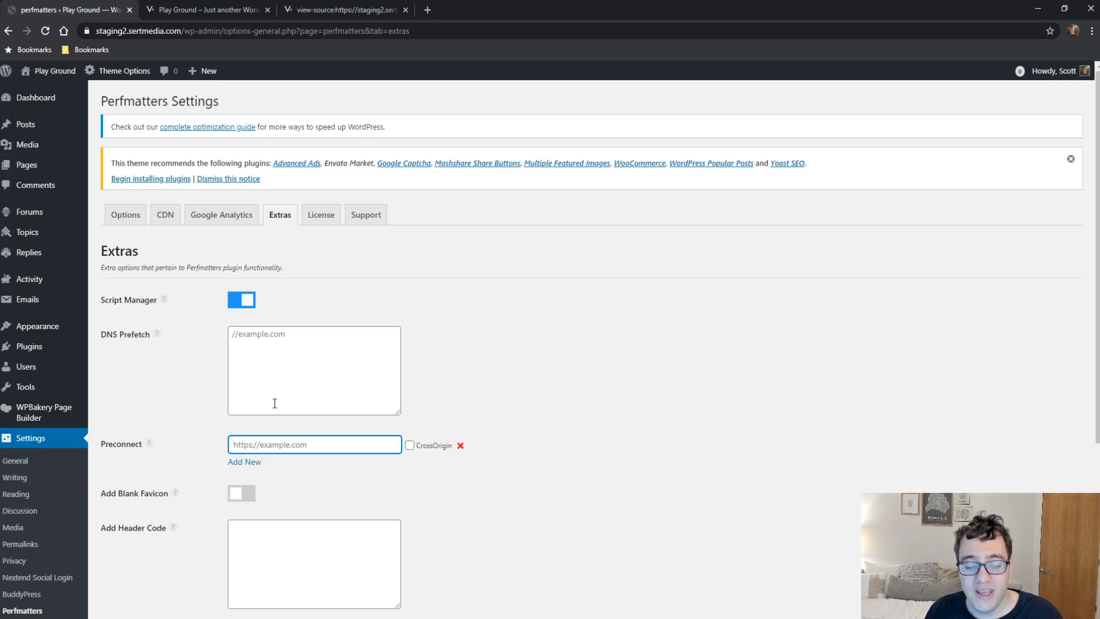
{"action": "mouse_move", "coordinate": [244, 411]}
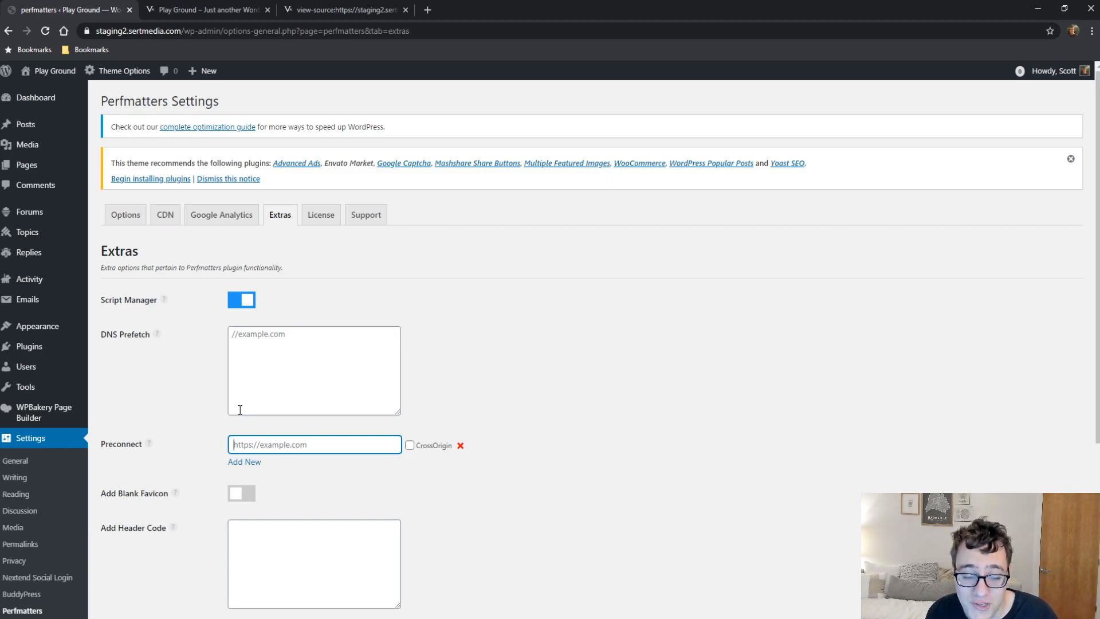
{"action": "scroll", "scroll_direction": "down", "scroll_amount": 3}
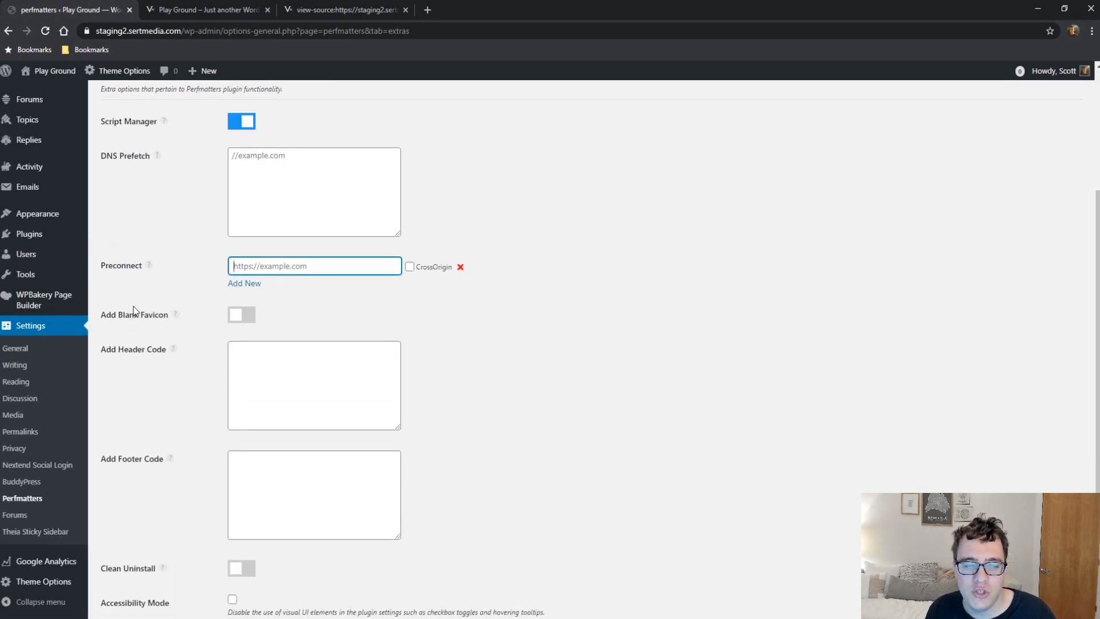
{"action": "double_click", "coordinate": [154, 314]}
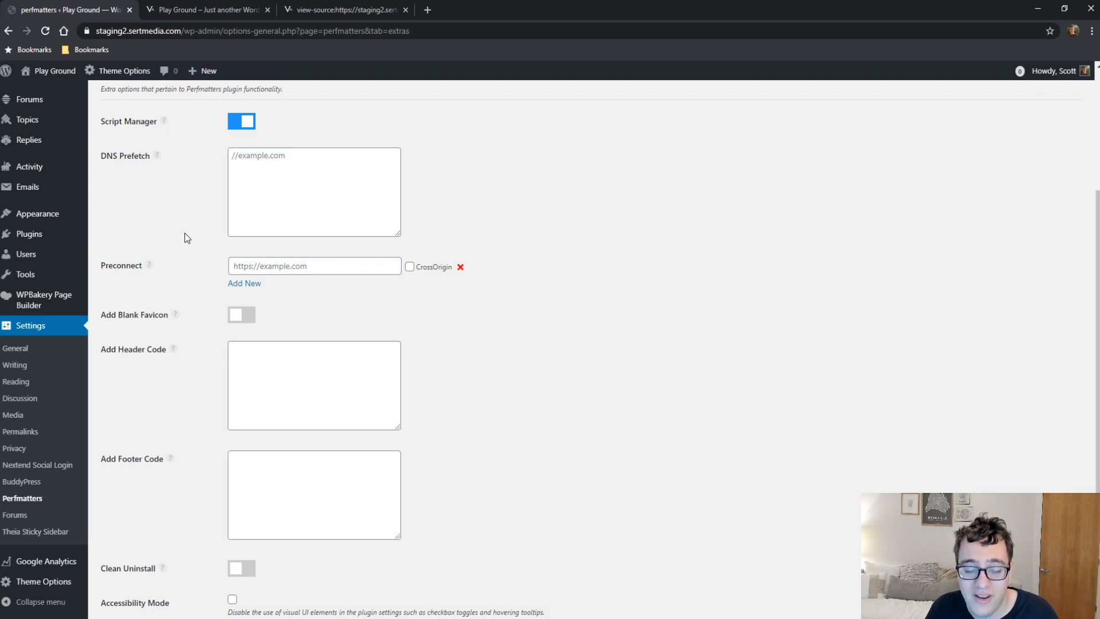
{"action": "scroll", "scroll_direction": "down", "scroll_amount": 3}
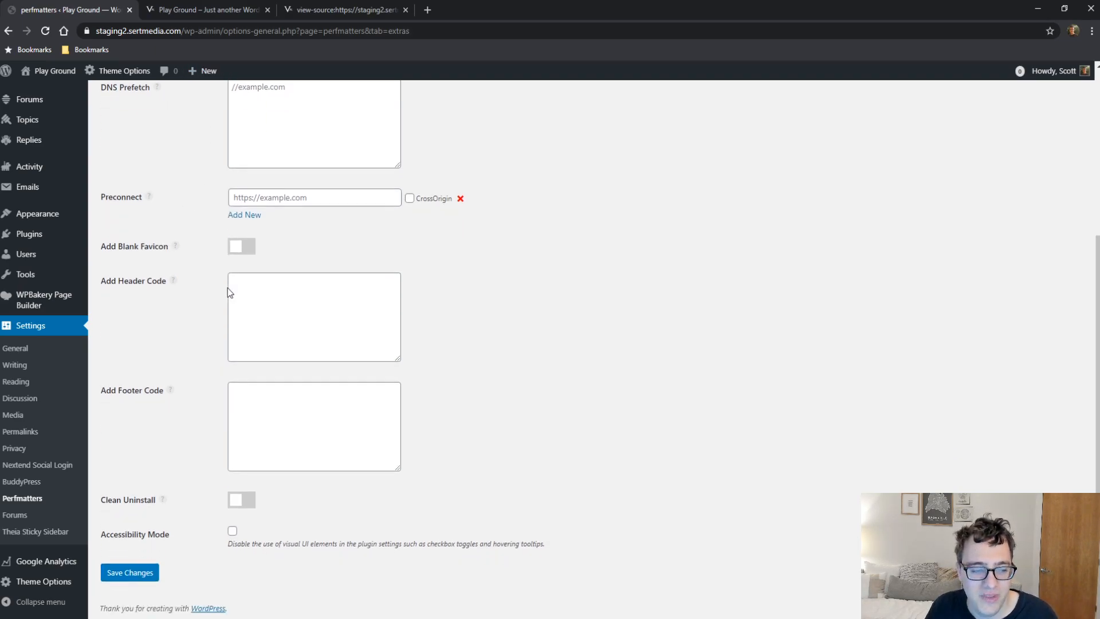
{"action": "left_click", "coordinate": [313, 425]}
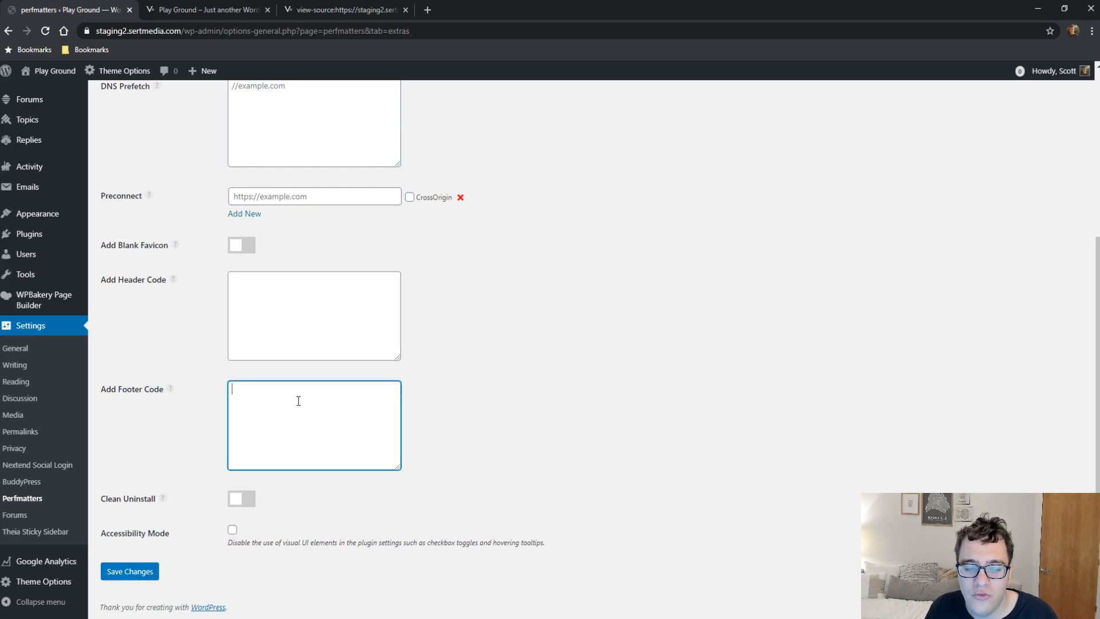
{"action": "left_click", "coordinate": [314, 315]}
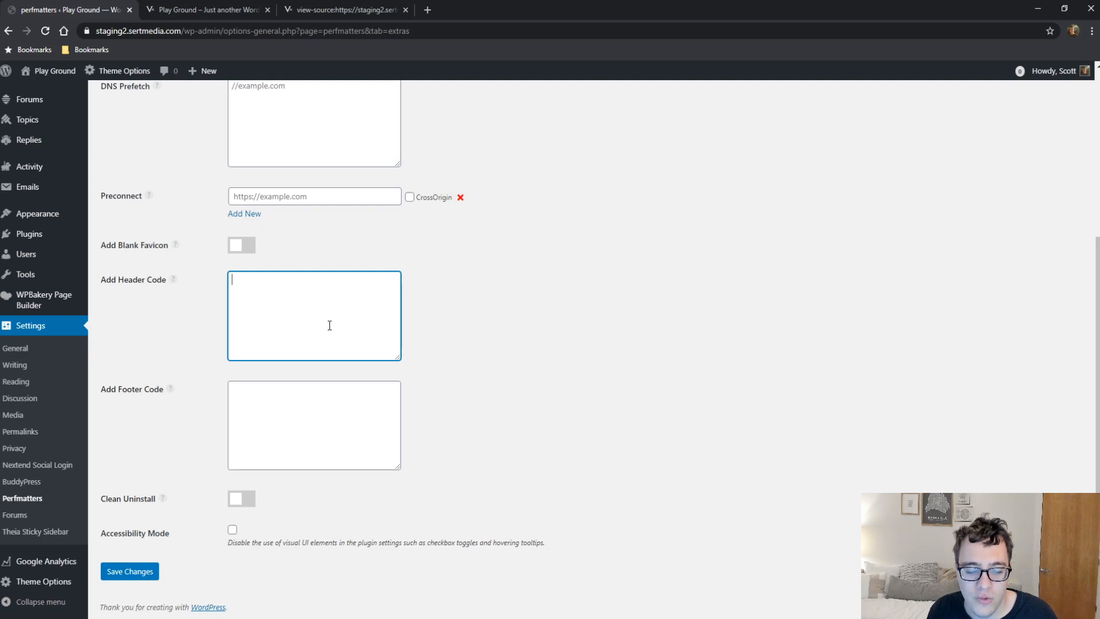
{"action": "mouse_move", "coordinate": [162, 499]}
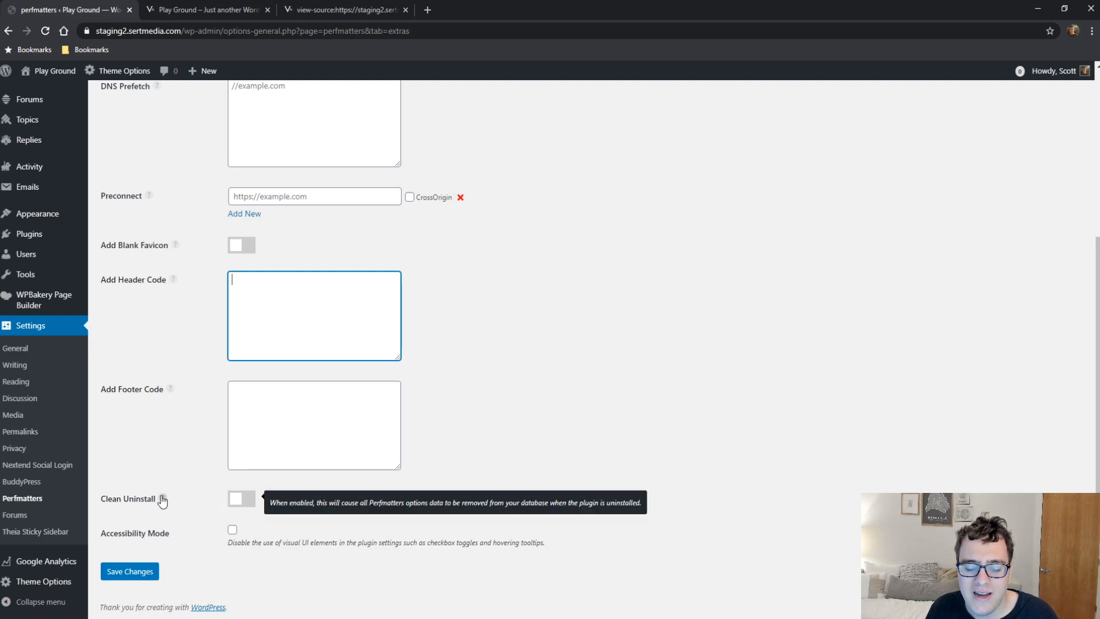
{"action": "mouse_move", "coordinate": [166, 442]}
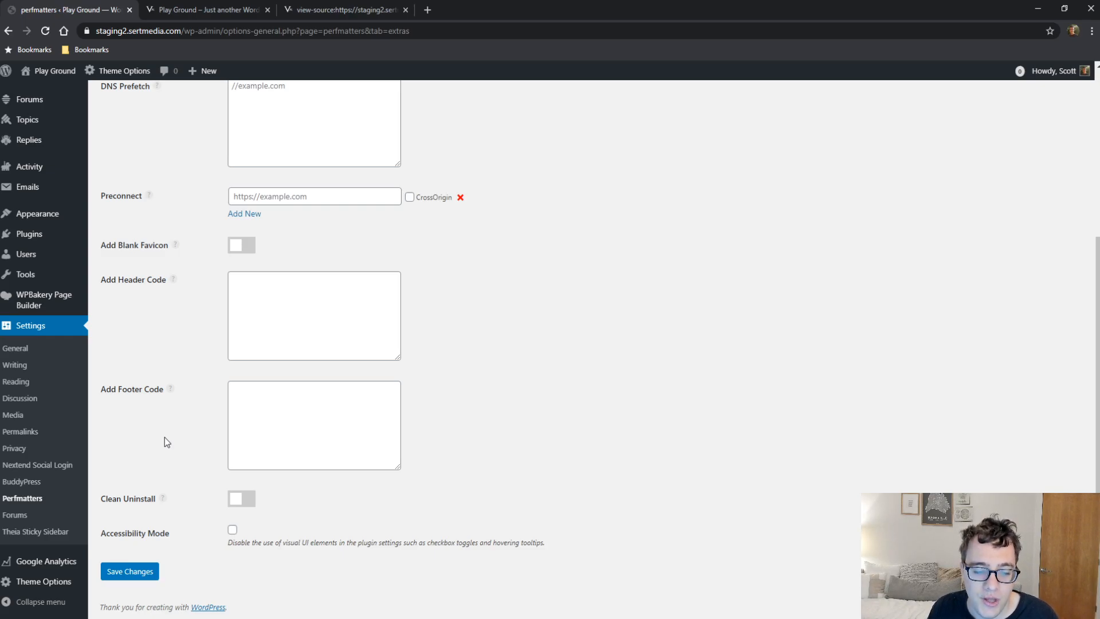
{"action": "mouse_move", "coordinate": [187, 546]}
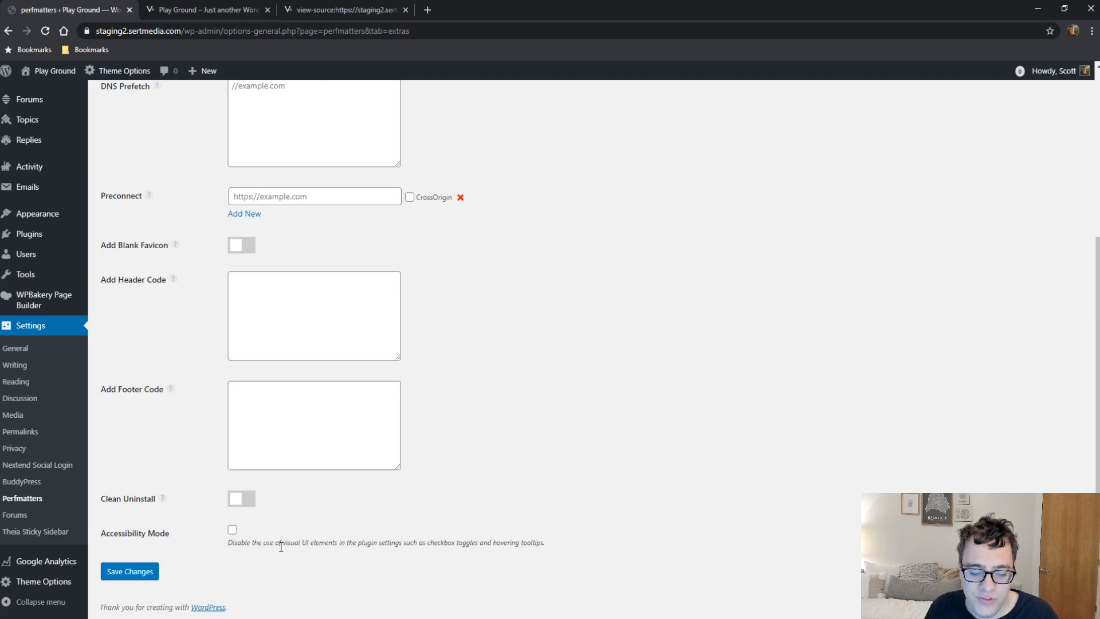
{"action": "left_click_drag", "start_coordinate": [228, 543], "coordinate": [278, 543]}
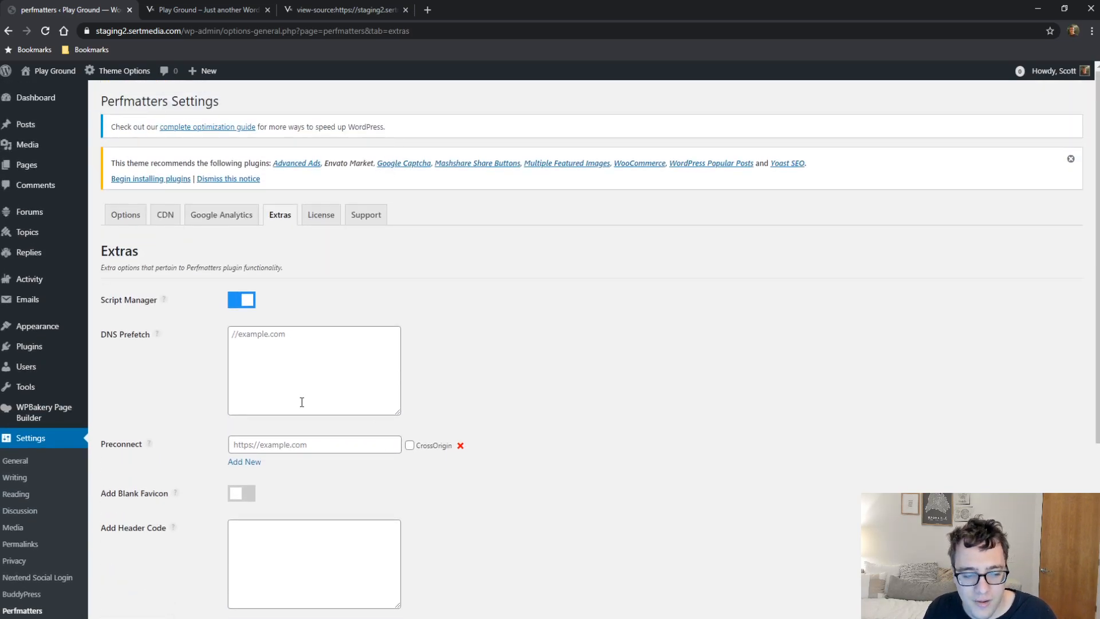
{"action": "scroll", "scroll_direction": "down", "scroll_amount": 3}
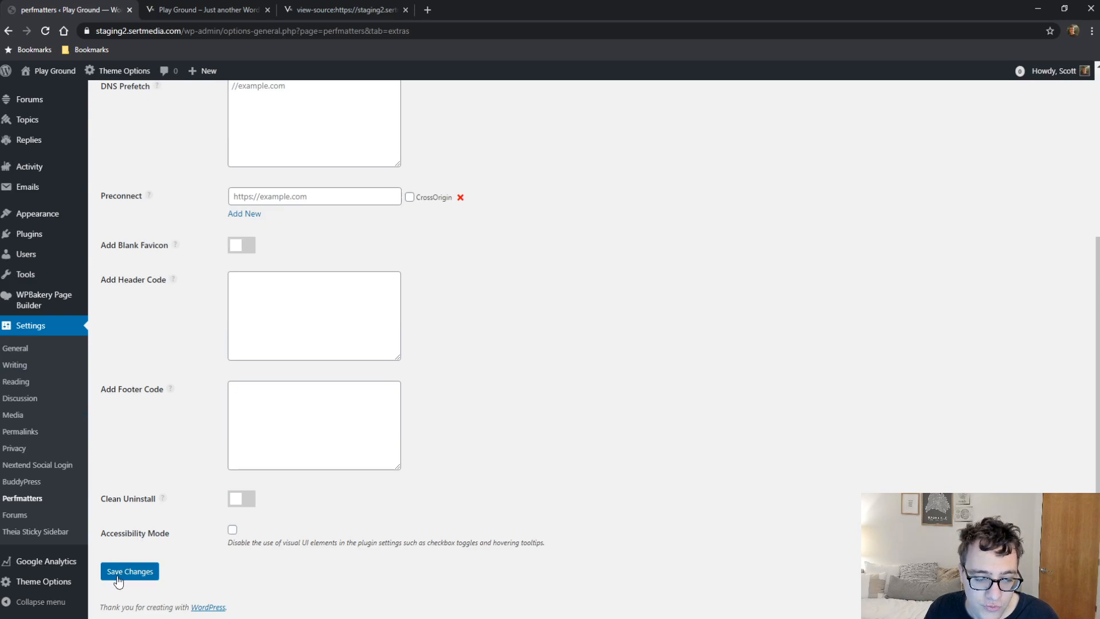
Save the Script Manager setting and reload the homepage with DevTools closed
{"action": "left_click", "coordinate": [129, 571]}
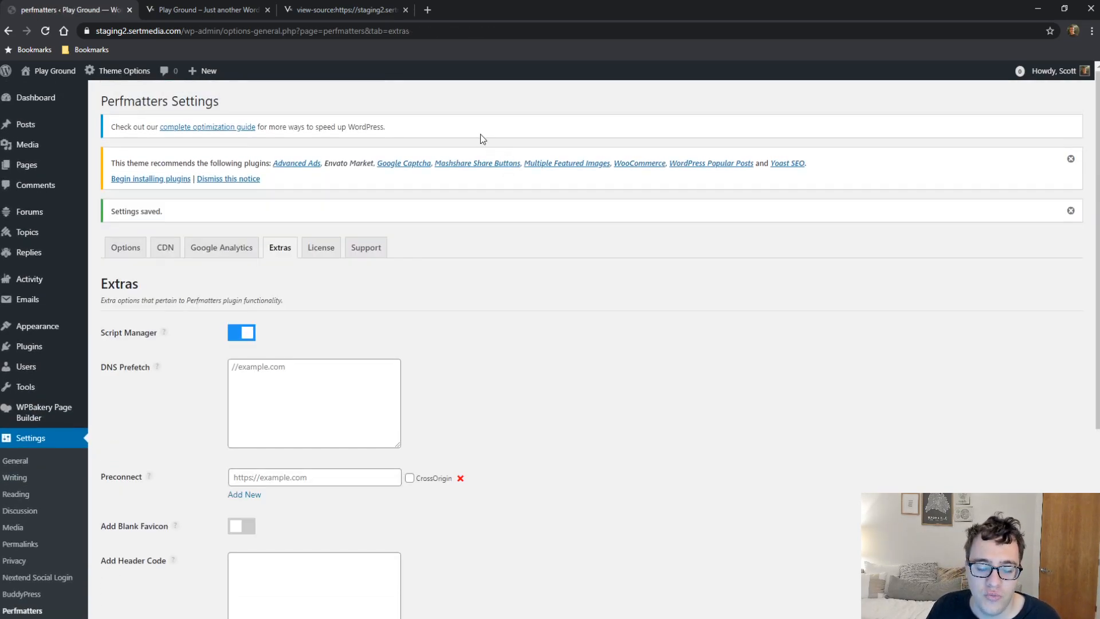
{"action": "left_click", "coordinate": [207, 9]}
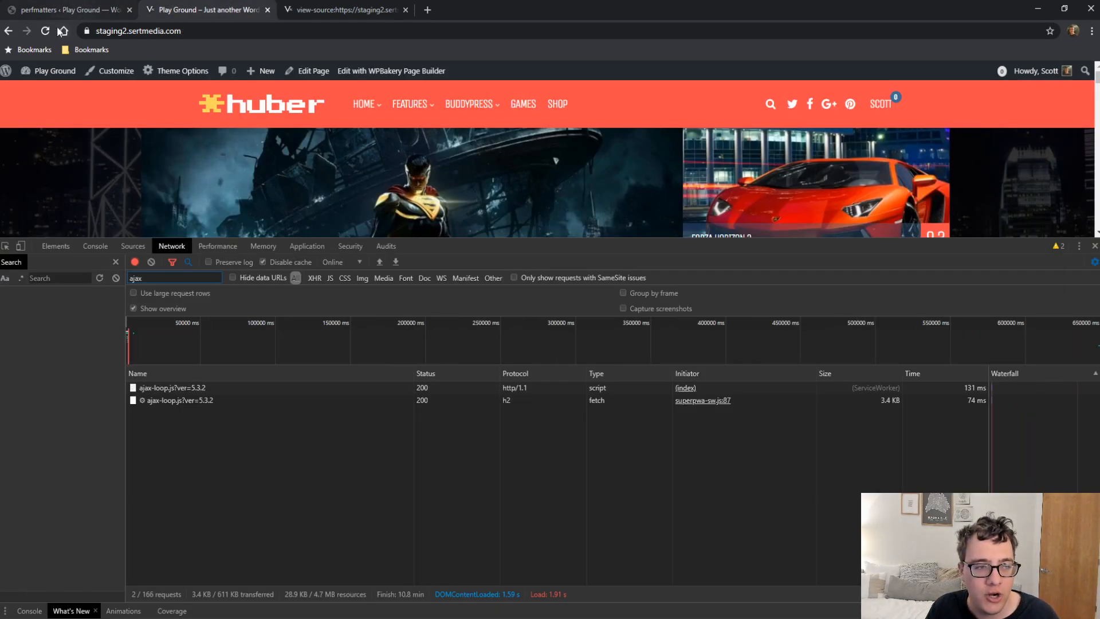
{"action": "left_click", "coordinate": [45, 30]}
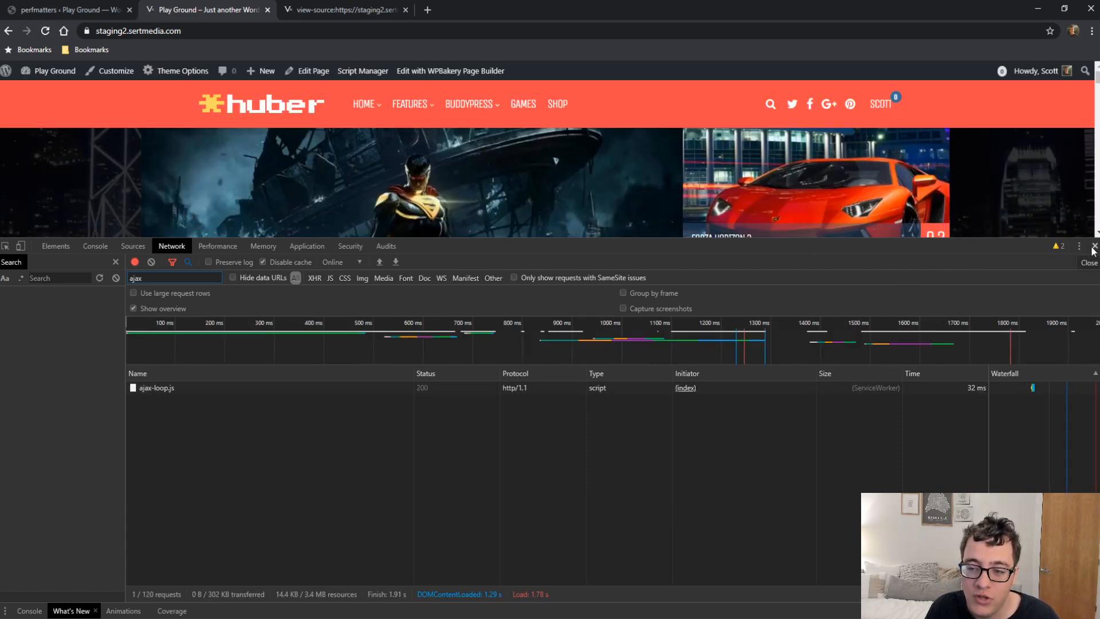
{"action": "left_click", "coordinate": [1091, 246]}
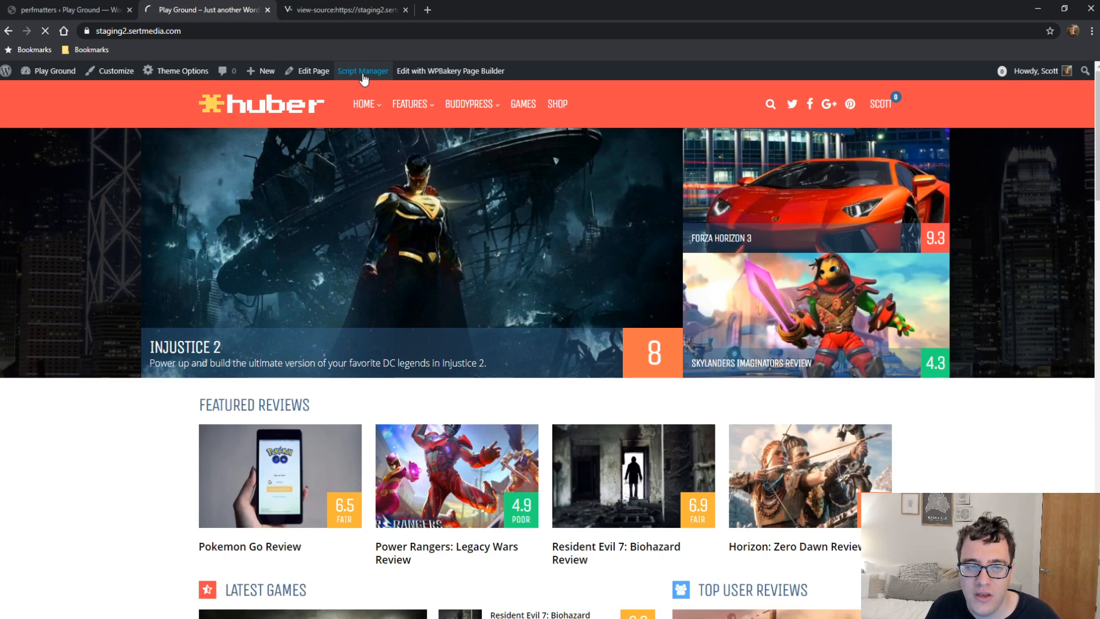
{"action": "left_click", "coordinate": [363, 71]}
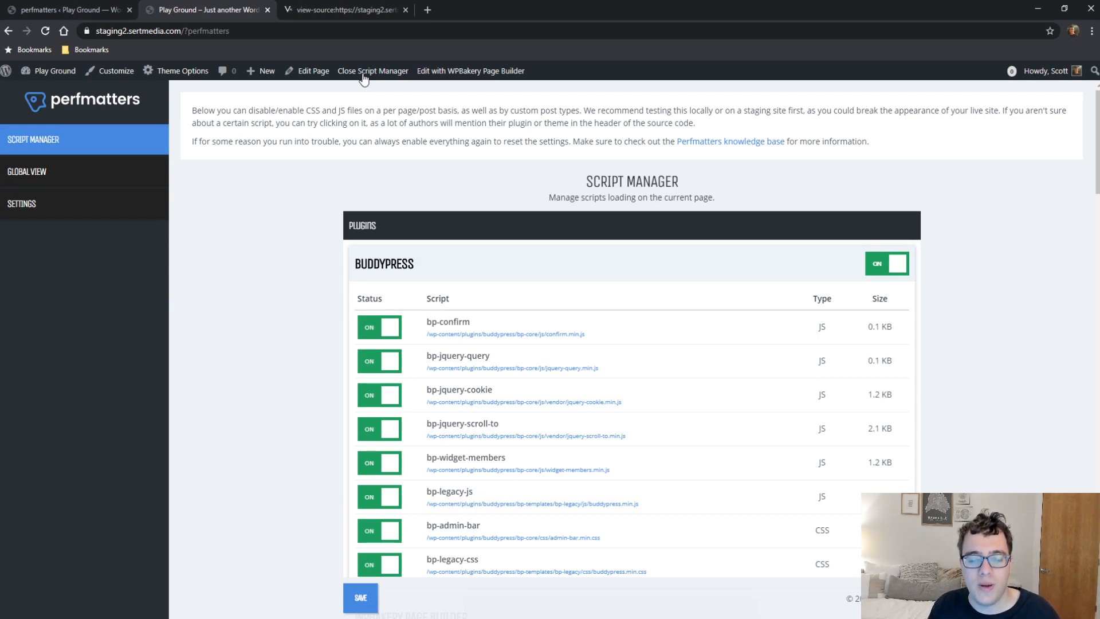
{"action": "scroll", "scroll_direction": "down", "scroll_amount": 3}
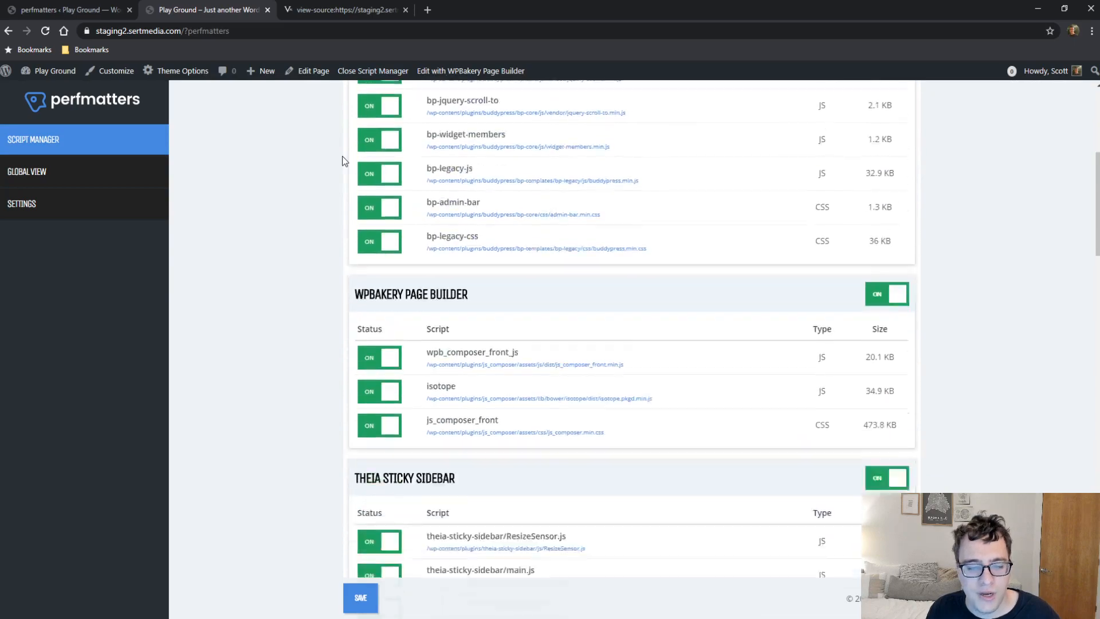
{"action": "scroll", "scroll_direction": "down", "scroll_amount": 3}
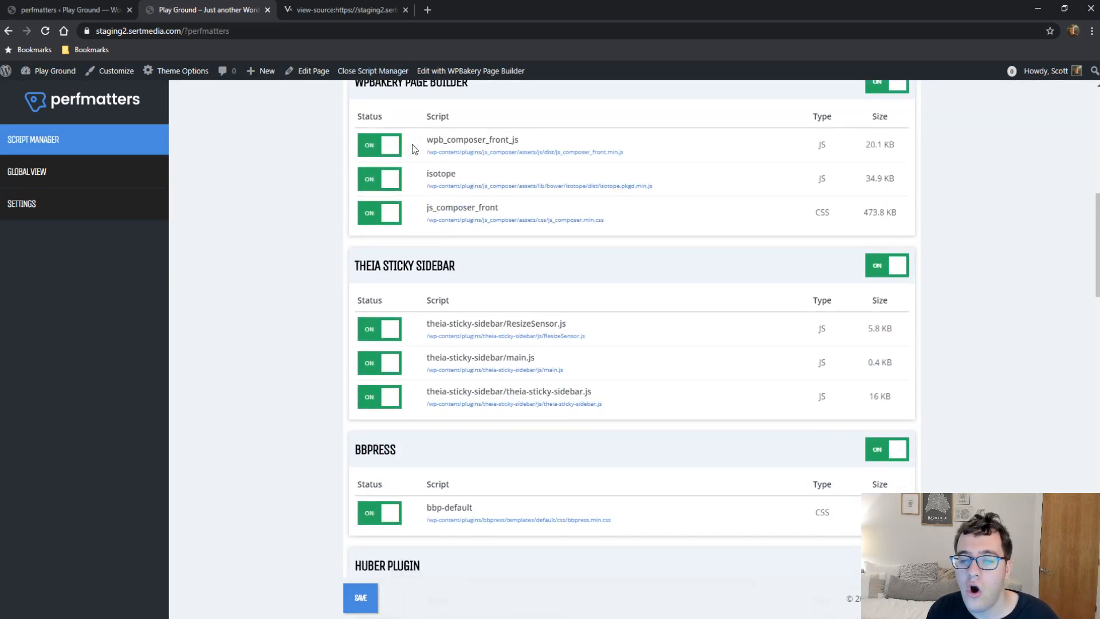
{"action": "mouse_move", "coordinate": [53, 71]}
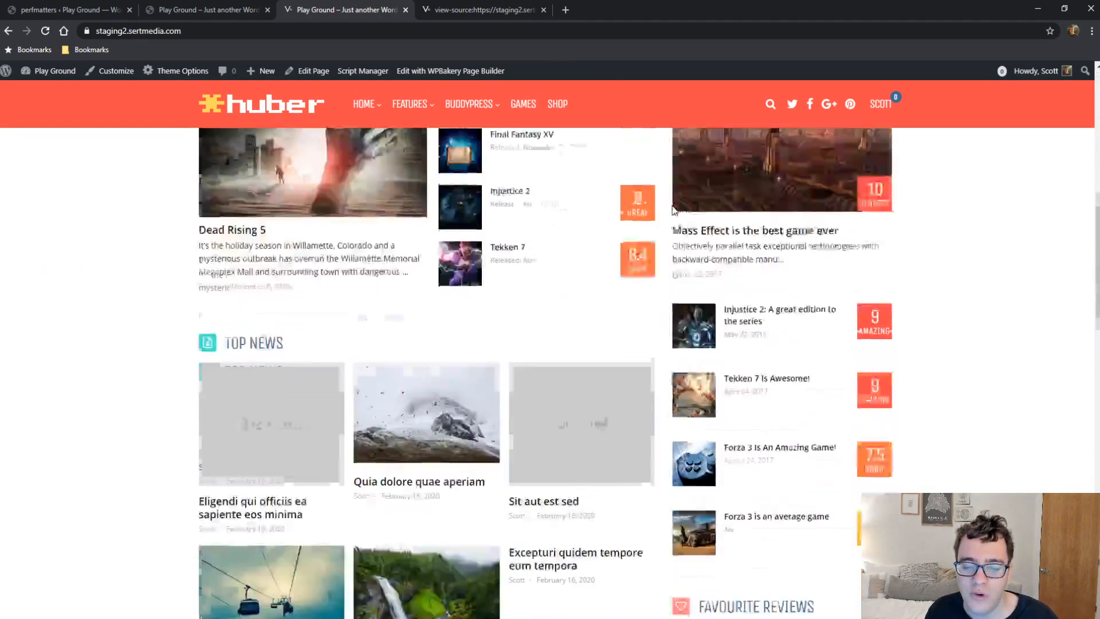
{"action": "scroll", "scroll_direction": "down", "scroll_amount": 3}
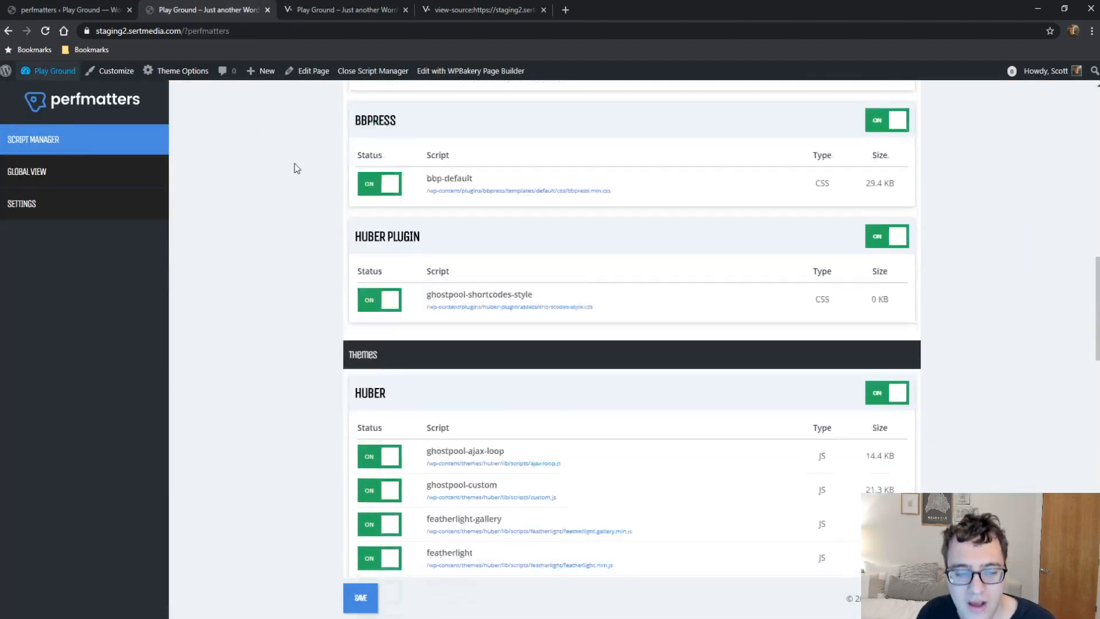
{"action": "scroll", "scroll_direction": "down", "scroll_amount": 3}
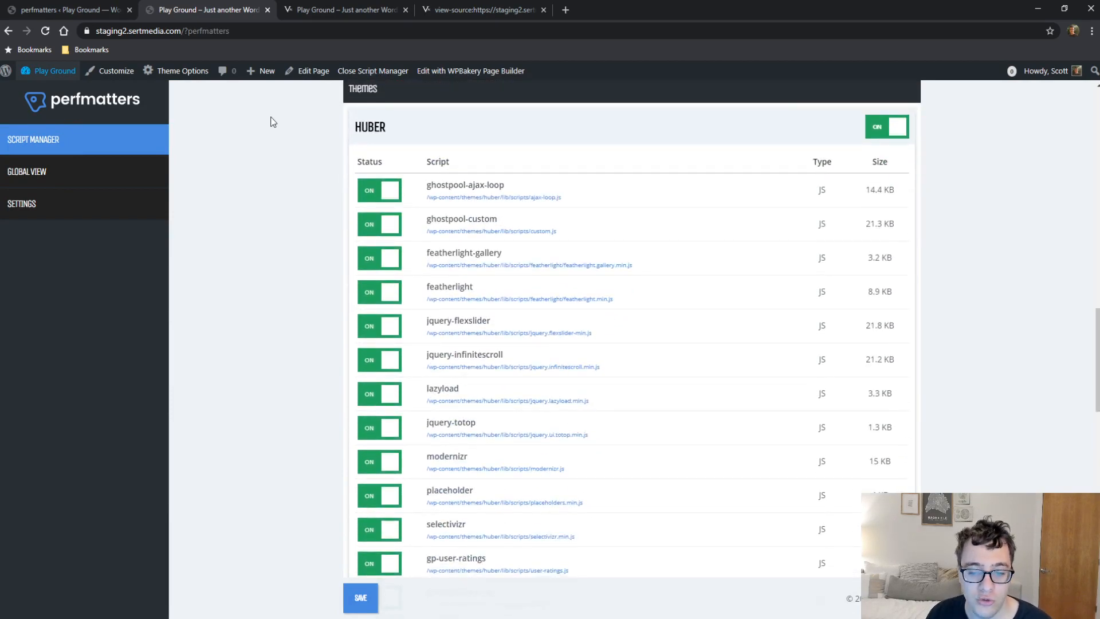
{"action": "scroll", "scroll_direction": "down", "scroll_amount": 3}
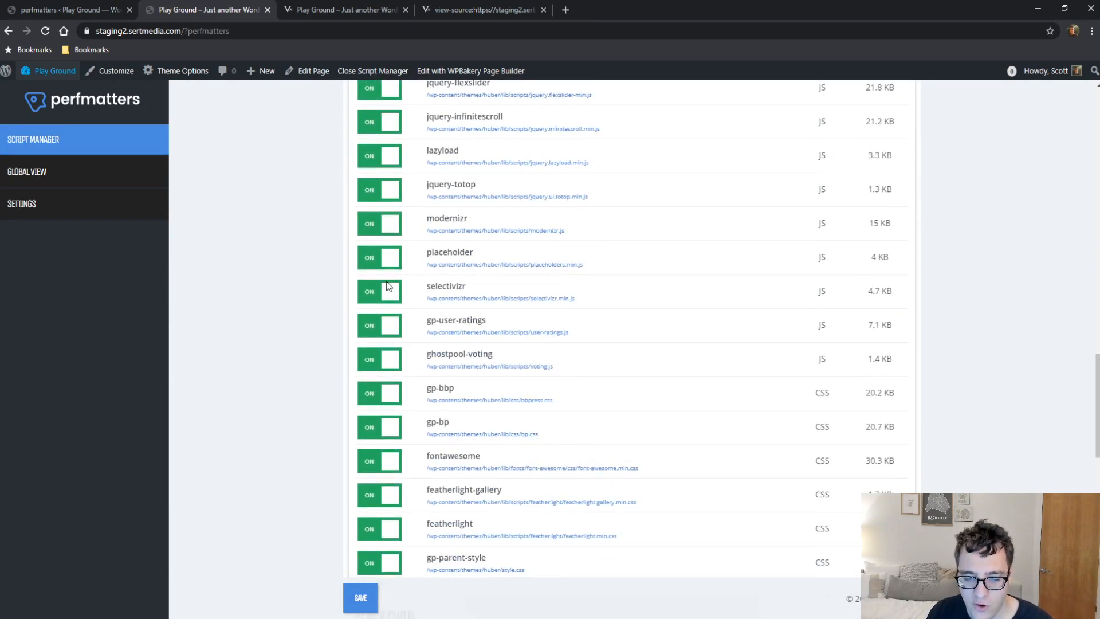
{"action": "scroll", "scroll_direction": "down", "scroll_amount": 3}
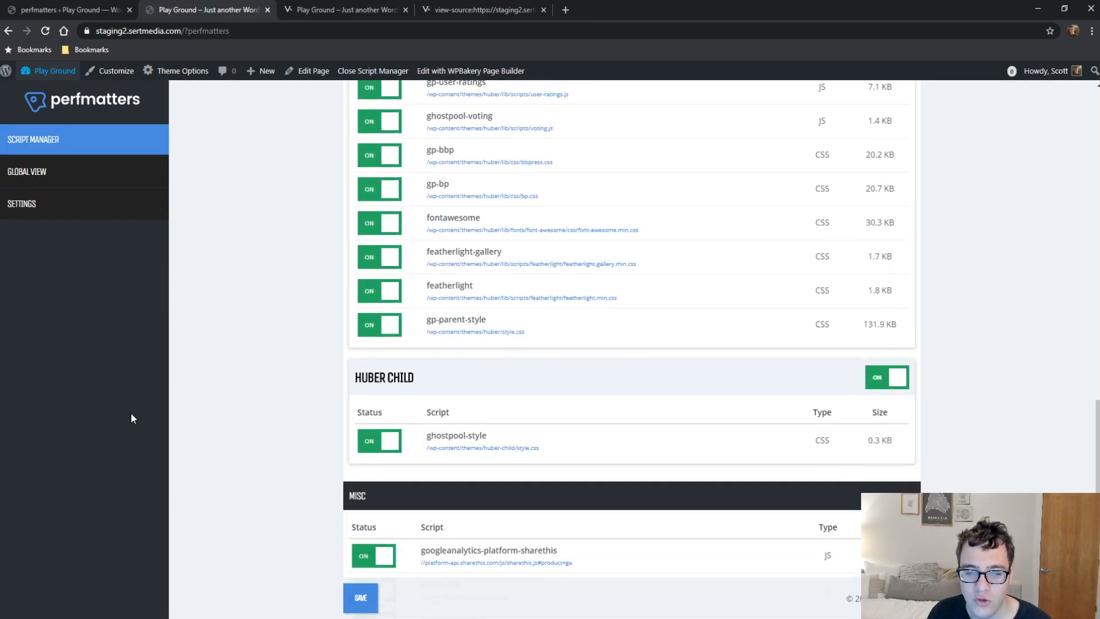
{"action": "scroll", "scroll_direction": "down", "scroll_amount": 3}
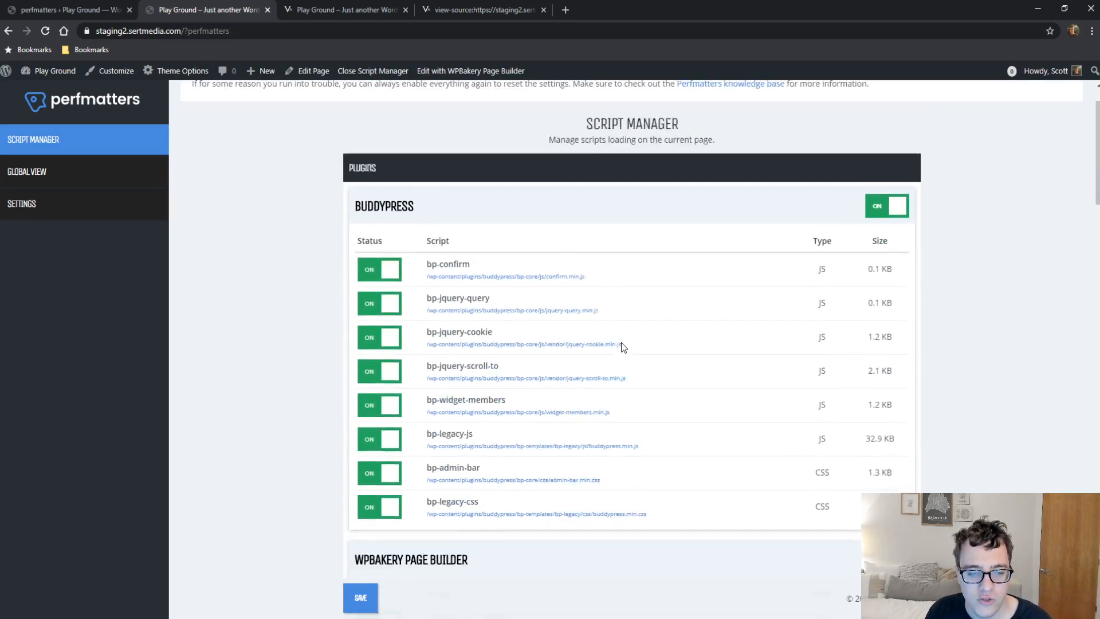
{"action": "scroll", "scroll_direction": "down", "scroll_amount": 3}
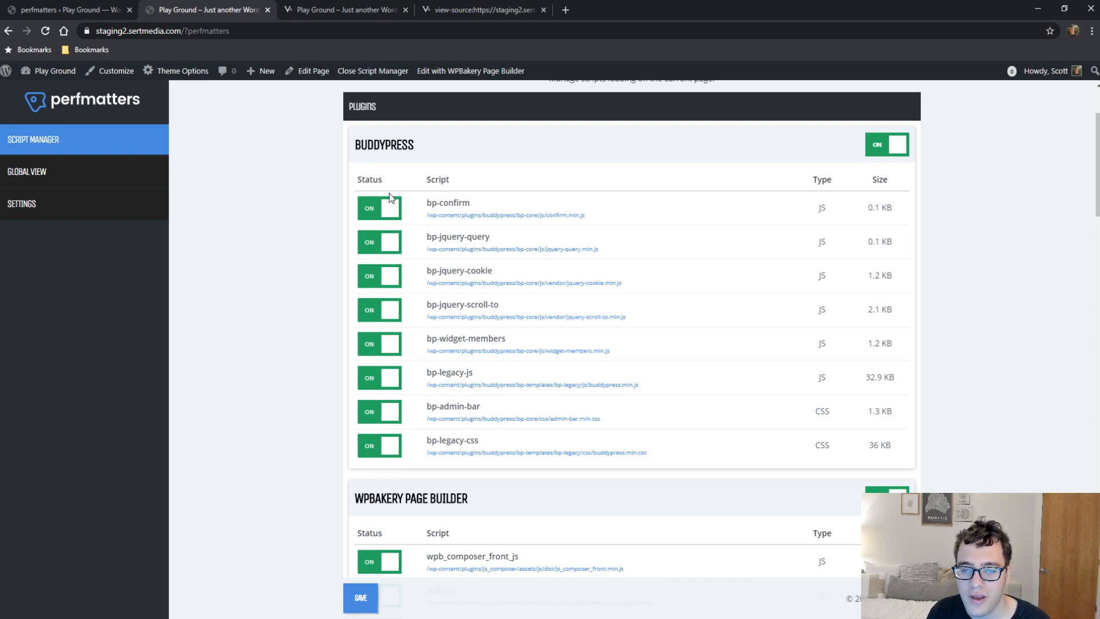
Switch the BuddyPress group OFF, disabled on Current URL after trying Regex
{"action": "left_click", "coordinate": [886, 144]}
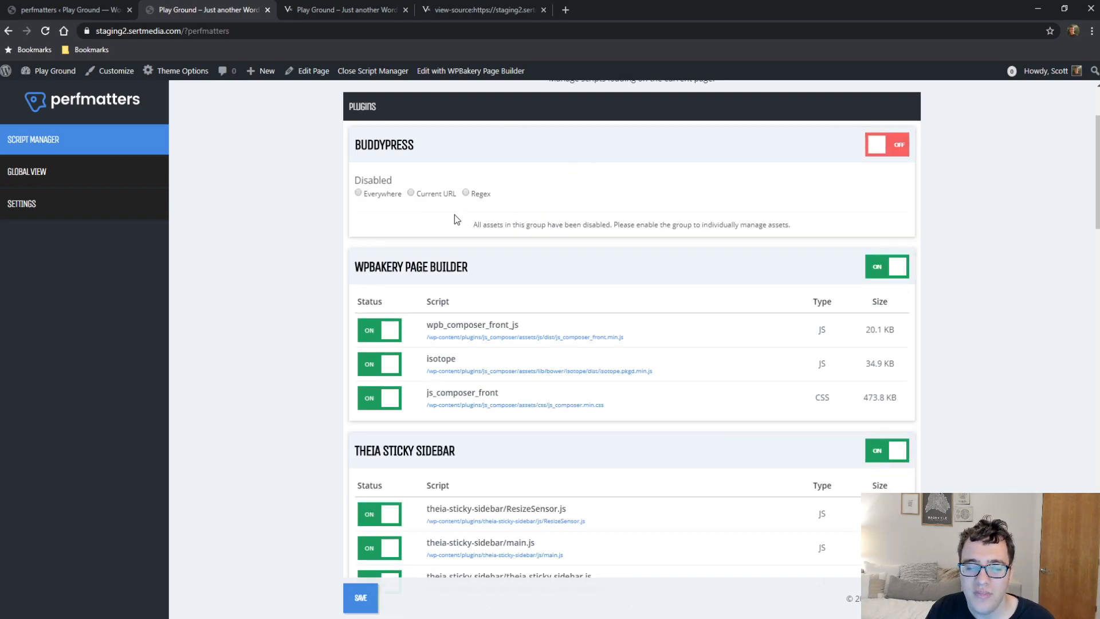
{"action": "mouse_move", "coordinate": [381, 197]}
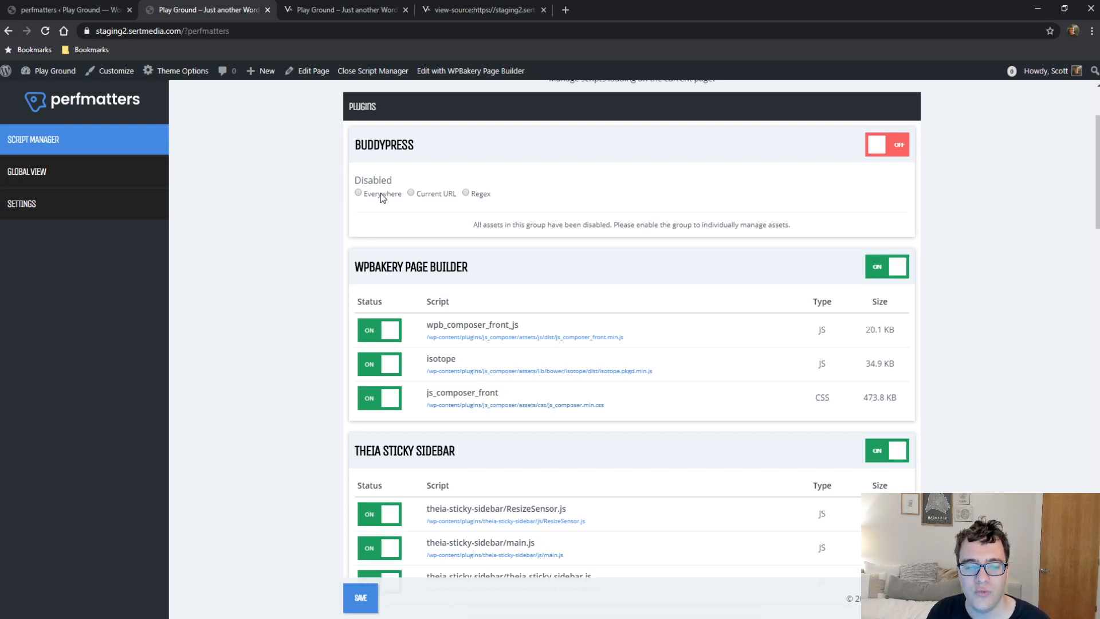
{"action": "left_click", "coordinate": [410, 193]}
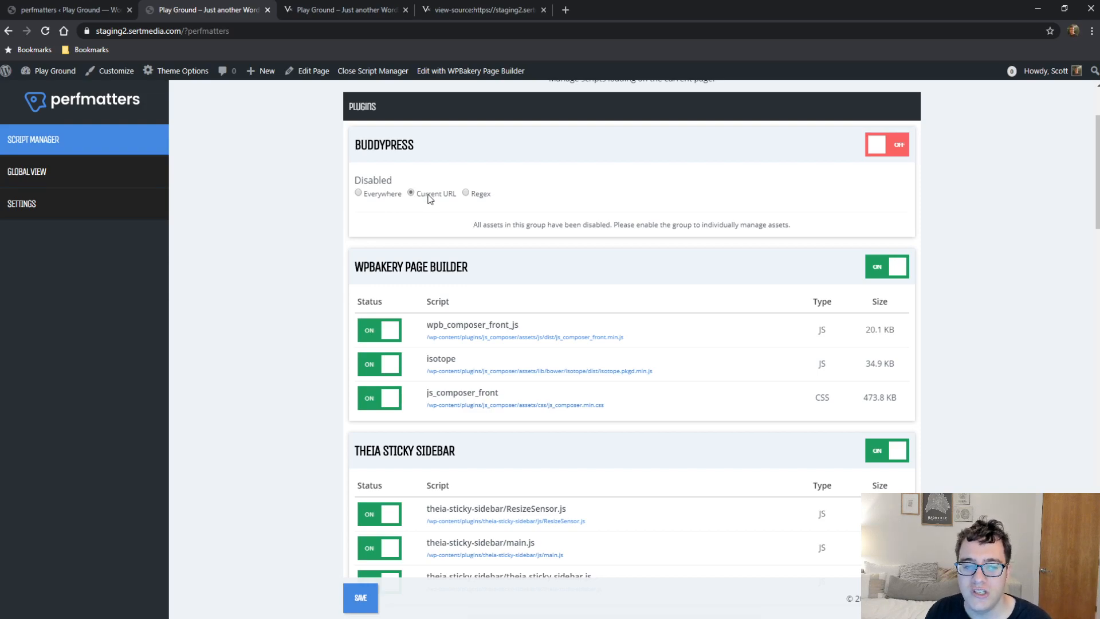
{"action": "left_click", "coordinate": [466, 193]}
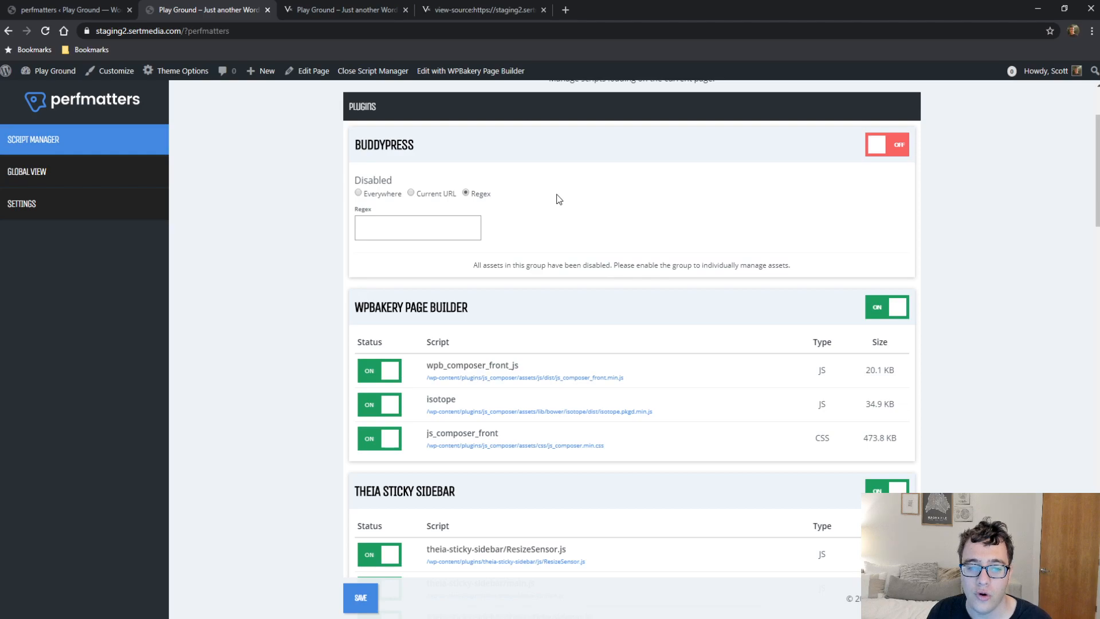
{"action": "mouse_move", "coordinate": [925, 157]}
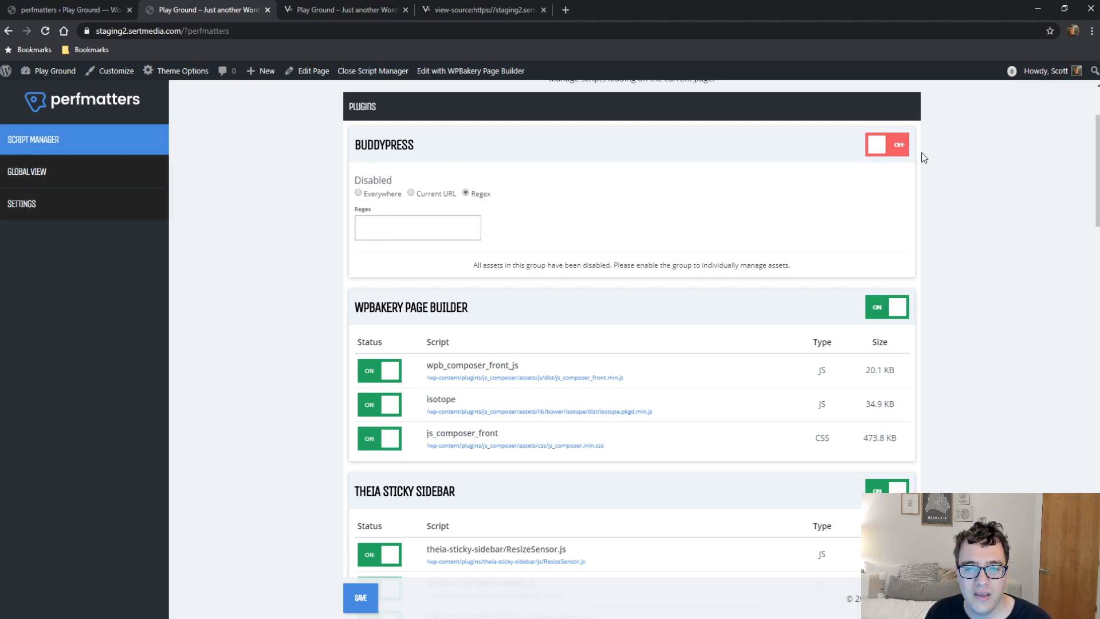
{"action": "left_click", "coordinate": [410, 193]}
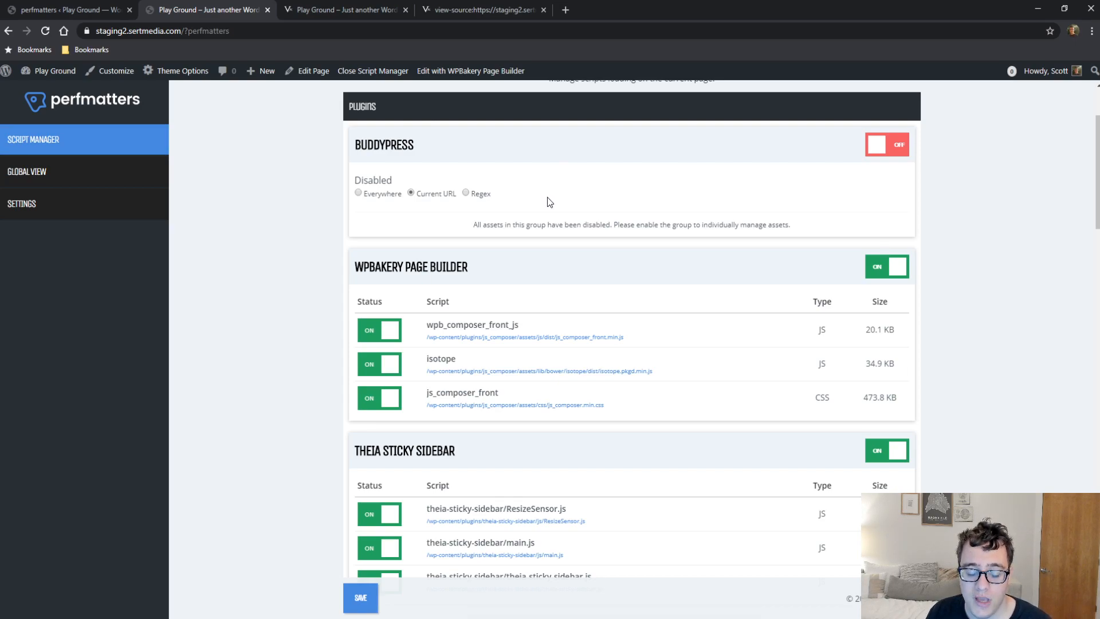
{"action": "scroll", "scroll_direction": "down", "scroll_amount": 3}
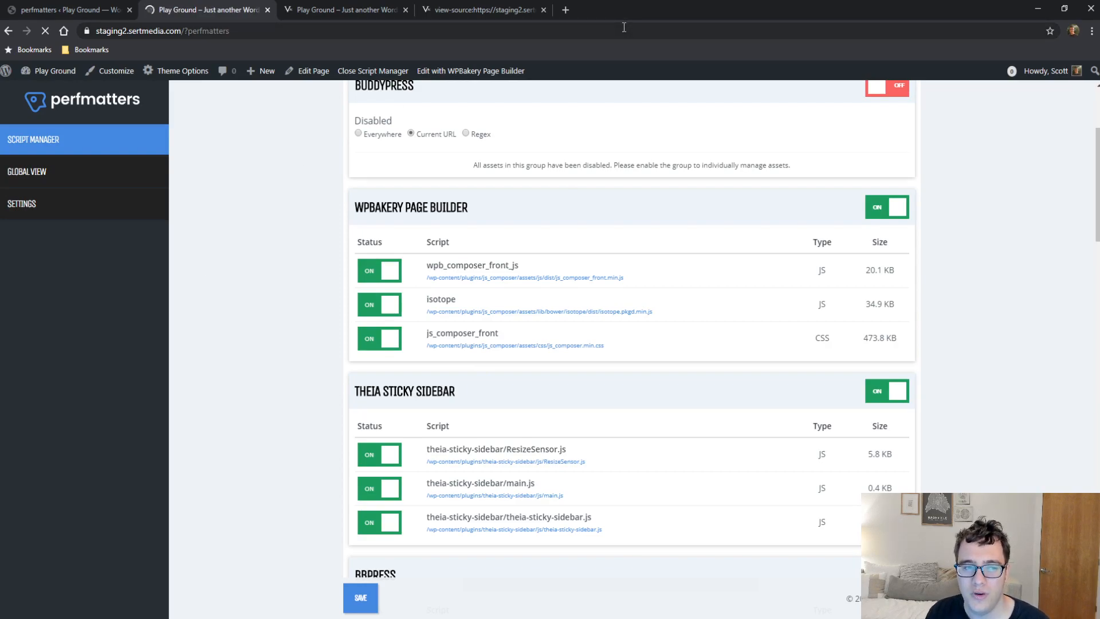
Enable Hide Disclaimer and Display Archives in Script Manager settings, save, then view Global View
{"action": "left_click", "coordinate": [22, 203]}
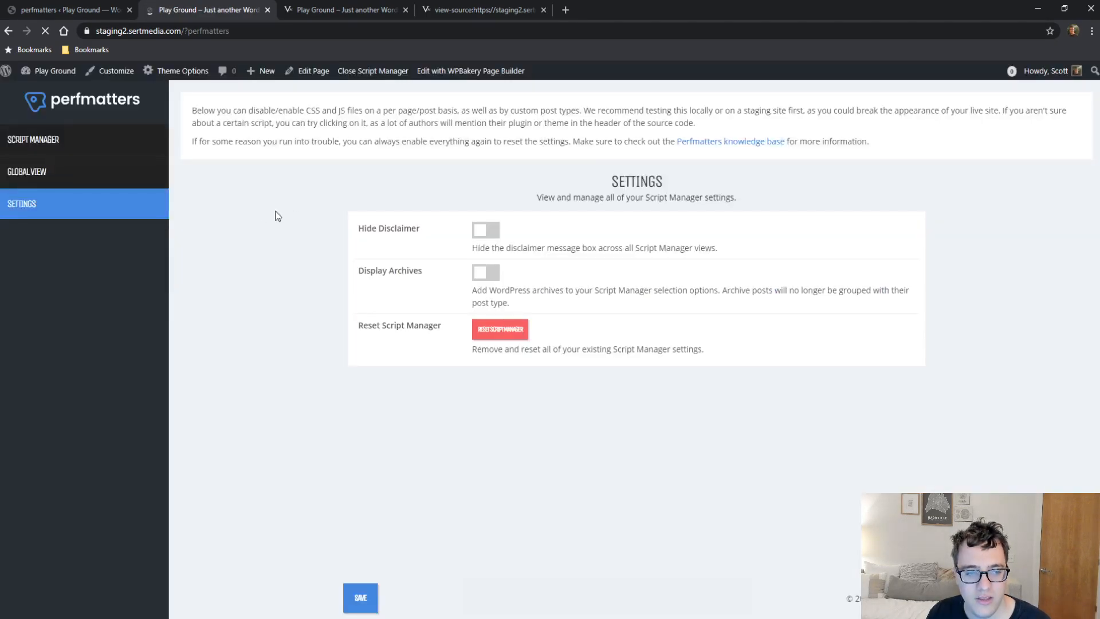
{"action": "left_click", "coordinate": [485, 230]}
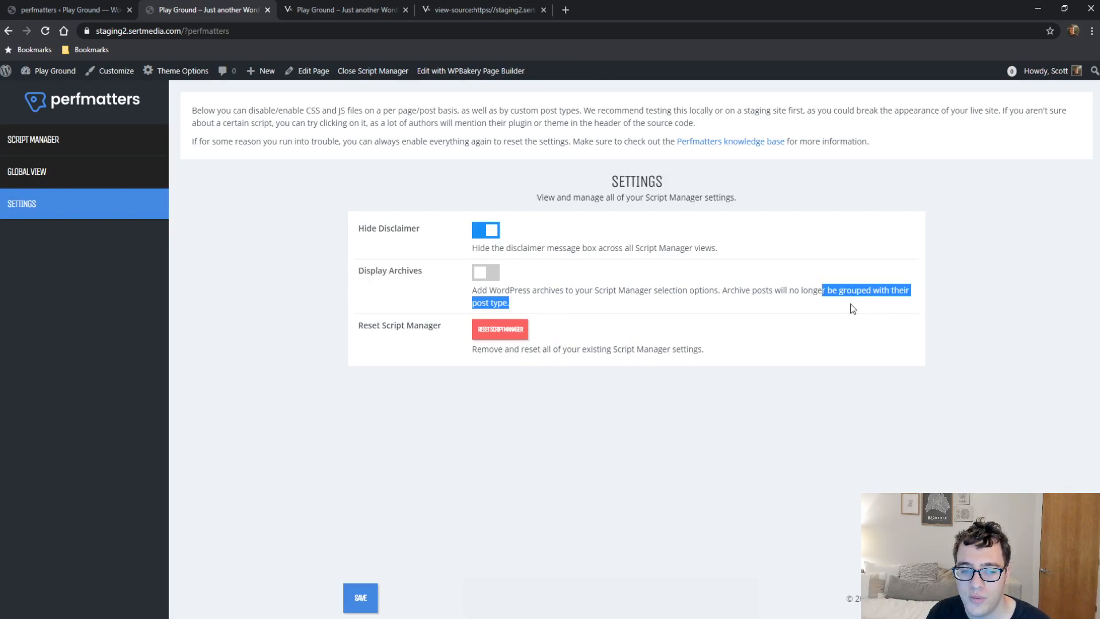
{"action": "left_click", "coordinate": [485, 272]}
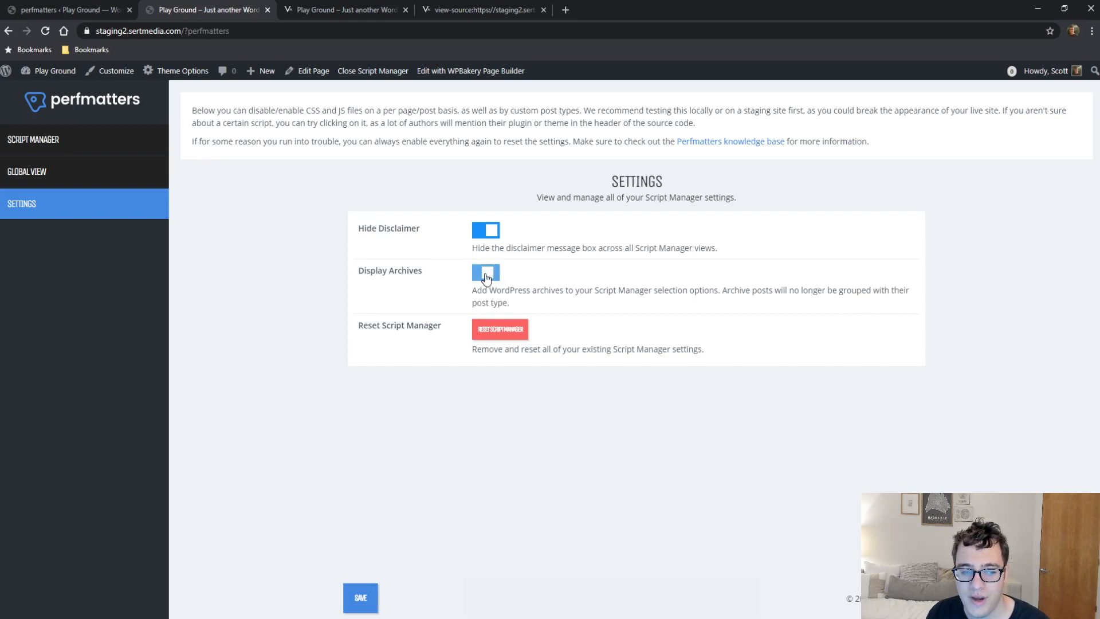
{"action": "left_click", "coordinate": [484, 272]}
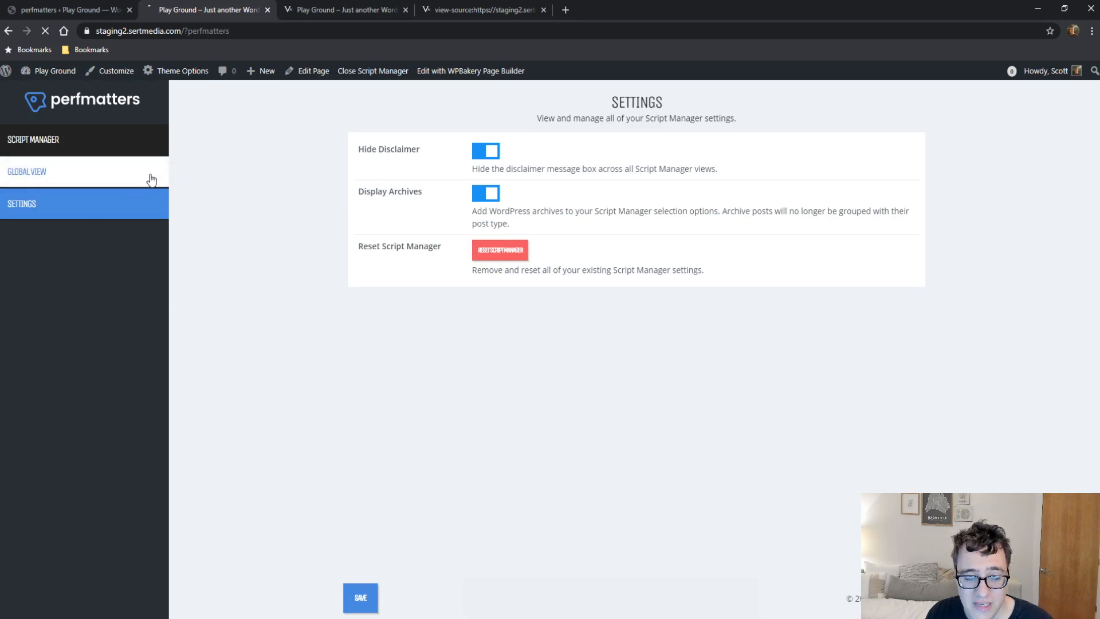
{"action": "left_click", "coordinate": [27, 172]}
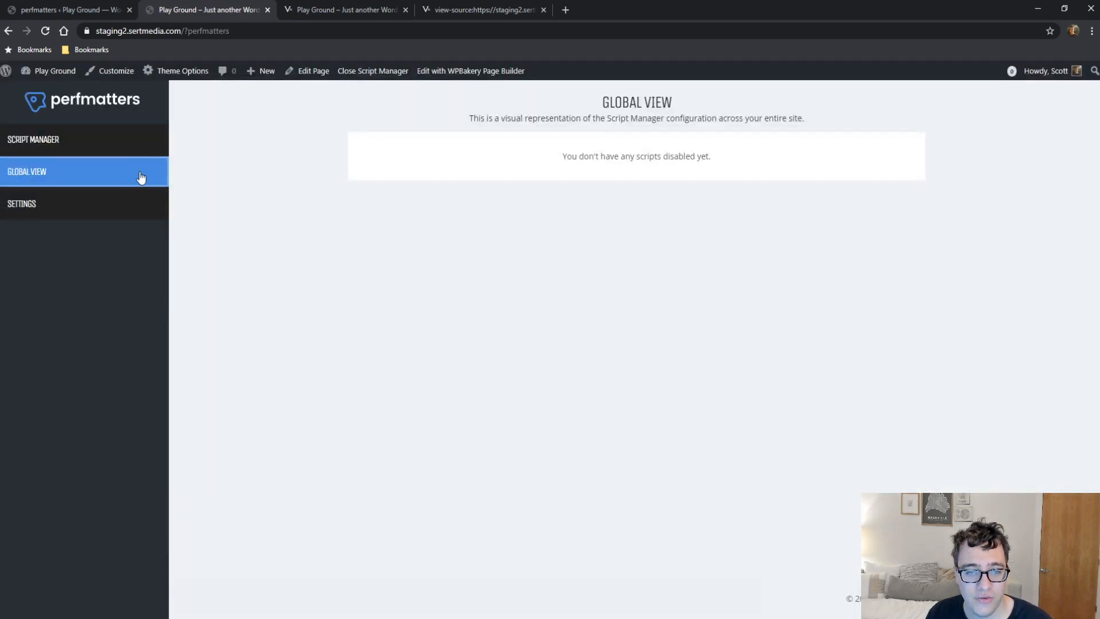
Back in Script Manager, turn BuddyPress OFF again, trying Everywhere then Current URL
{"action": "left_click", "coordinate": [33, 138]}
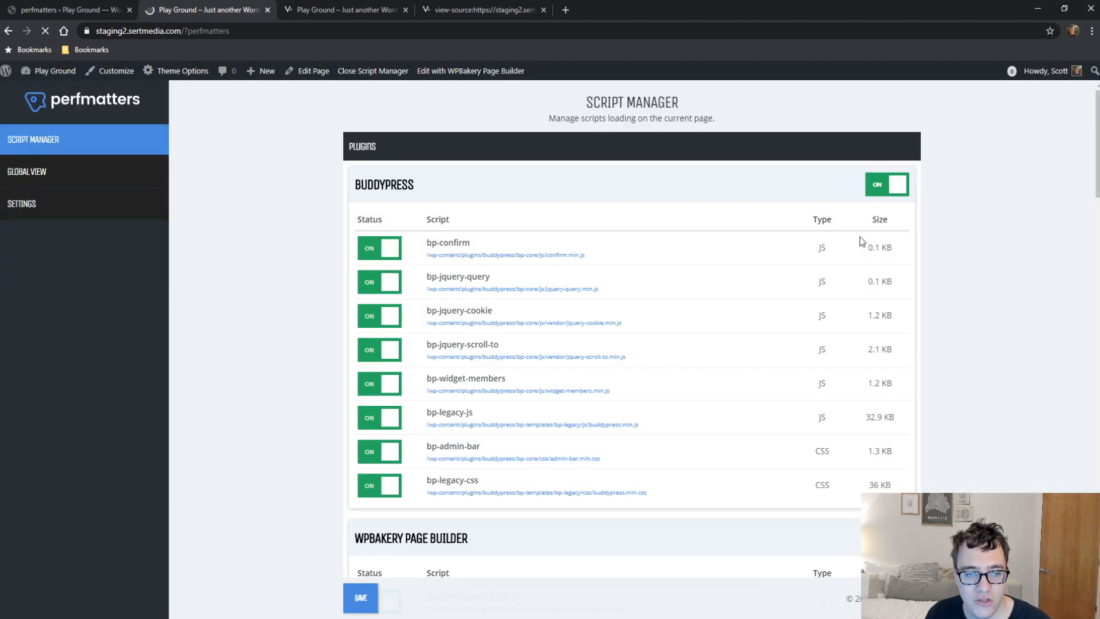
{"action": "left_click", "coordinate": [888, 184]}
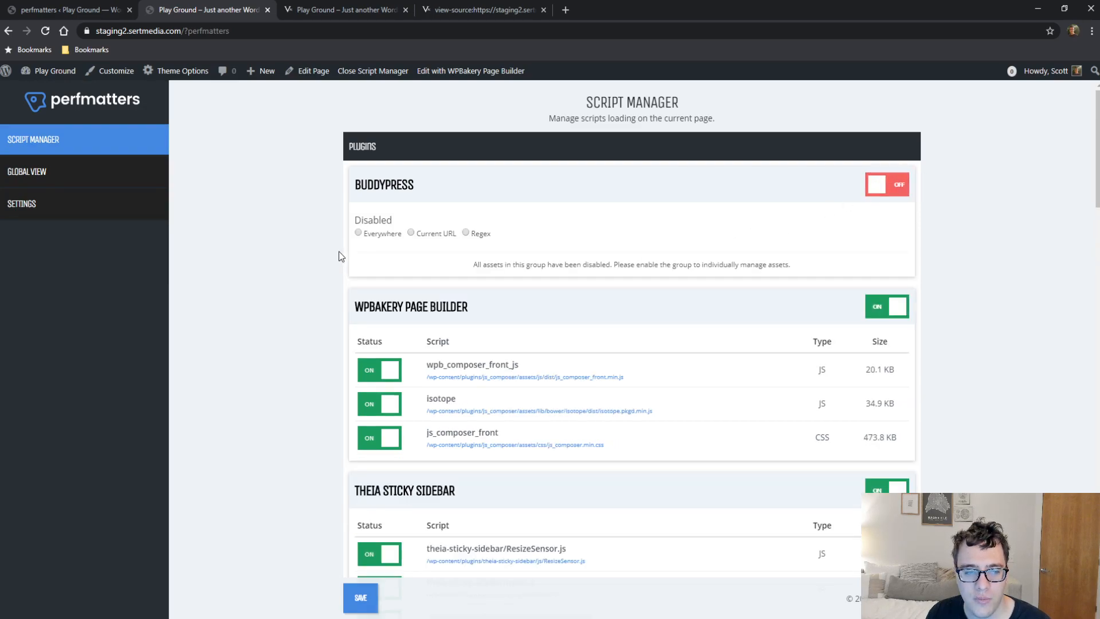
{"action": "left_click", "coordinate": [357, 232]}
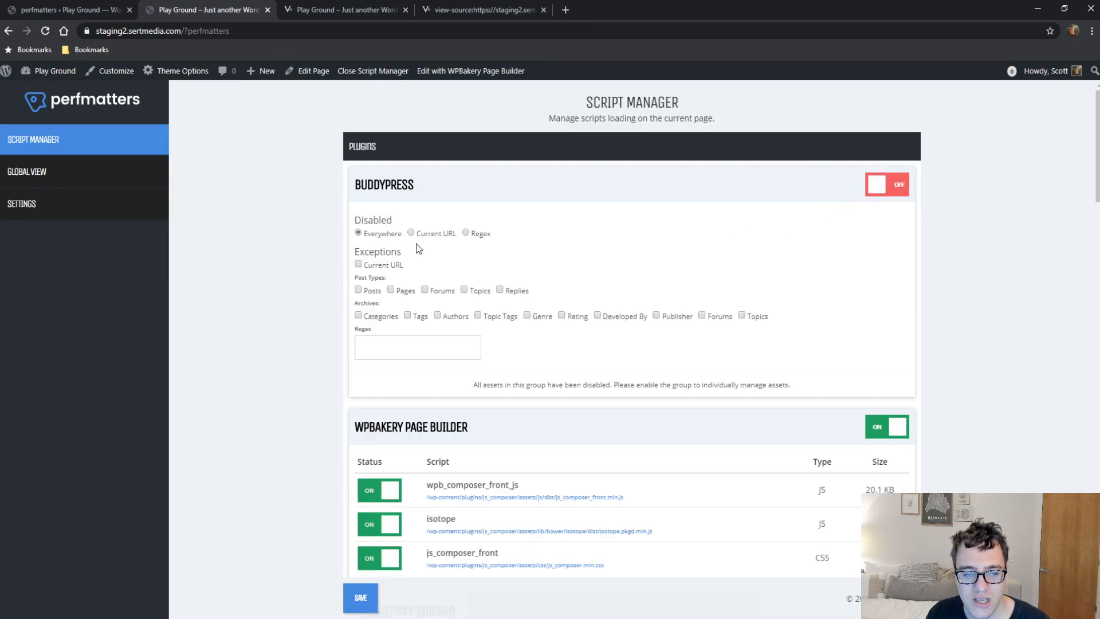
{"action": "left_click", "coordinate": [410, 232]}
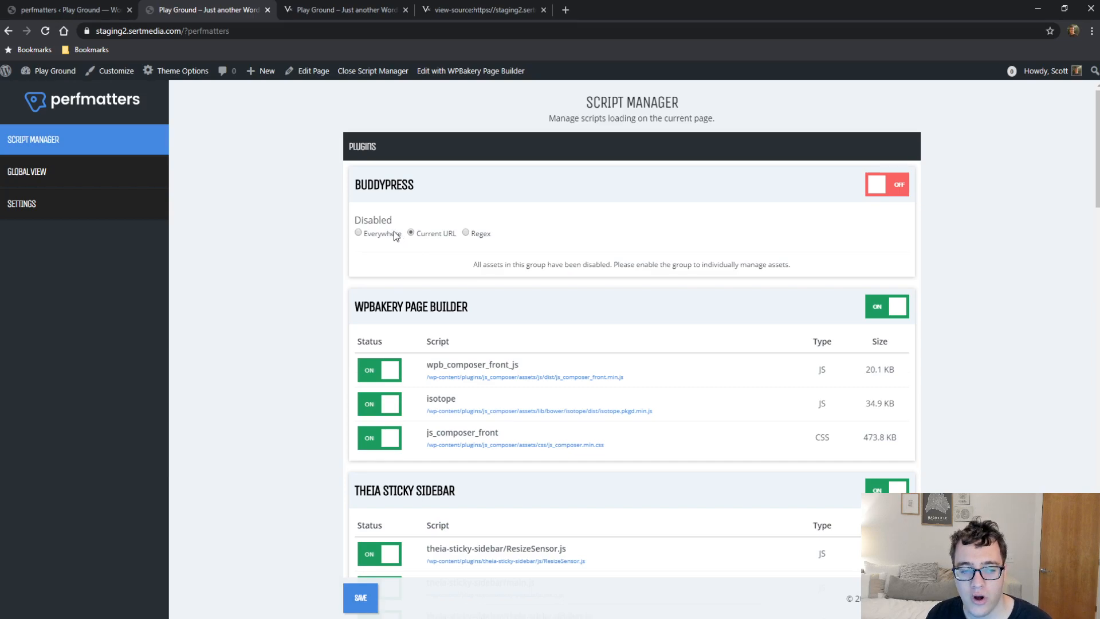
Disable BuddyPress everywhere with exceptions for Forums, Topics, Replies and forum/topic archives
{"action": "left_click", "coordinate": [358, 233]}
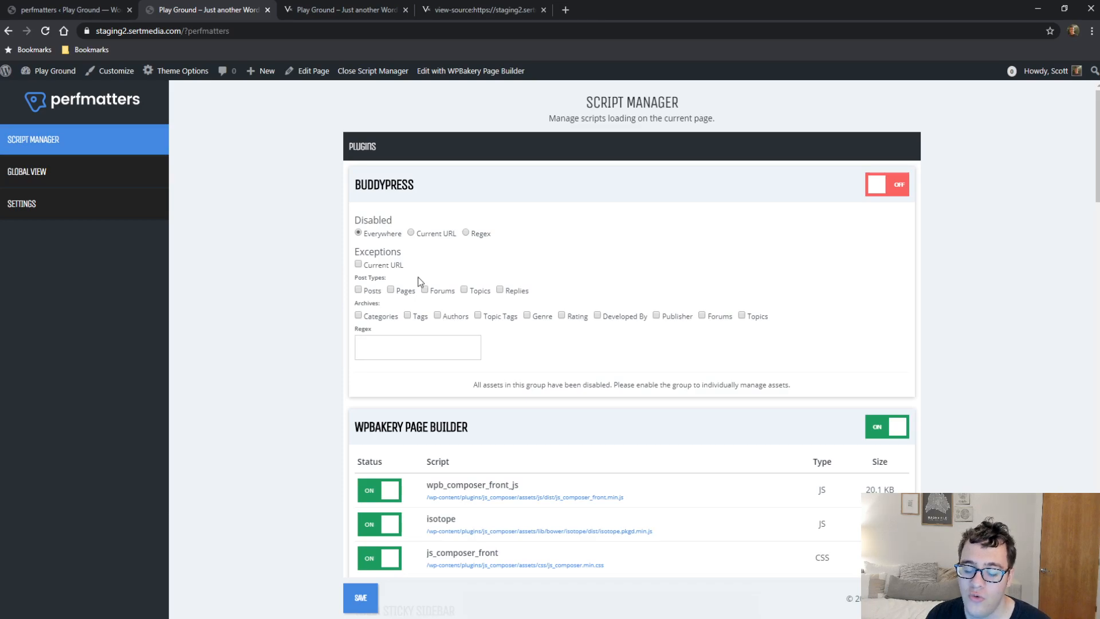
{"action": "double_click", "coordinate": [372, 291]}
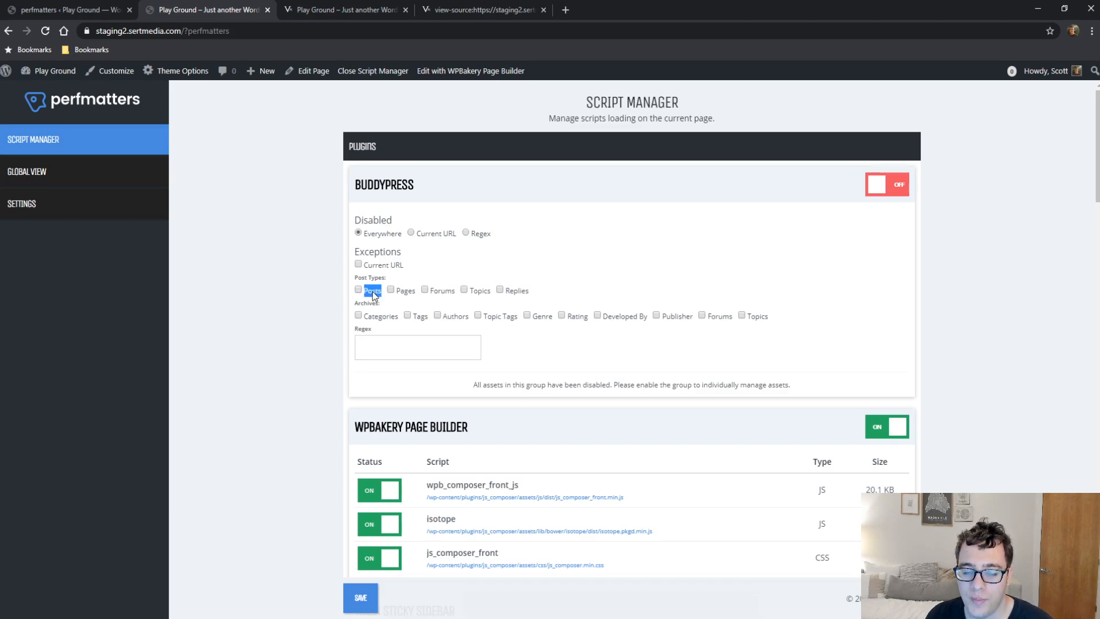
{"action": "left_click", "coordinate": [357, 290]}
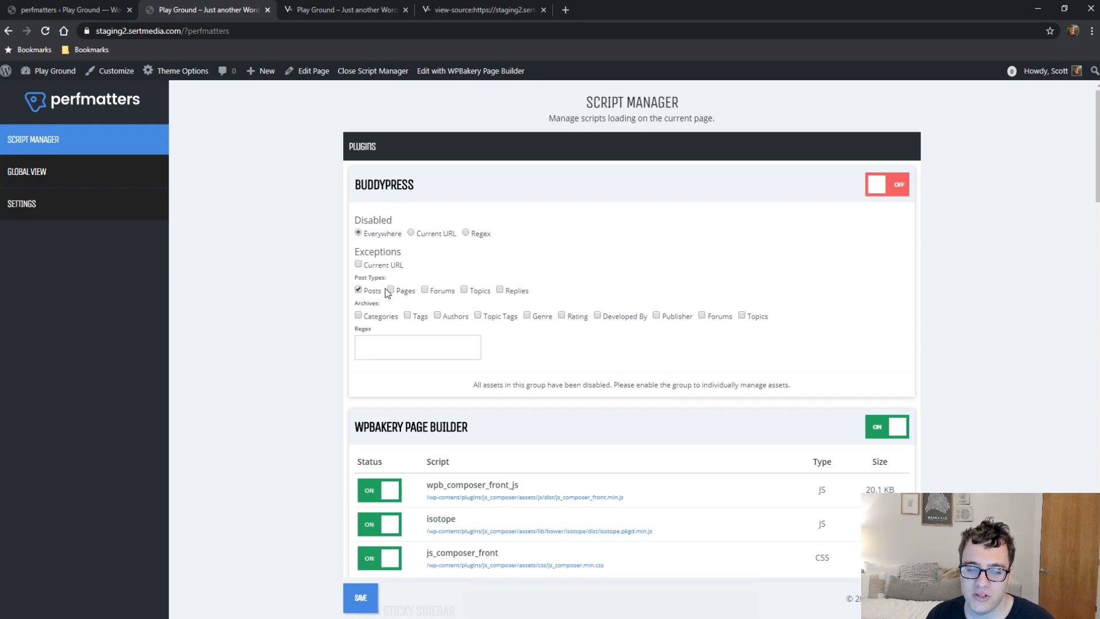
{"action": "mouse_move", "coordinate": [516, 295]}
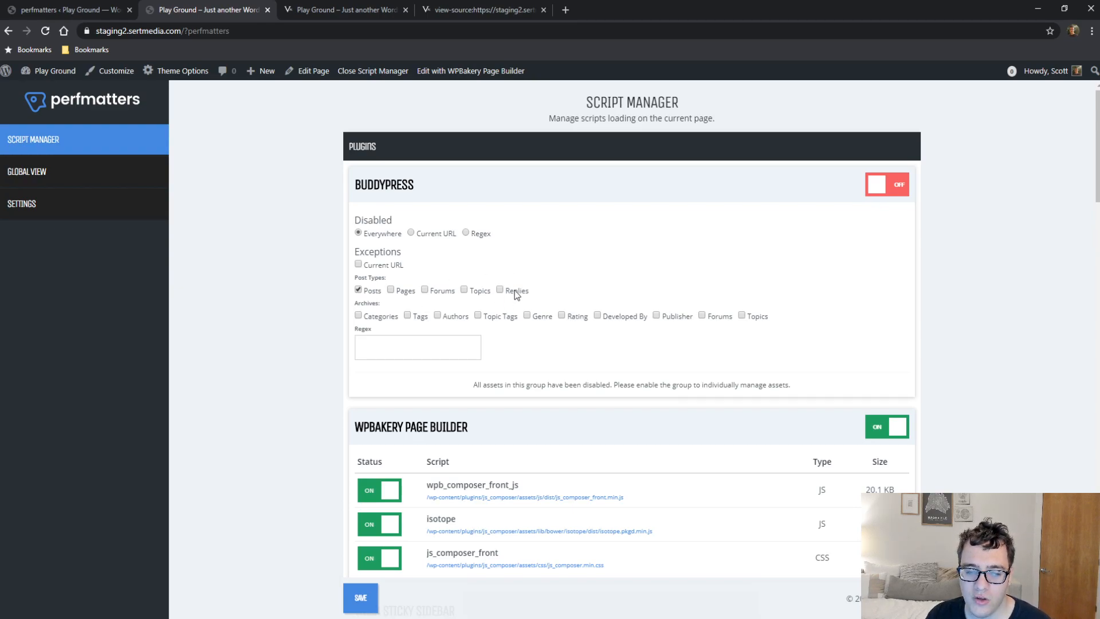
{"action": "left_click", "coordinate": [357, 316]}
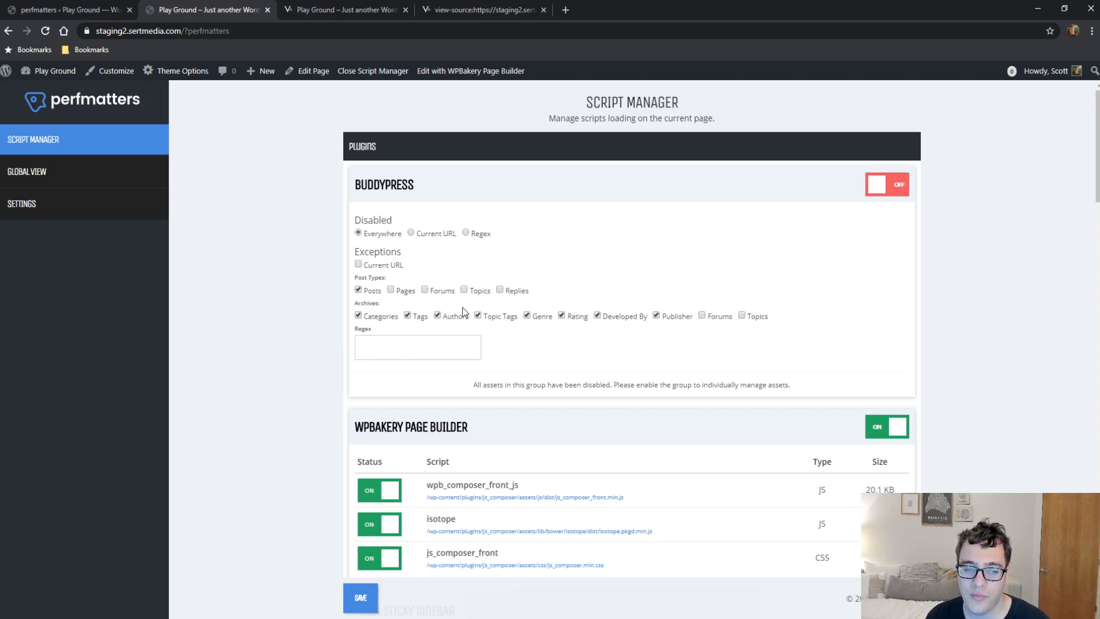
{"action": "mouse_move", "coordinate": [391, 247]}
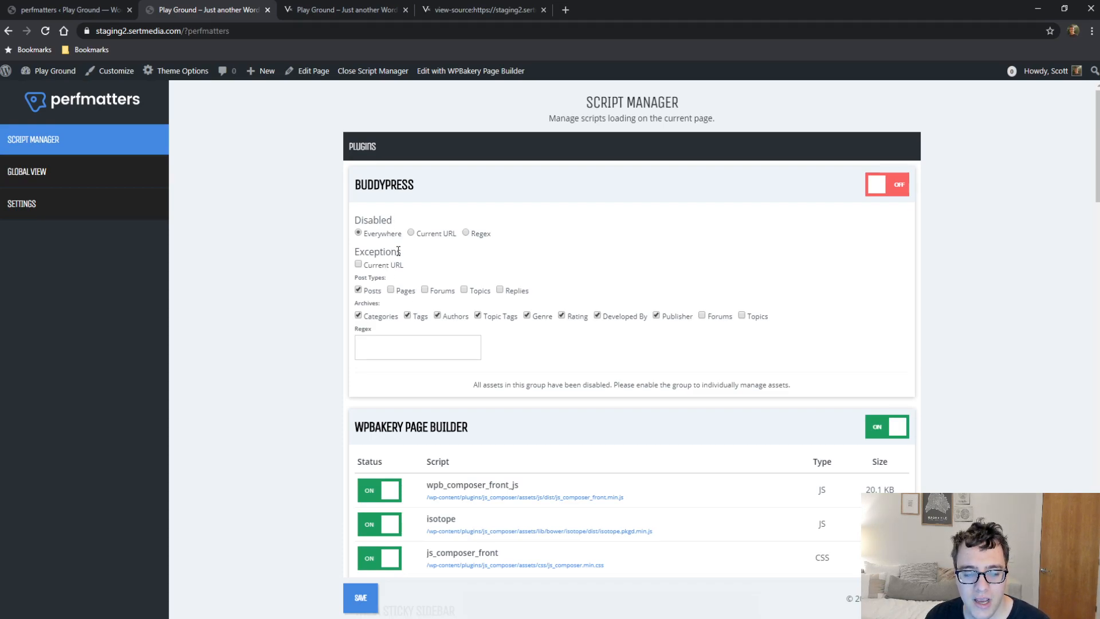
{"action": "left_click", "coordinate": [358, 290]}
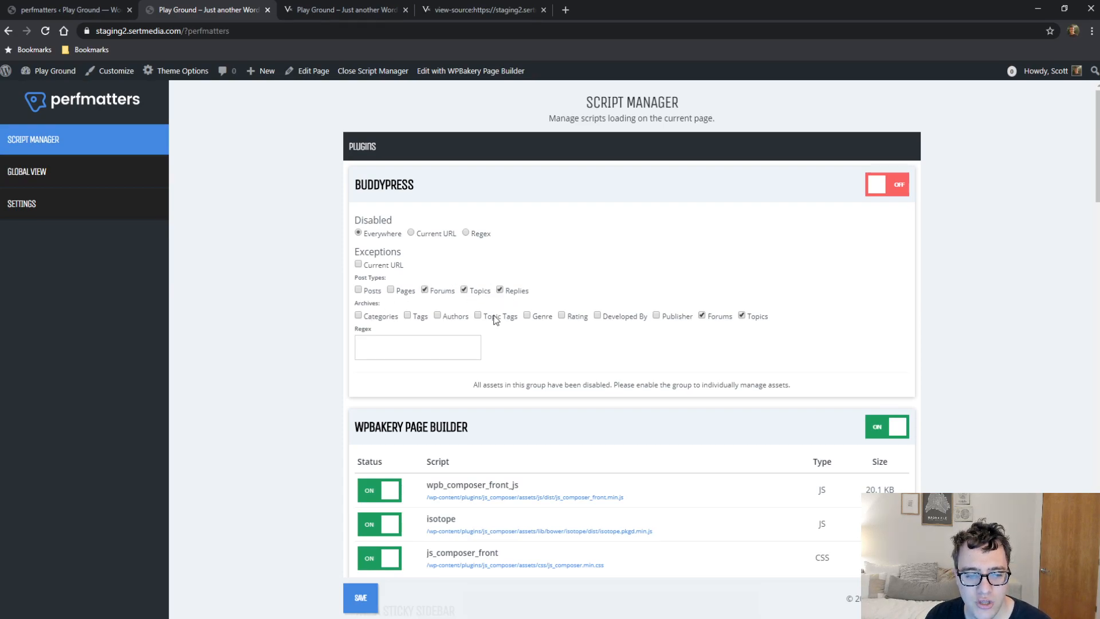
{"action": "left_click", "coordinate": [418, 347]}
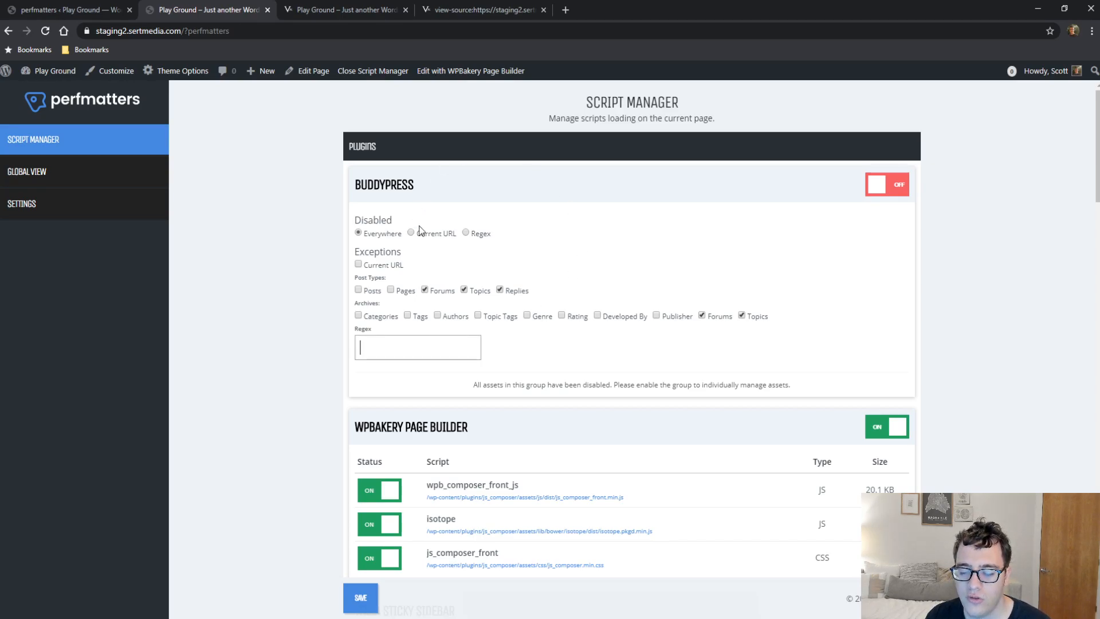
{"action": "mouse_move", "coordinate": [464, 218]}
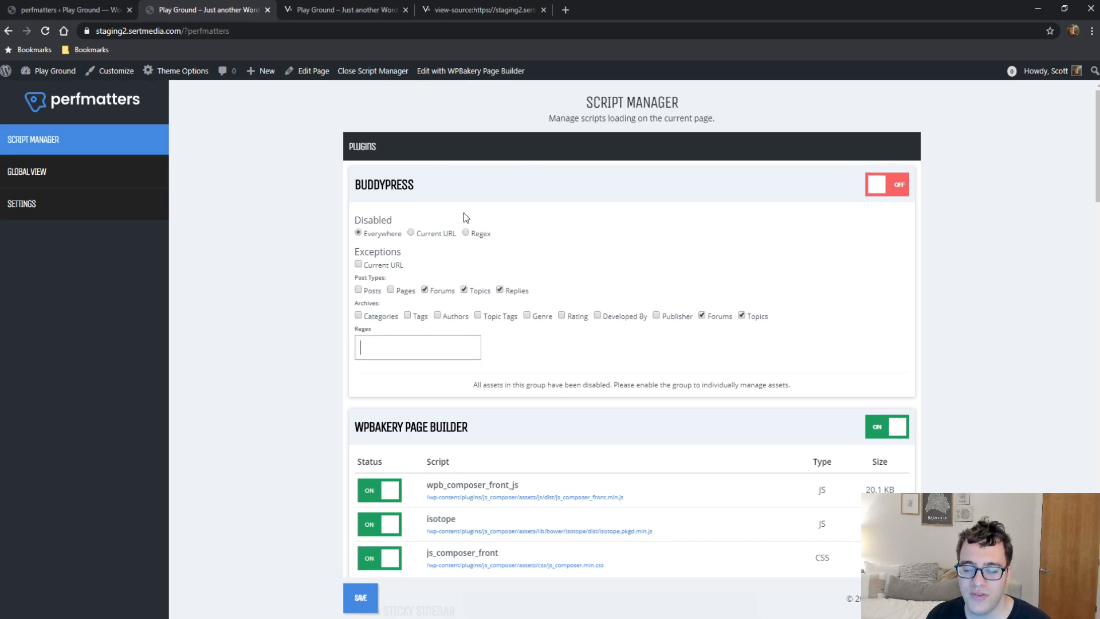
{"action": "mouse_move", "coordinate": [404, 175]}
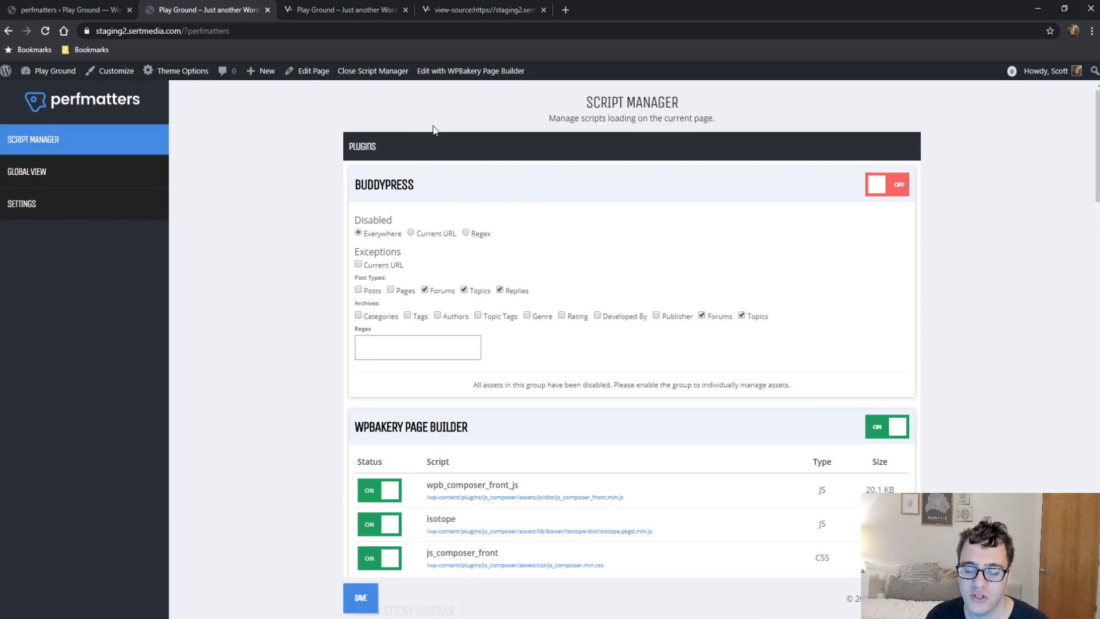
Turn the bbPress group OFF, disabled on the Current URL only
{"action": "scroll", "scroll_direction": "down", "scroll_amount": 3}
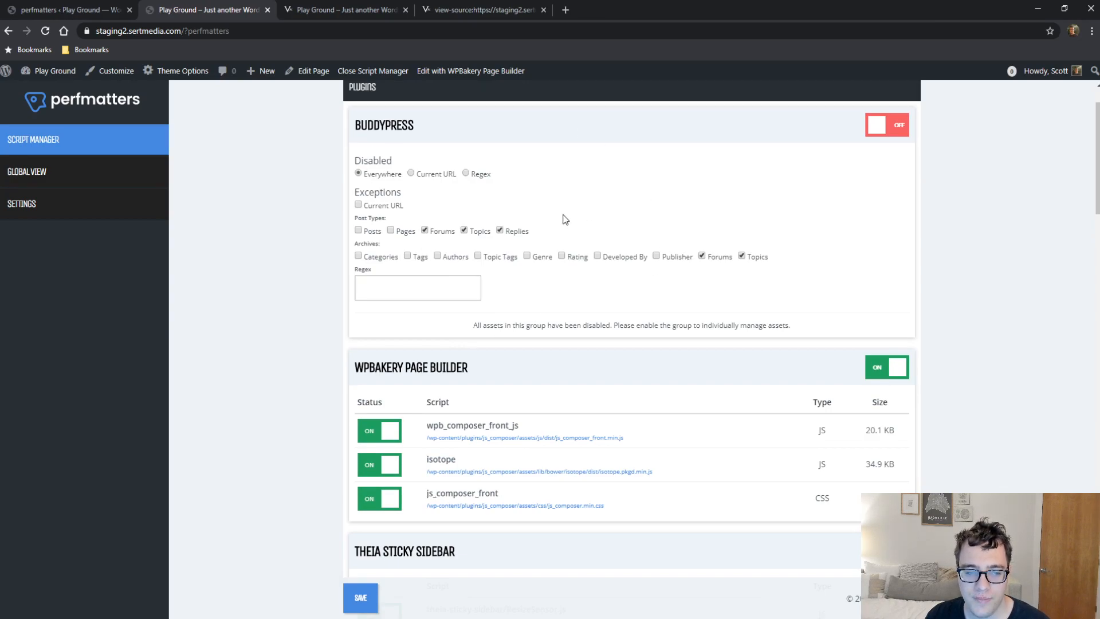
{"action": "mouse_move", "coordinate": [591, 262]}
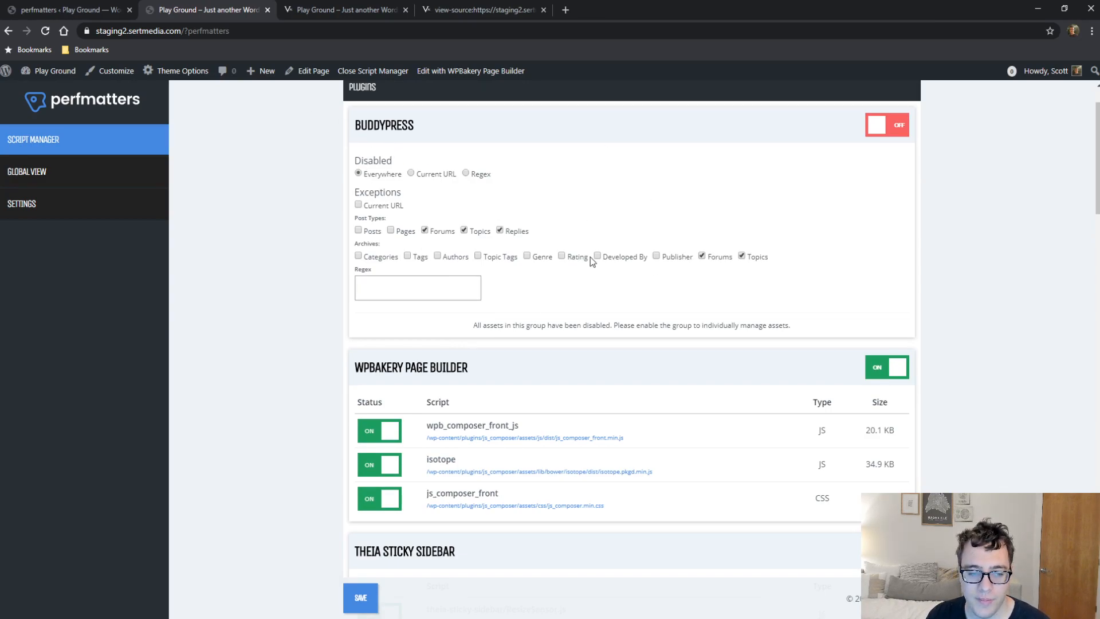
{"action": "scroll", "scroll_direction": "down", "scroll_amount": 3}
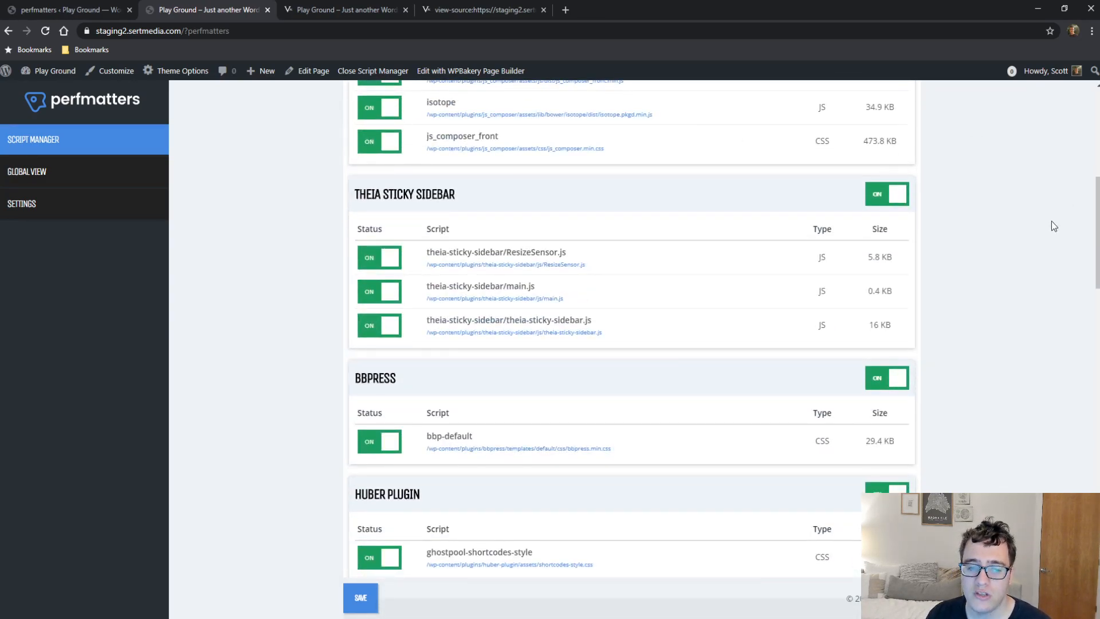
{"action": "mouse_move", "coordinate": [943, 250]}
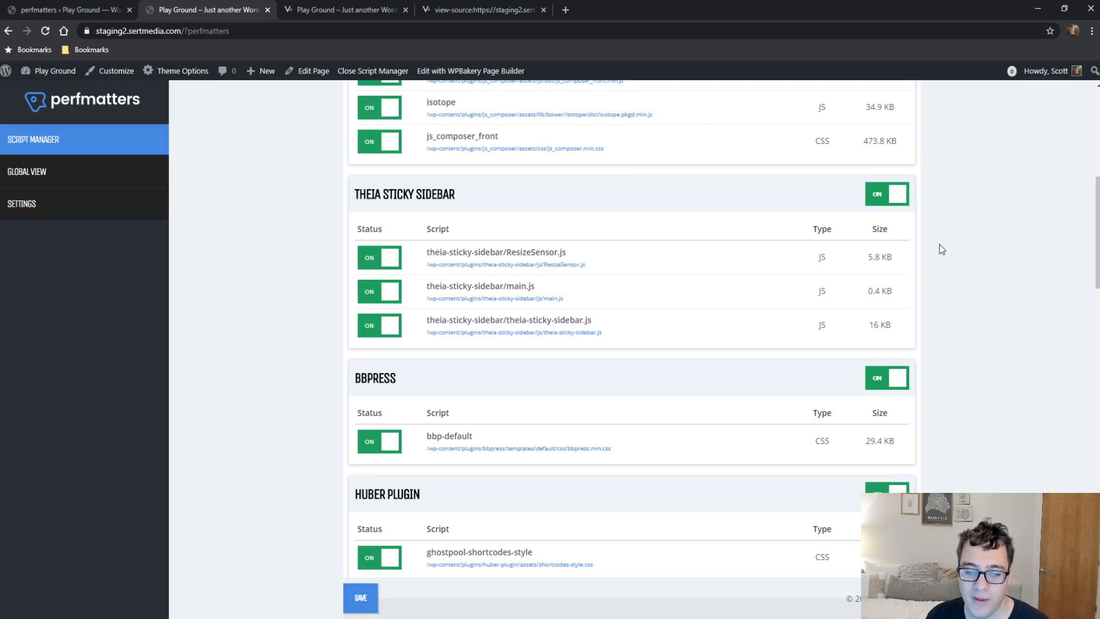
{"action": "left_click", "coordinate": [887, 377]}
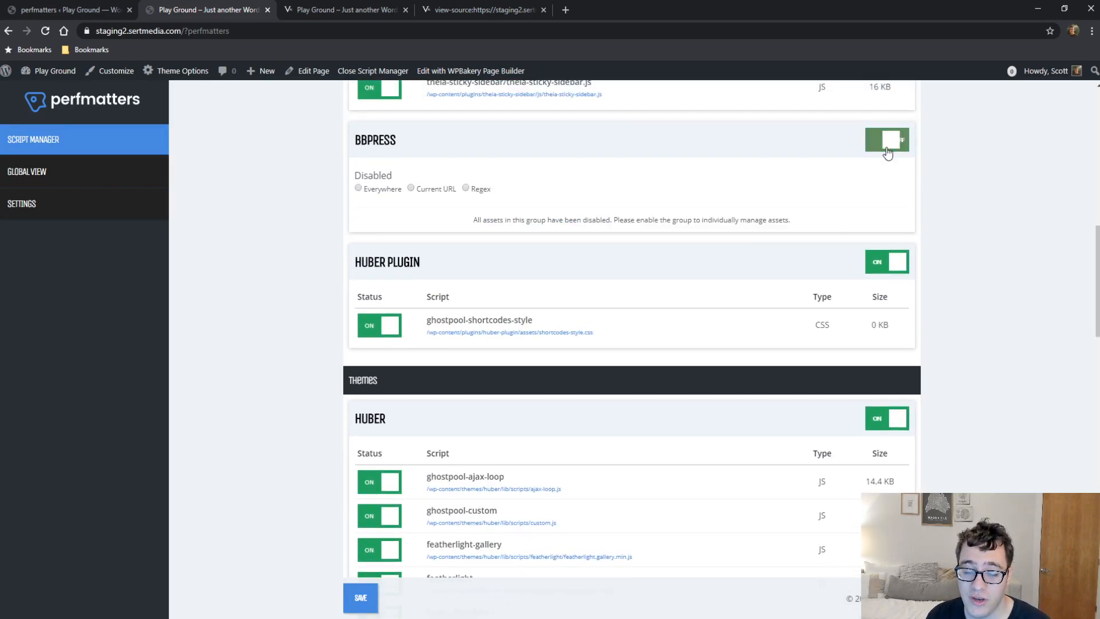
{"action": "left_click", "coordinate": [887, 140]}
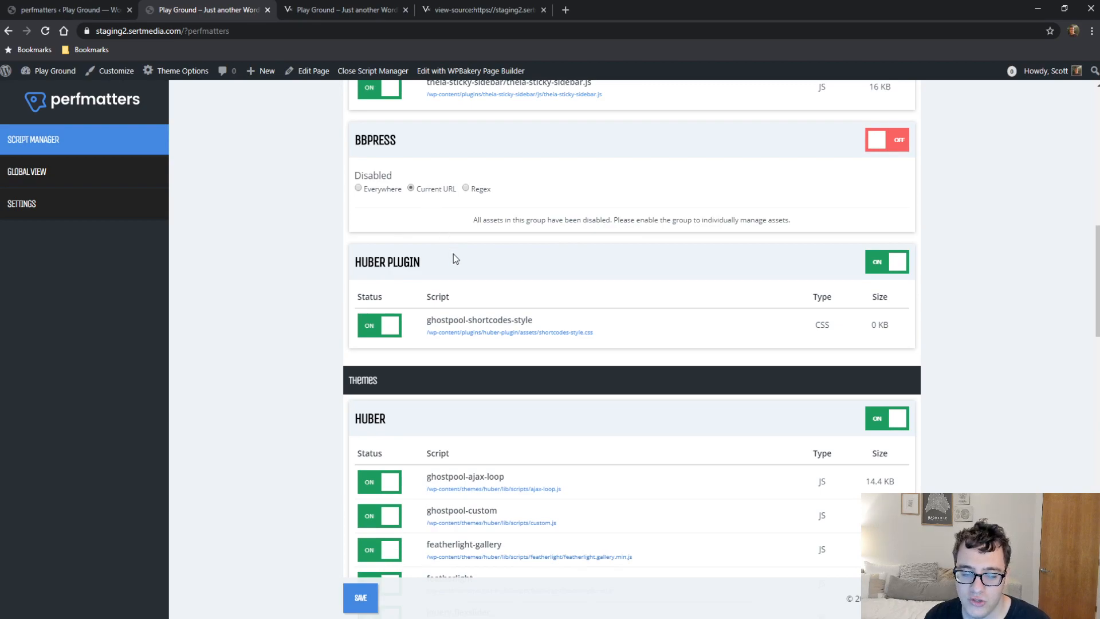
{"action": "scroll", "scroll_direction": "down", "scroll_amount": 3}
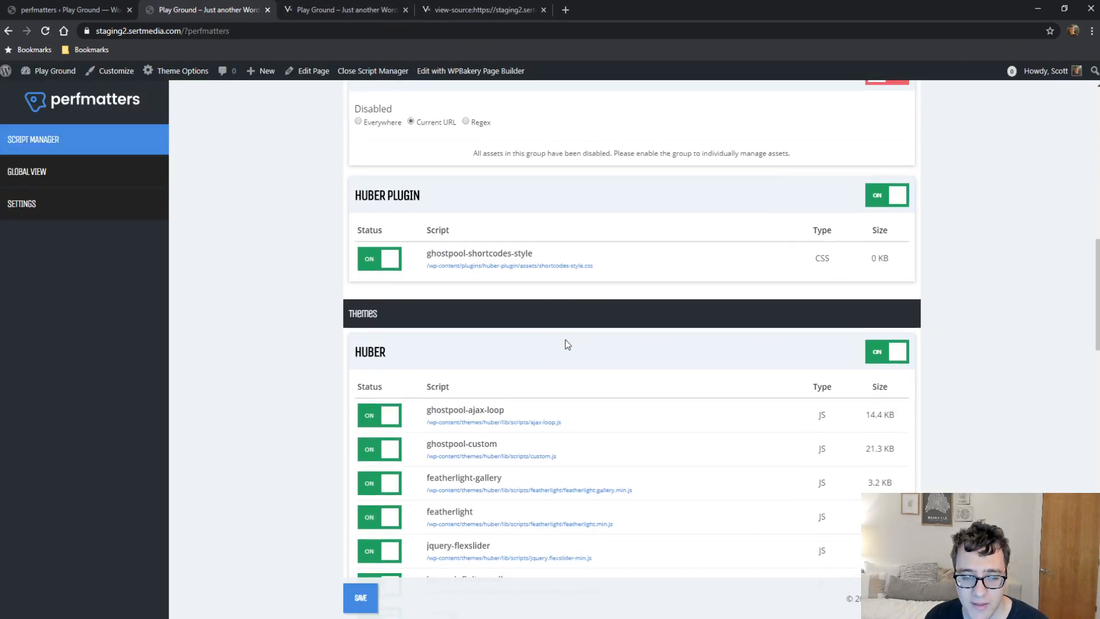
Switch the wp-block-library stylesheet OFF for the Current URL
{"action": "scroll", "scroll_direction": "down", "scroll_amount": 3}
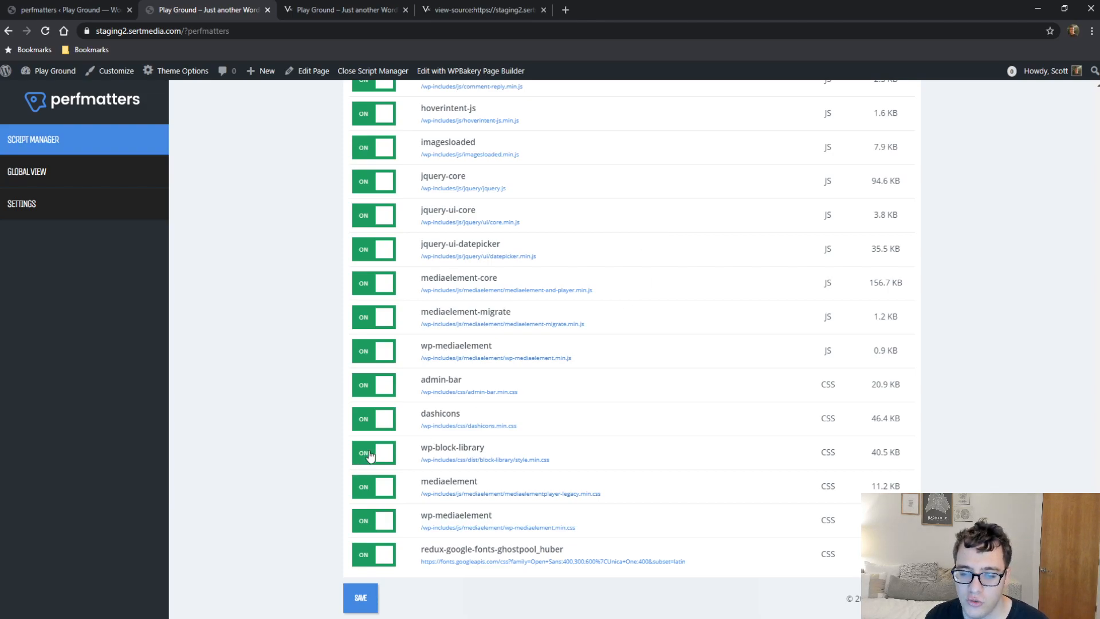
{"action": "left_click", "coordinate": [374, 453]}
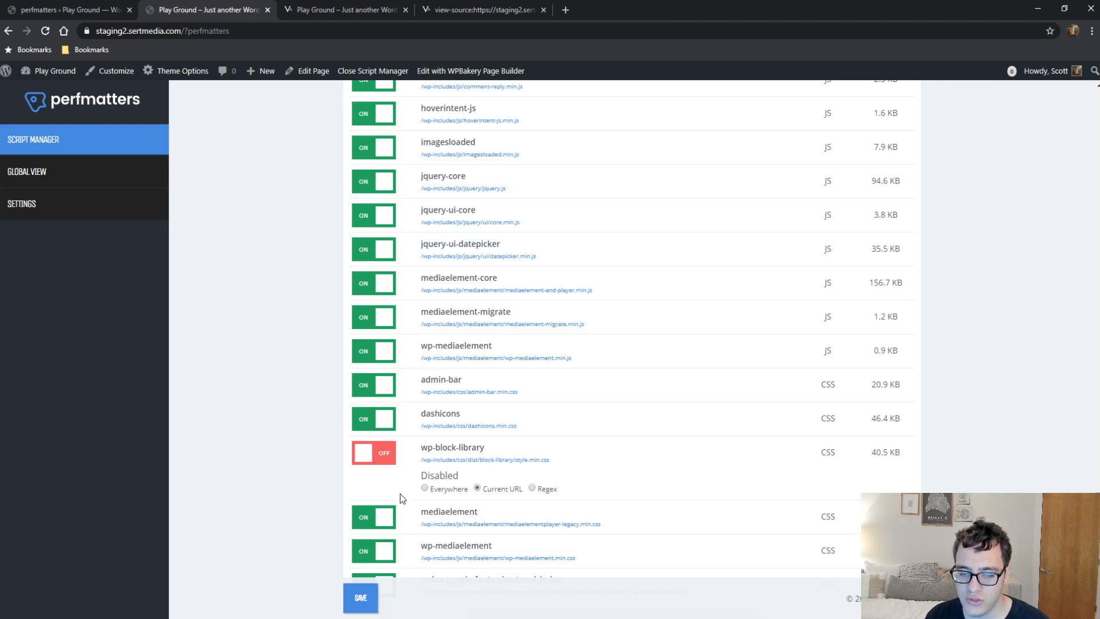
{"action": "mouse_move", "coordinate": [502, 480]}
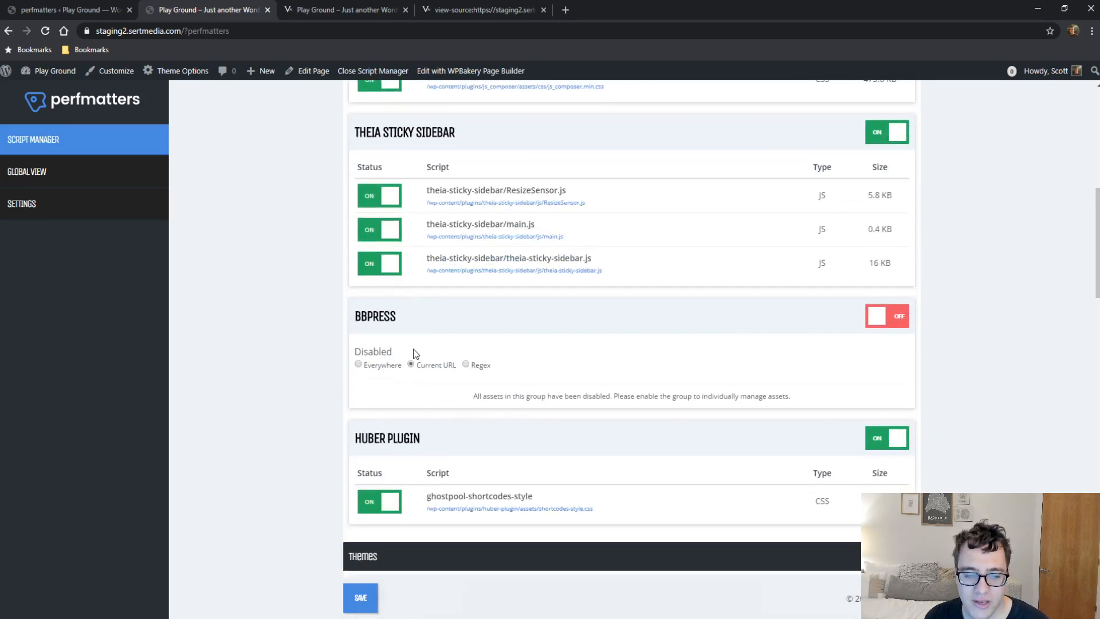
Set bbPress to disabled Everywhere, revealing its Exceptions checkboxes with none selected
{"action": "left_click", "coordinate": [357, 365]}
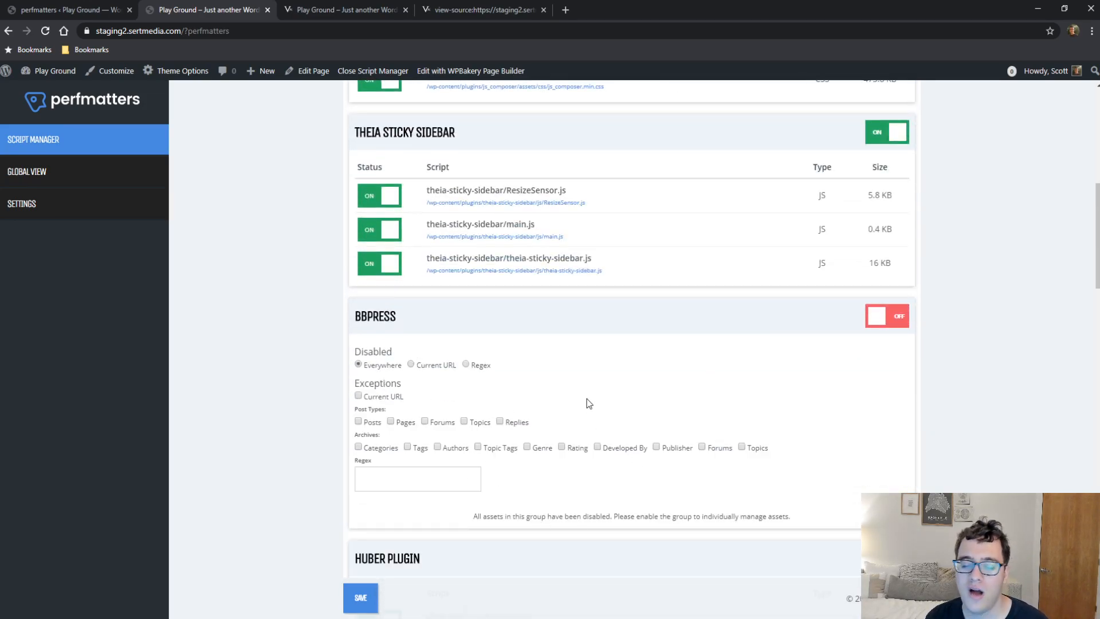
{"action": "mouse_move", "coordinate": [540, 471]}
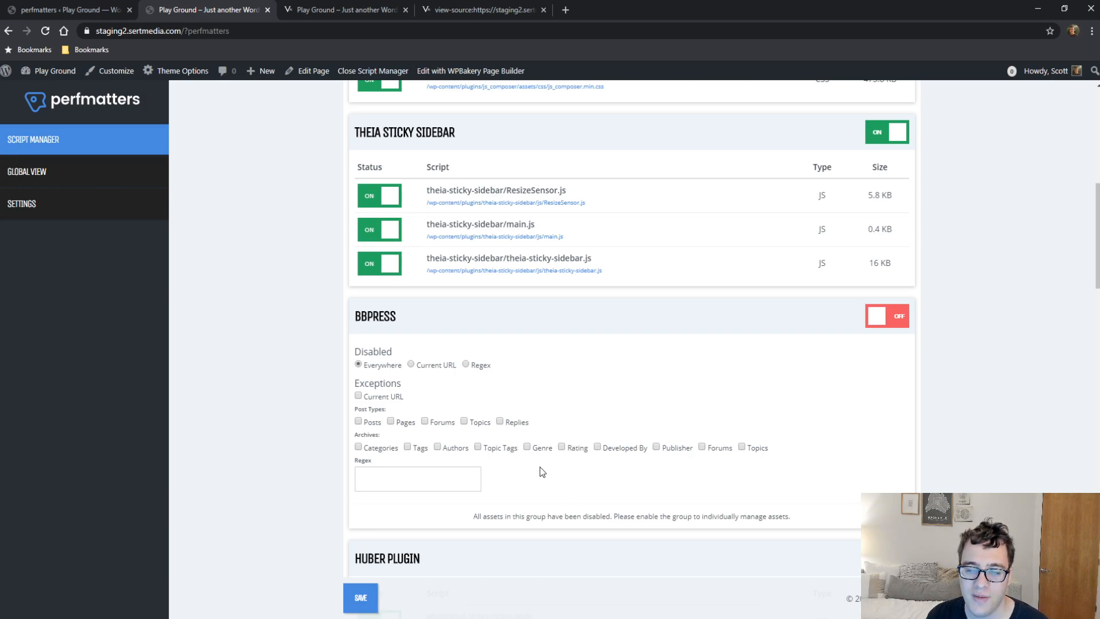
{"action": "mouse_move", "coordinate": [509, 456]}
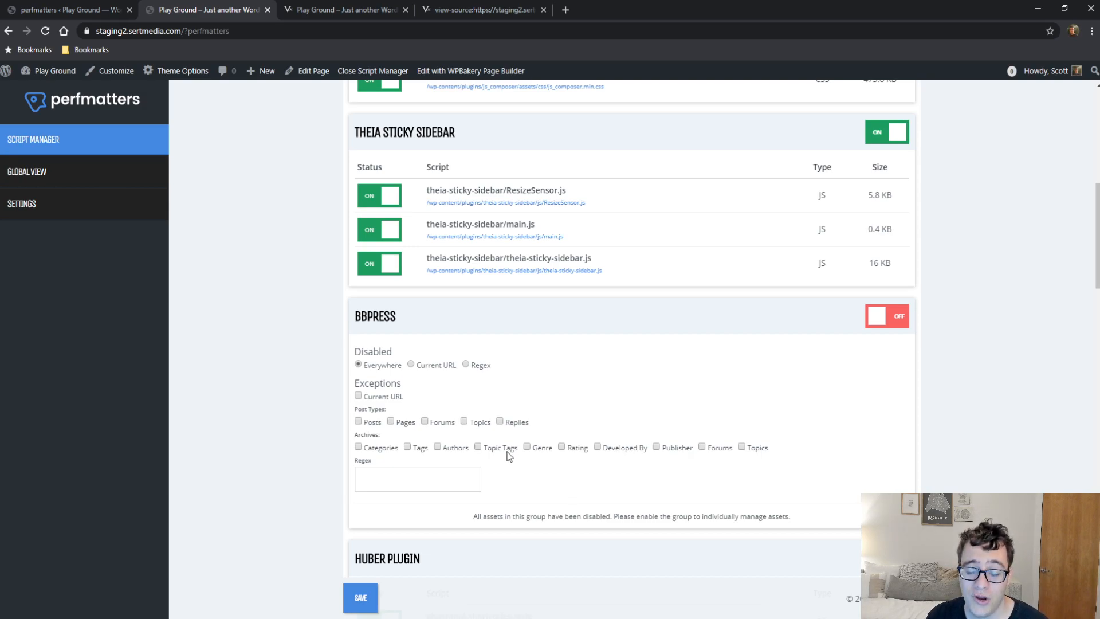
{"action": "mouse_move", "coordinate": [469, 413]}
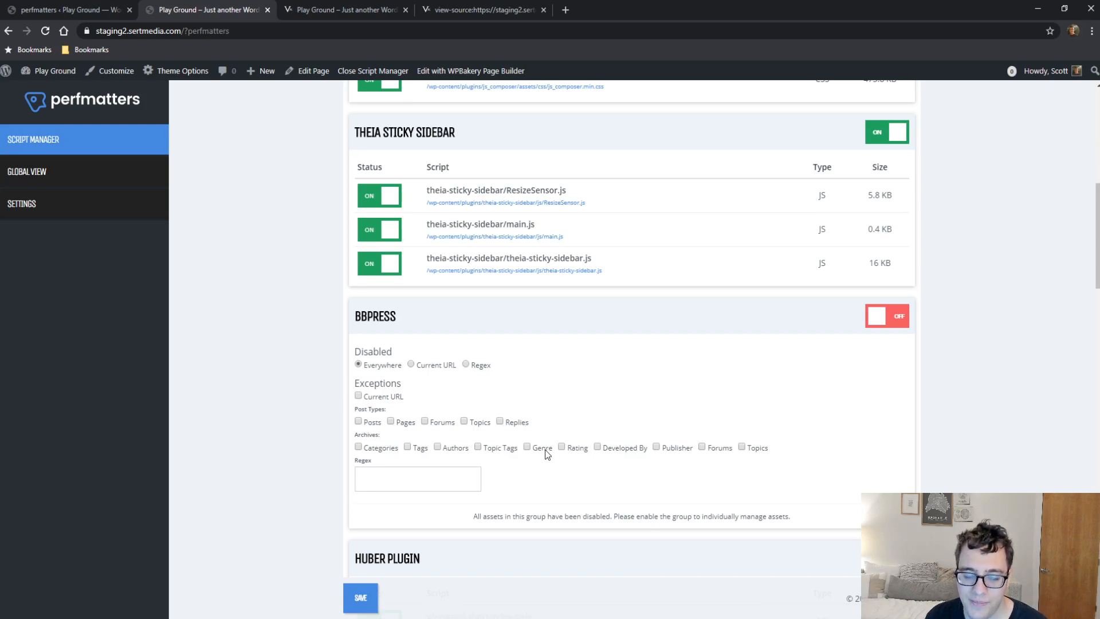
{"action": "mouse_move", "coordinate": [476, 410]}
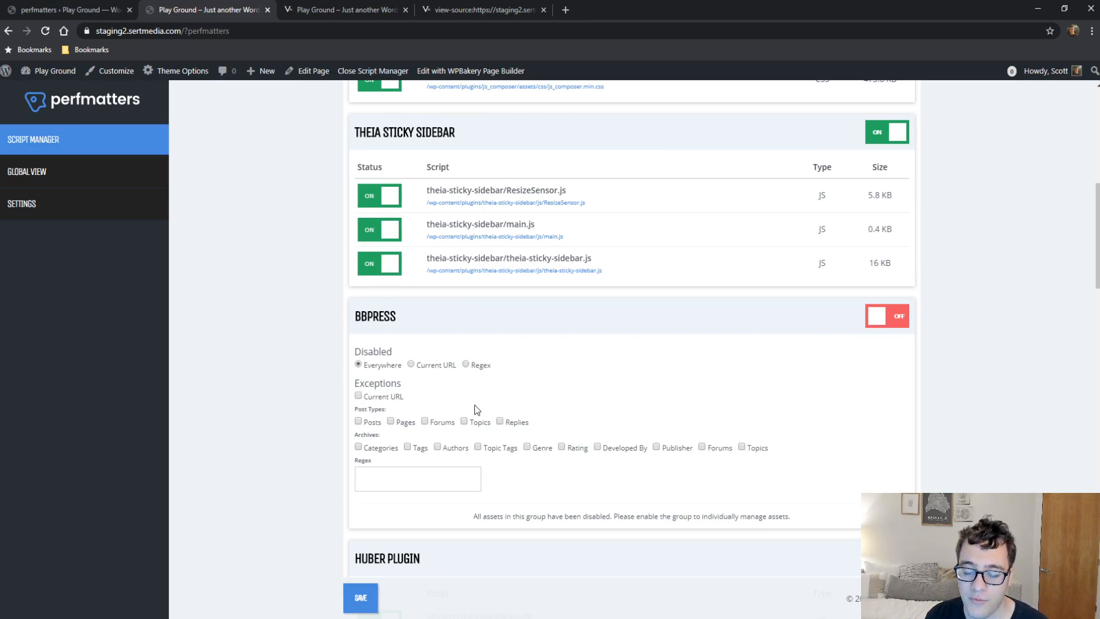
{"action": "mouse_move", "coordinate": [331, 330]}
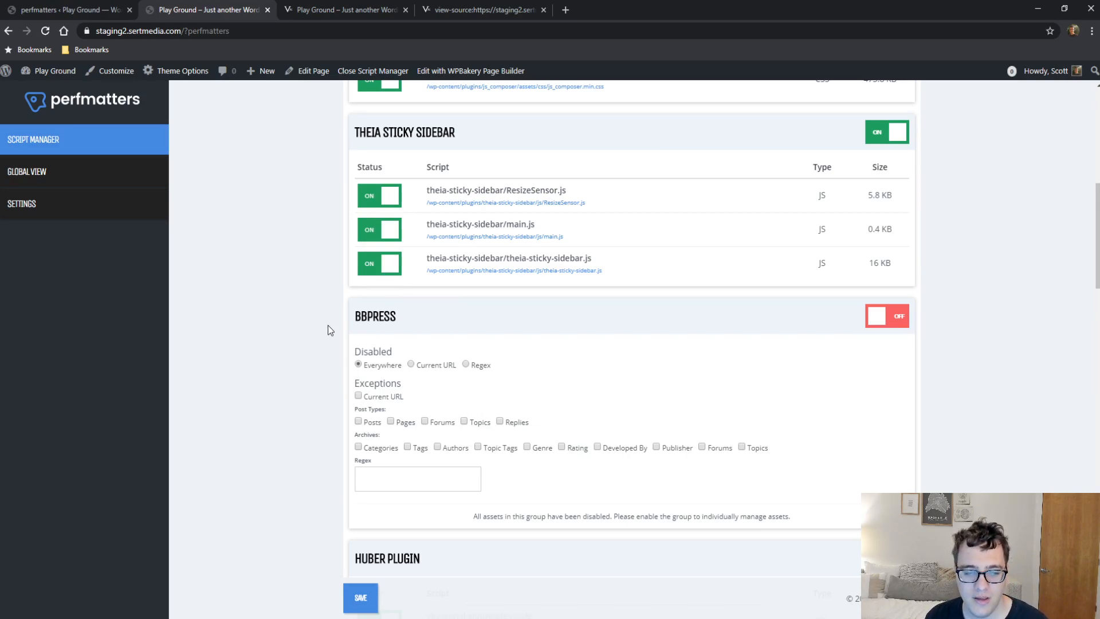
{"action": "mouse_move", "coordinate": [528, 383]}
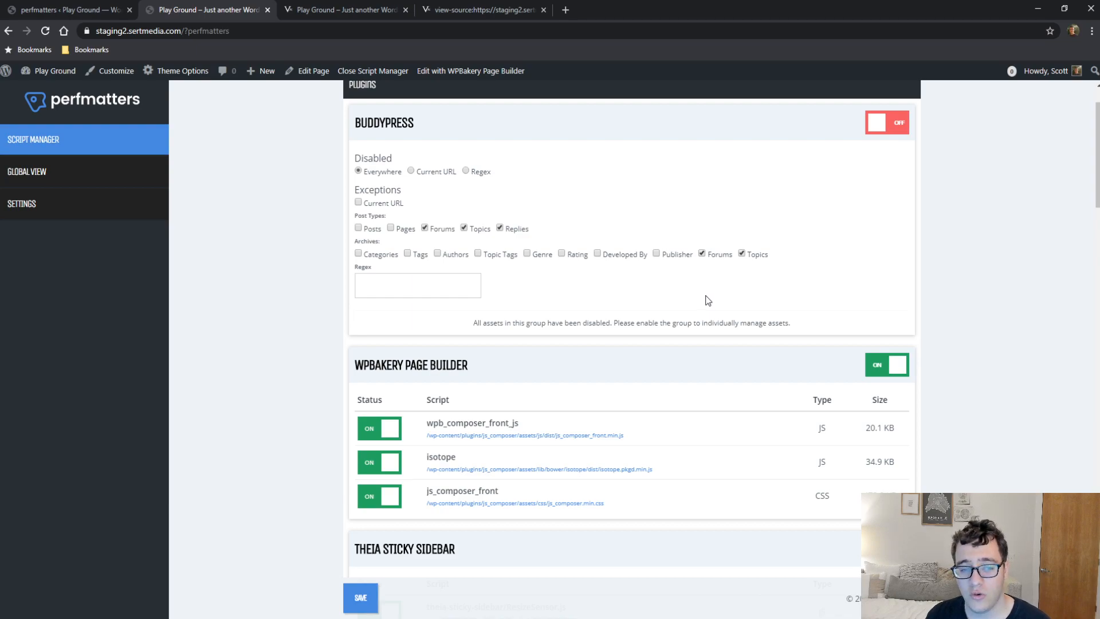
{"action": "scroll", "scroll_direction": "up", "scroll_amount": 3}
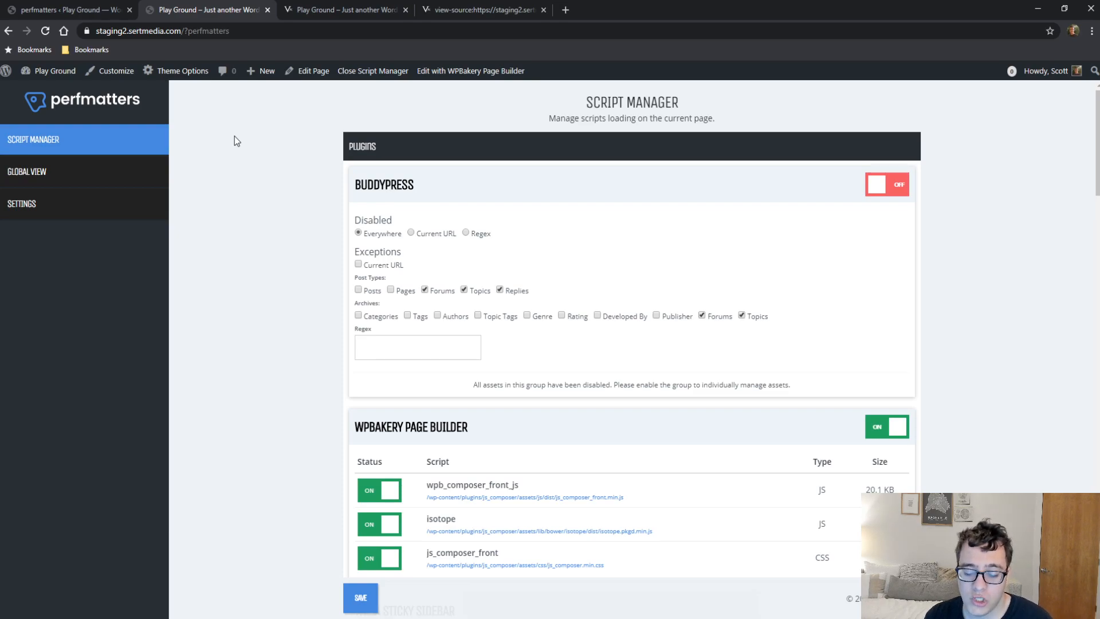
{"action": "mouse_move", "coordinate": [276, 195]}
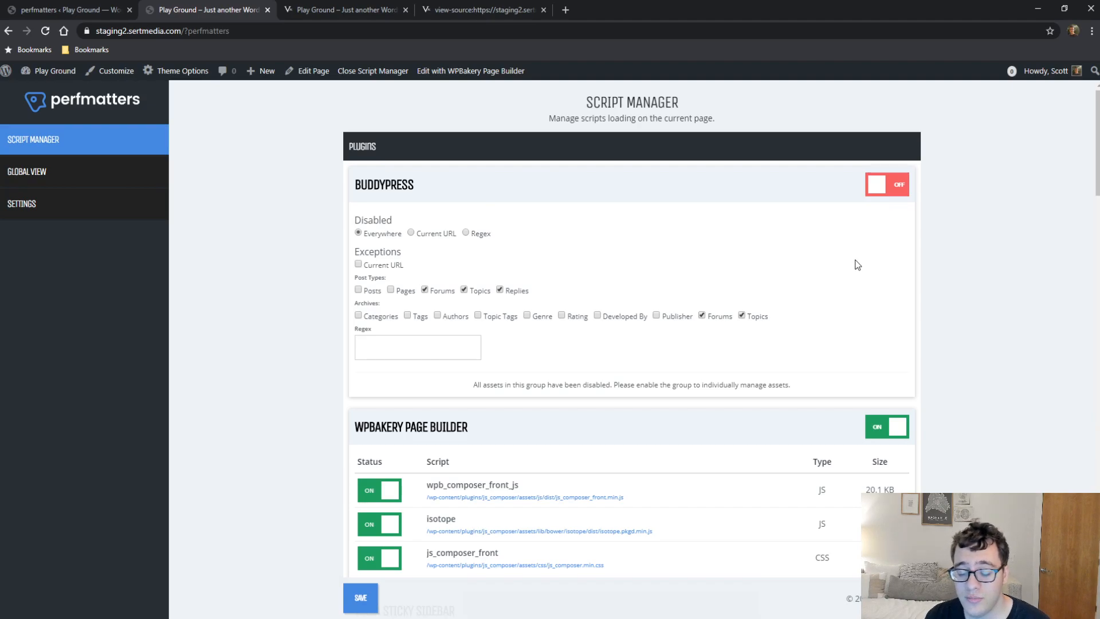
{"action": "mouse_move", "coordinate": [919, 272]}
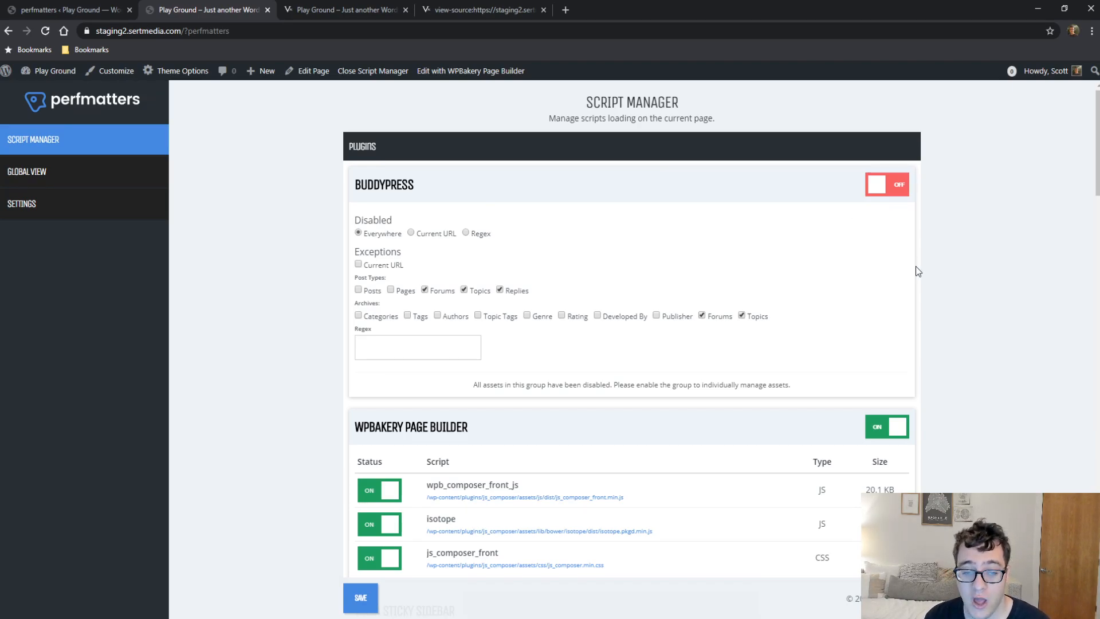